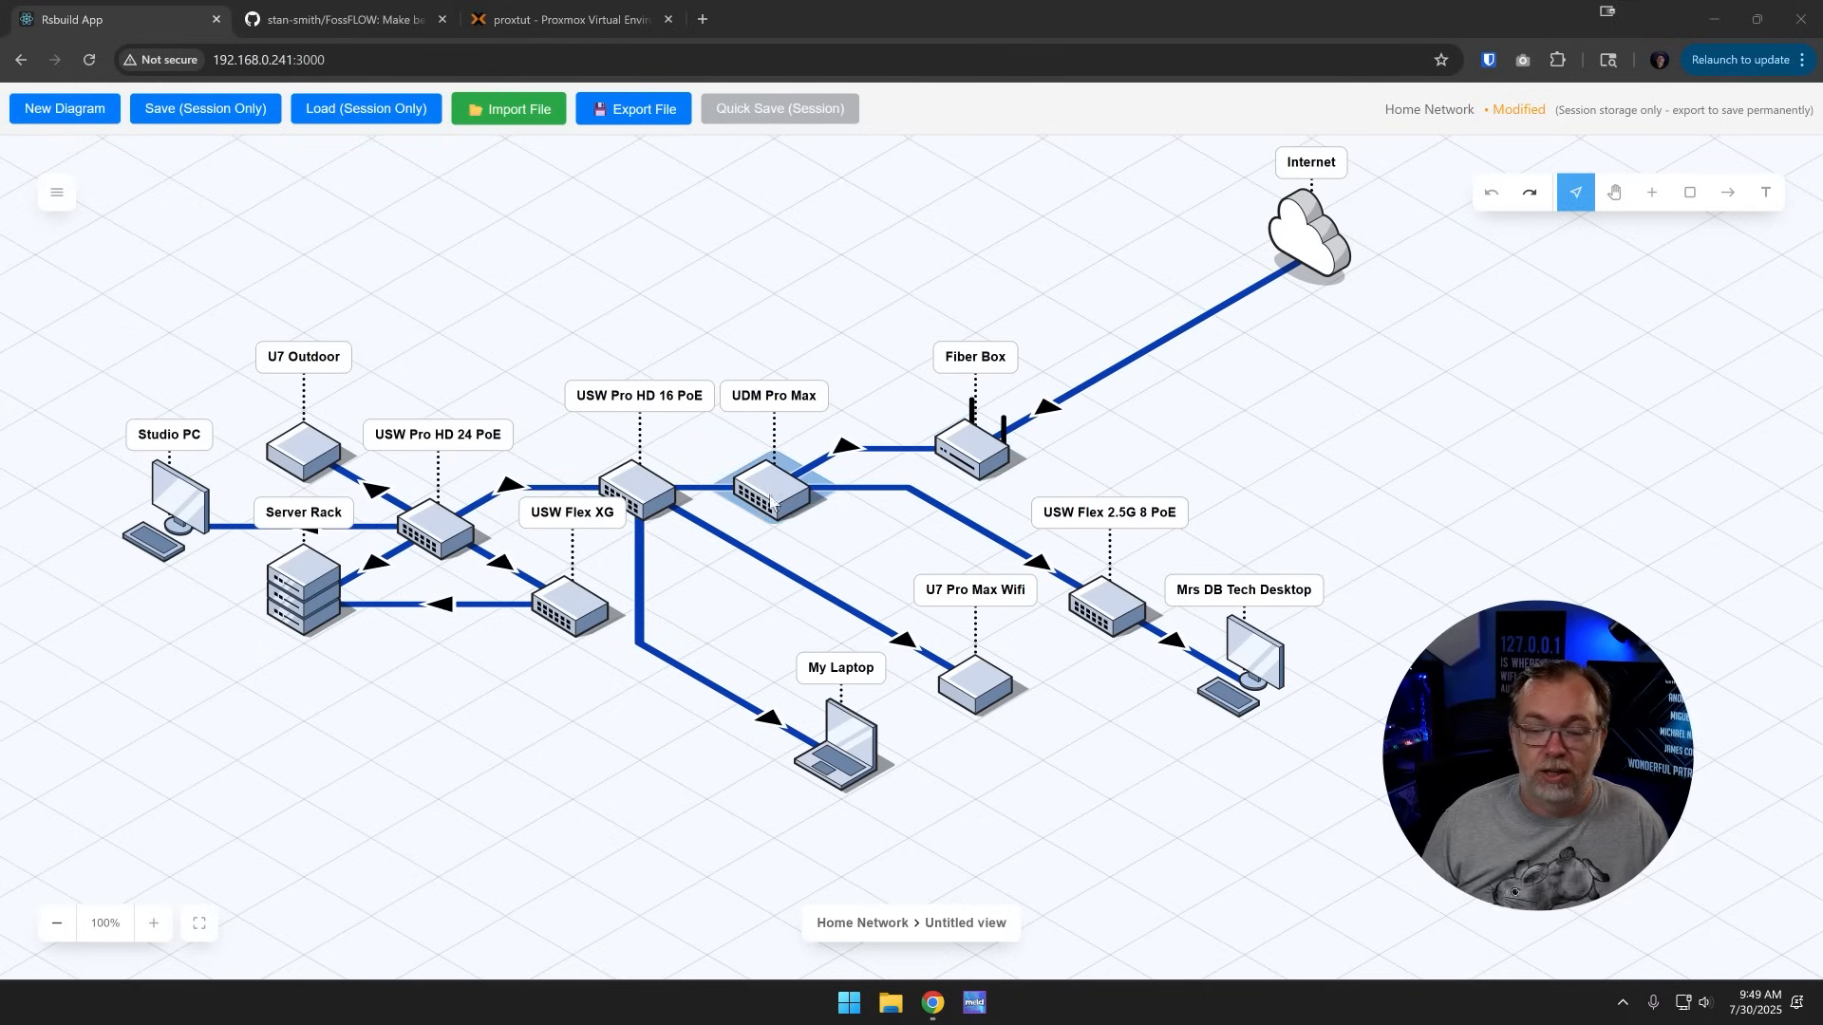
mouse_move(781, 497)
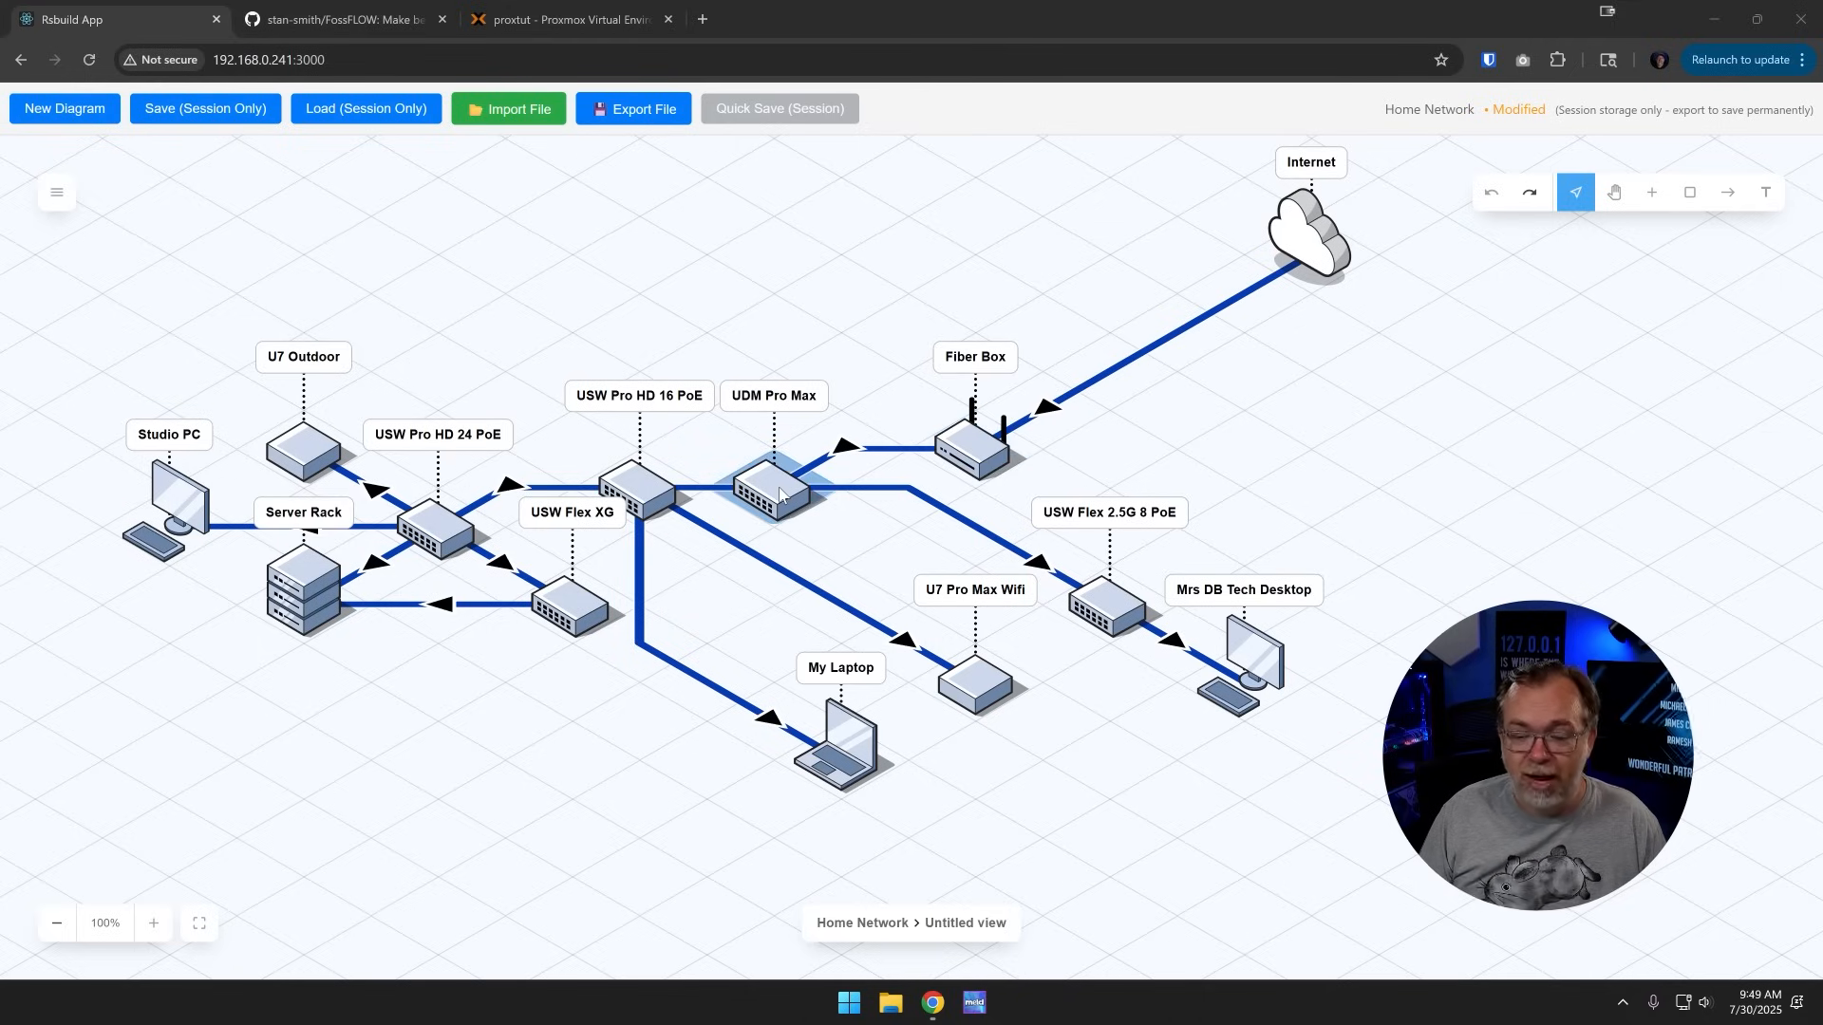
mouse_move(761, 486)
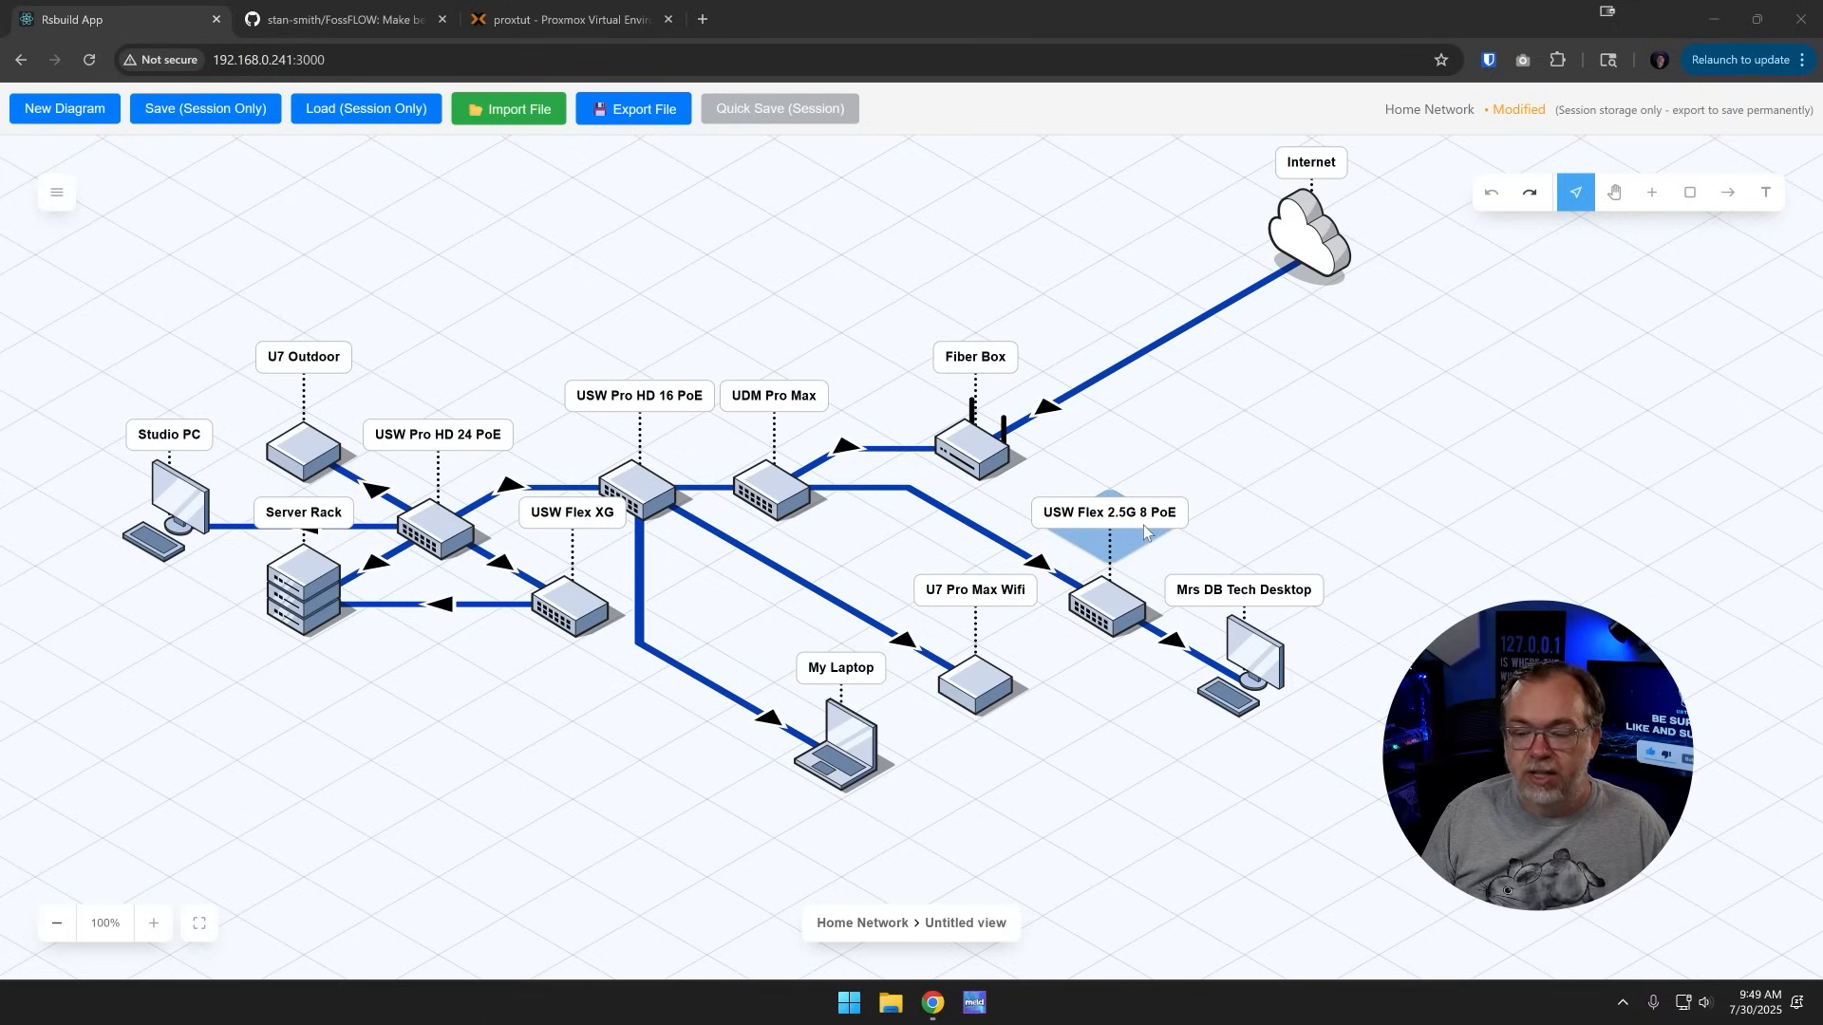
Step: Browse the icon library and expand the AWS icon collection
left_click(977, 685)
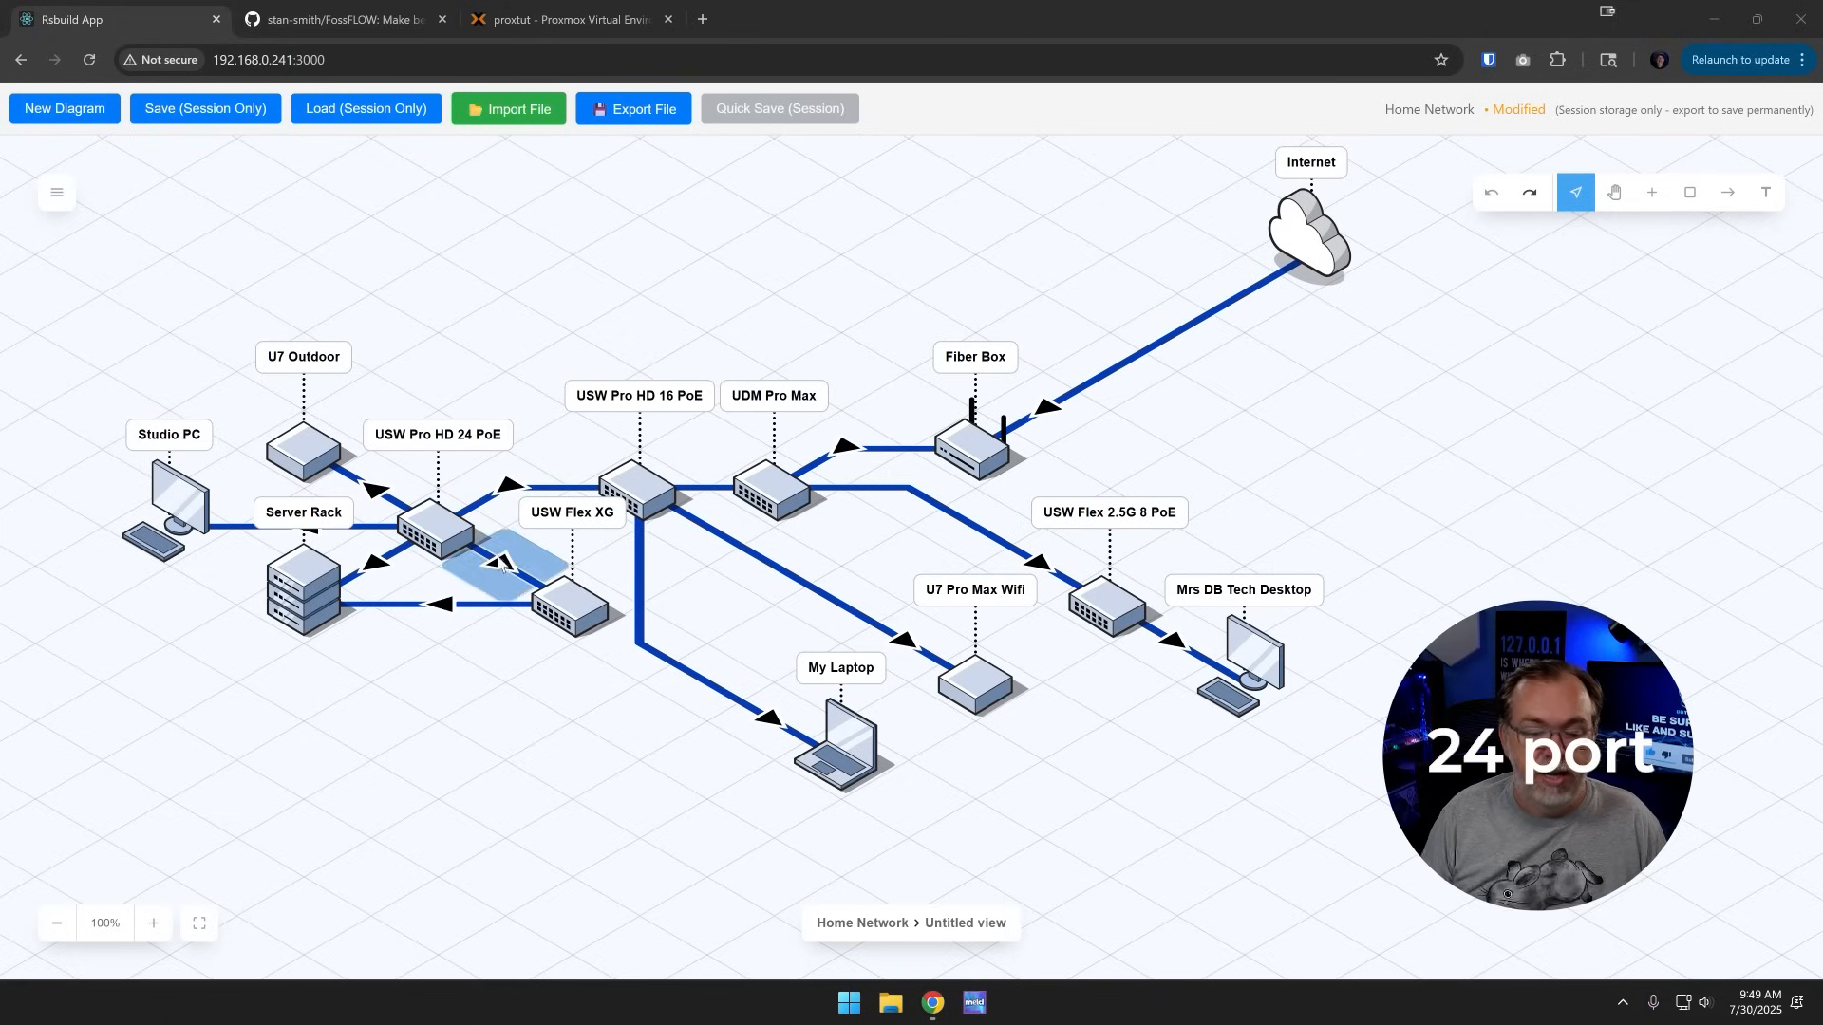
left_click(570, 600)
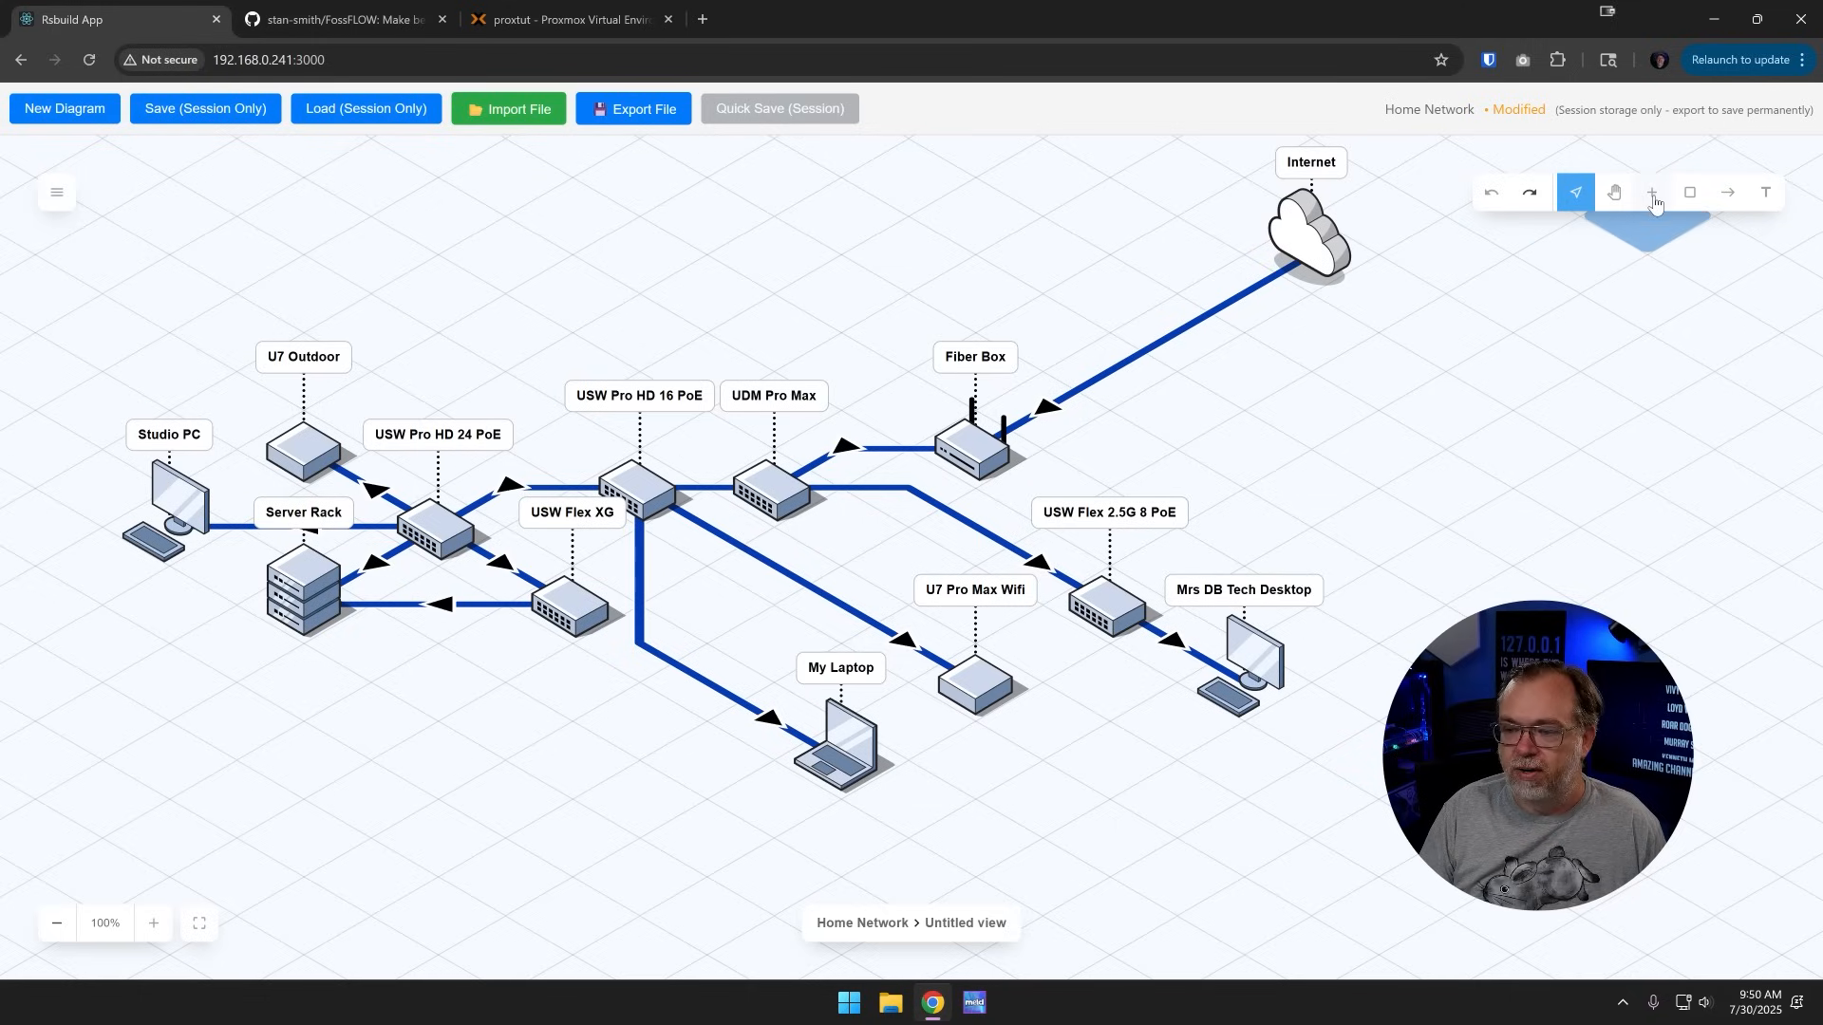
left_click(1650, 192)
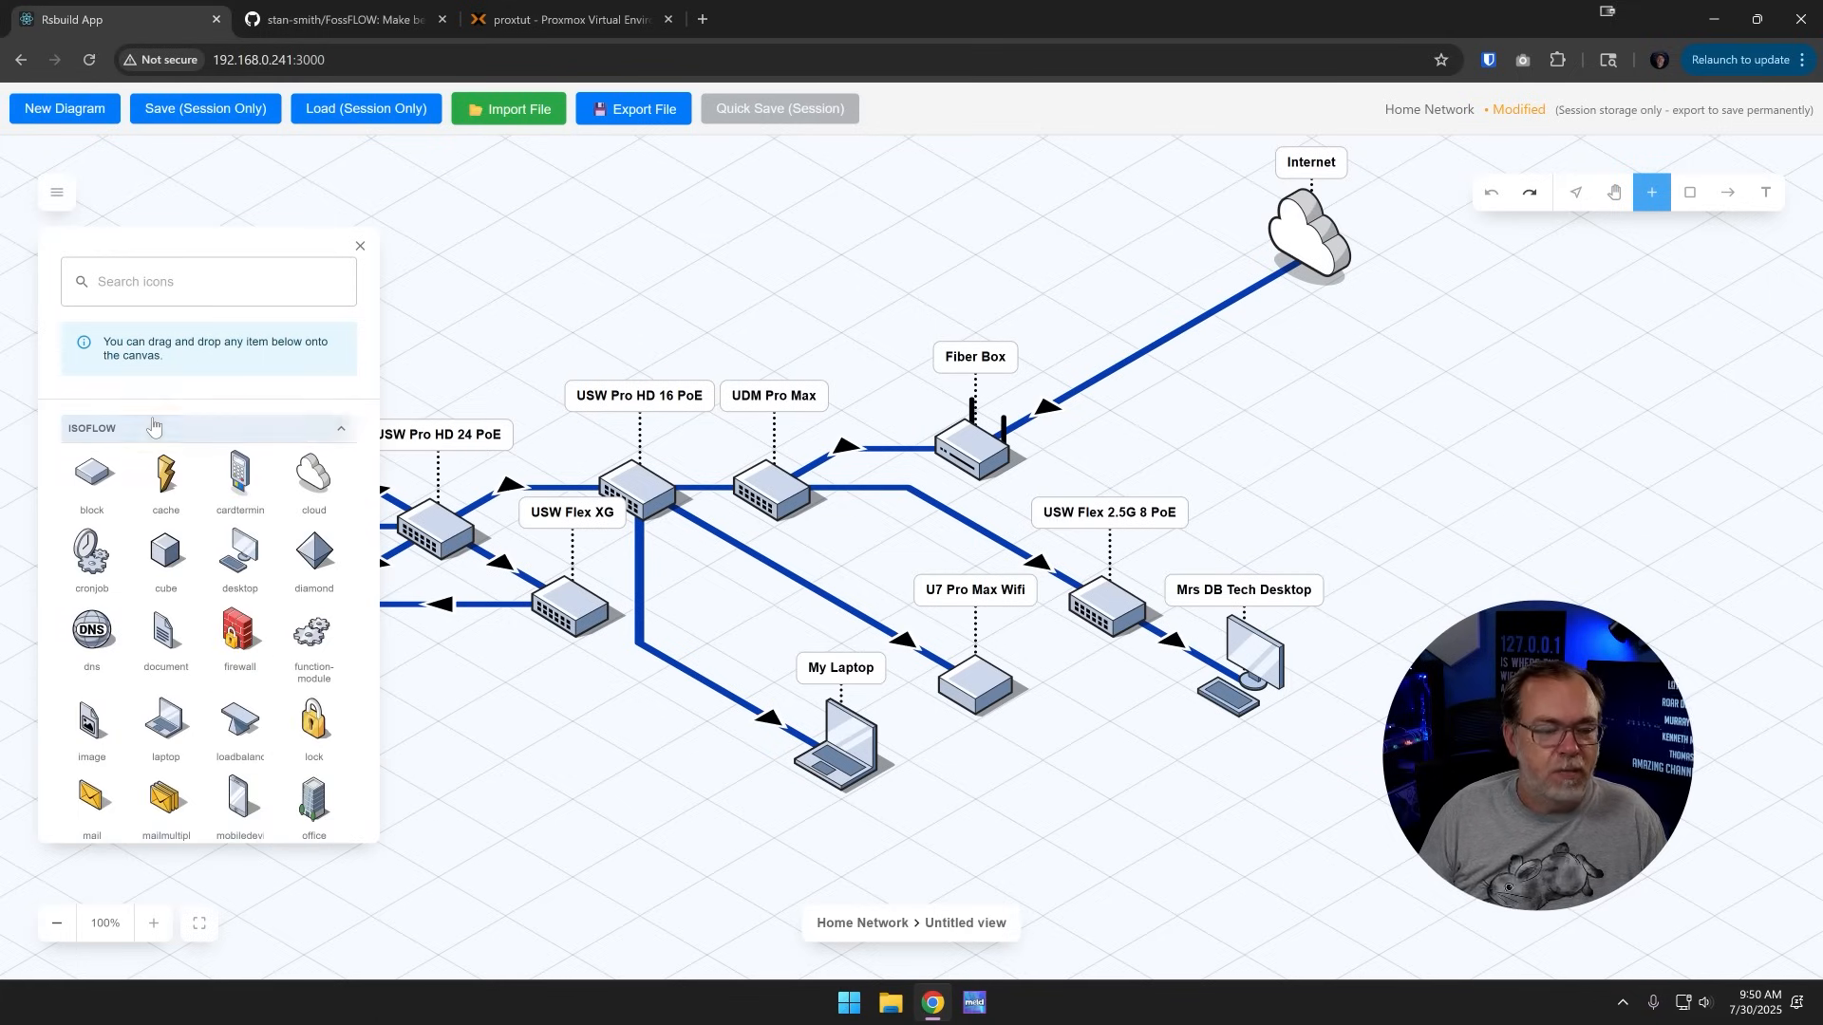
scroll("down", 3)
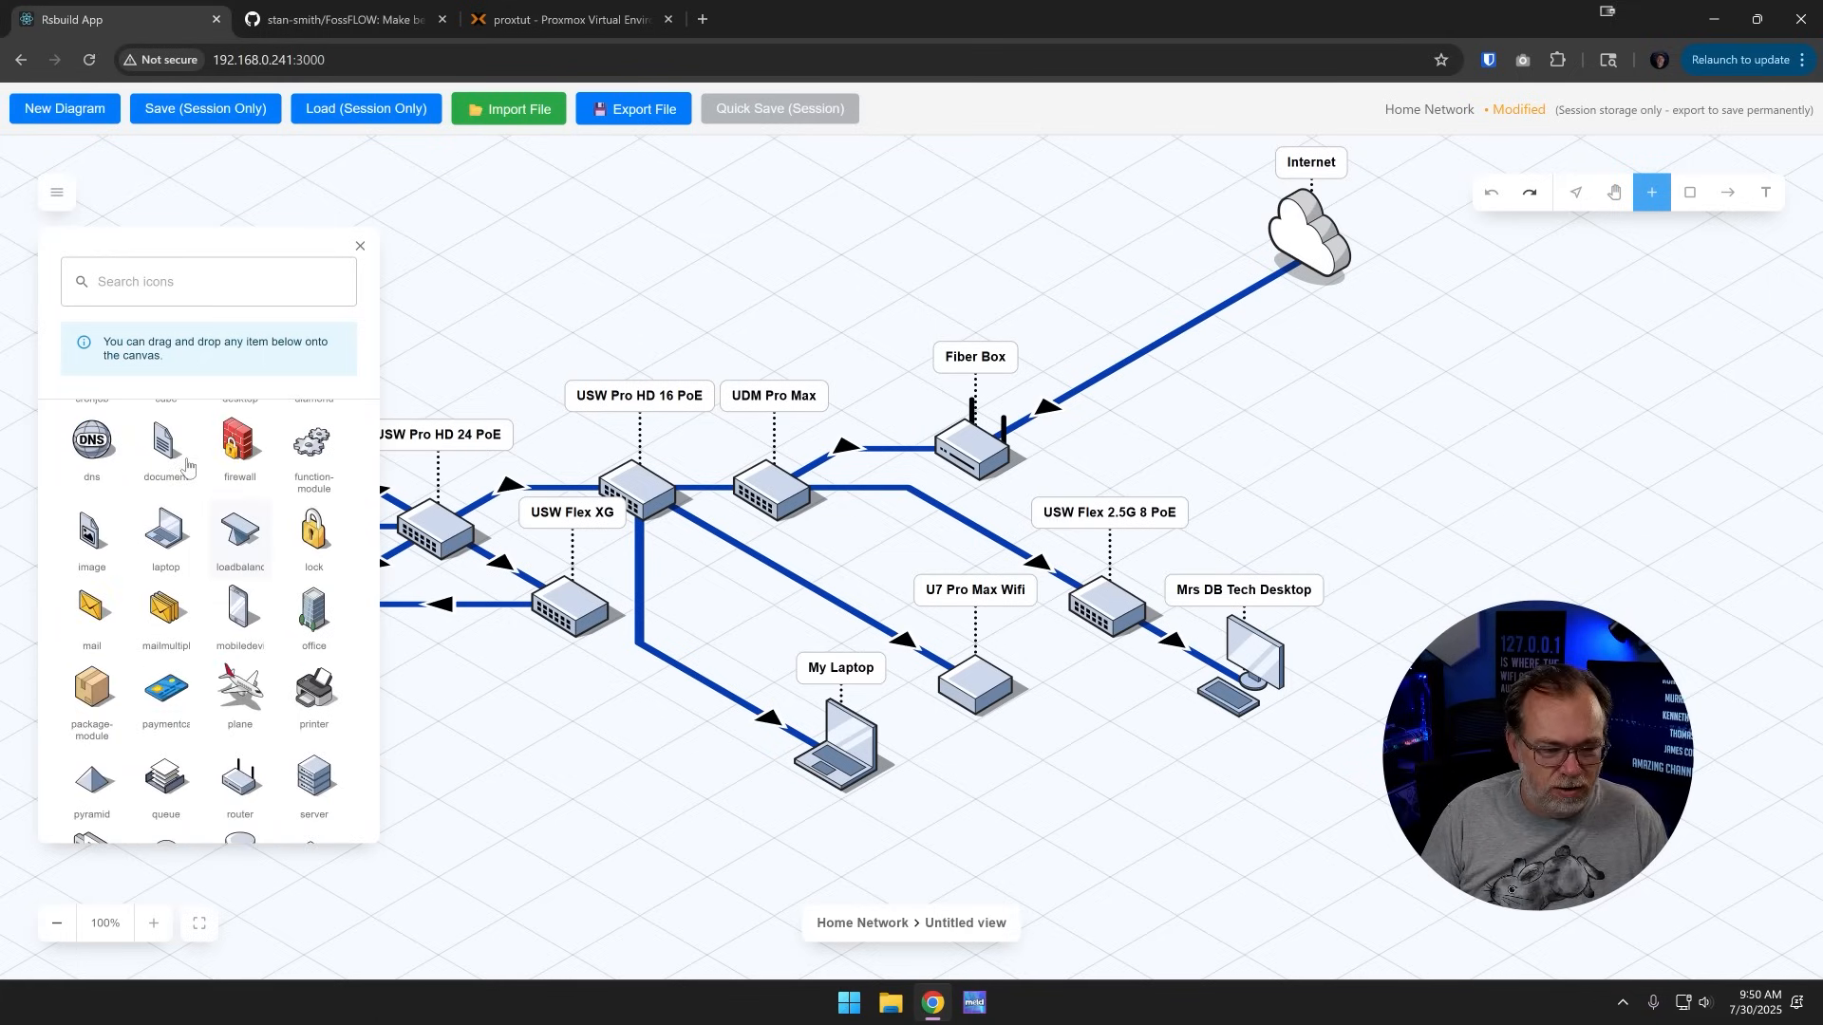
scroll("up", 3)
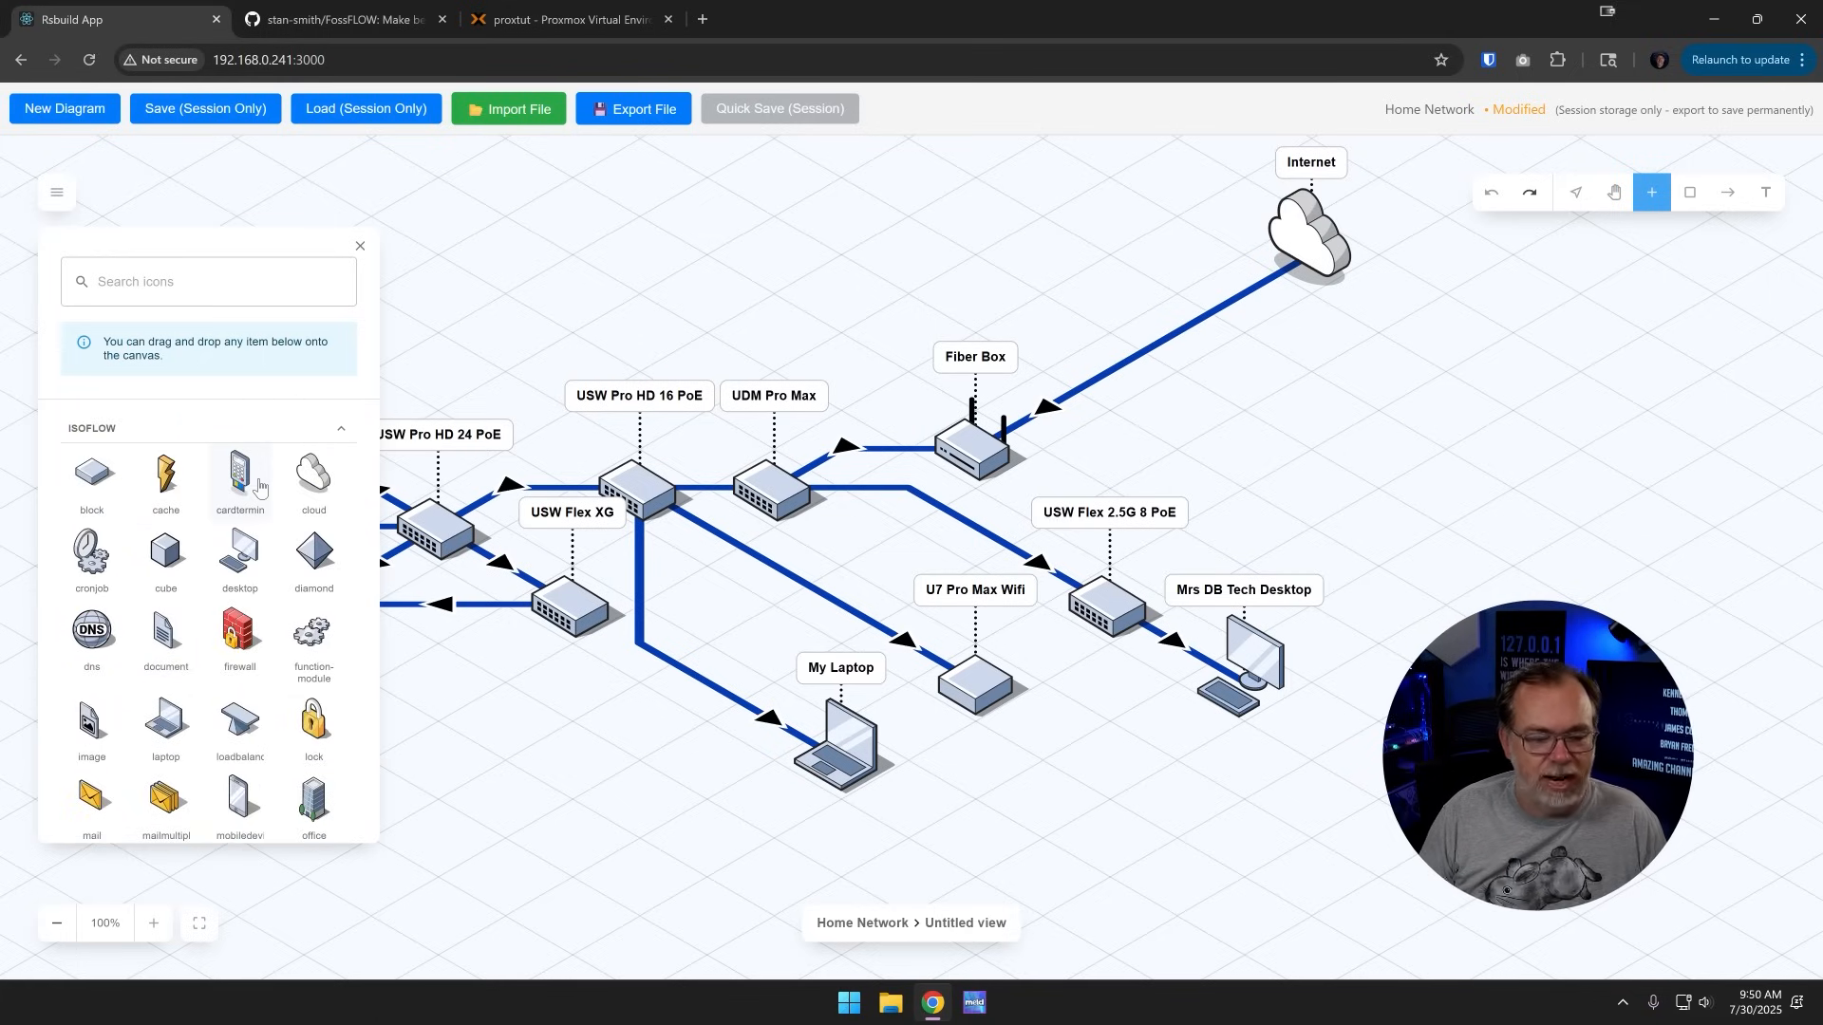
mouse_move(238, 558)
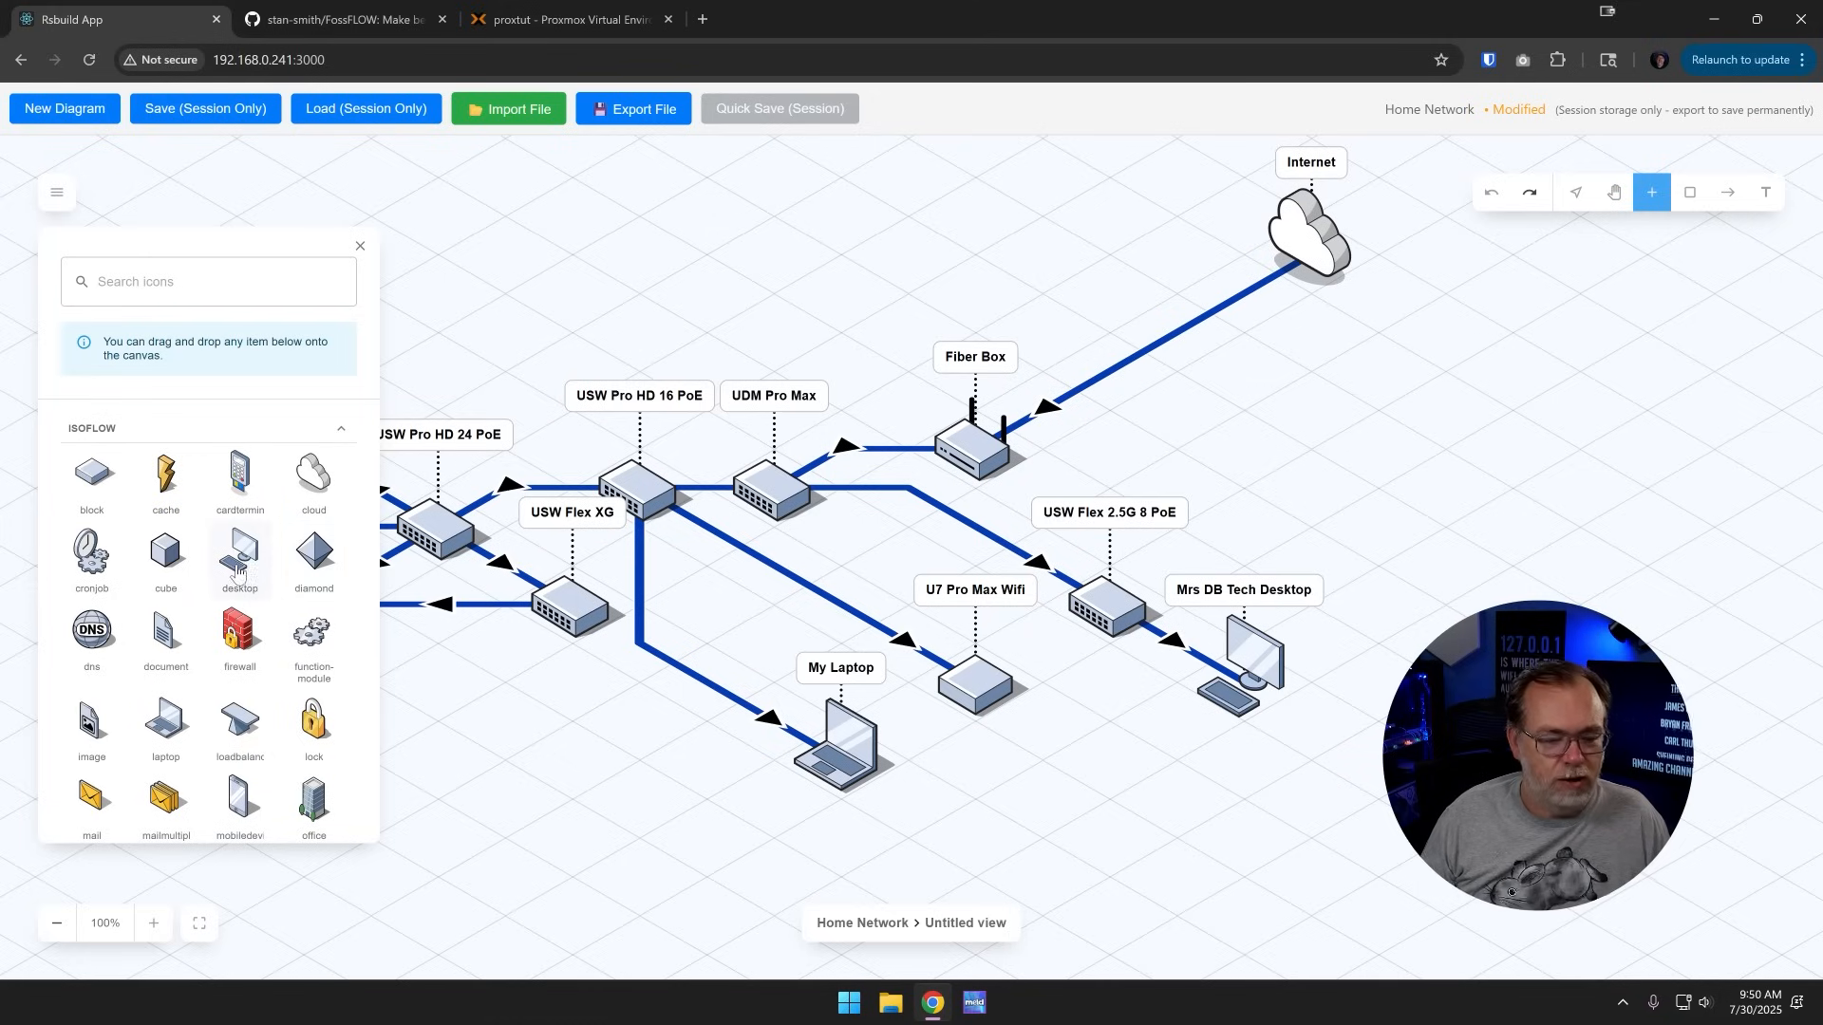
scroll("down", 3)
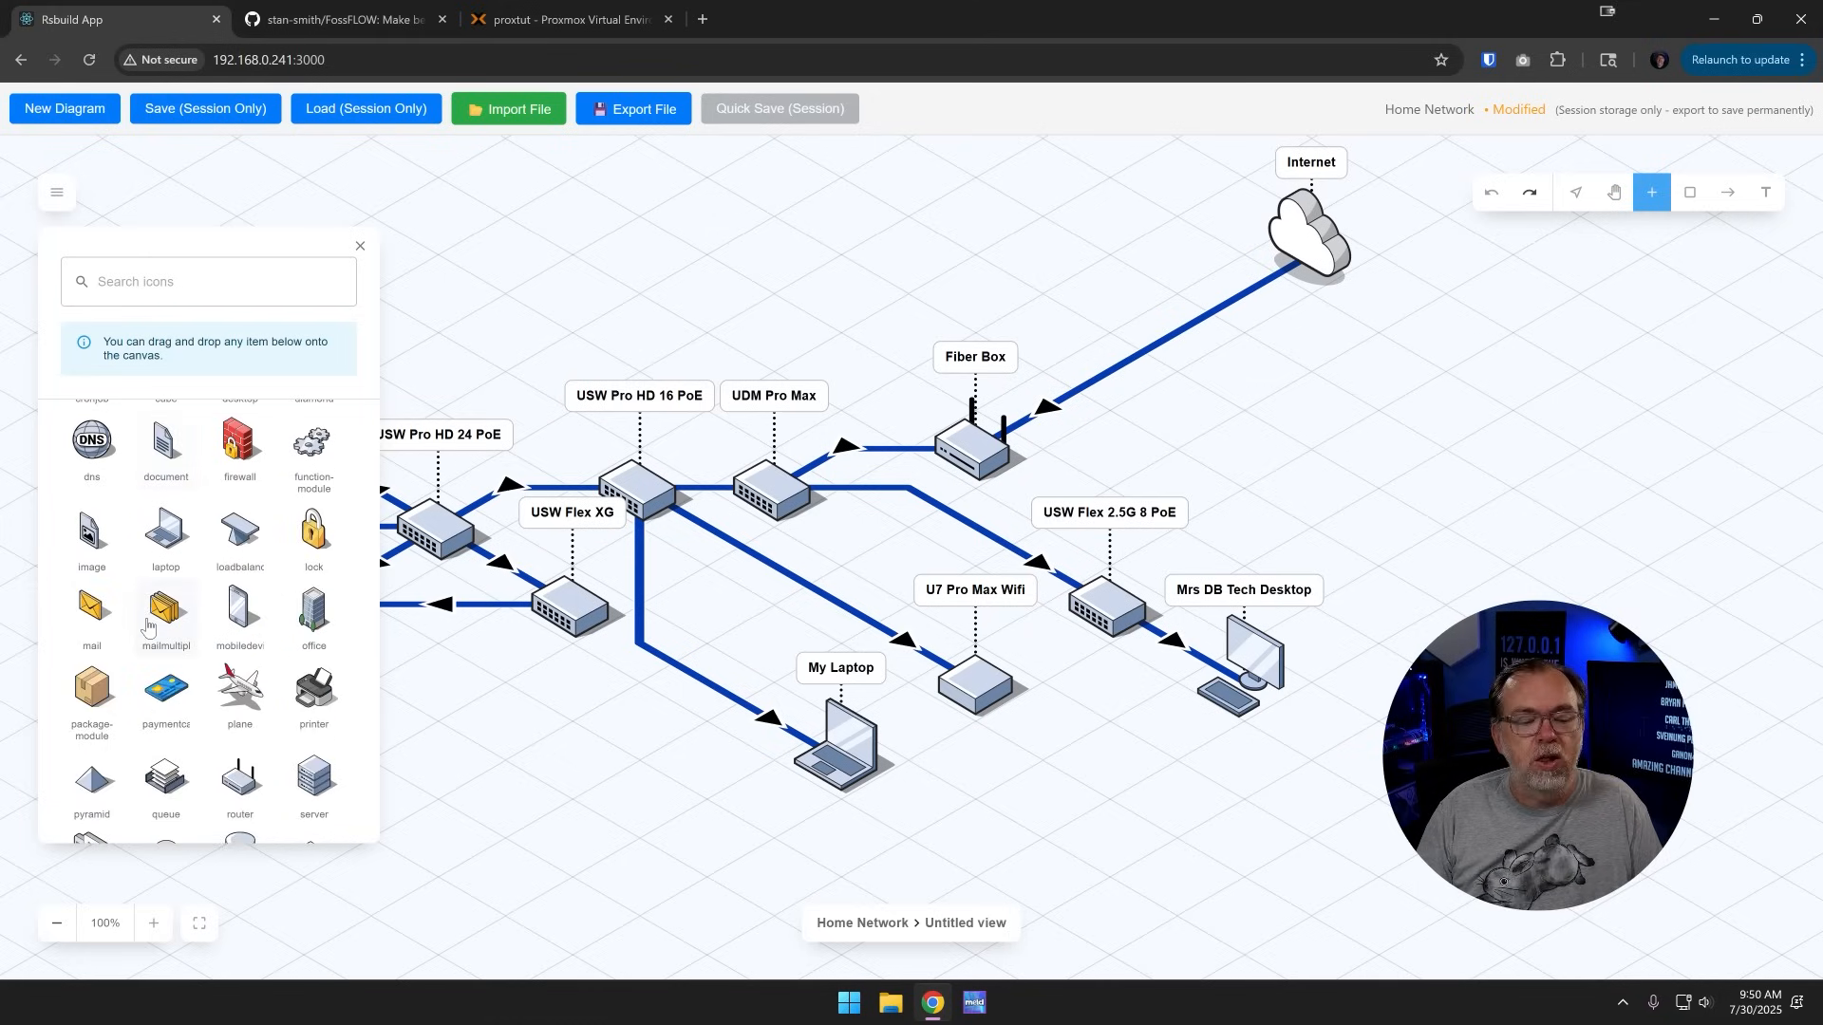
scroll("down", 3)
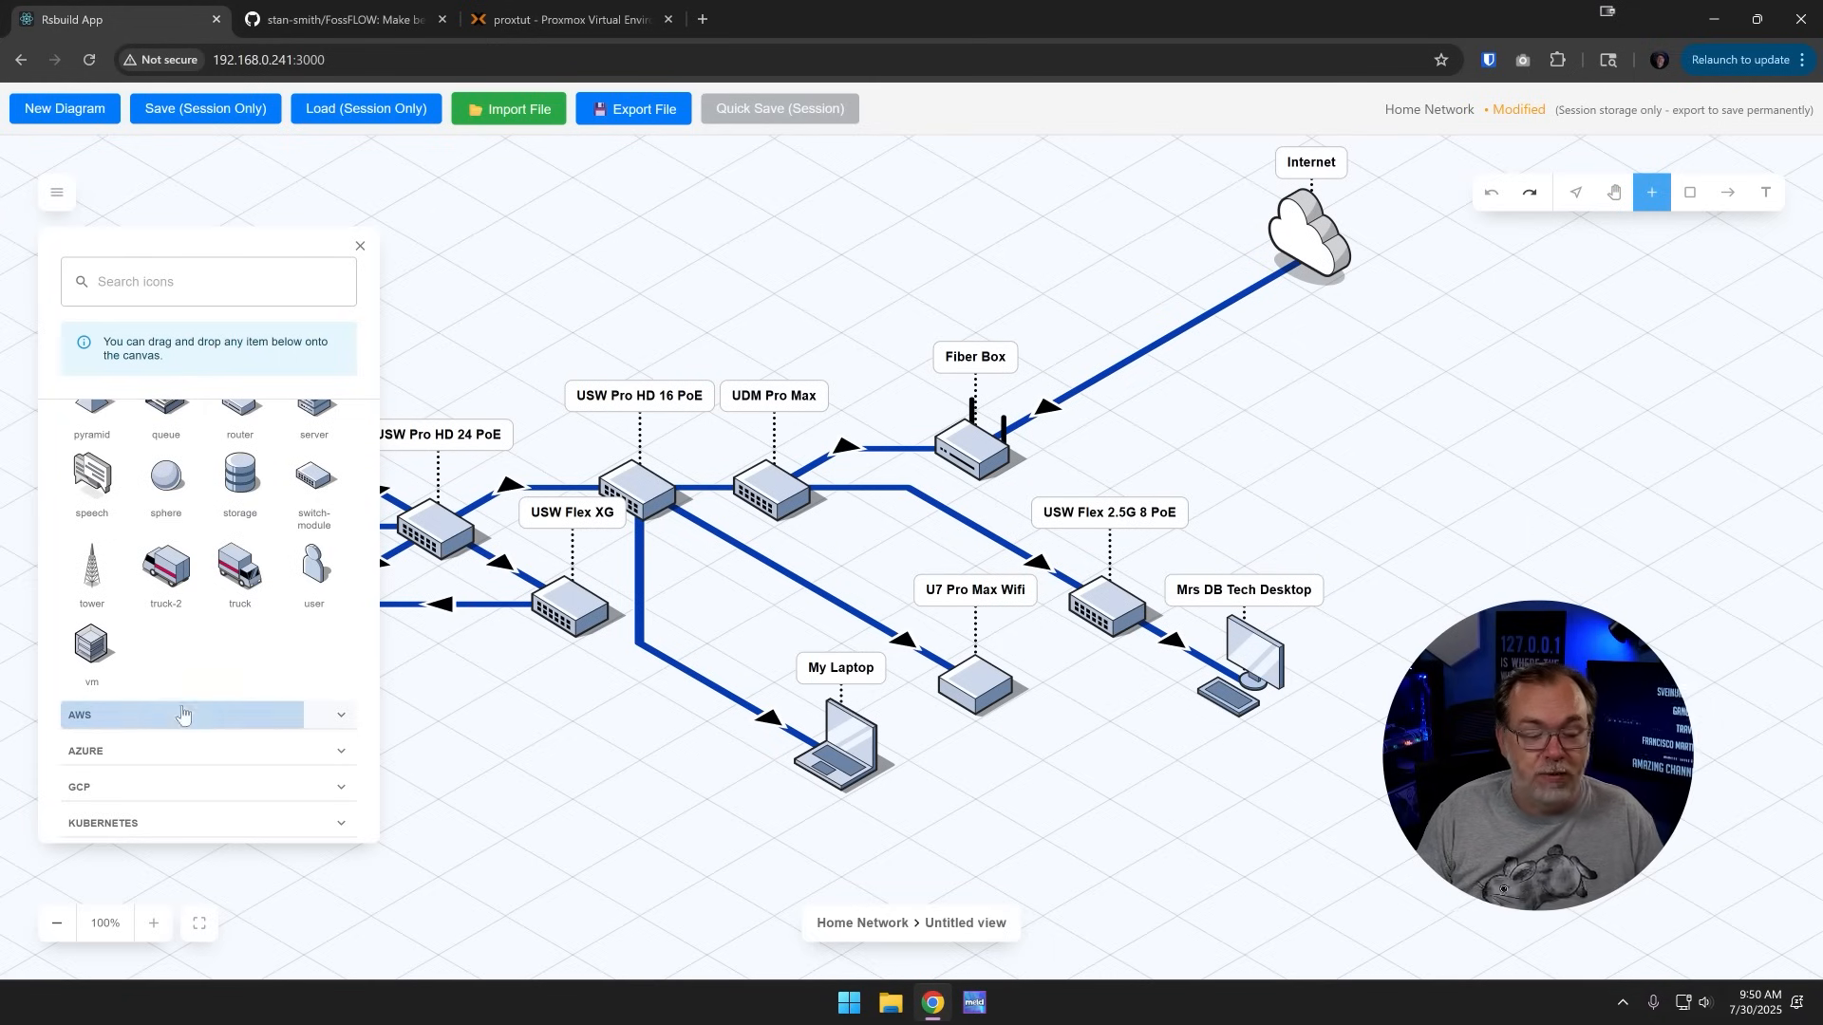
left_click(182, 714)
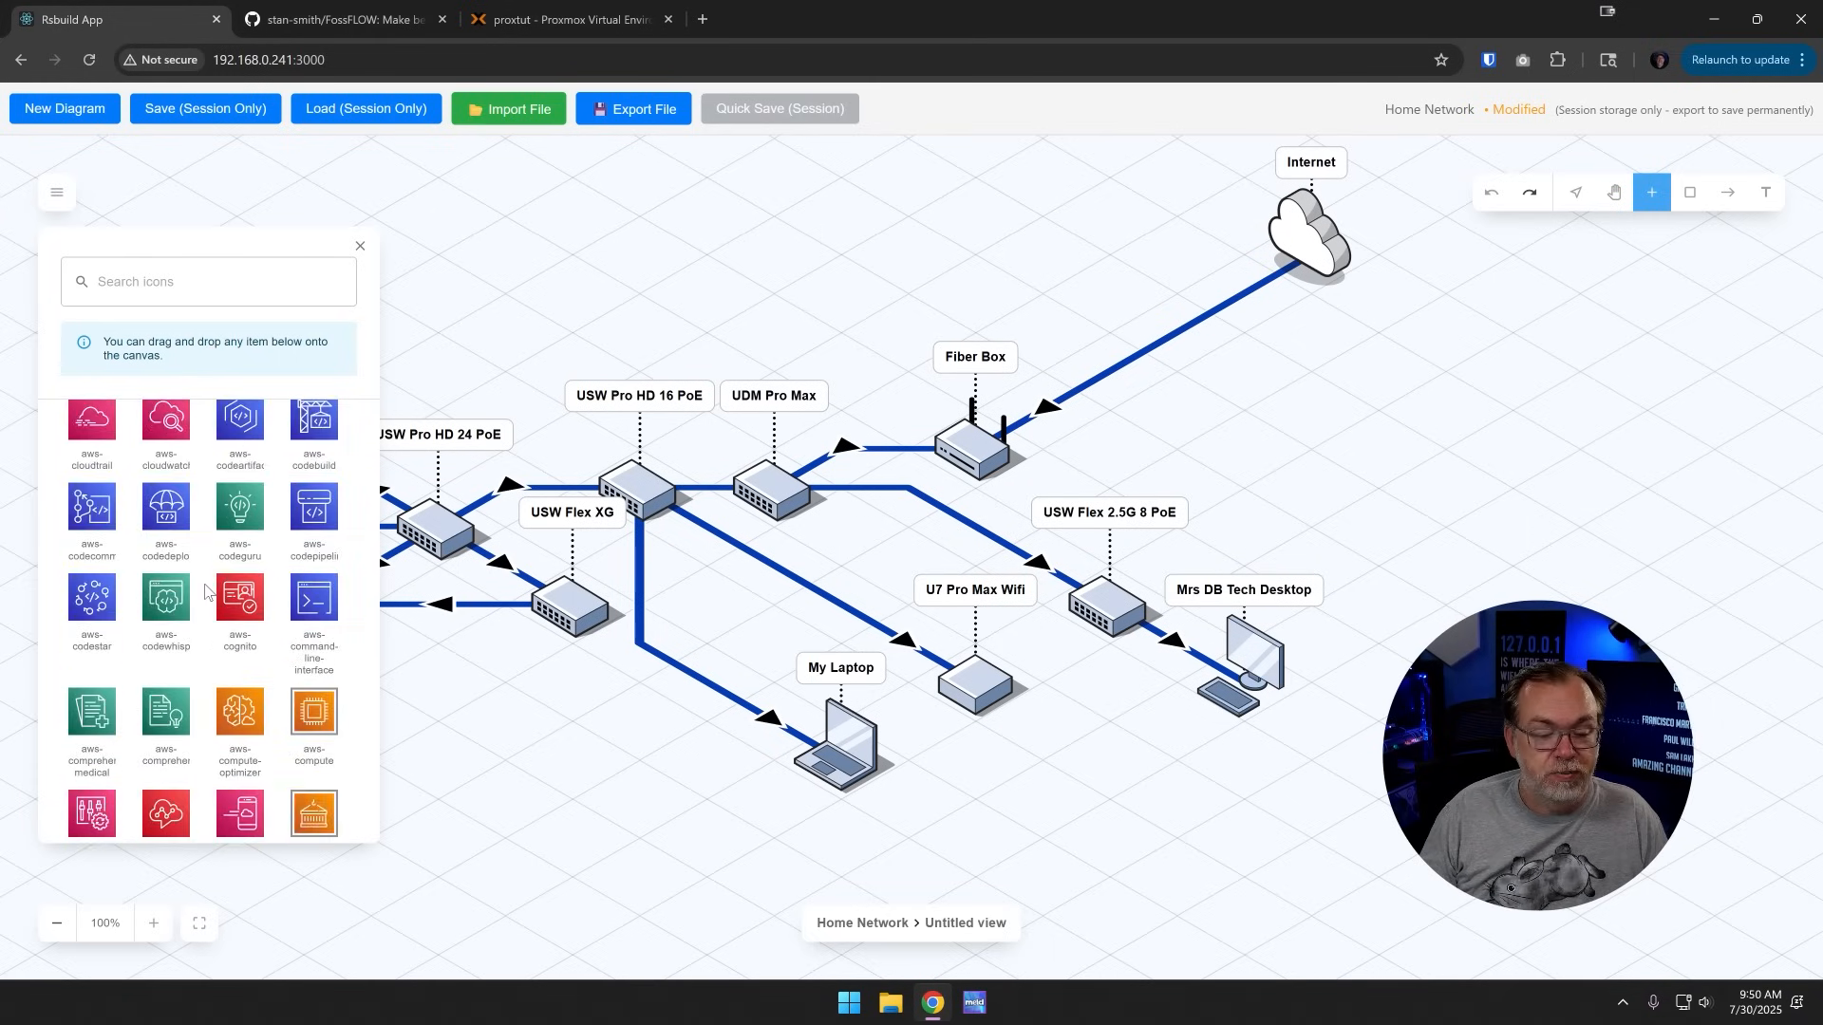
scroll("down", 3)
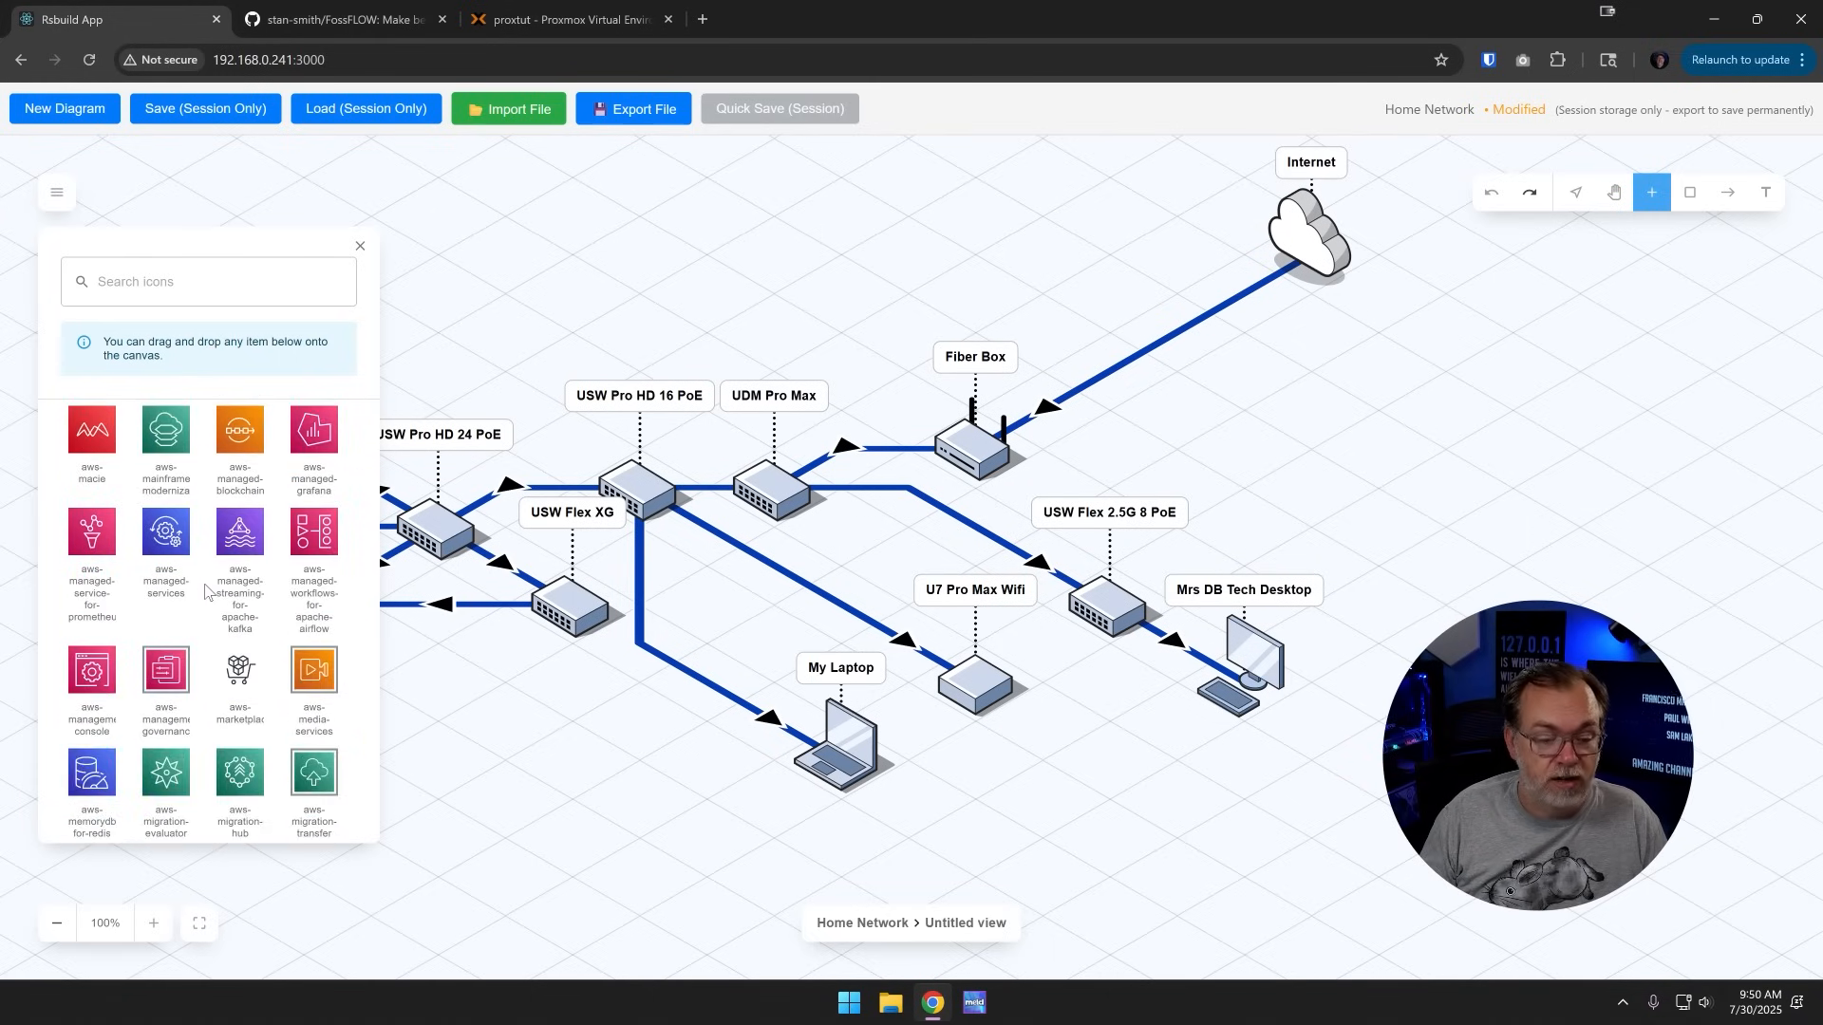
scroll("down", 3)
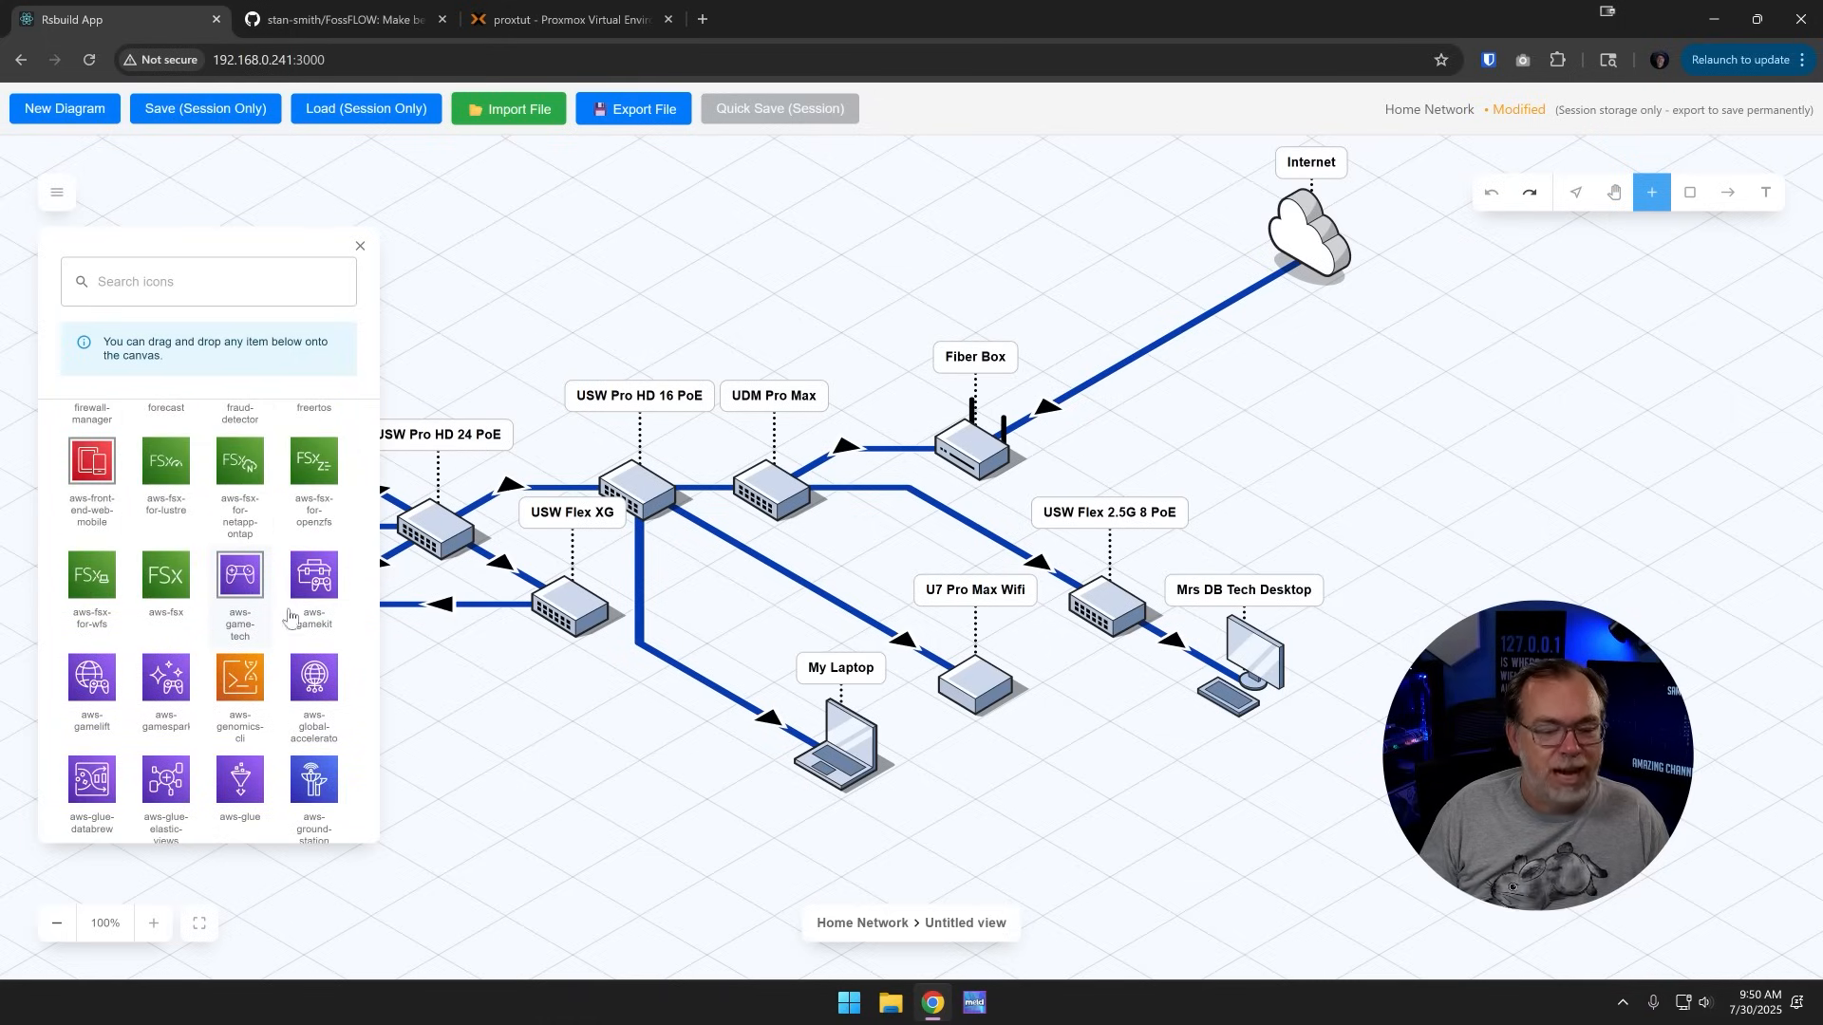
scroll("down", 3)
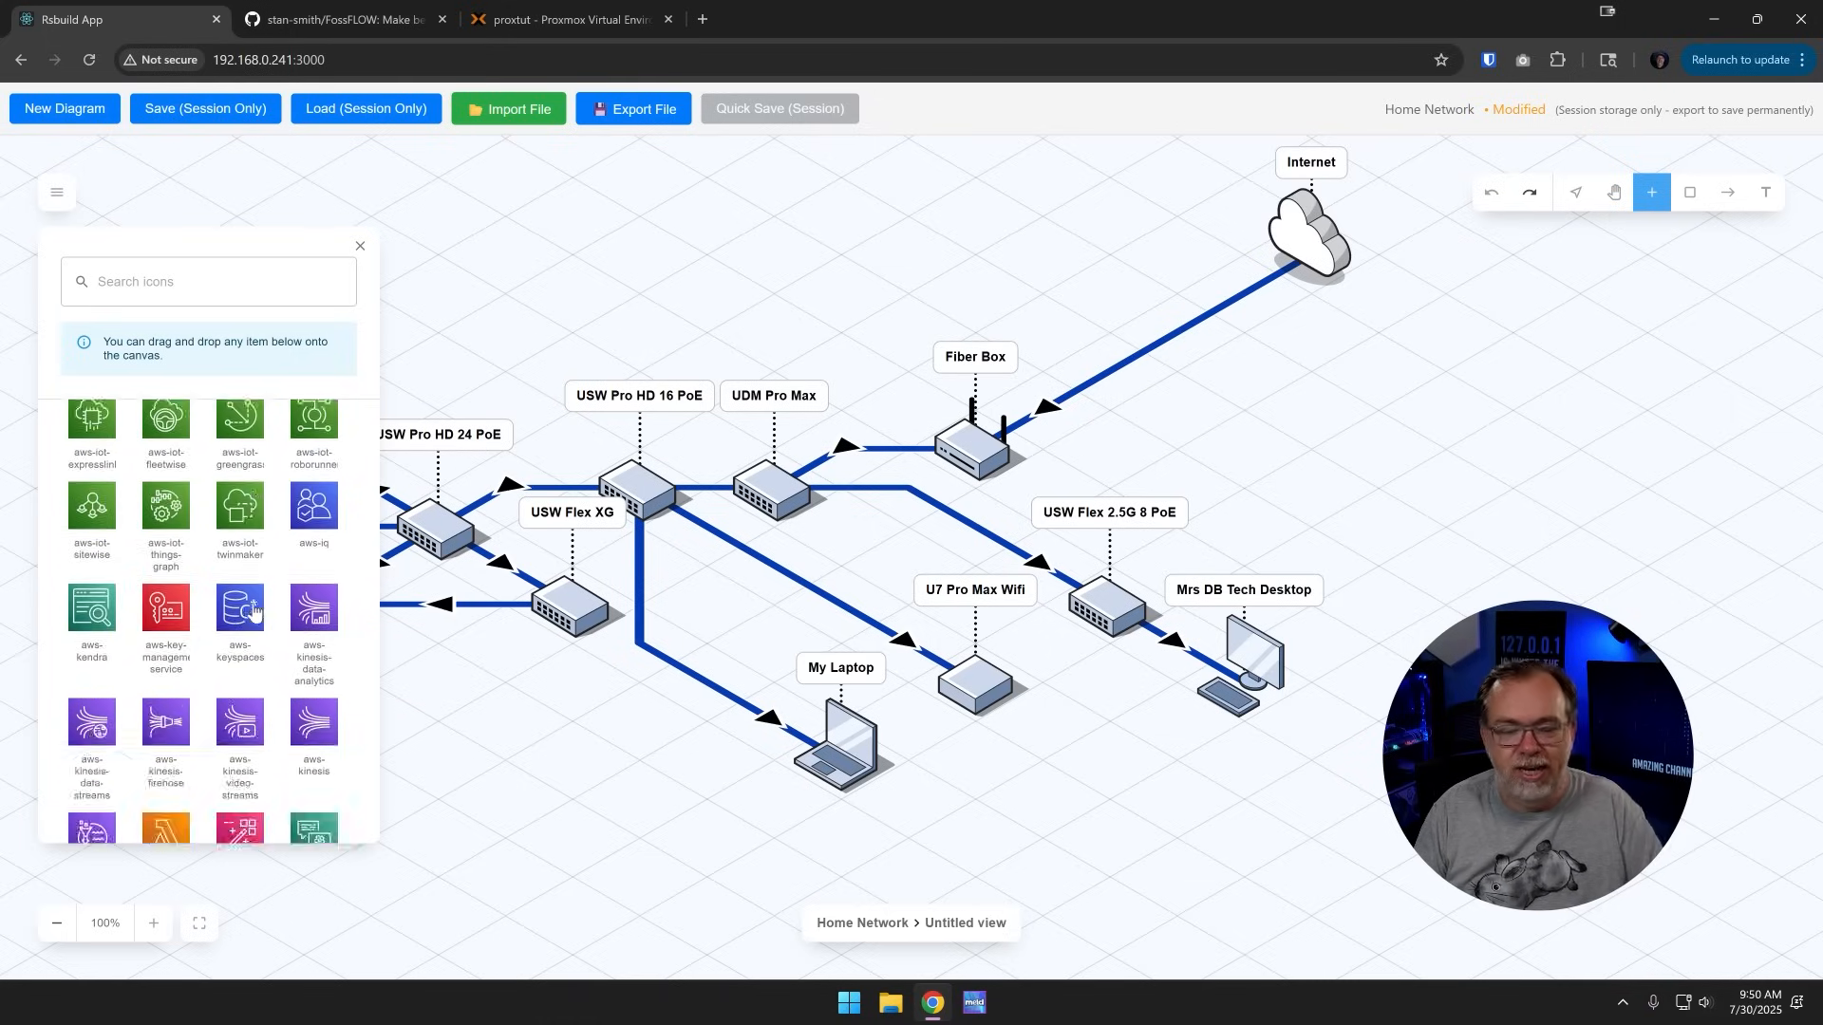
scroll("down", 3)
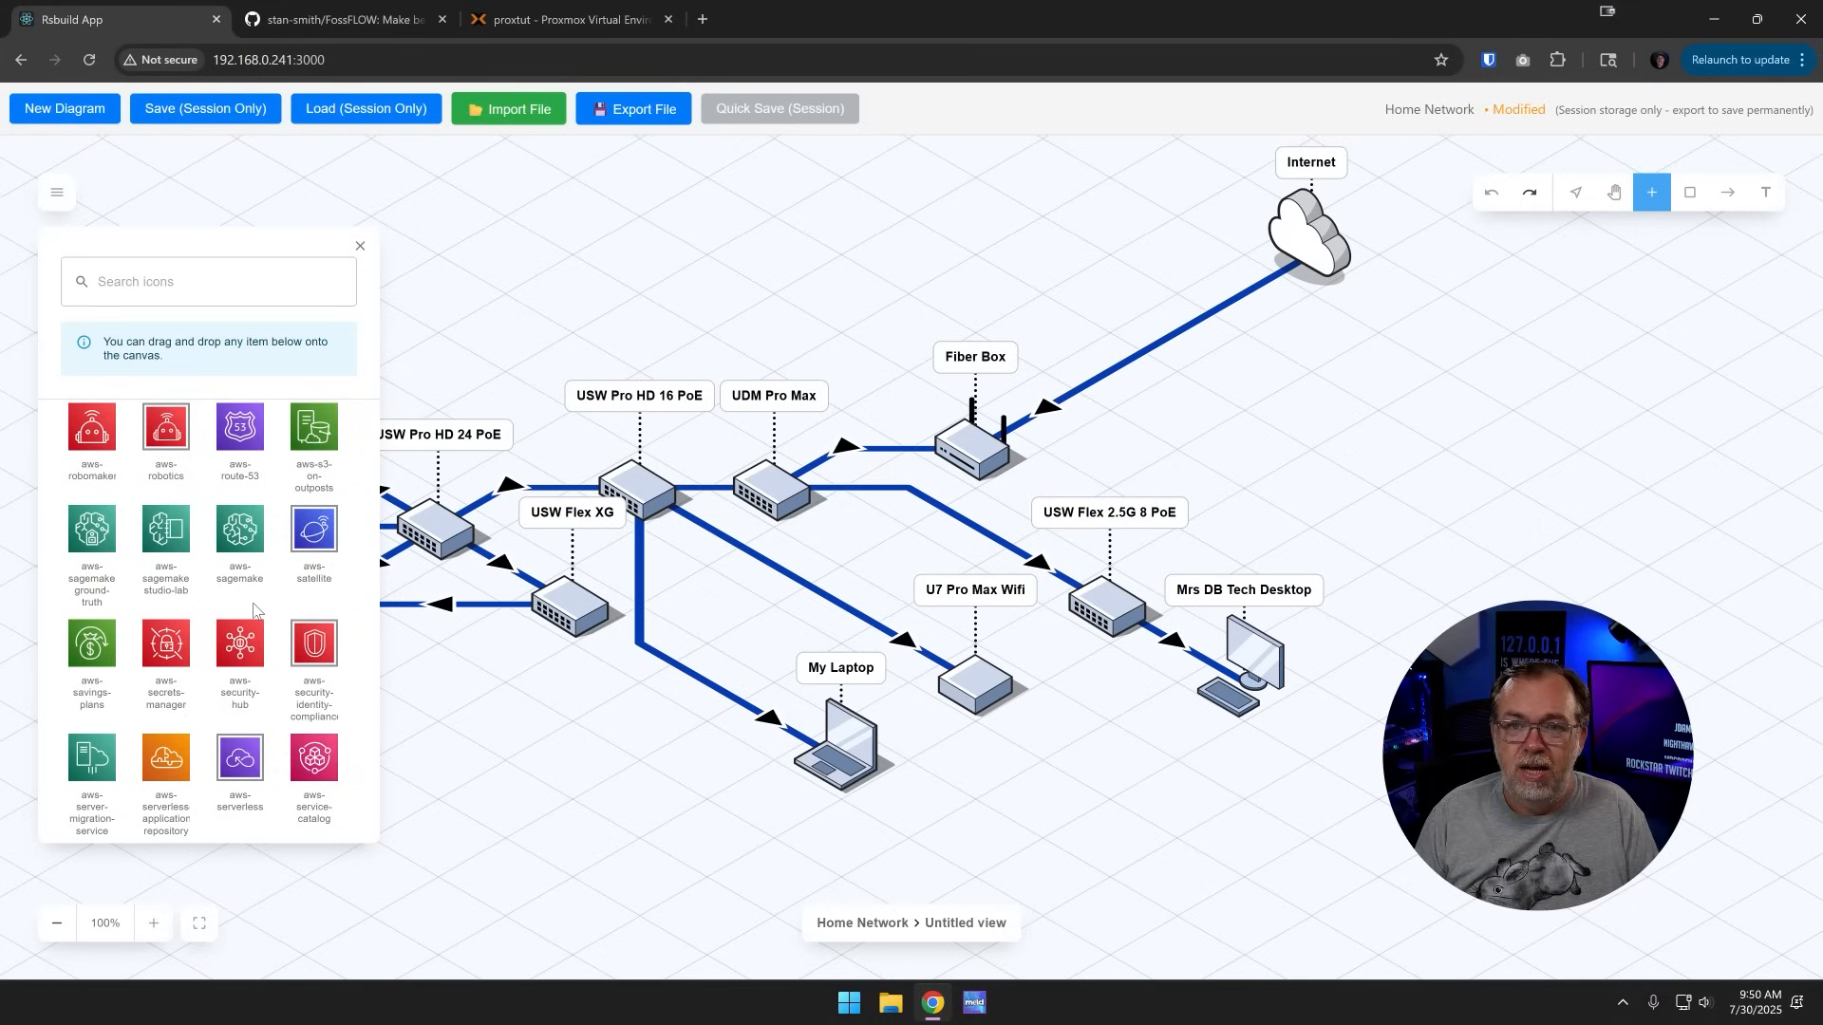
mouse_move(212, 544)
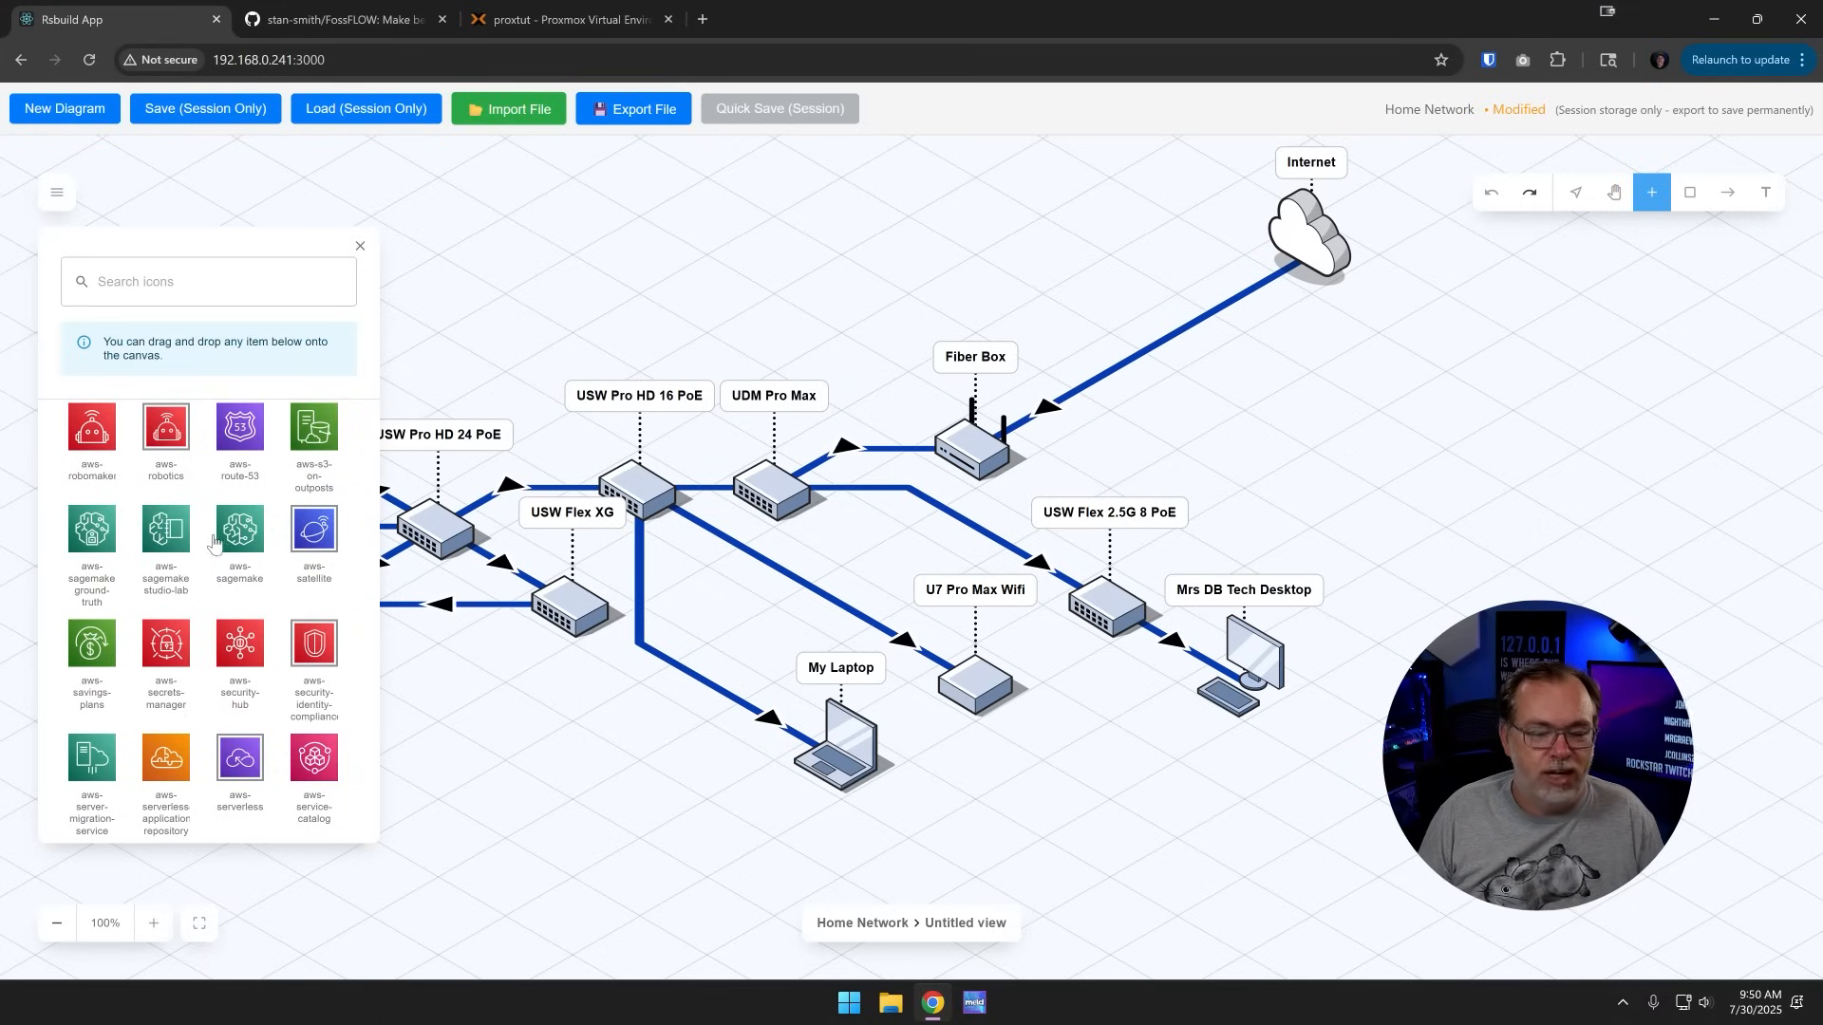
Step: Place an AWS icon above the central switches and select it
left_click_drag(238, 532, 506, 337)
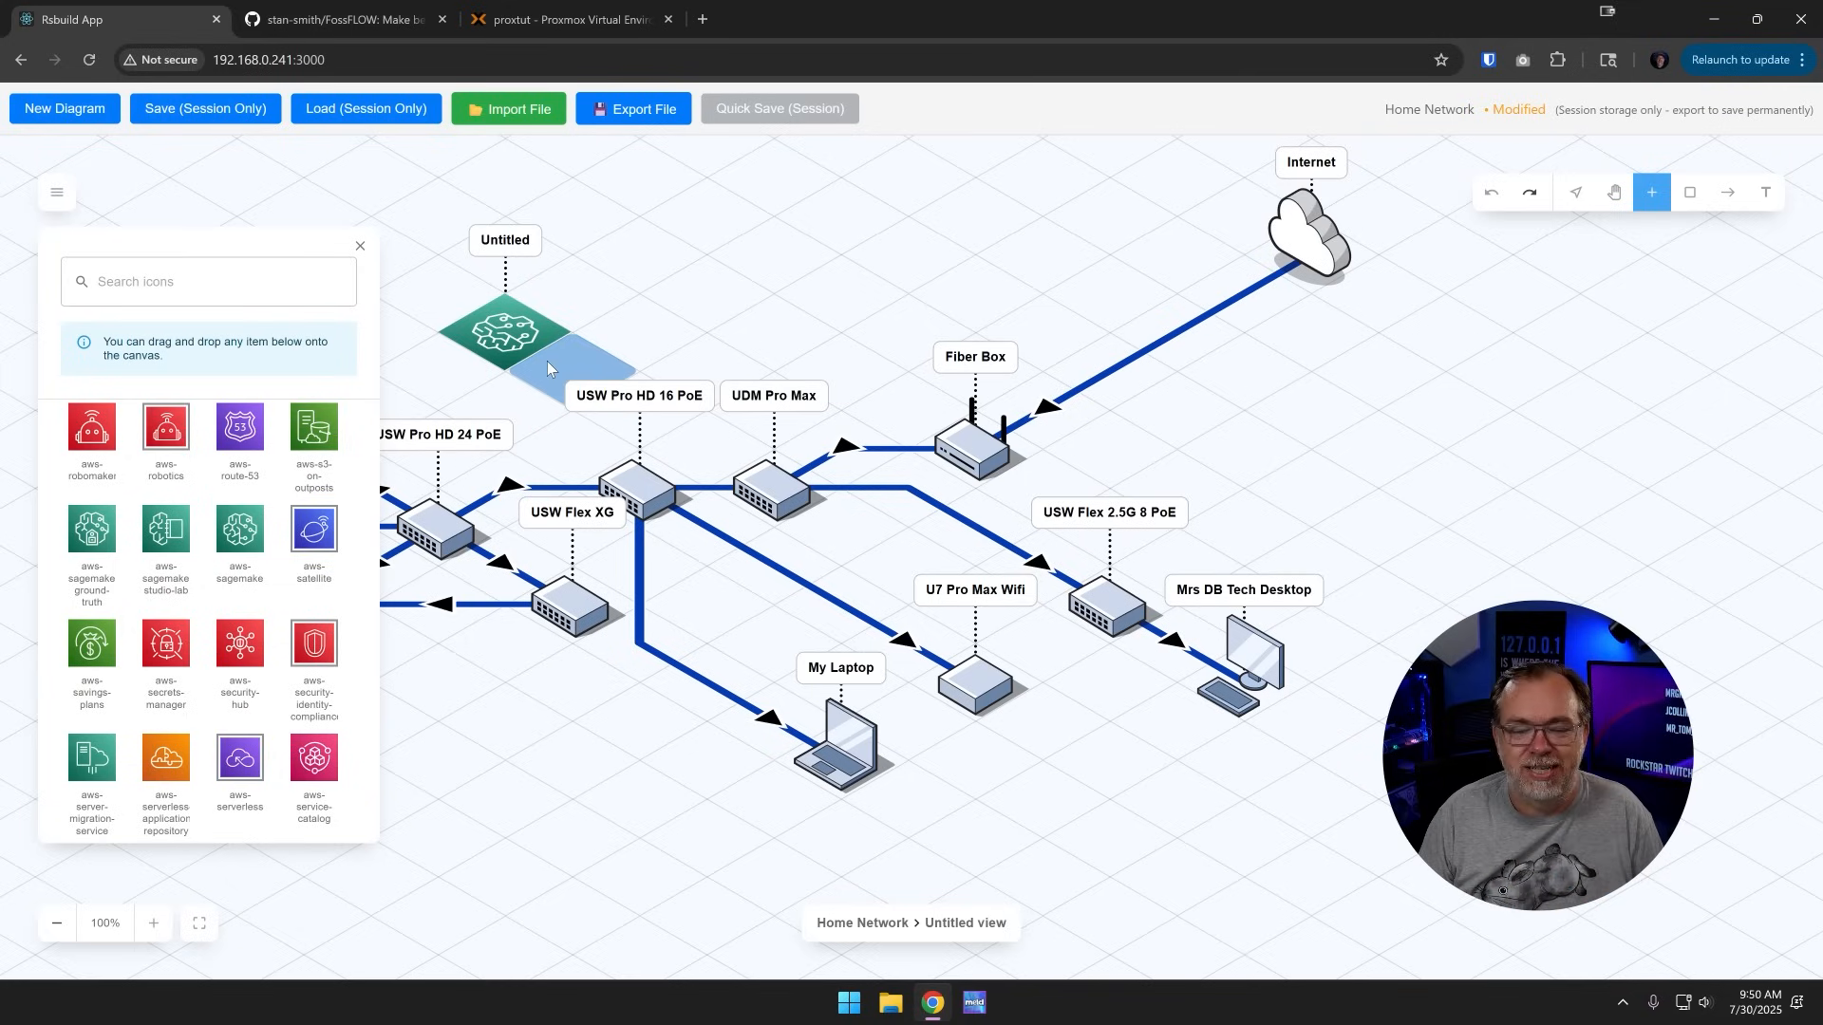
scroll("down", 3)
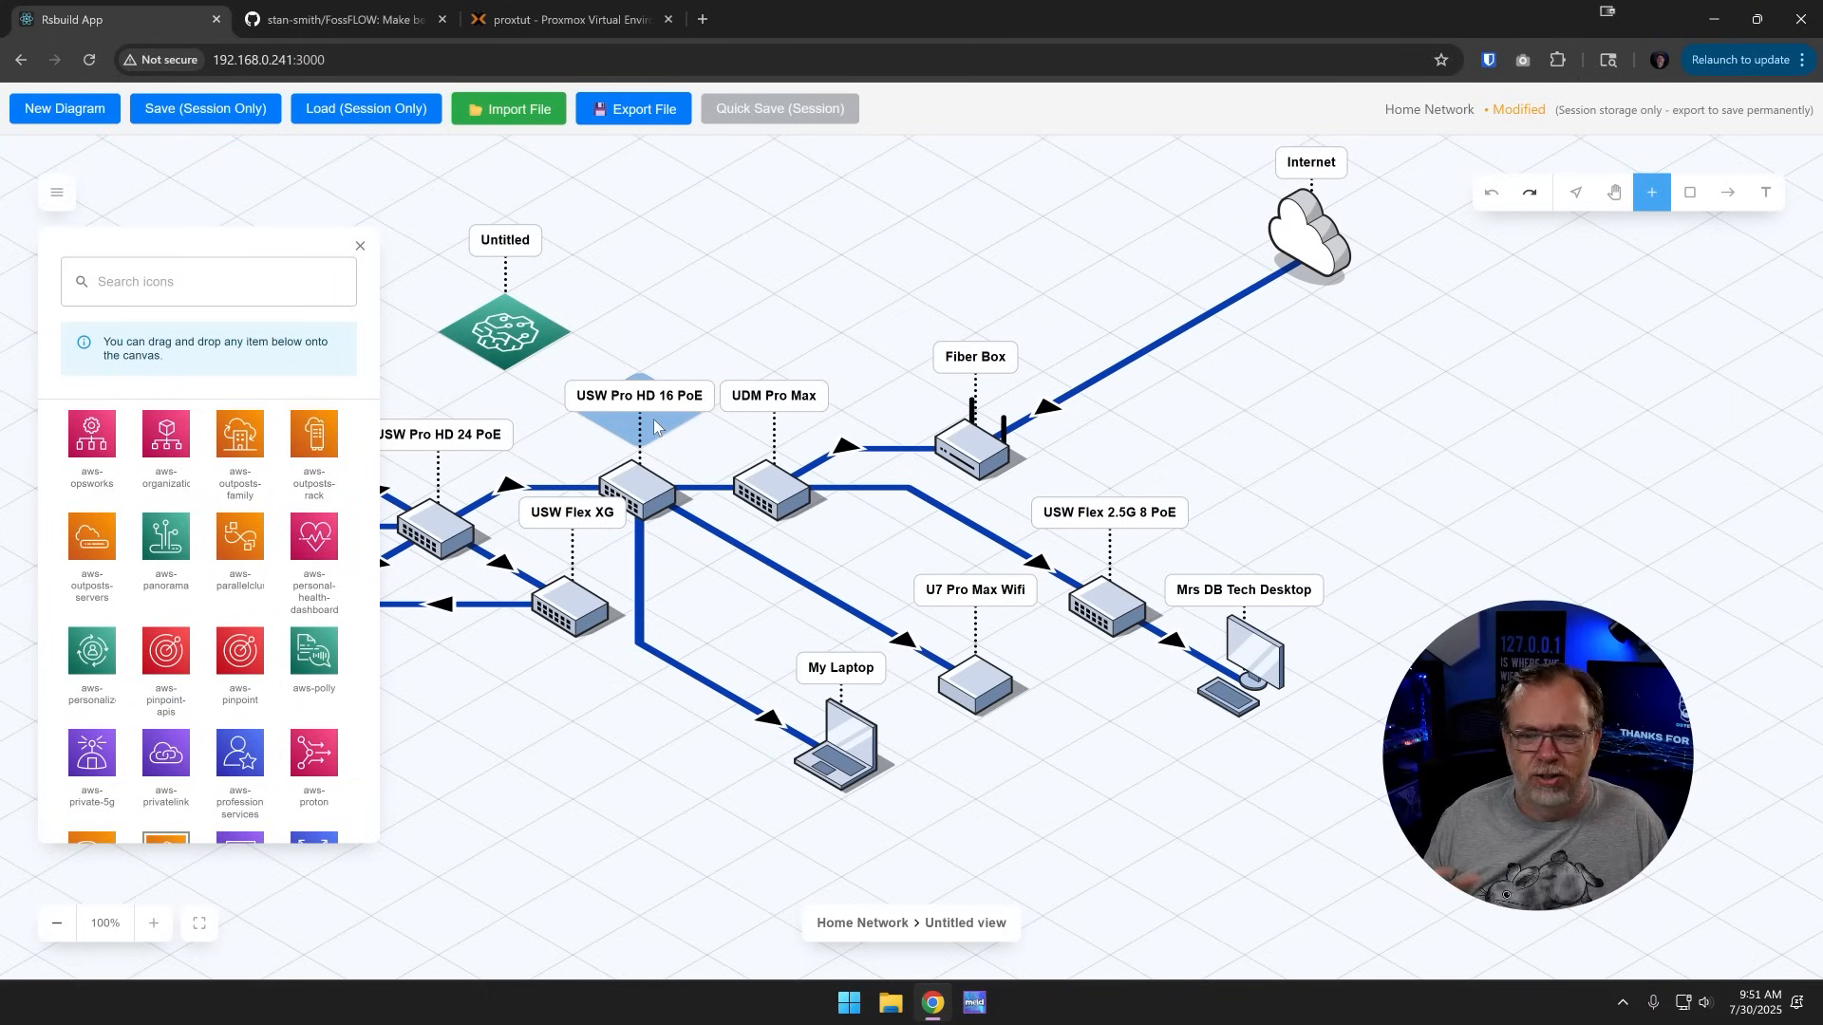
scroll("down", 3)
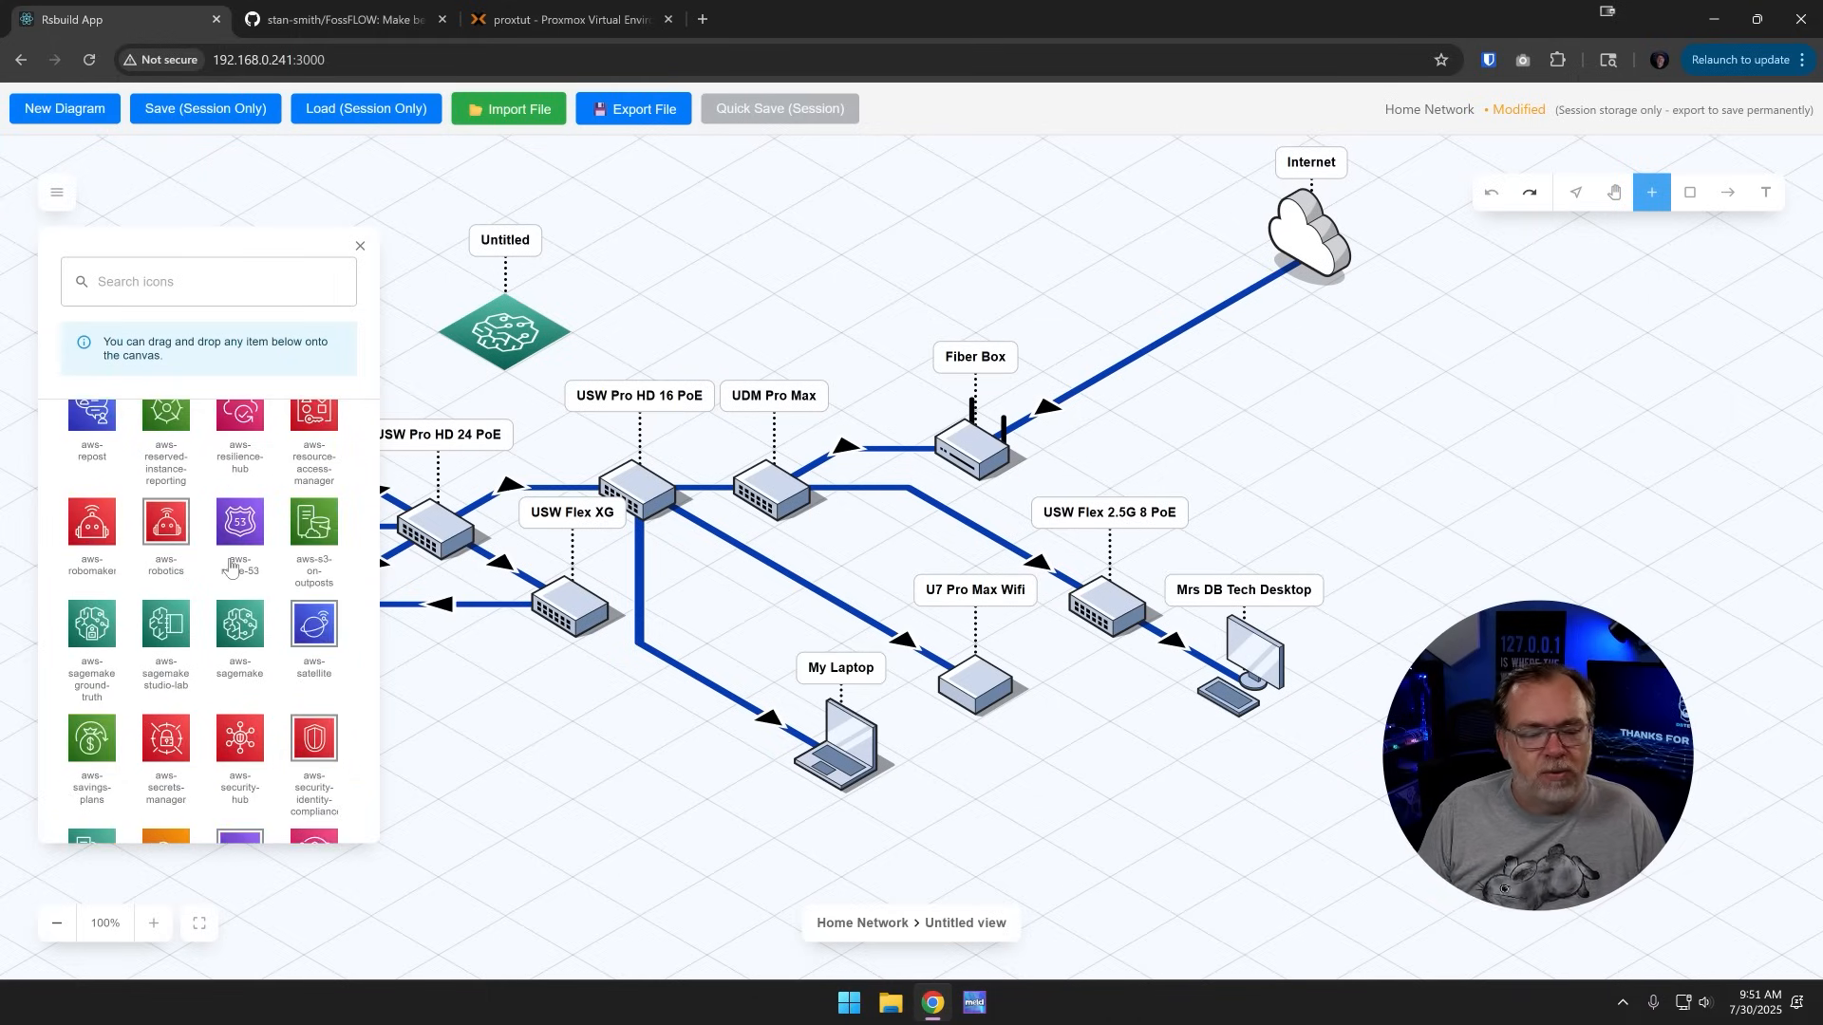
scroll("down", 3)
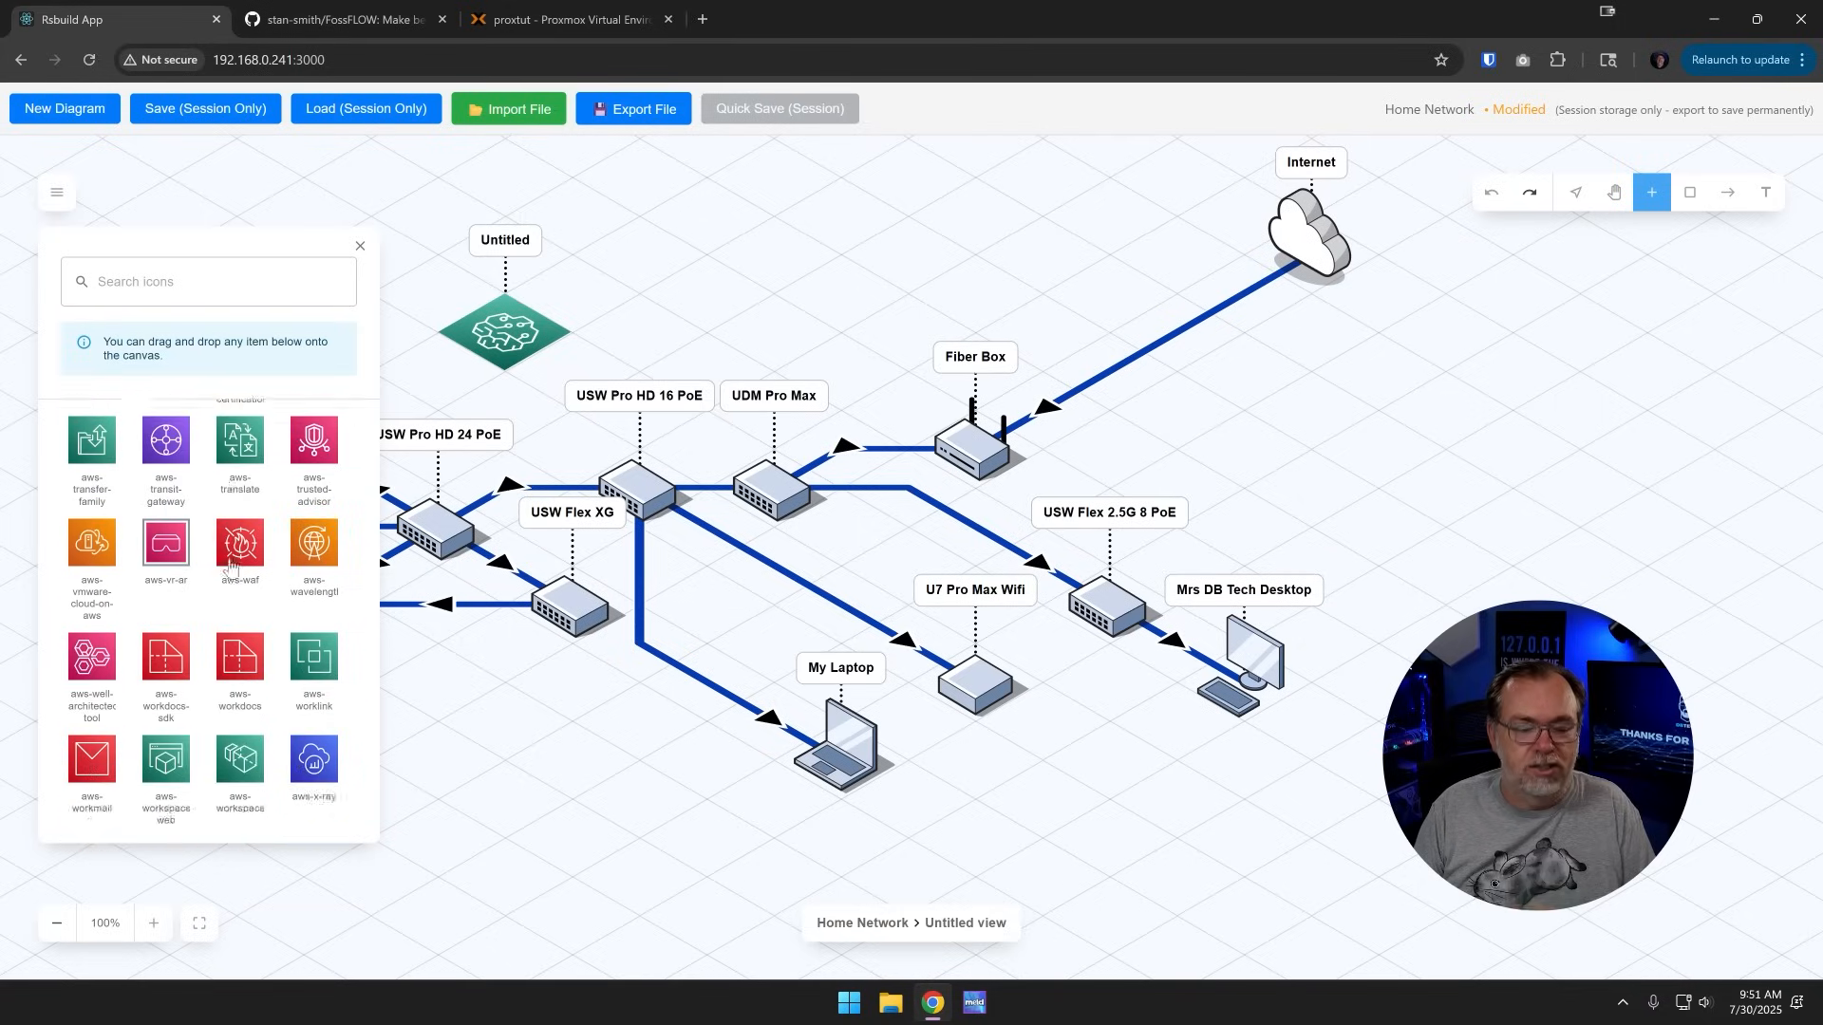
scroll("down", 3)
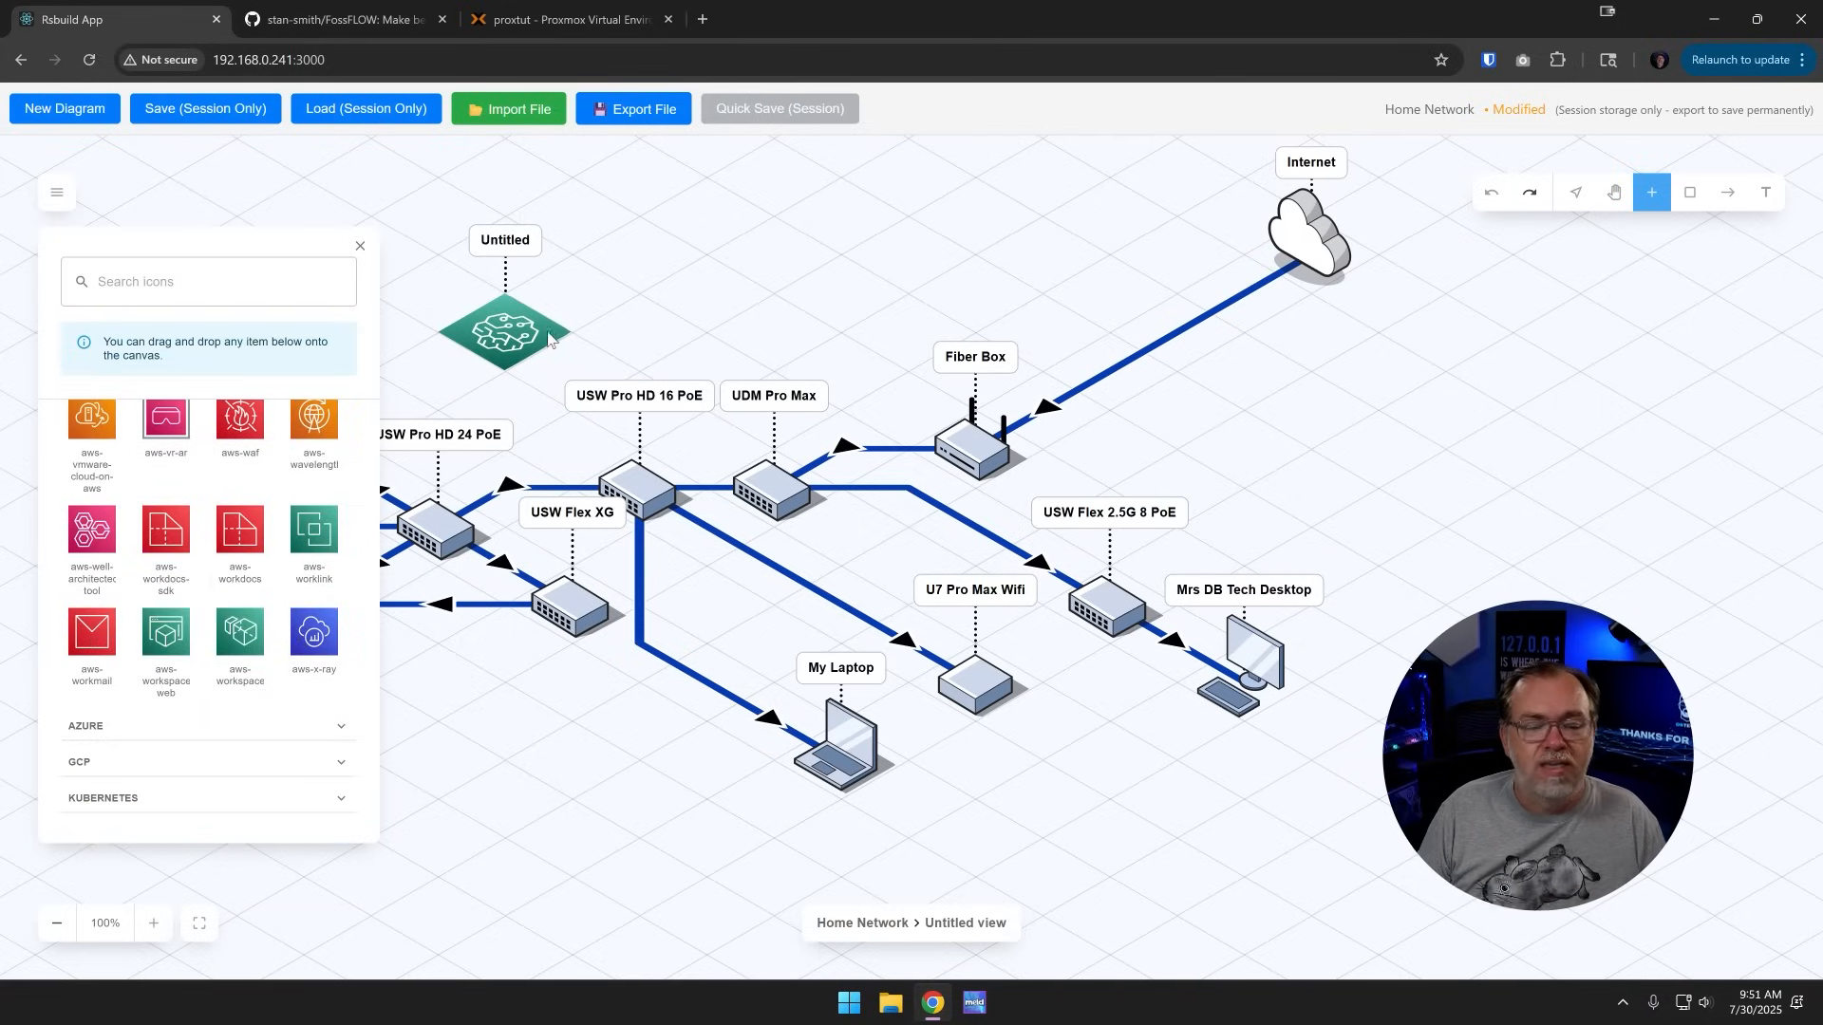
left_click(504, 326)
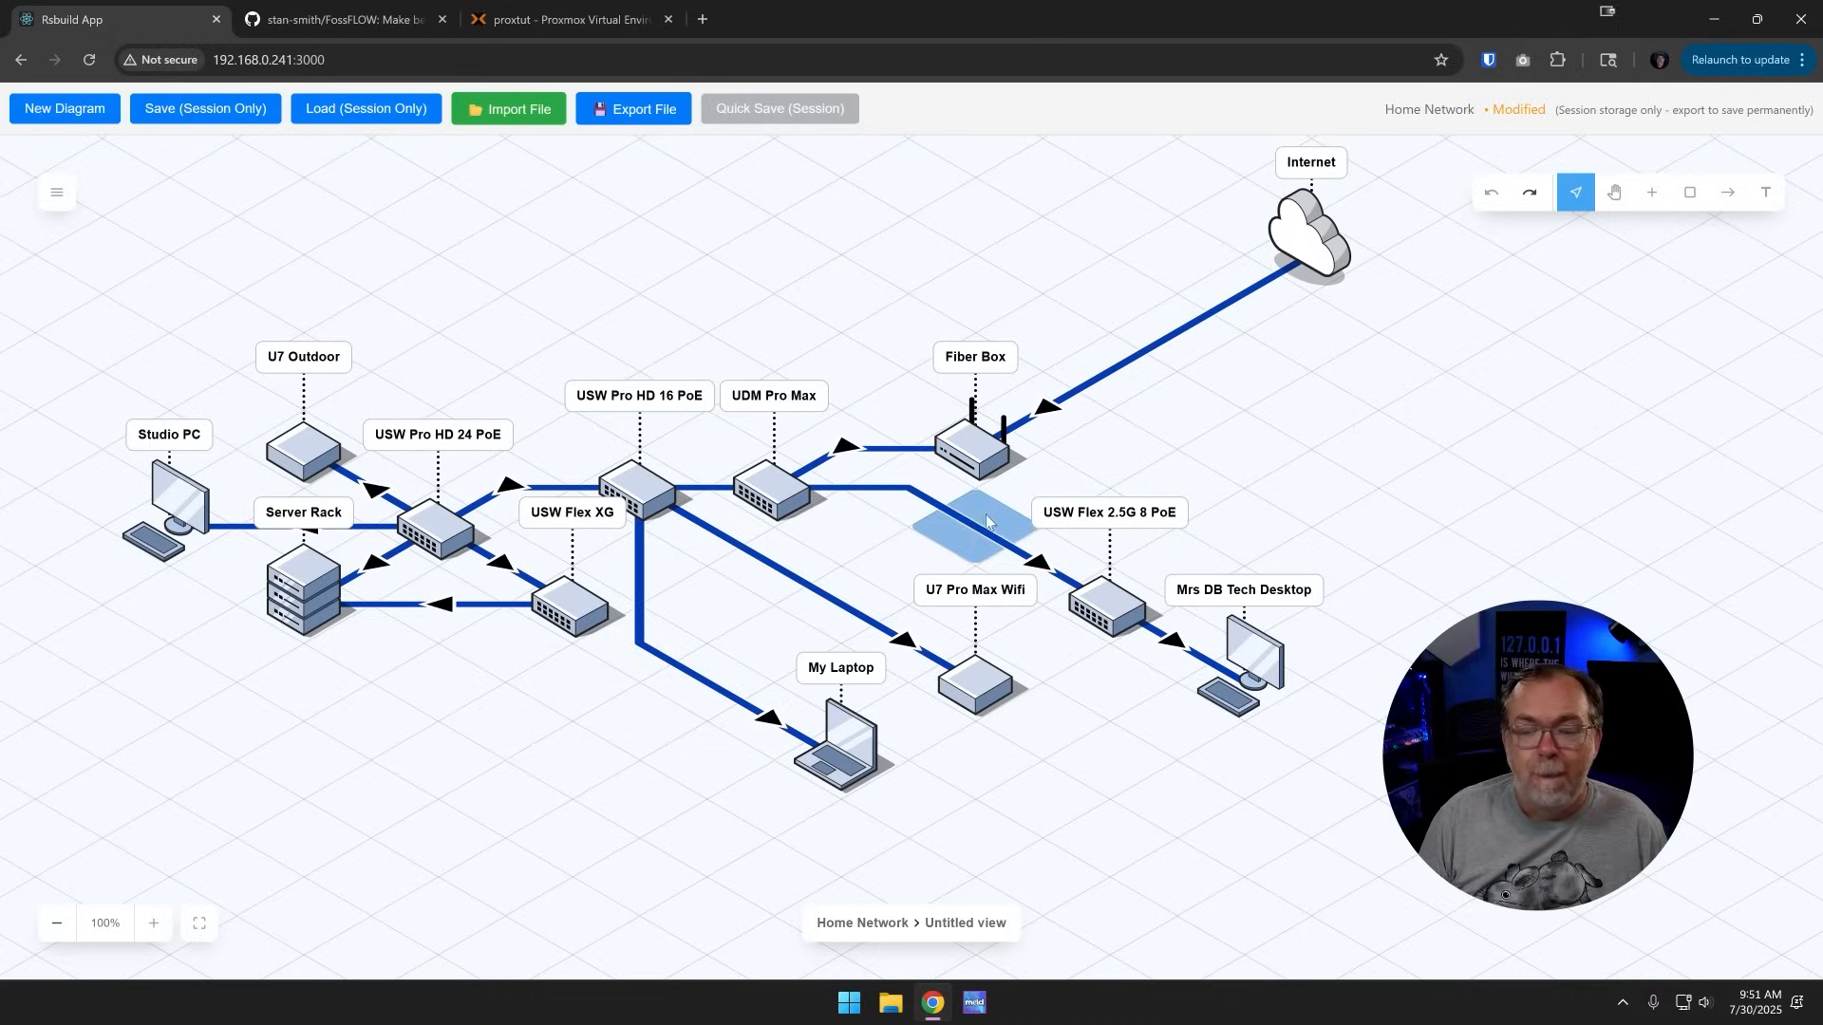
Step: Add an ISOFLOW node near the Internet cloud and name it 'load balancer'
left_click(1650, 191)
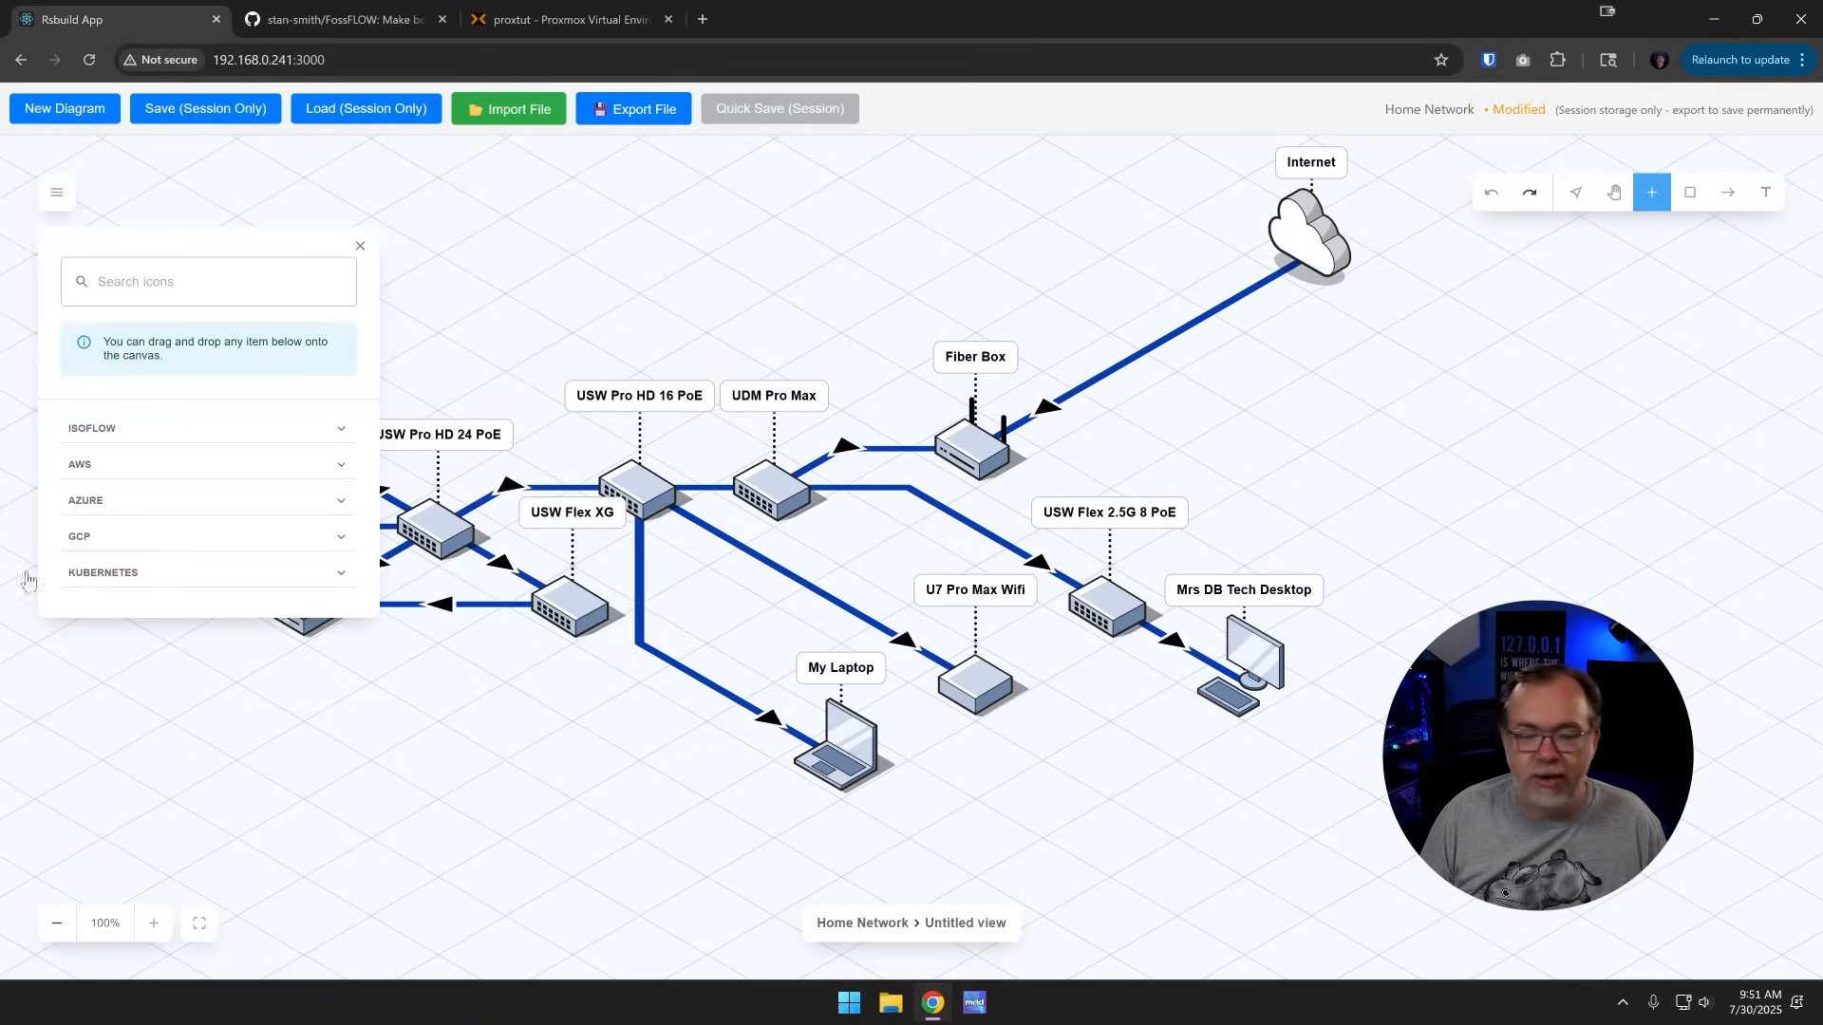
left_click(207, 428)
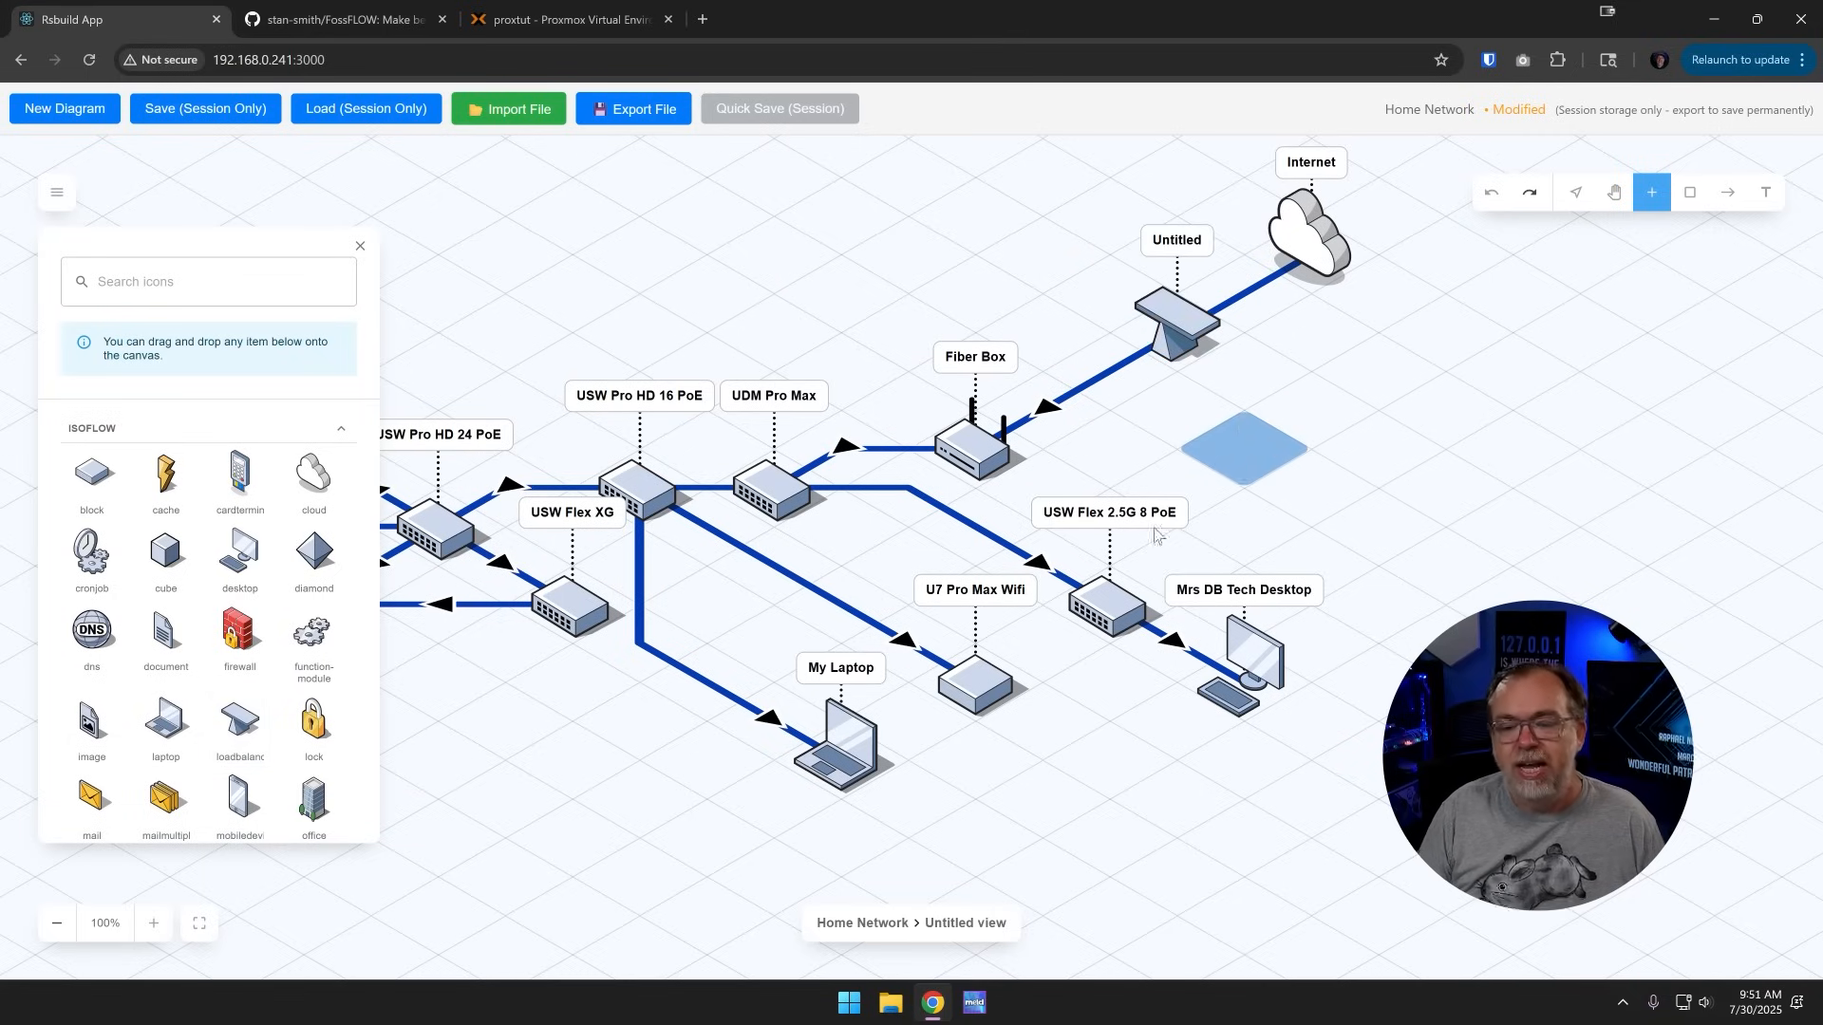
mouse_move(1208, 428)
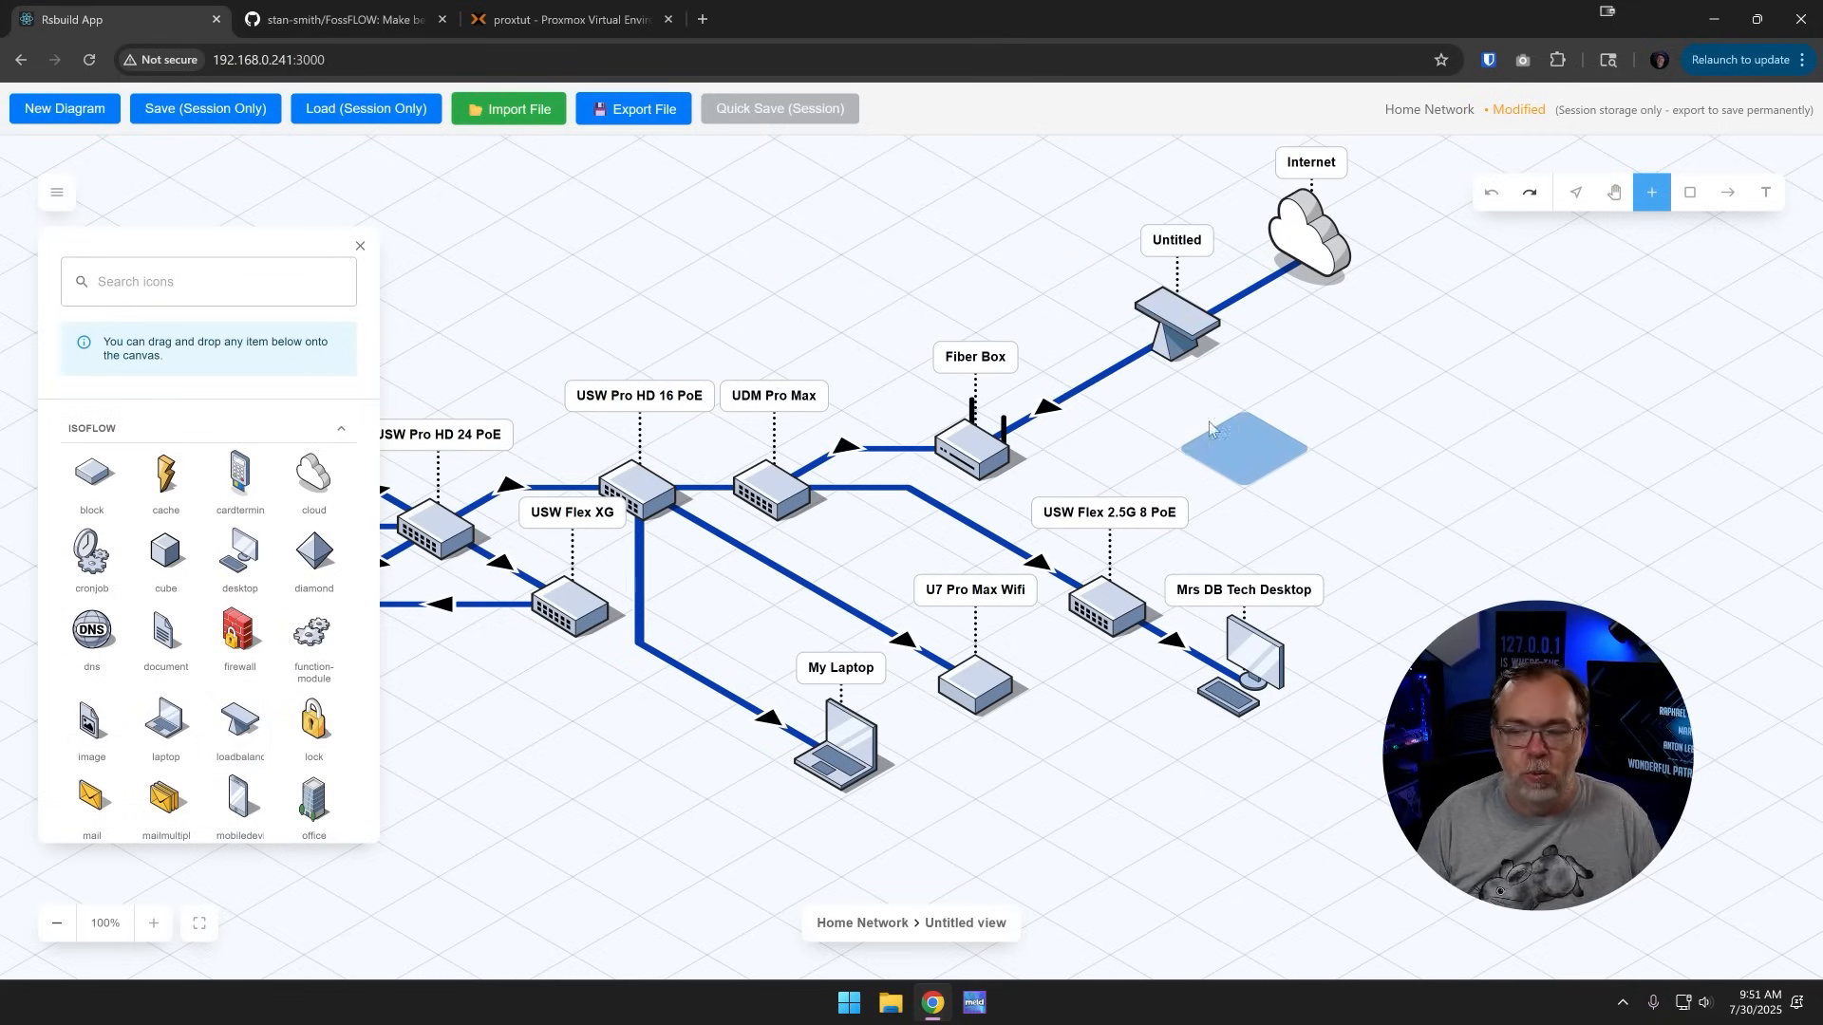
left_click(1175, 320)
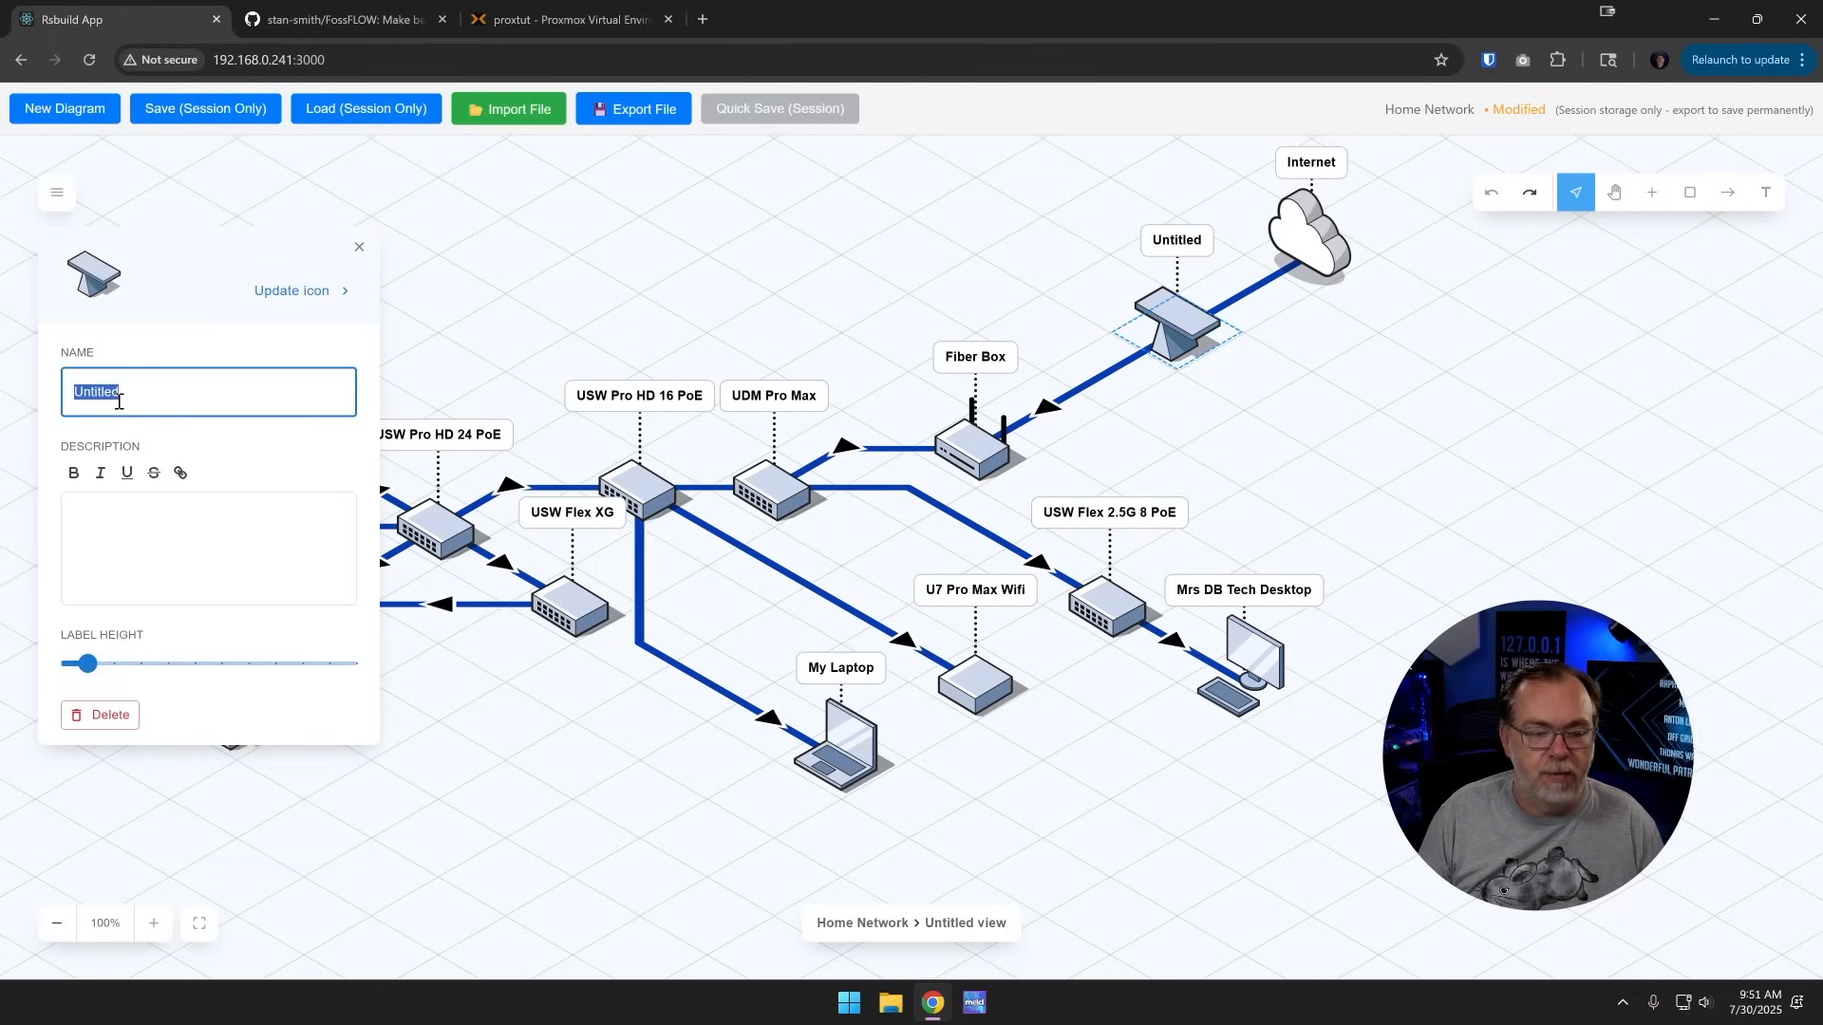
type("load")
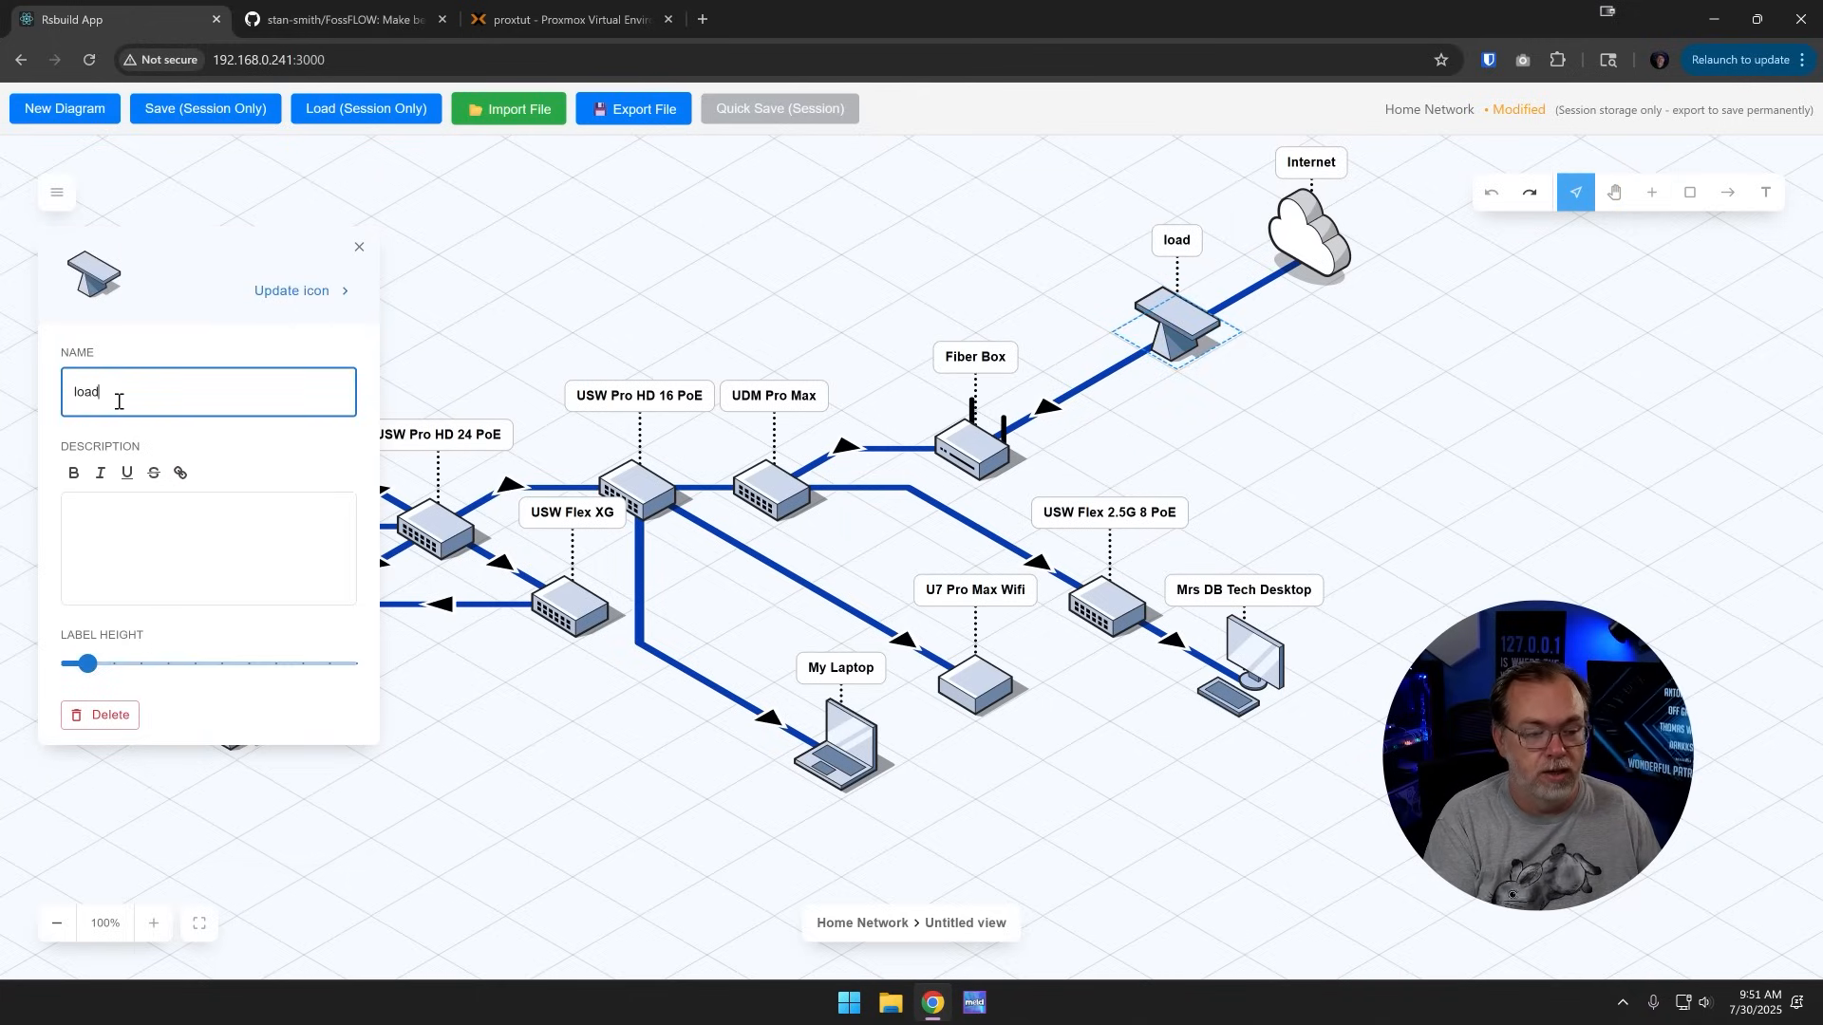
type("balancer")
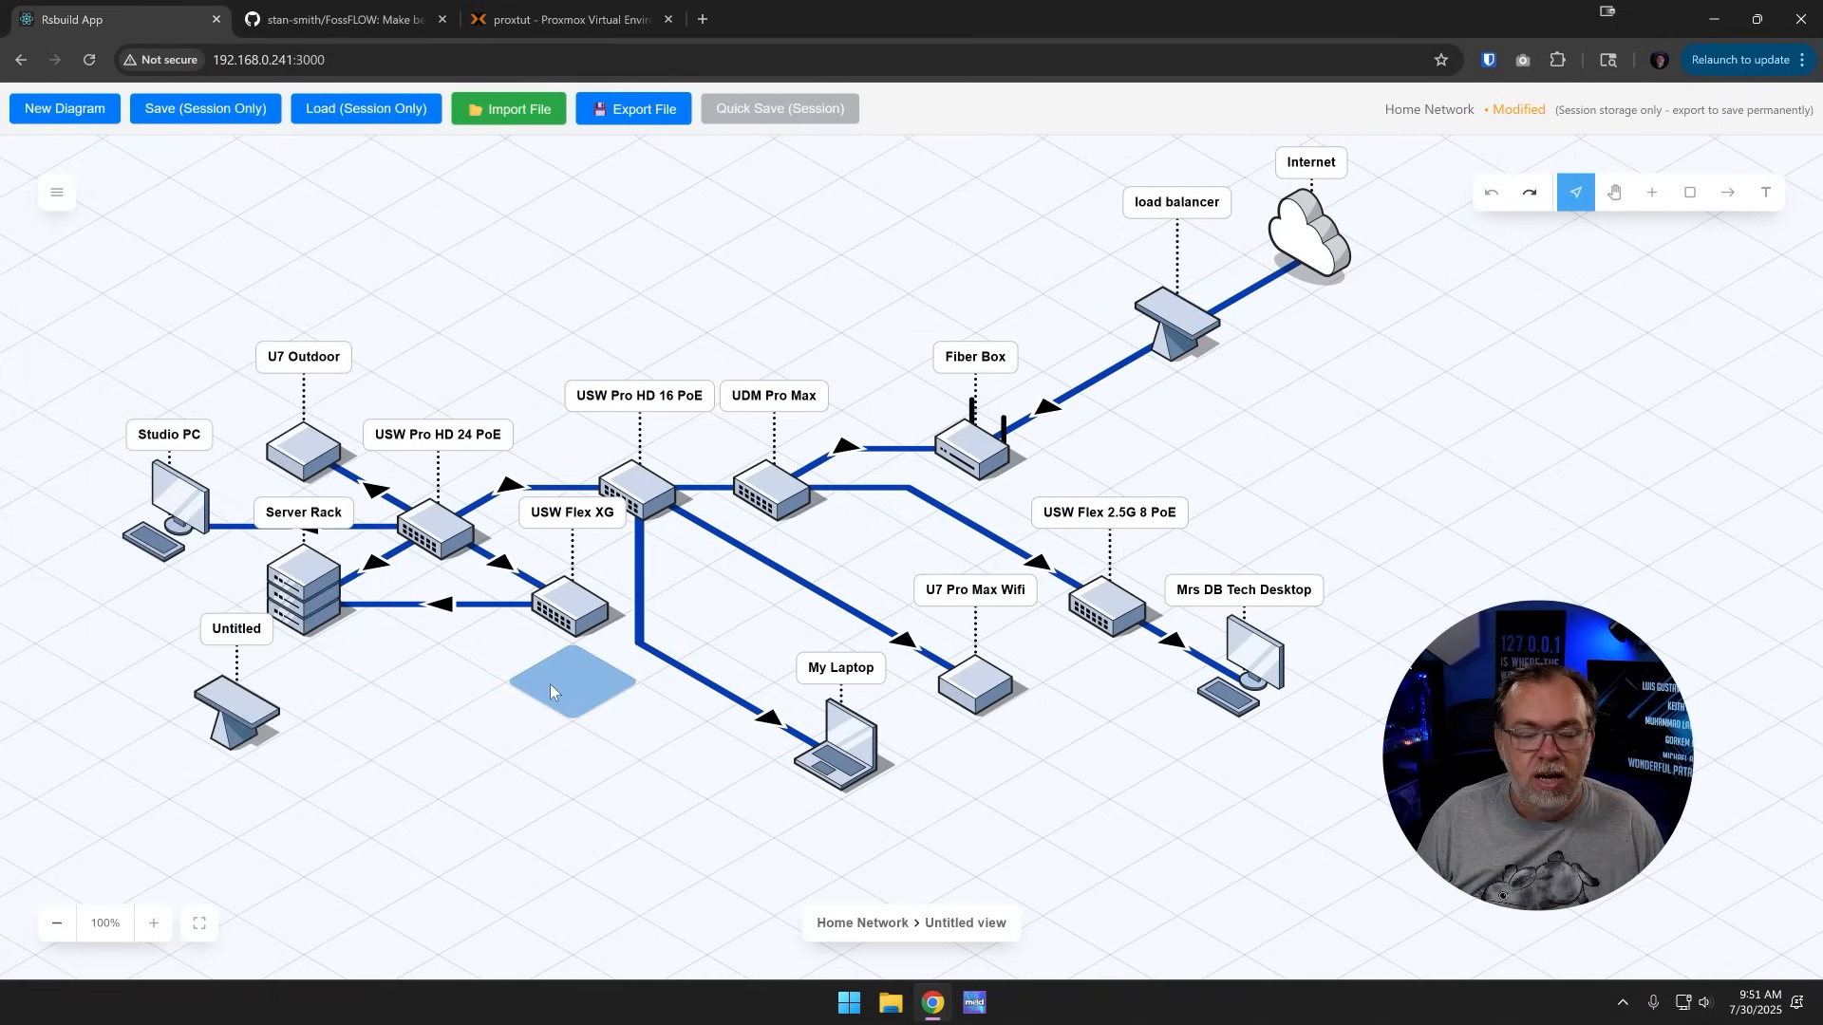
Step: Delete the leftover Untitled node from the diagram
left_click(238, 710)
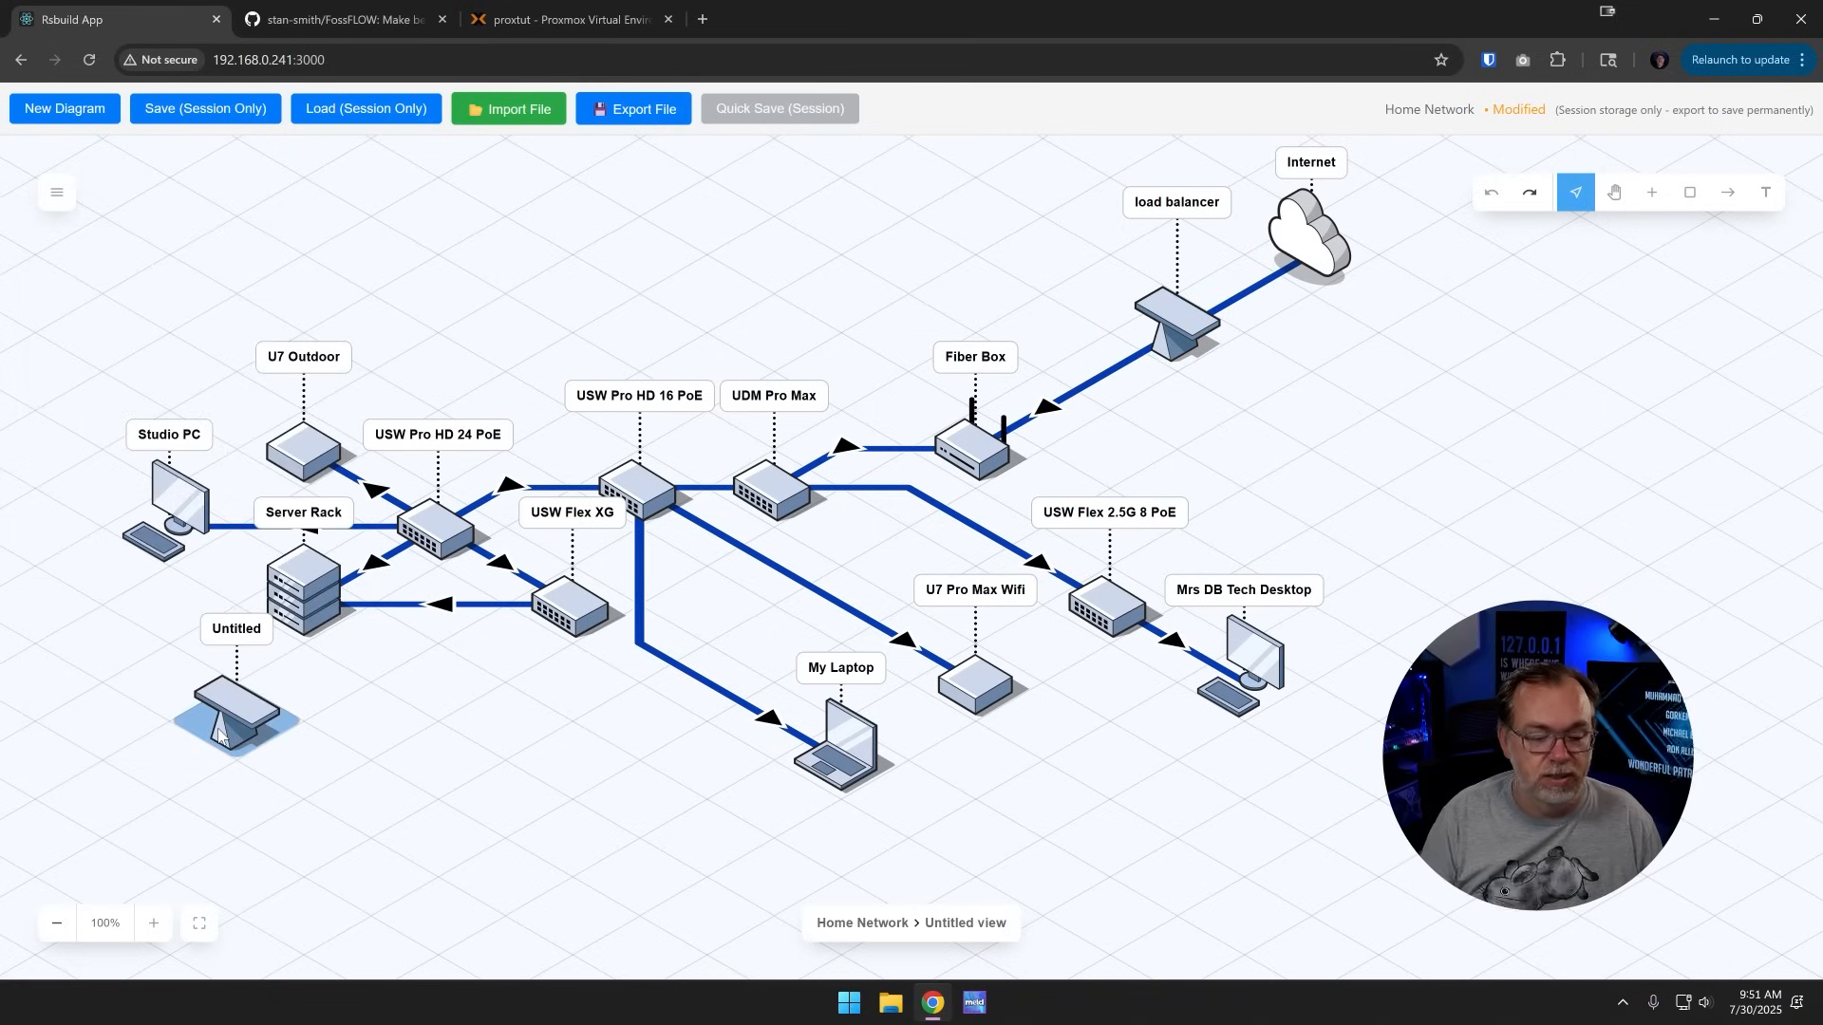
left_click(237, 709)
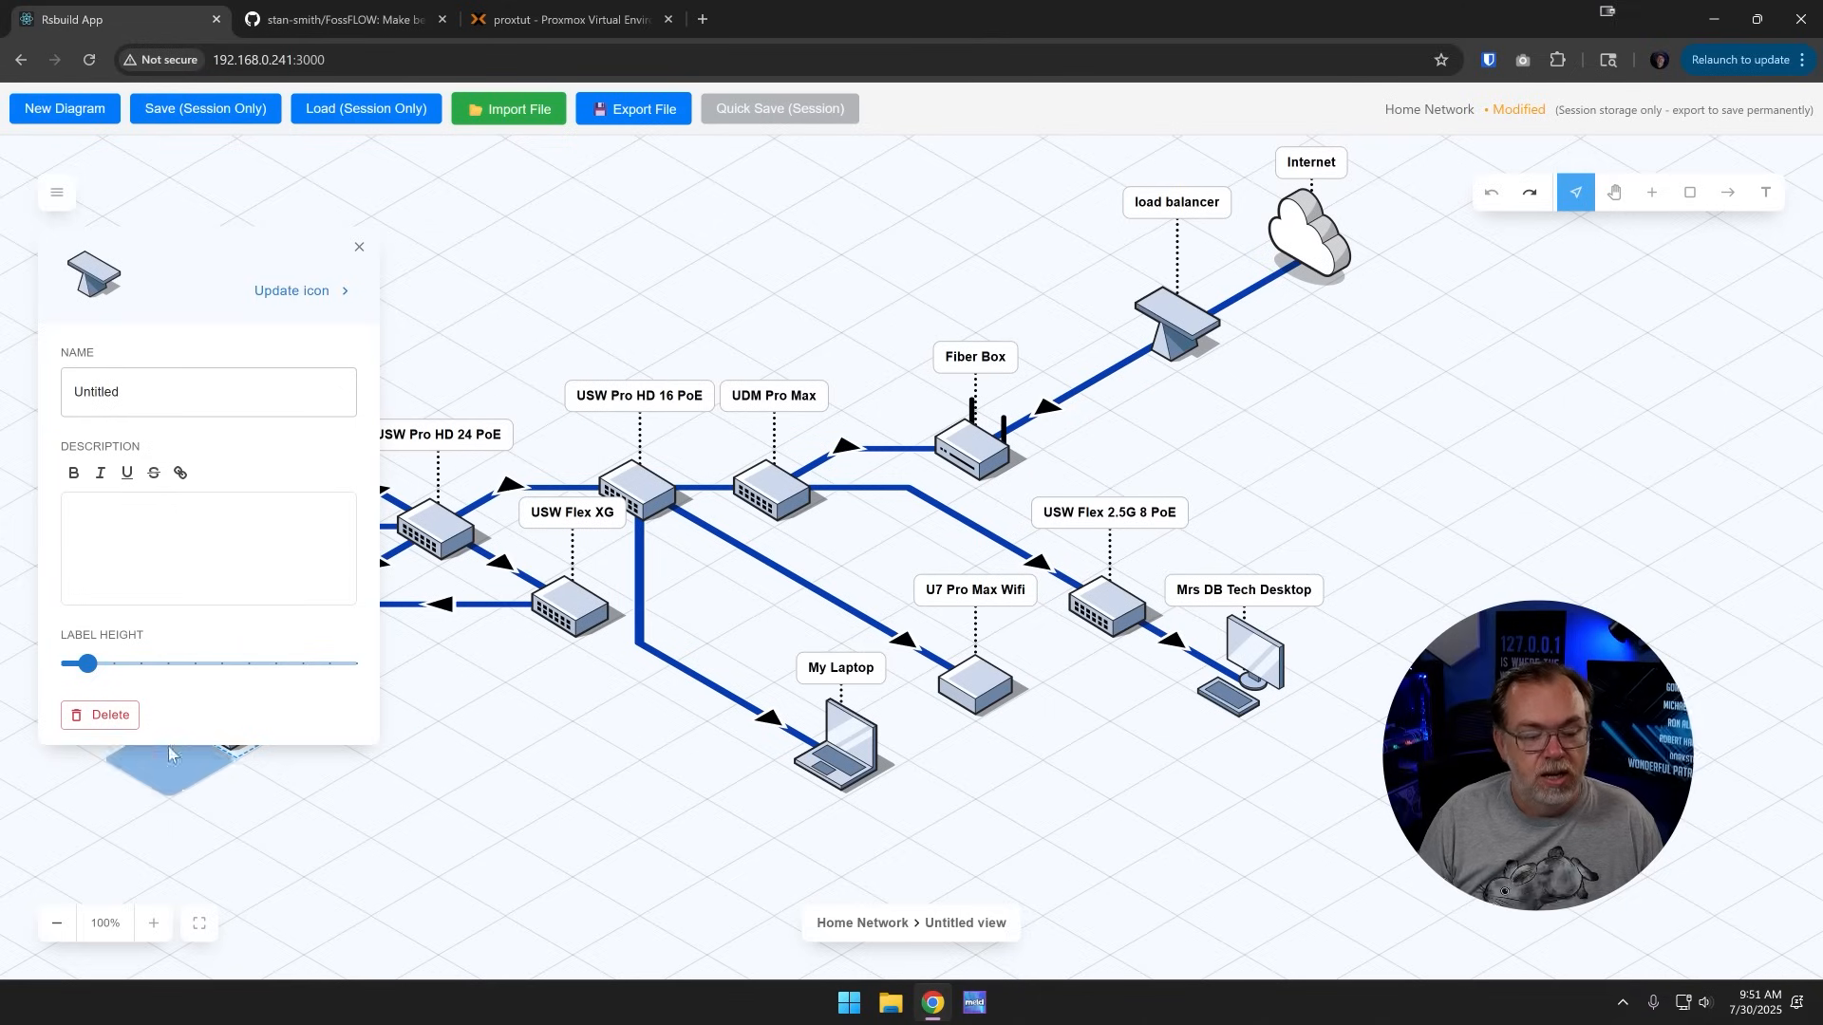
left_click(358, 247)
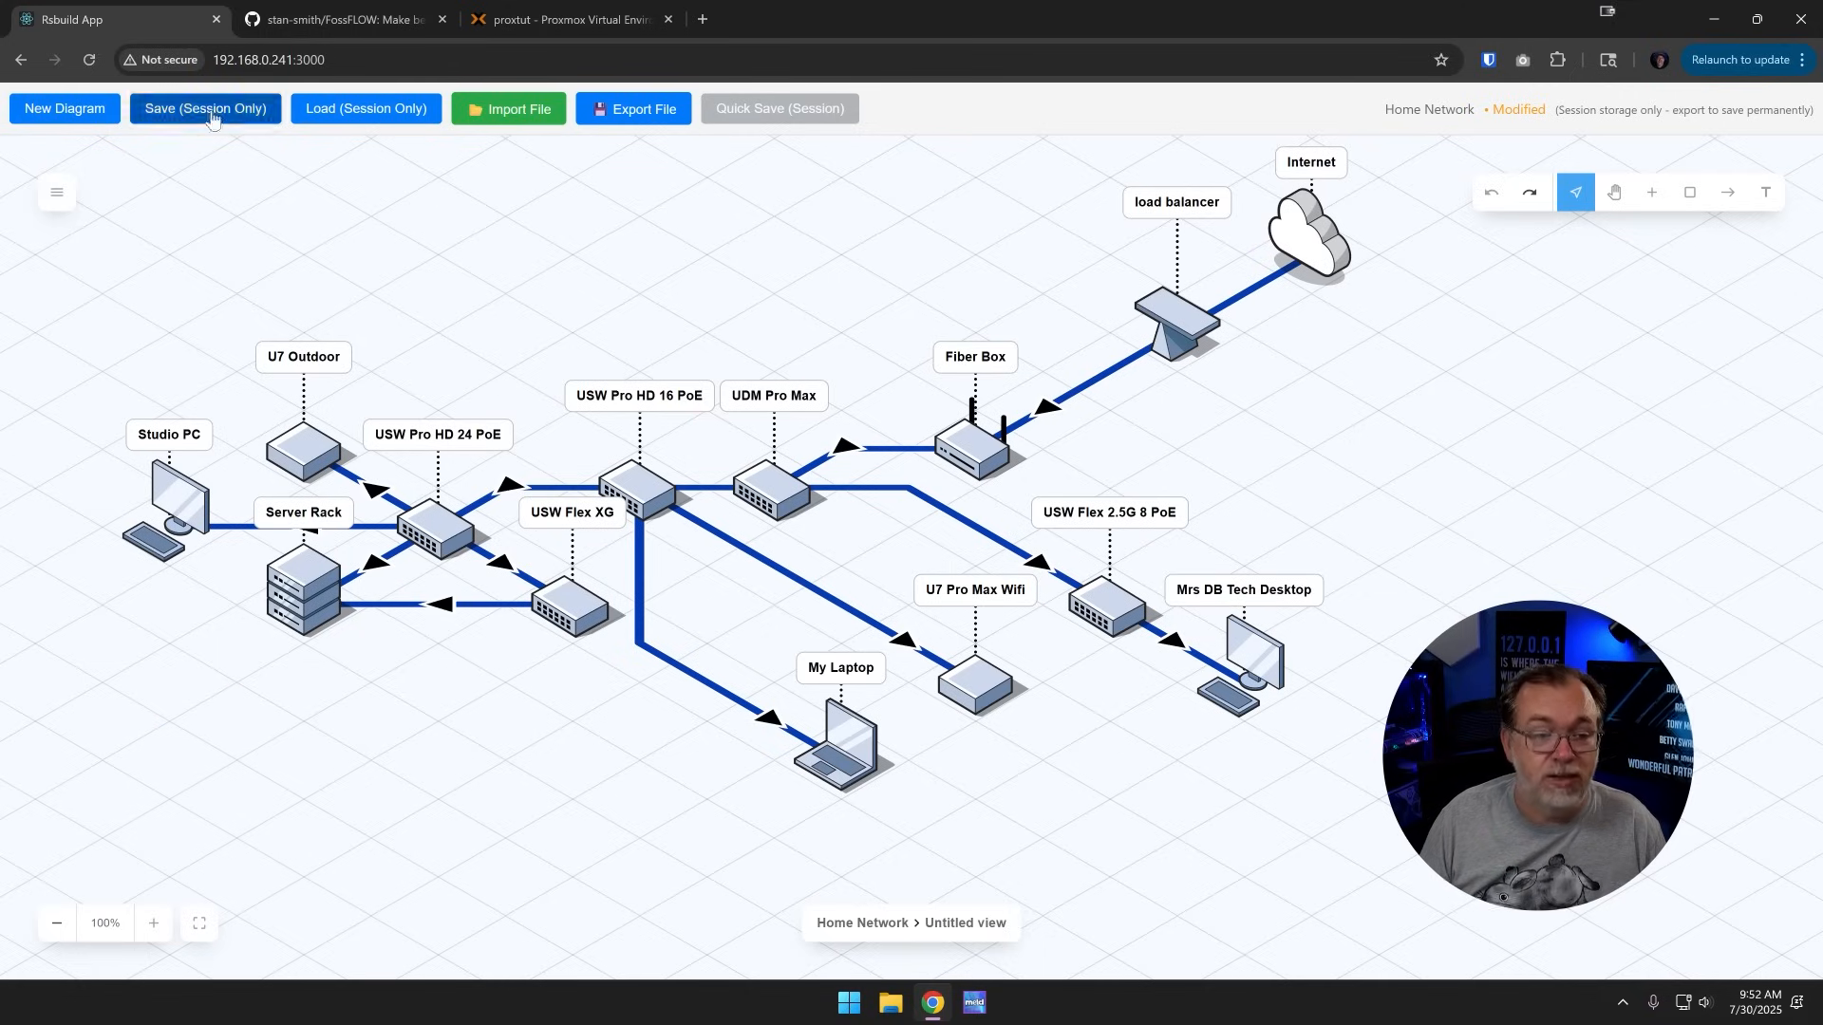
Step: Save the diagram (session only) as 'Home Network', then download it as JSON, keeping the file in Chrome
left_click(205, 108)
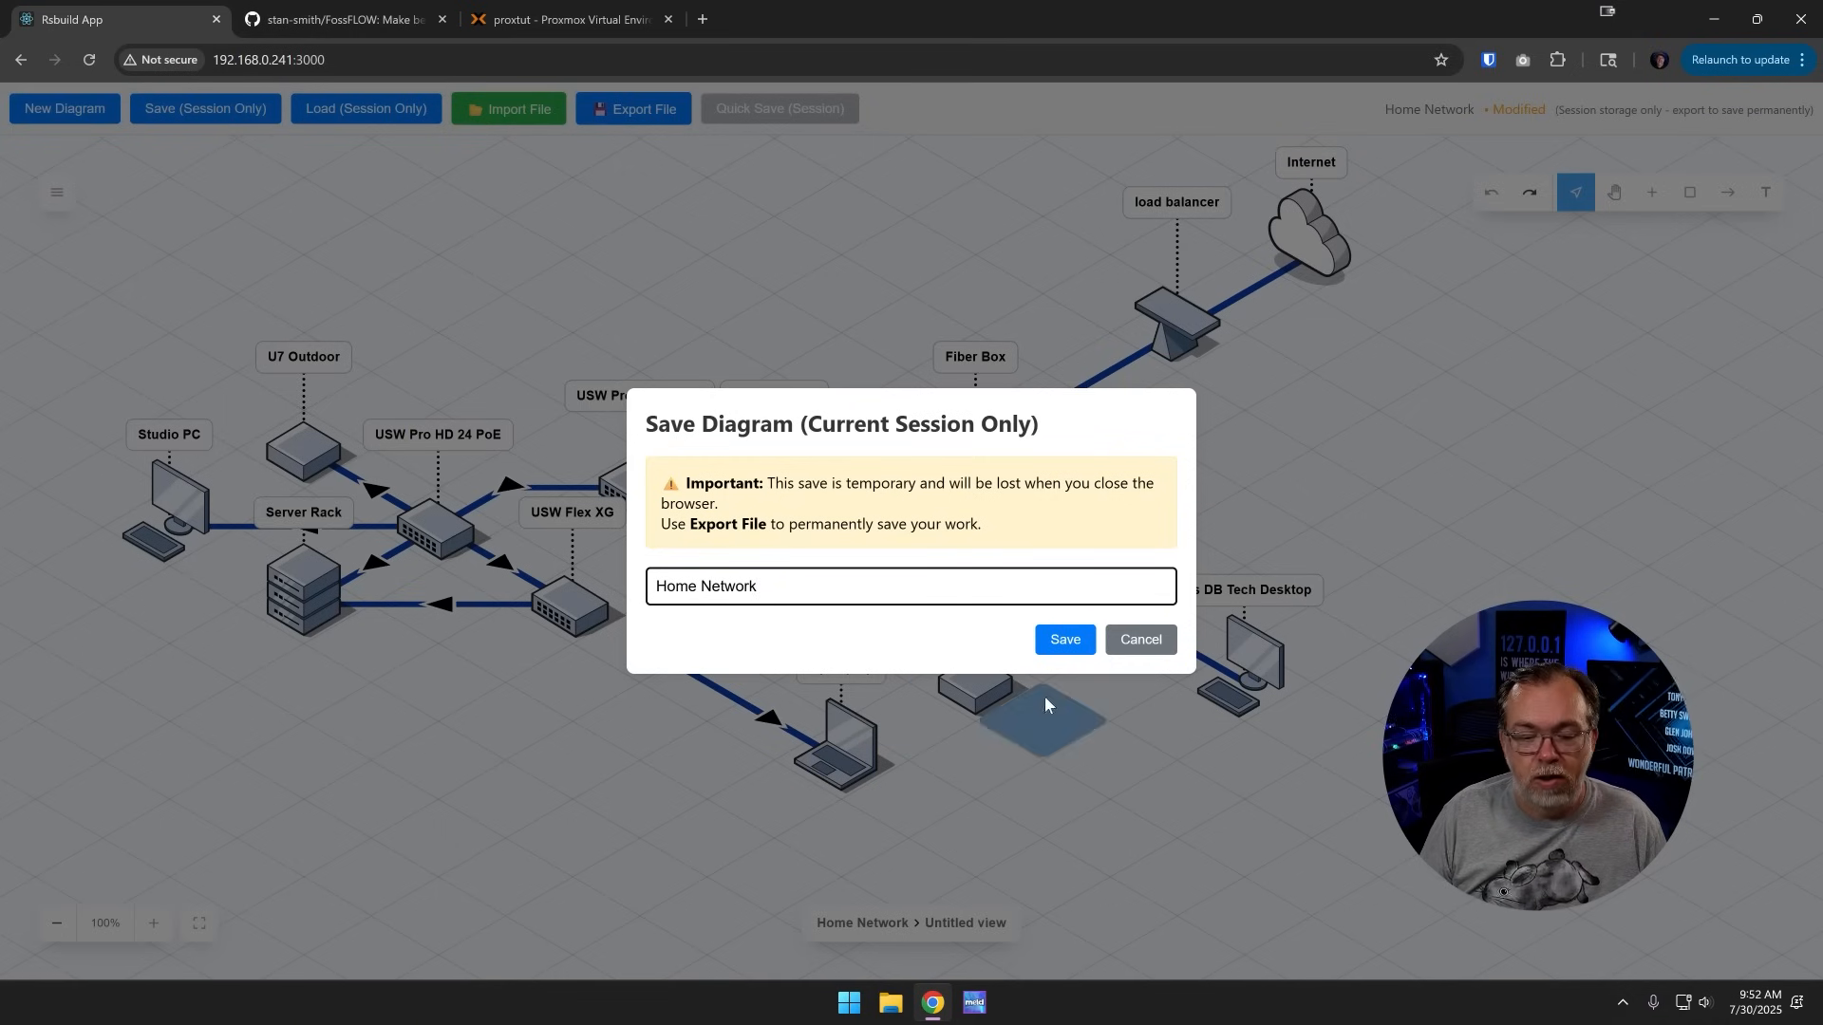
left_click(1063, 639)
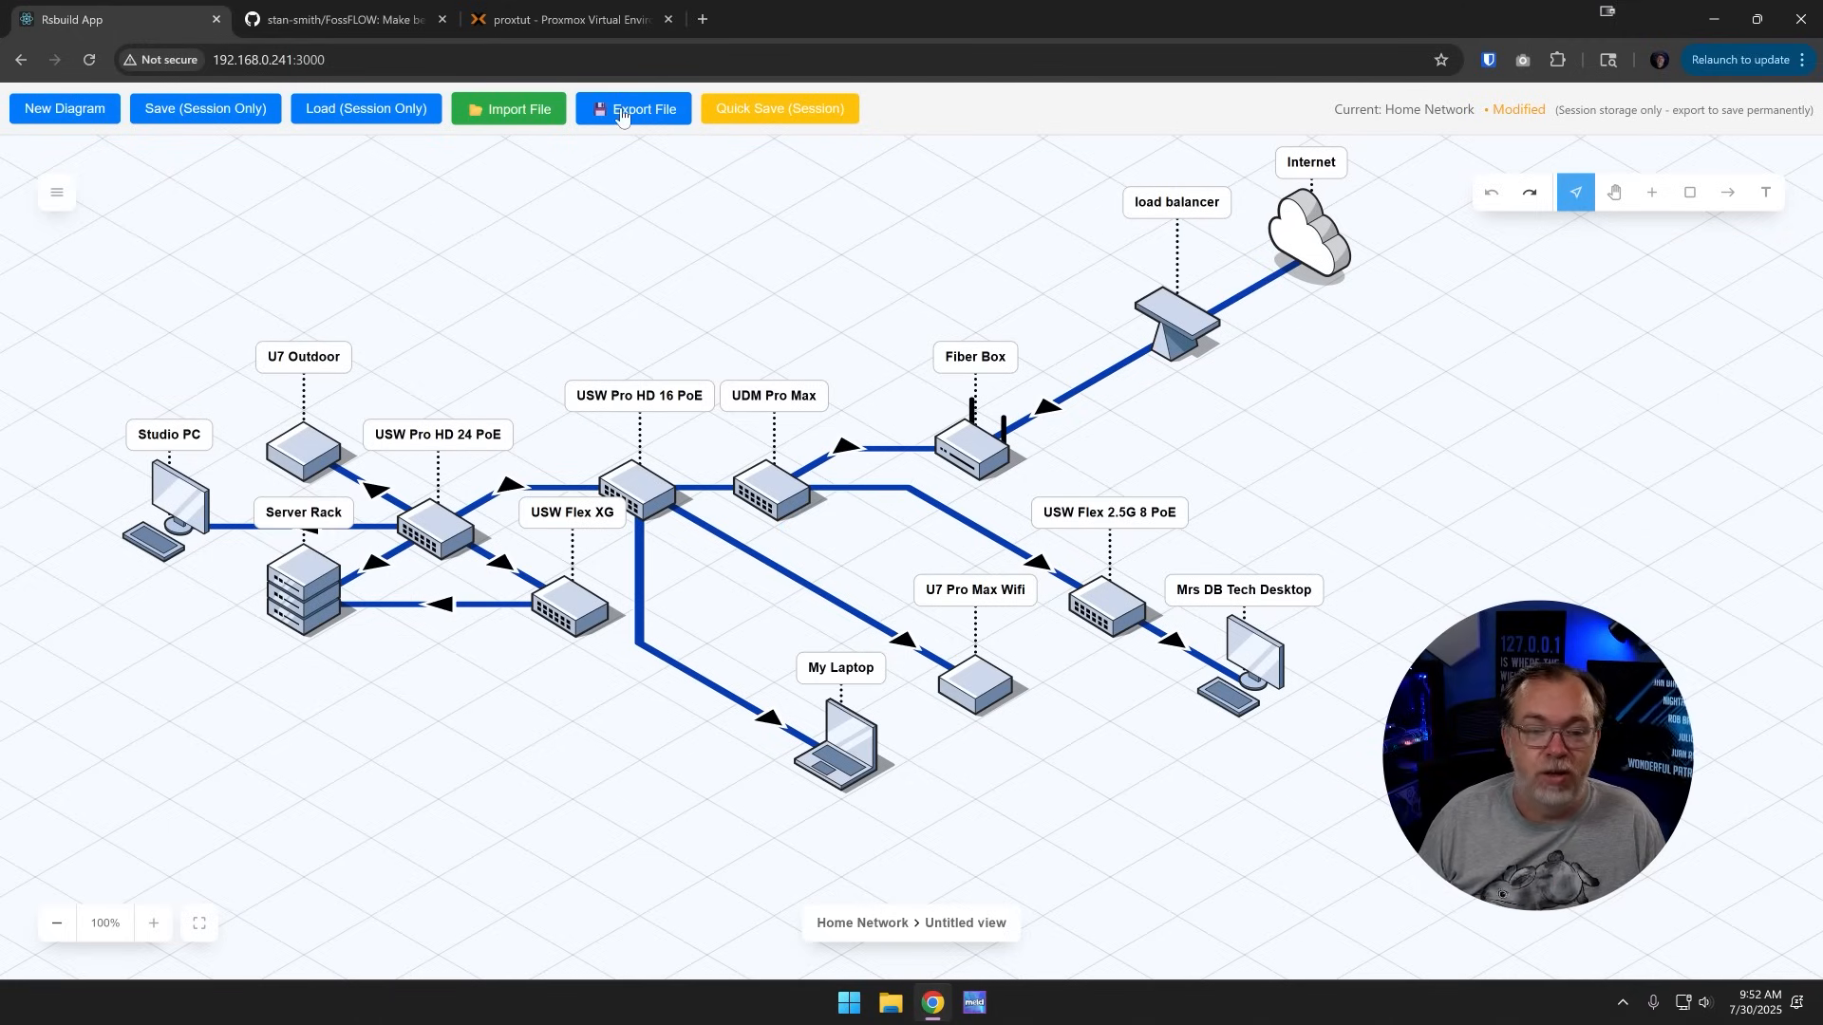
left_click(633, 108)
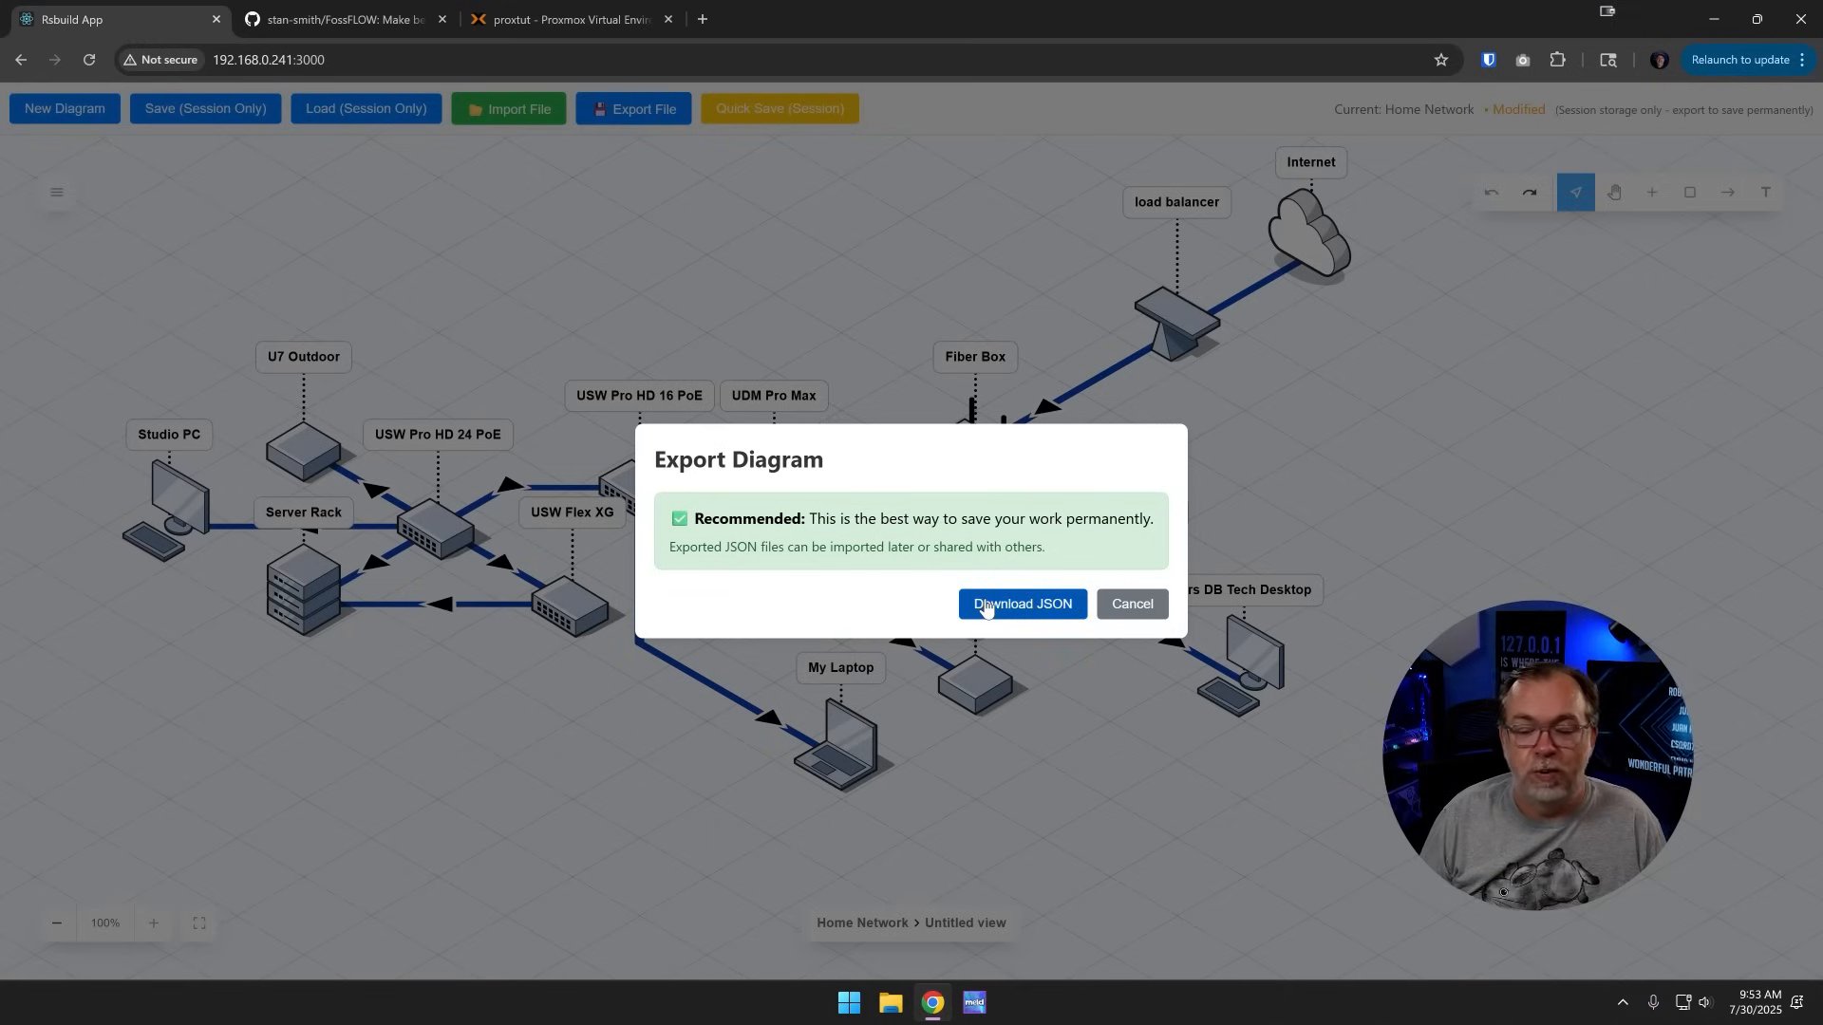
left_click(1020, 604)
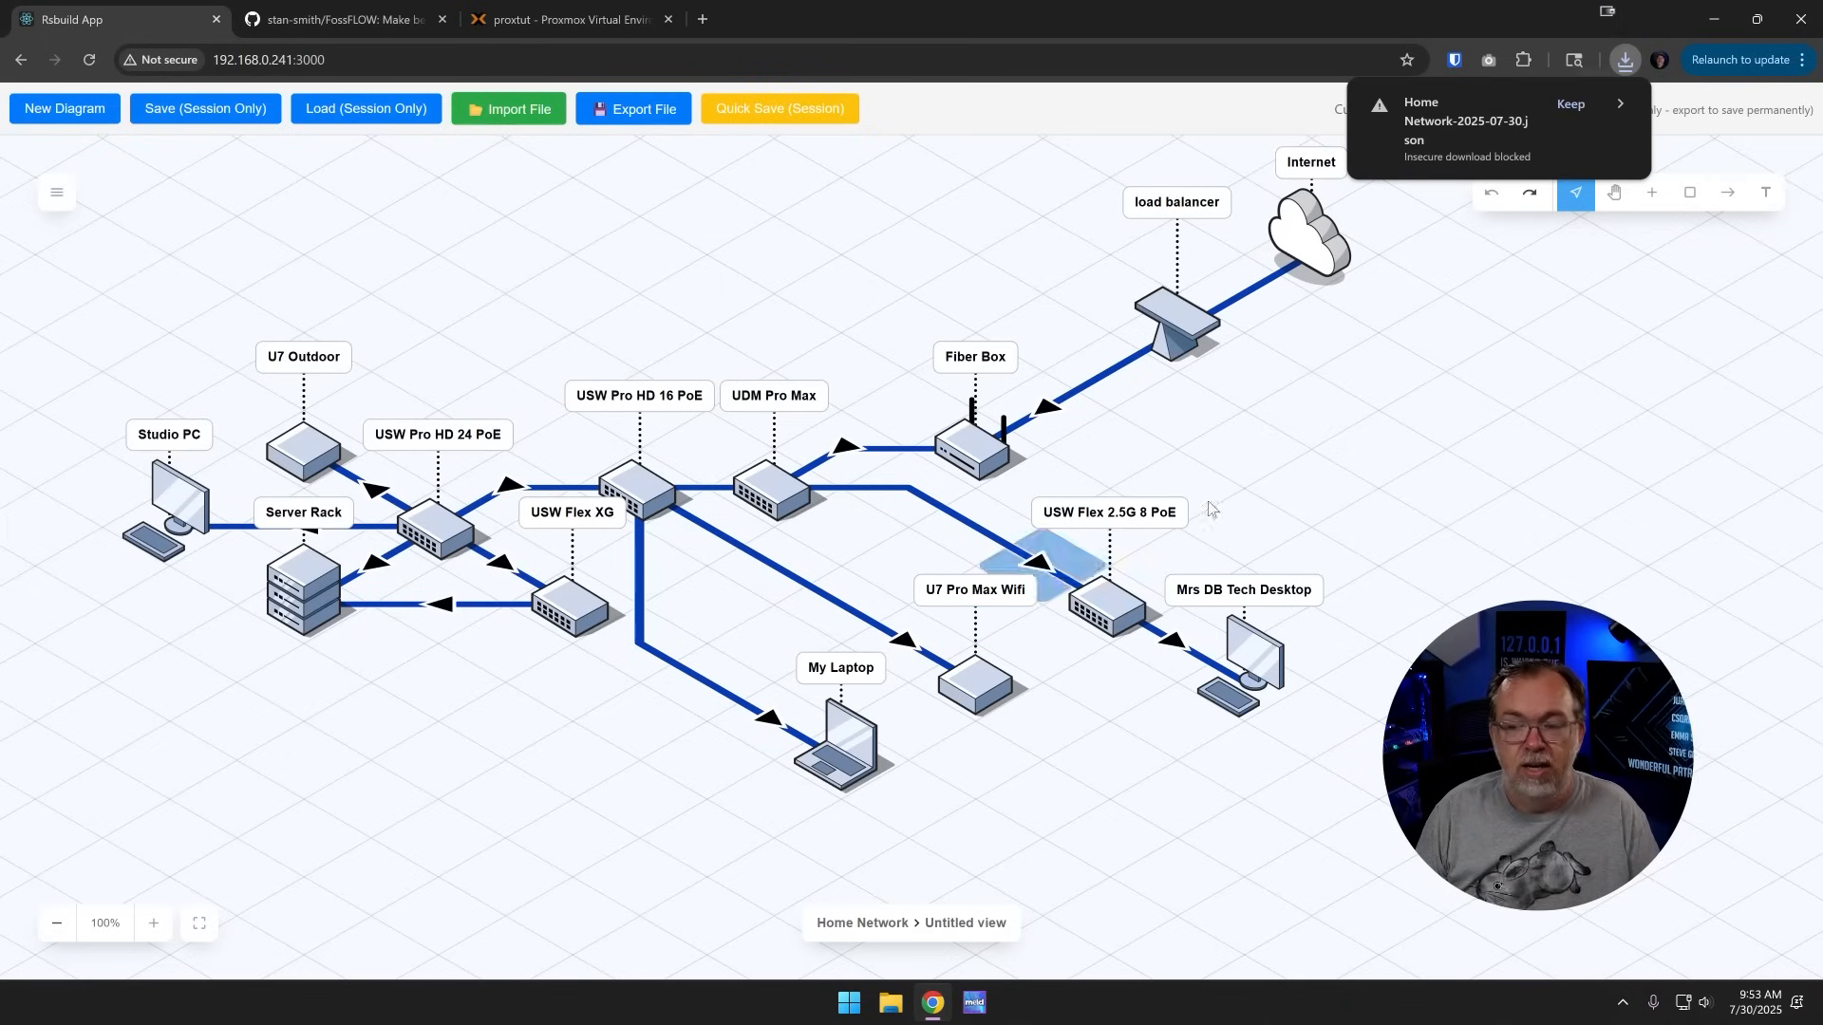
mouse_move(1599, 123)
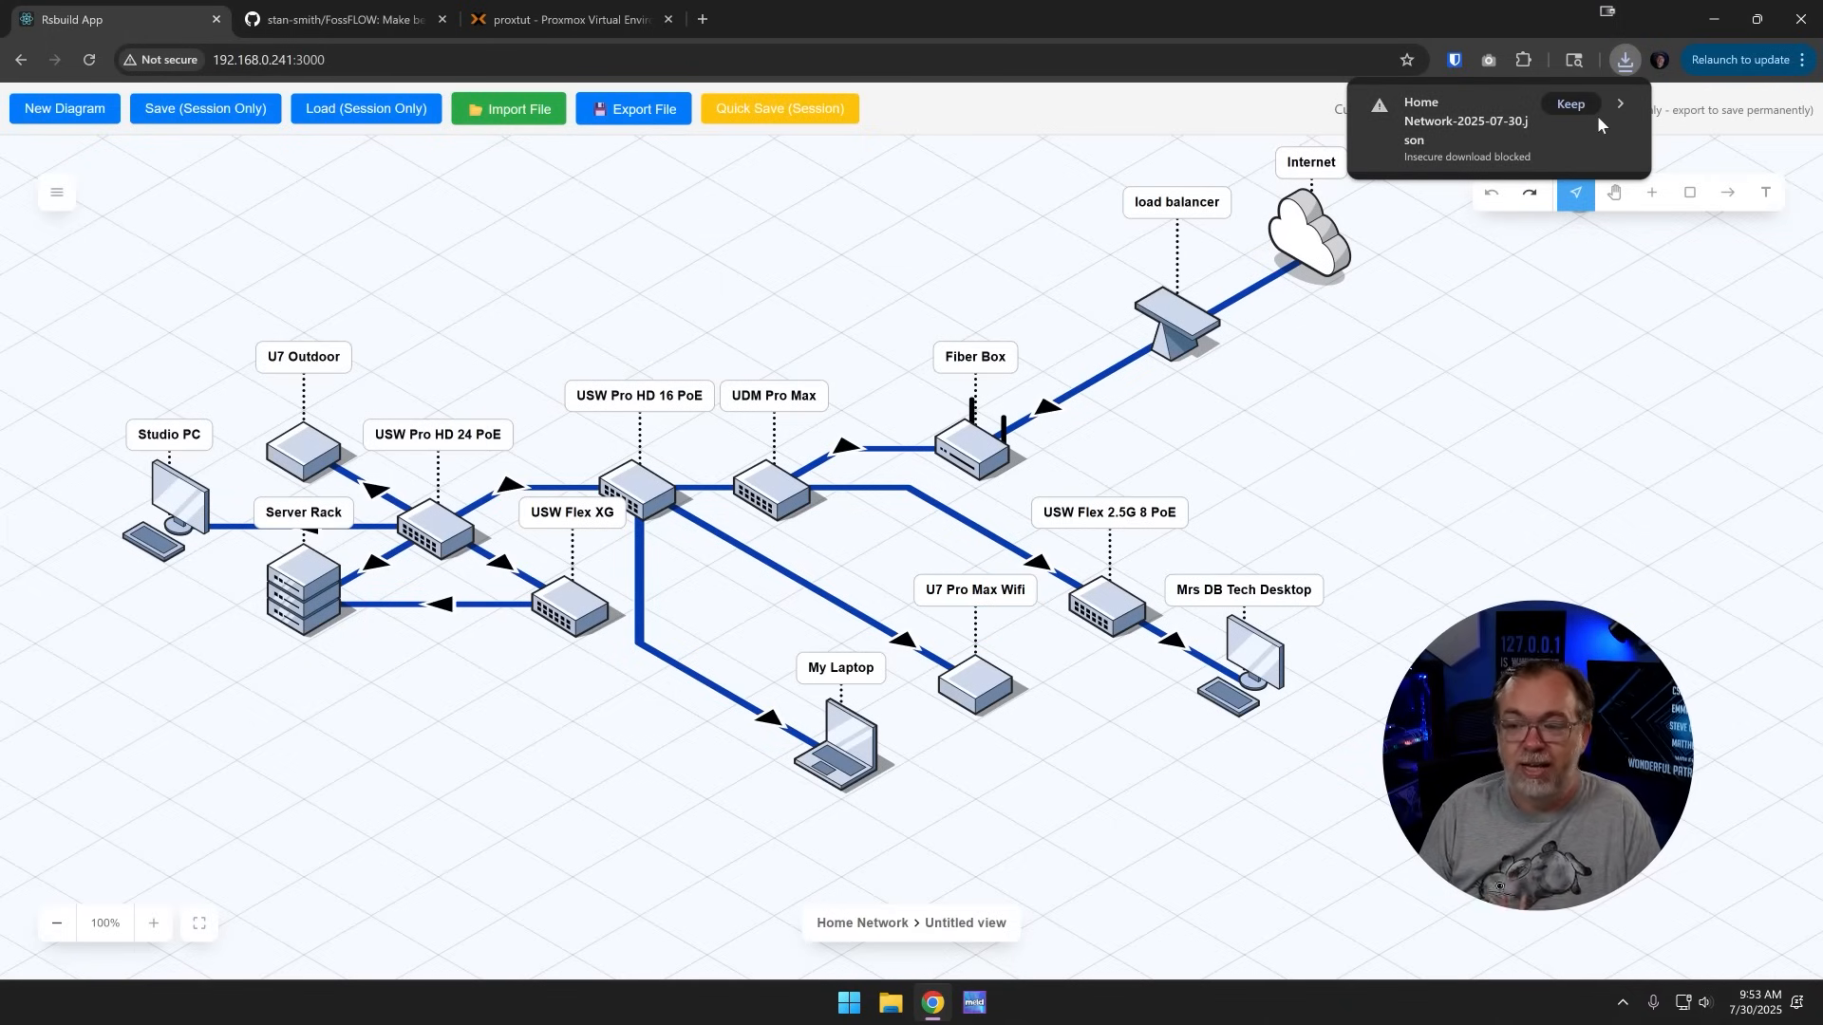
left_click(1569, 103)
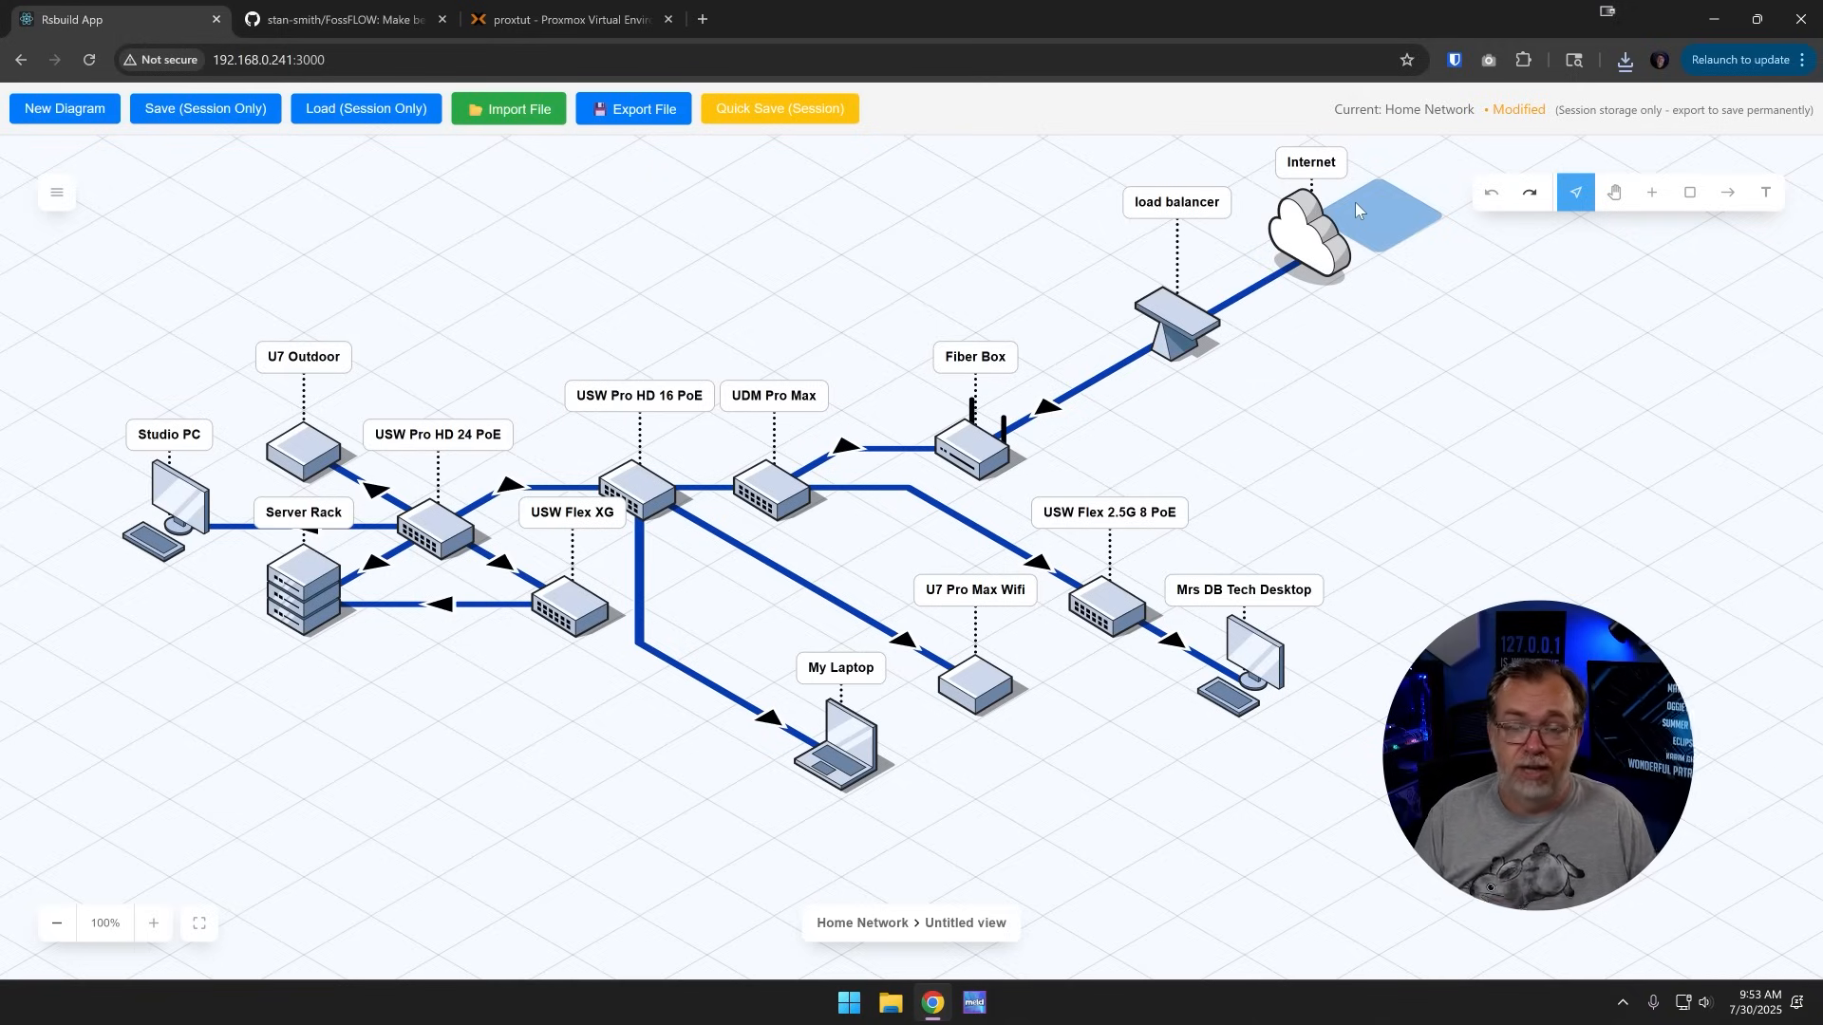
left_click(268, 59)
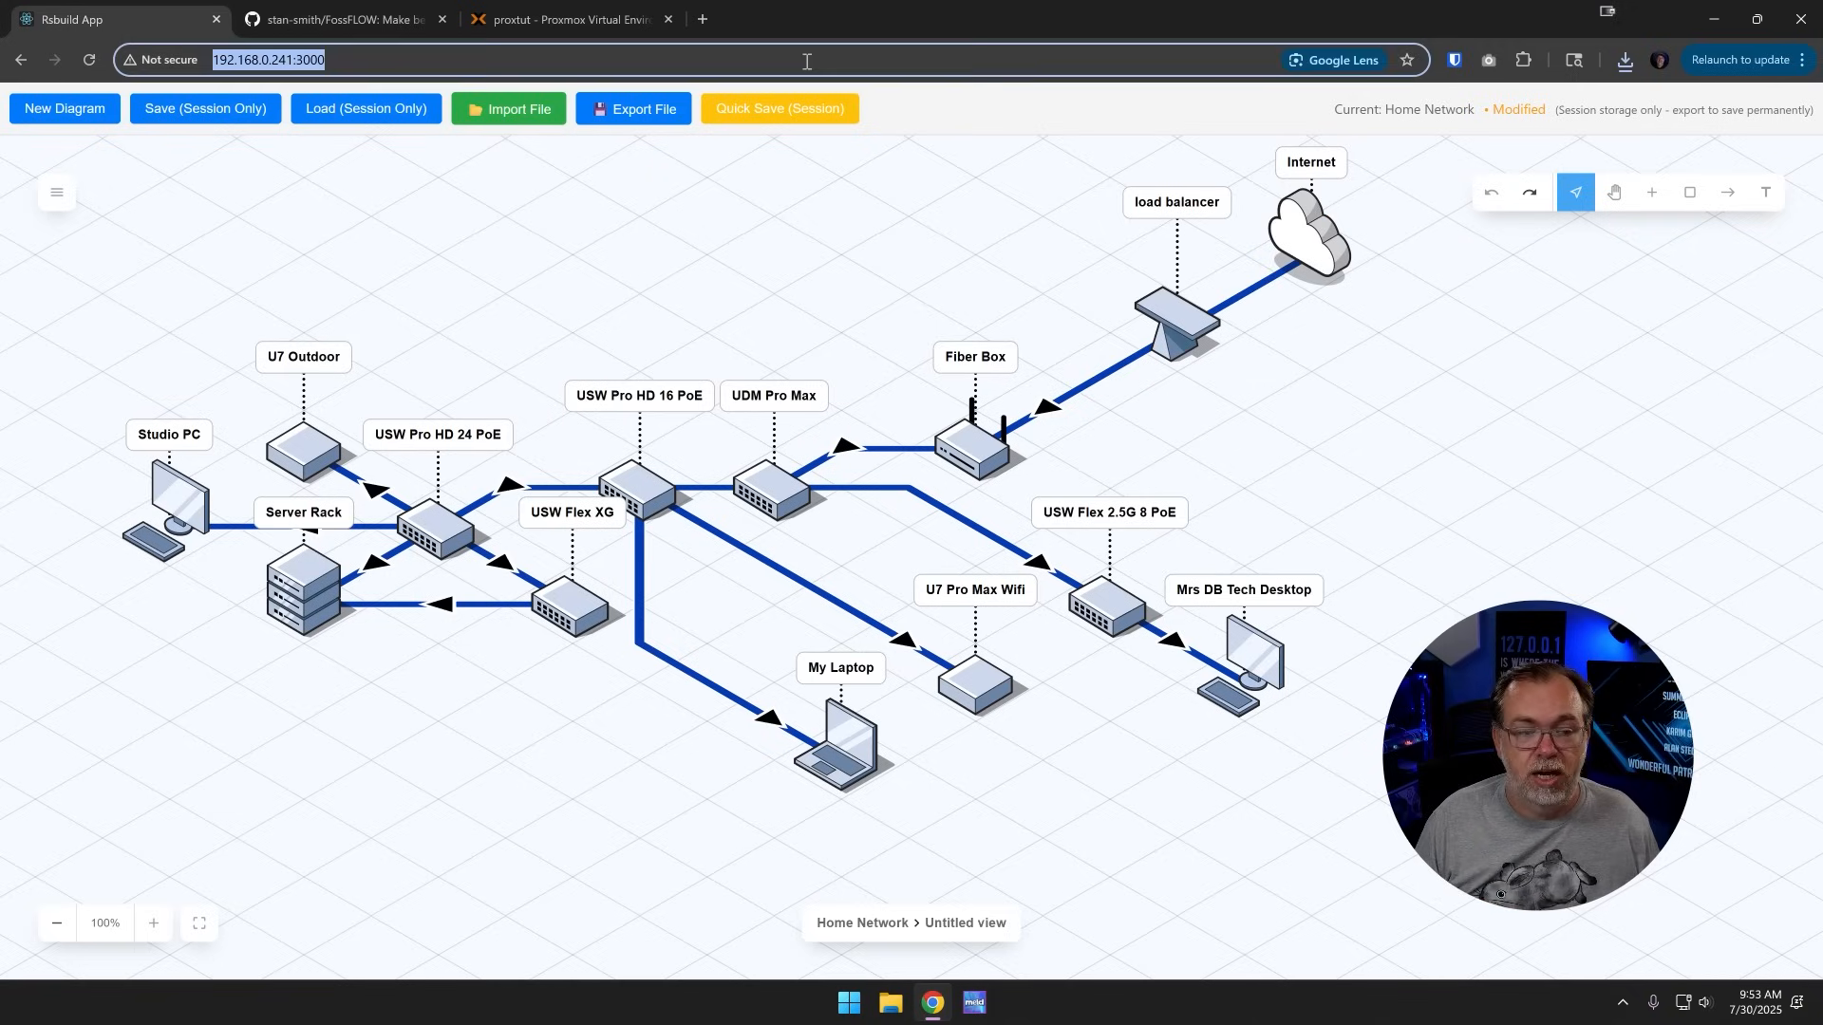
Step: Open 192.168.0.241:3000 in an incognito window, proceeding past the insecure connection warning
key("ctrl+shift+n")
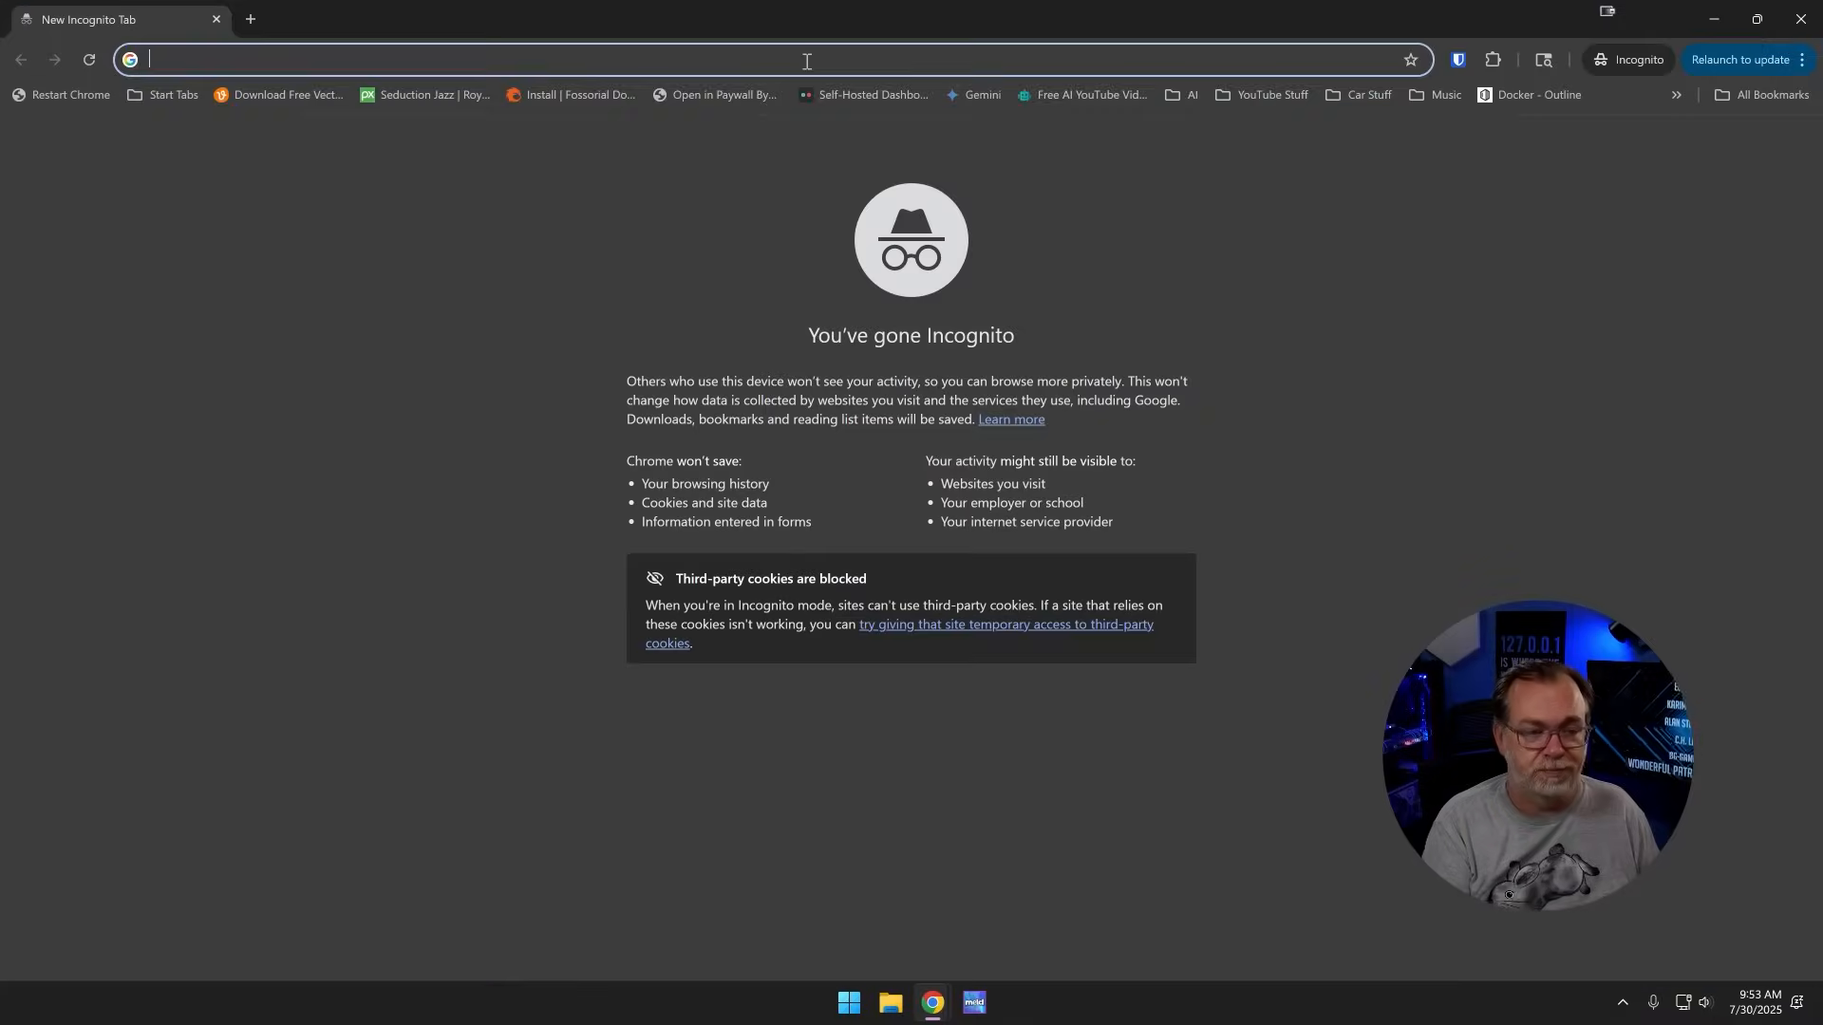
type("192.168.0.241:3000")
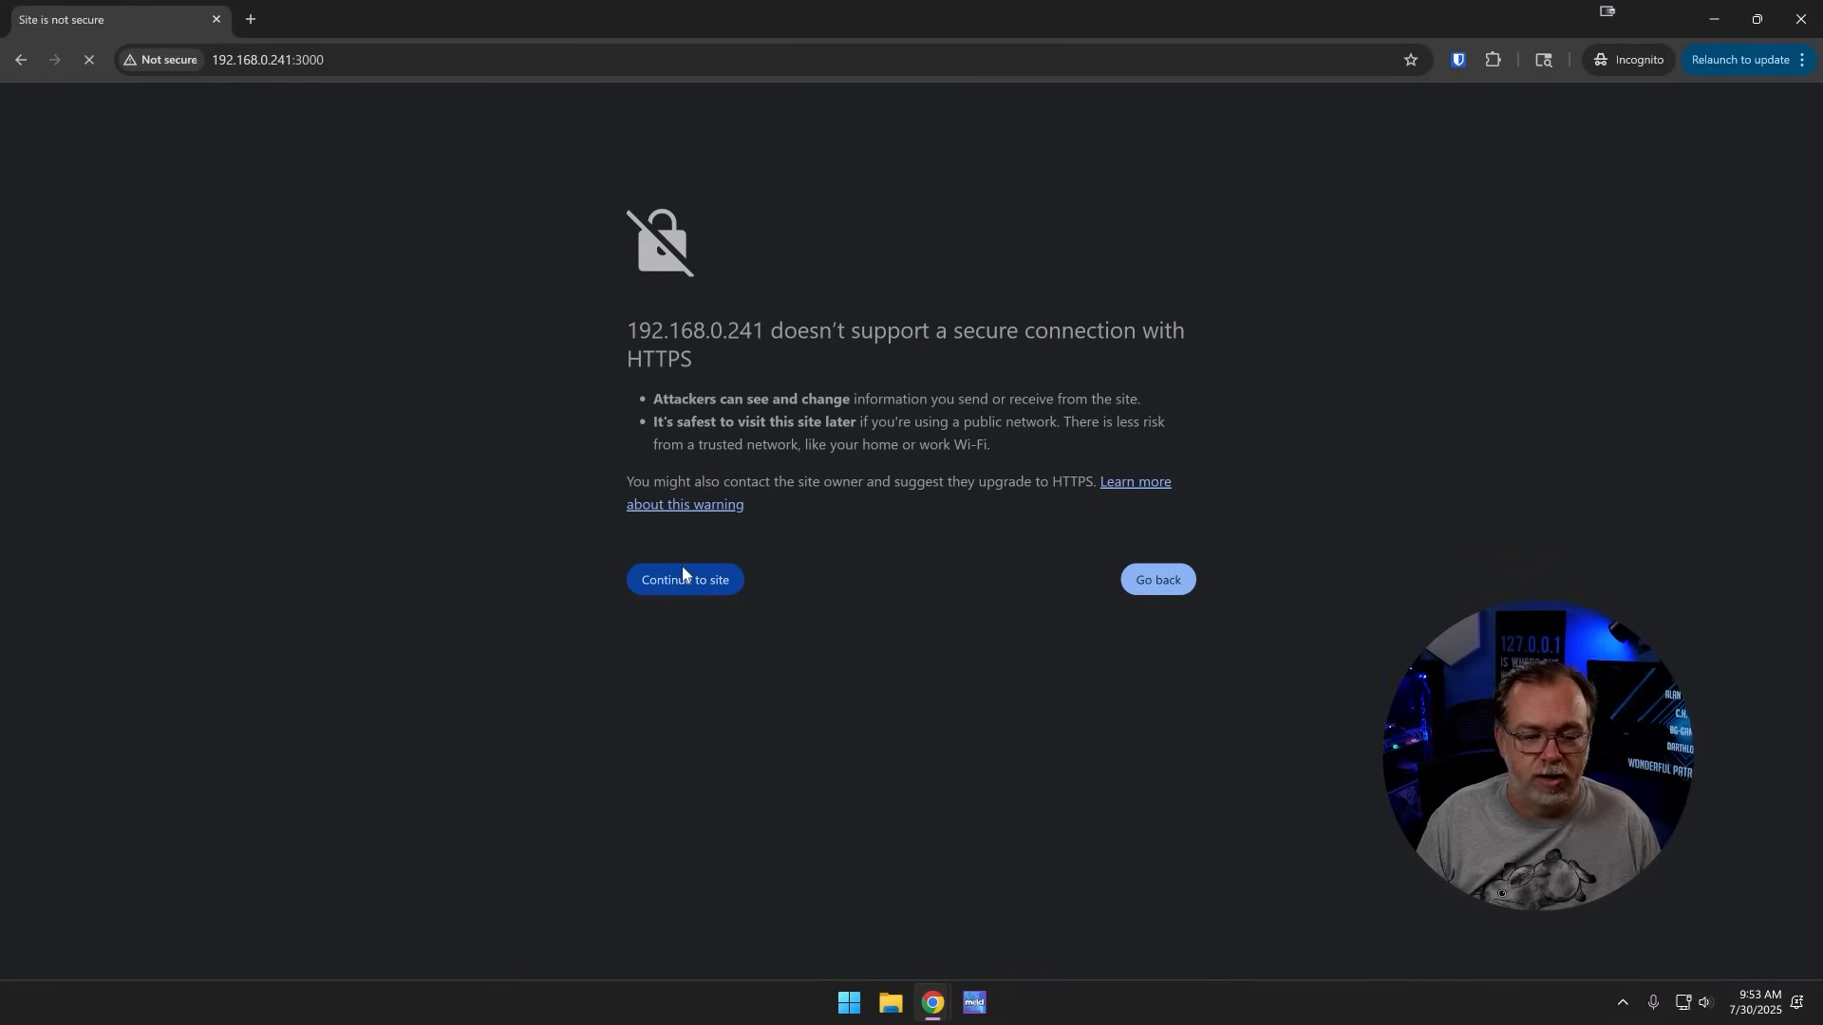
left_click(684, 579)
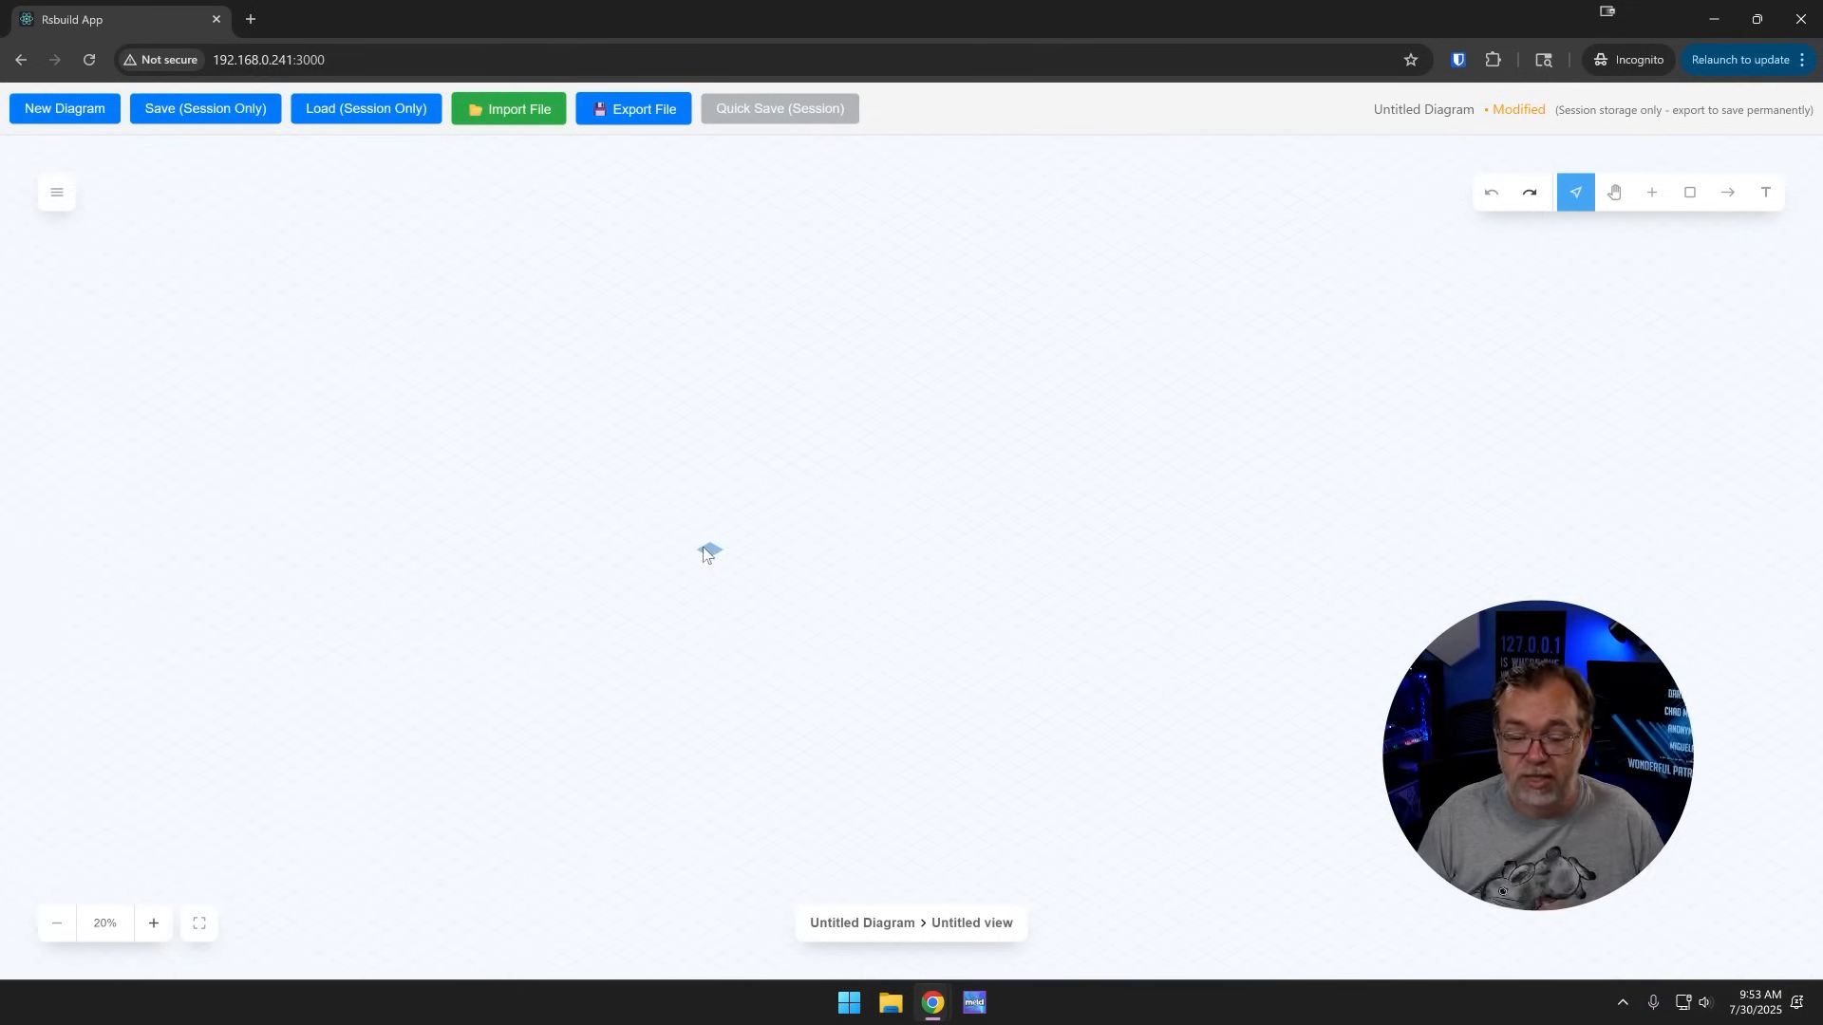
mouse_move(627, 162)
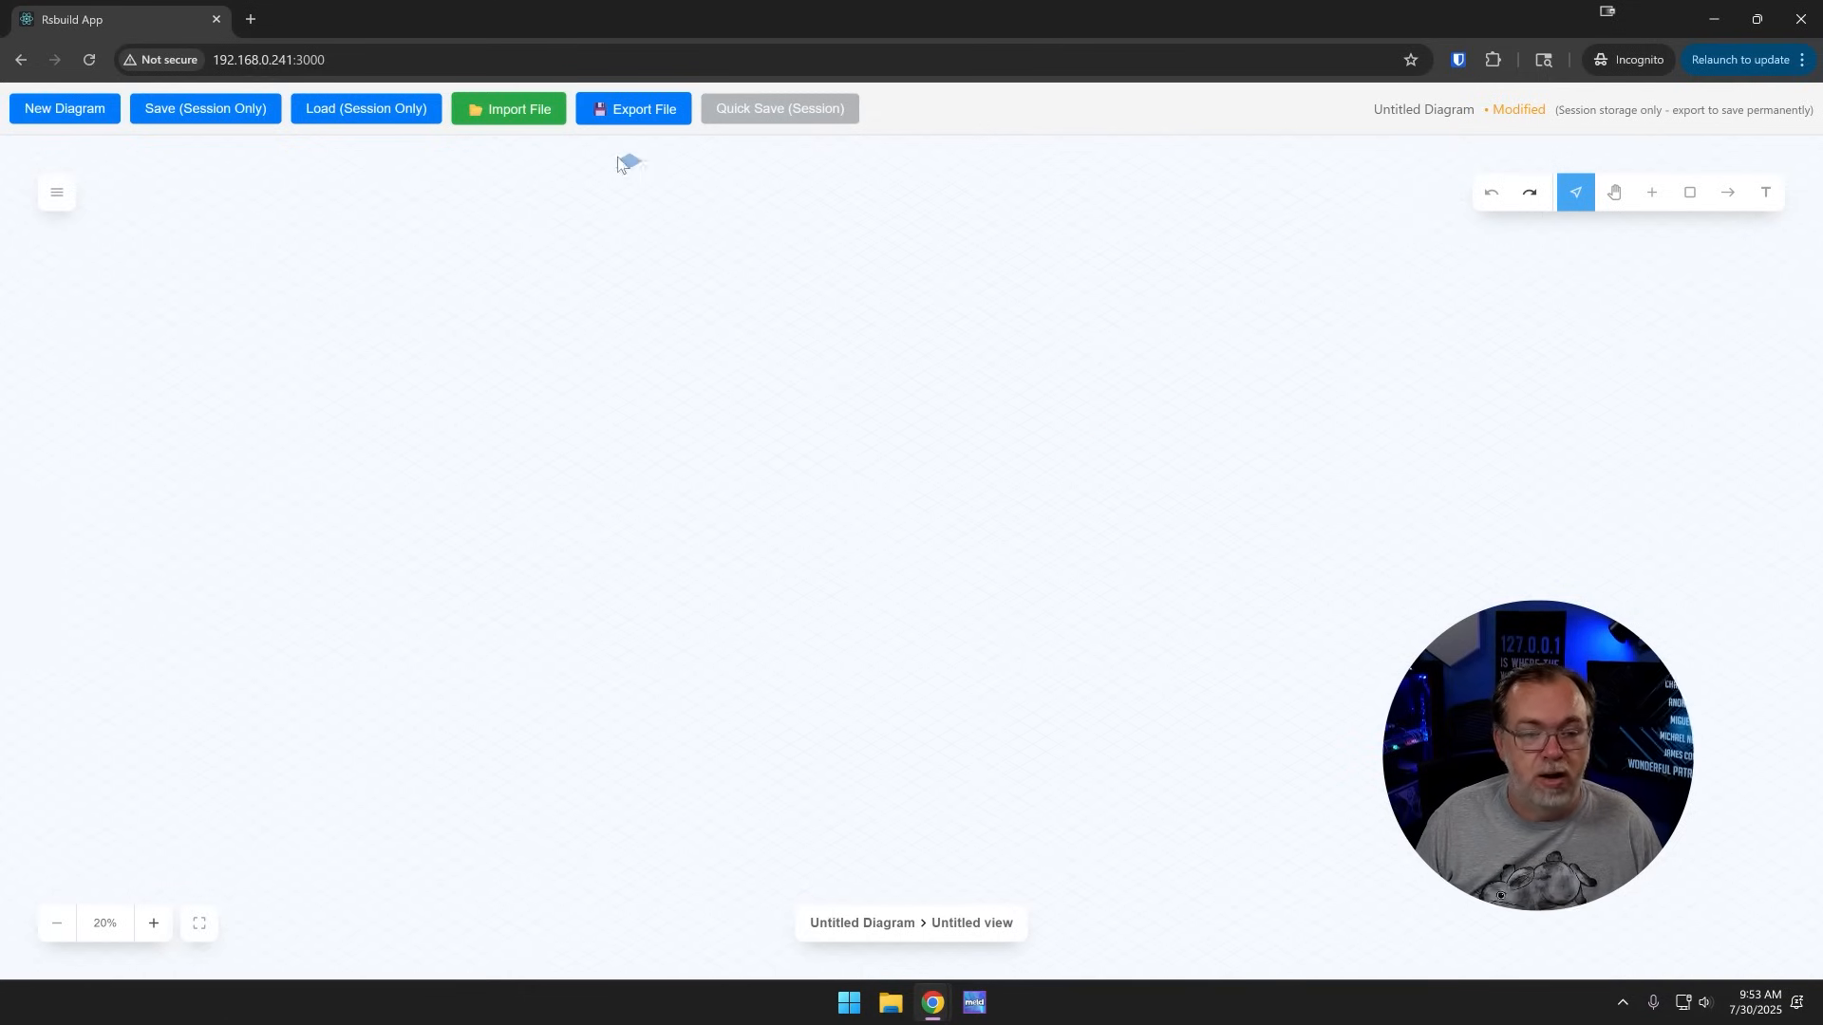
Step: Import the Home Network JSON file into the fresh session and dismiss the success alert
left_click(509, 109)
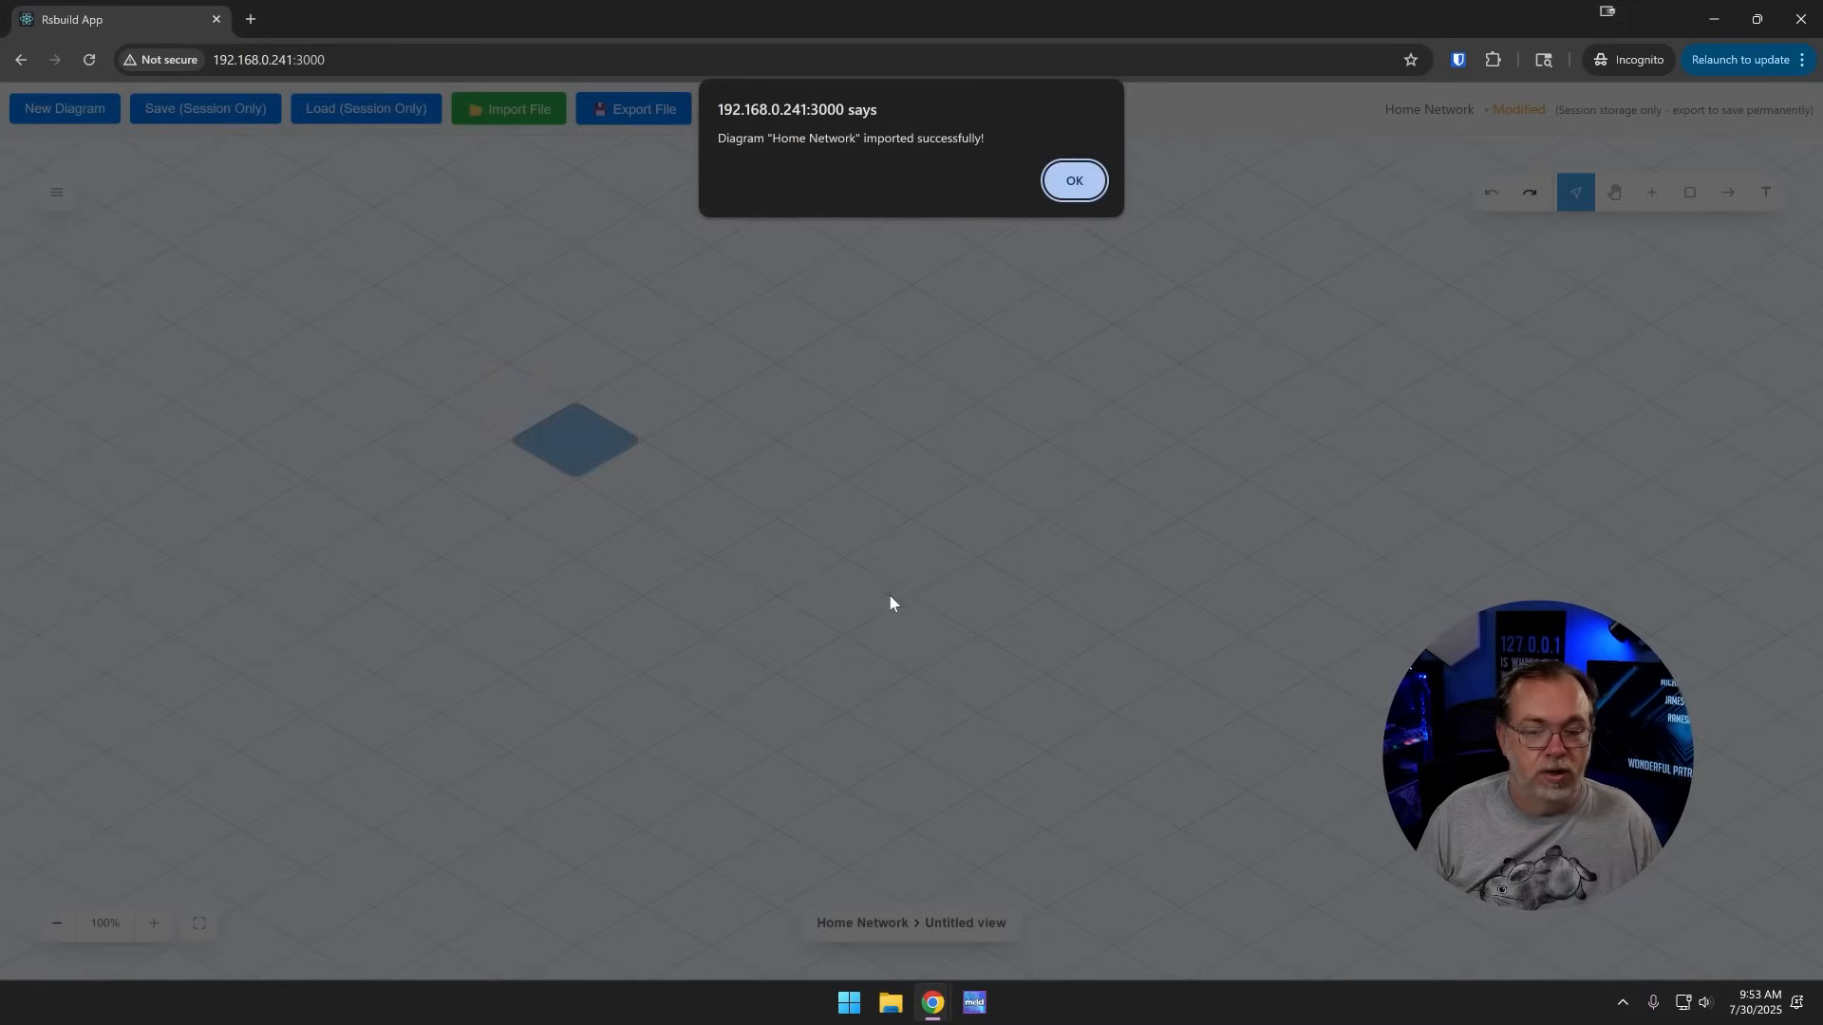
left_click(1071, 180)
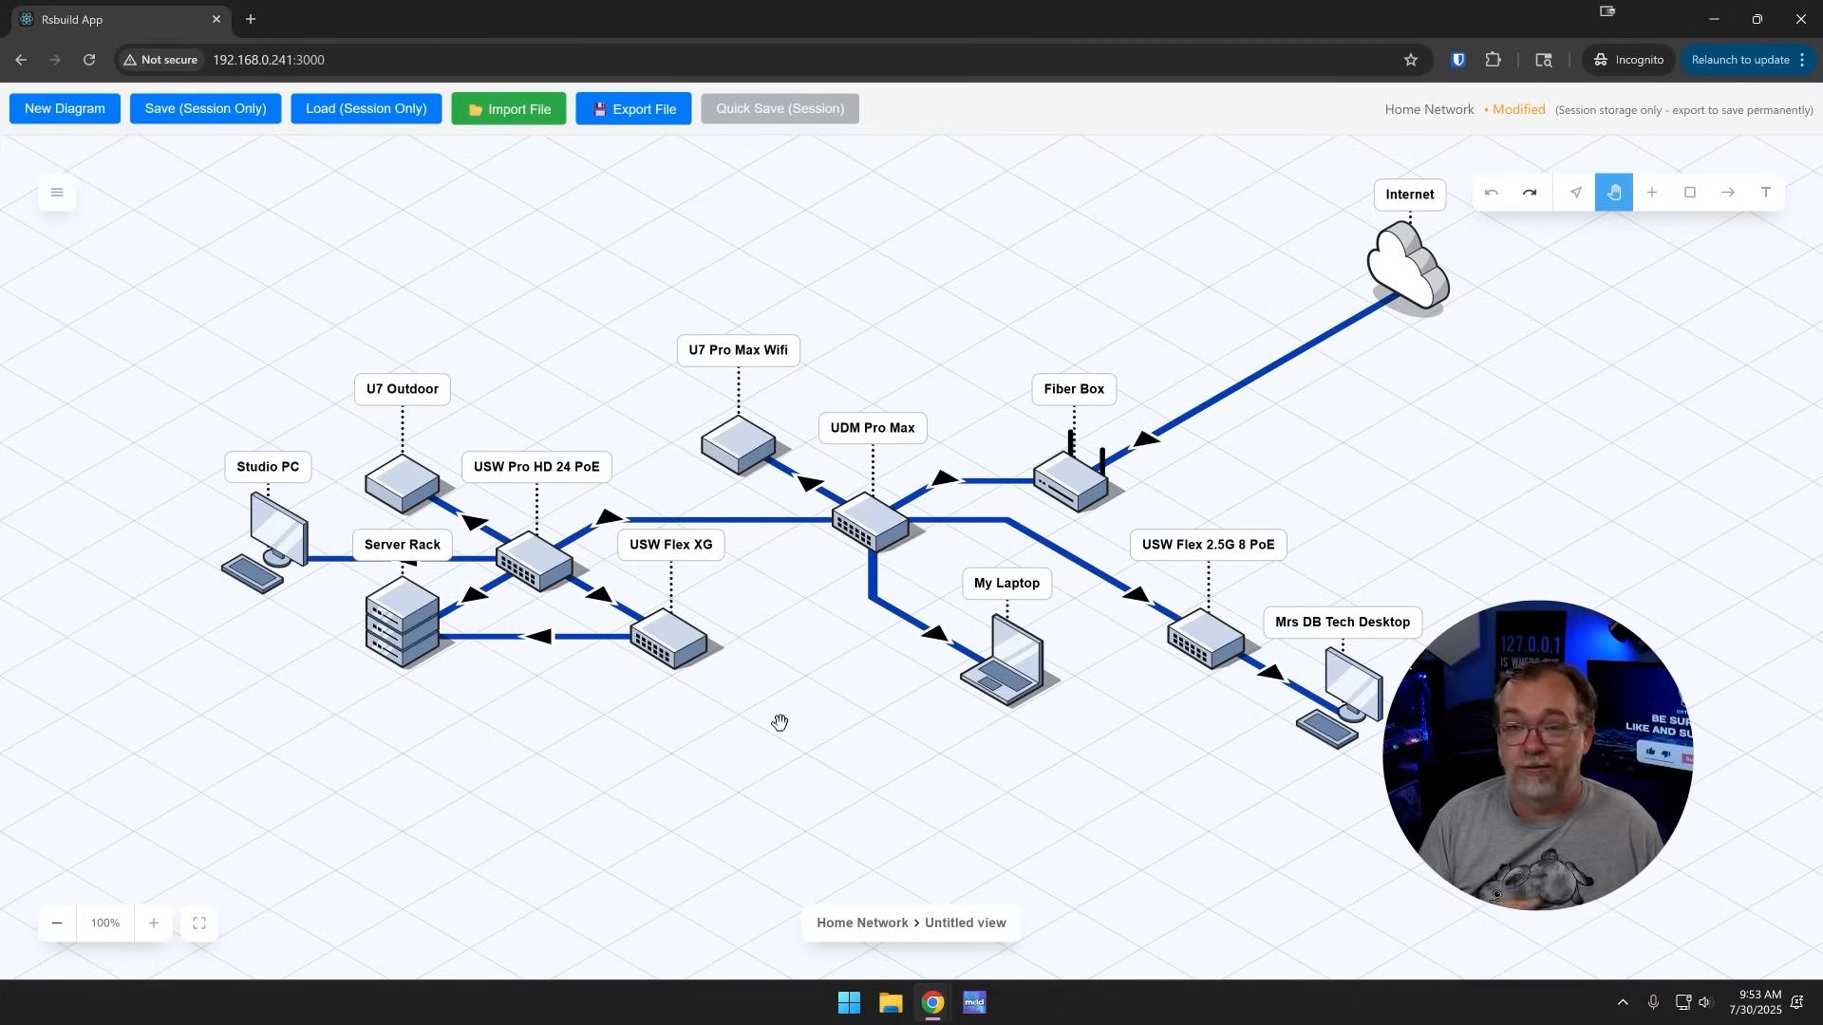
left_click(337, 19)
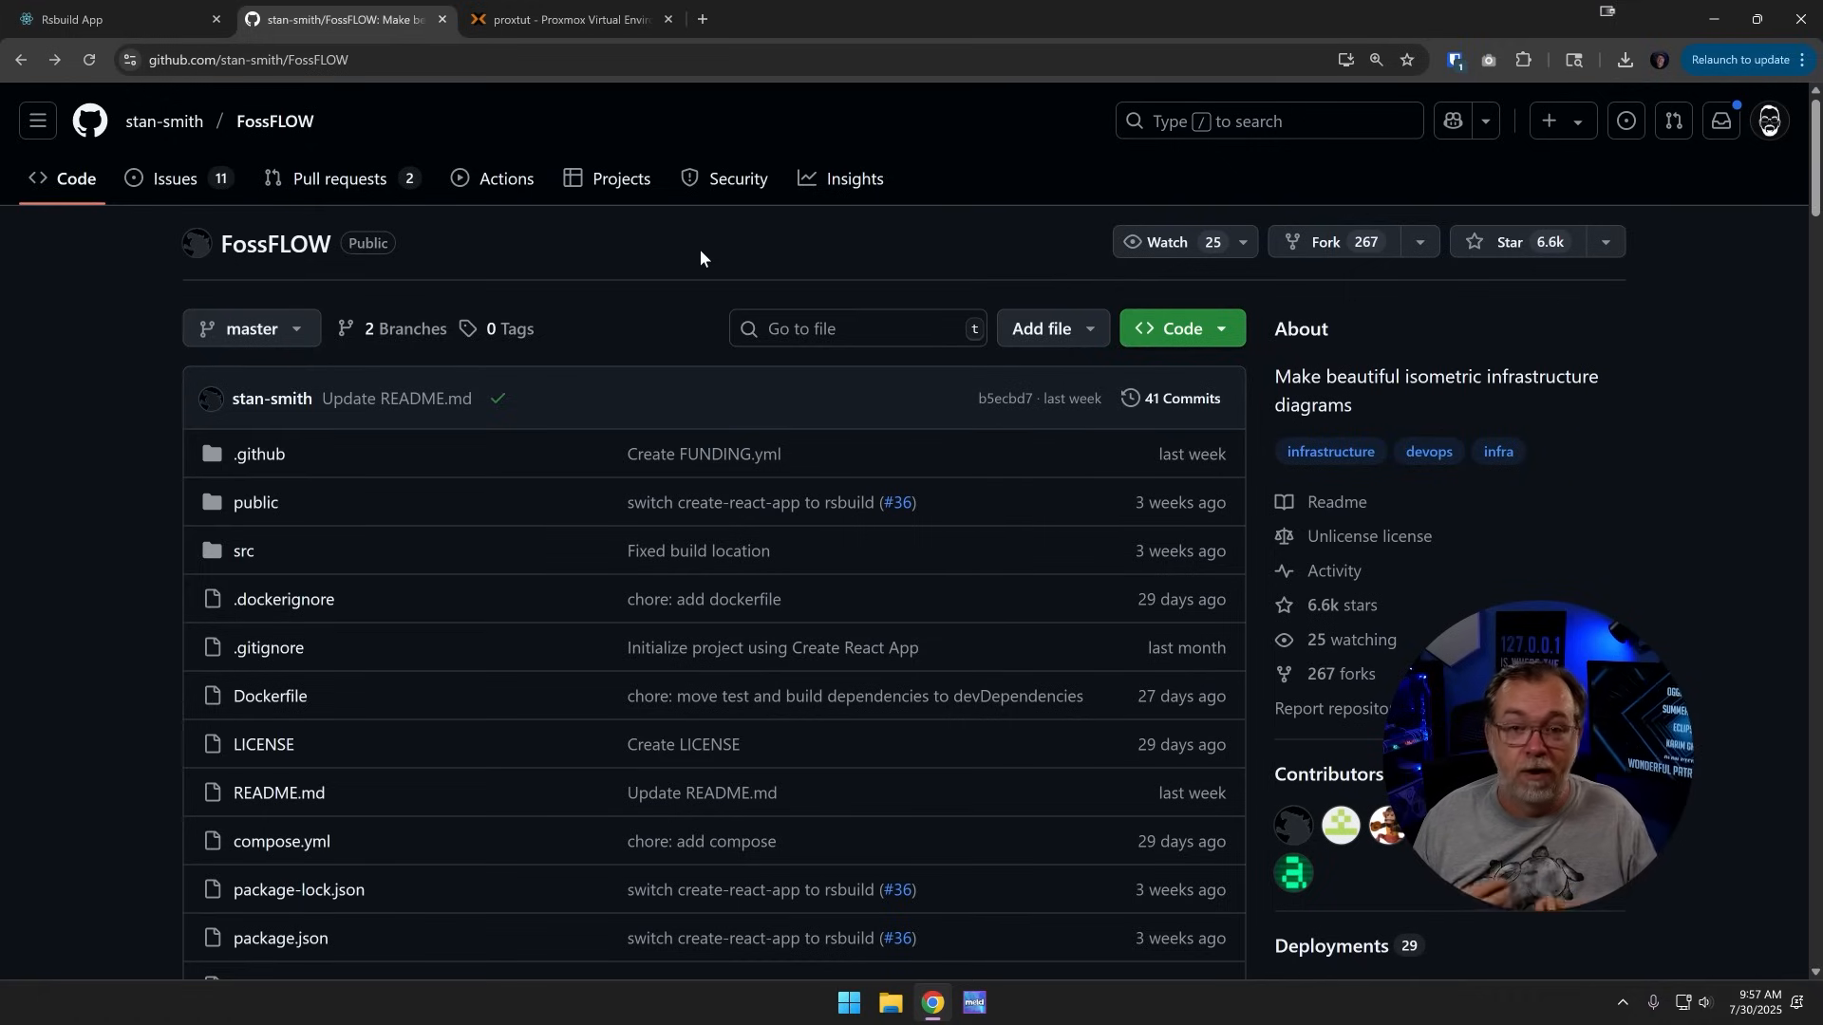
Step: Look at rsbuild.config.ts in the repository file list, then view compose.yml
scroll("down", 3)
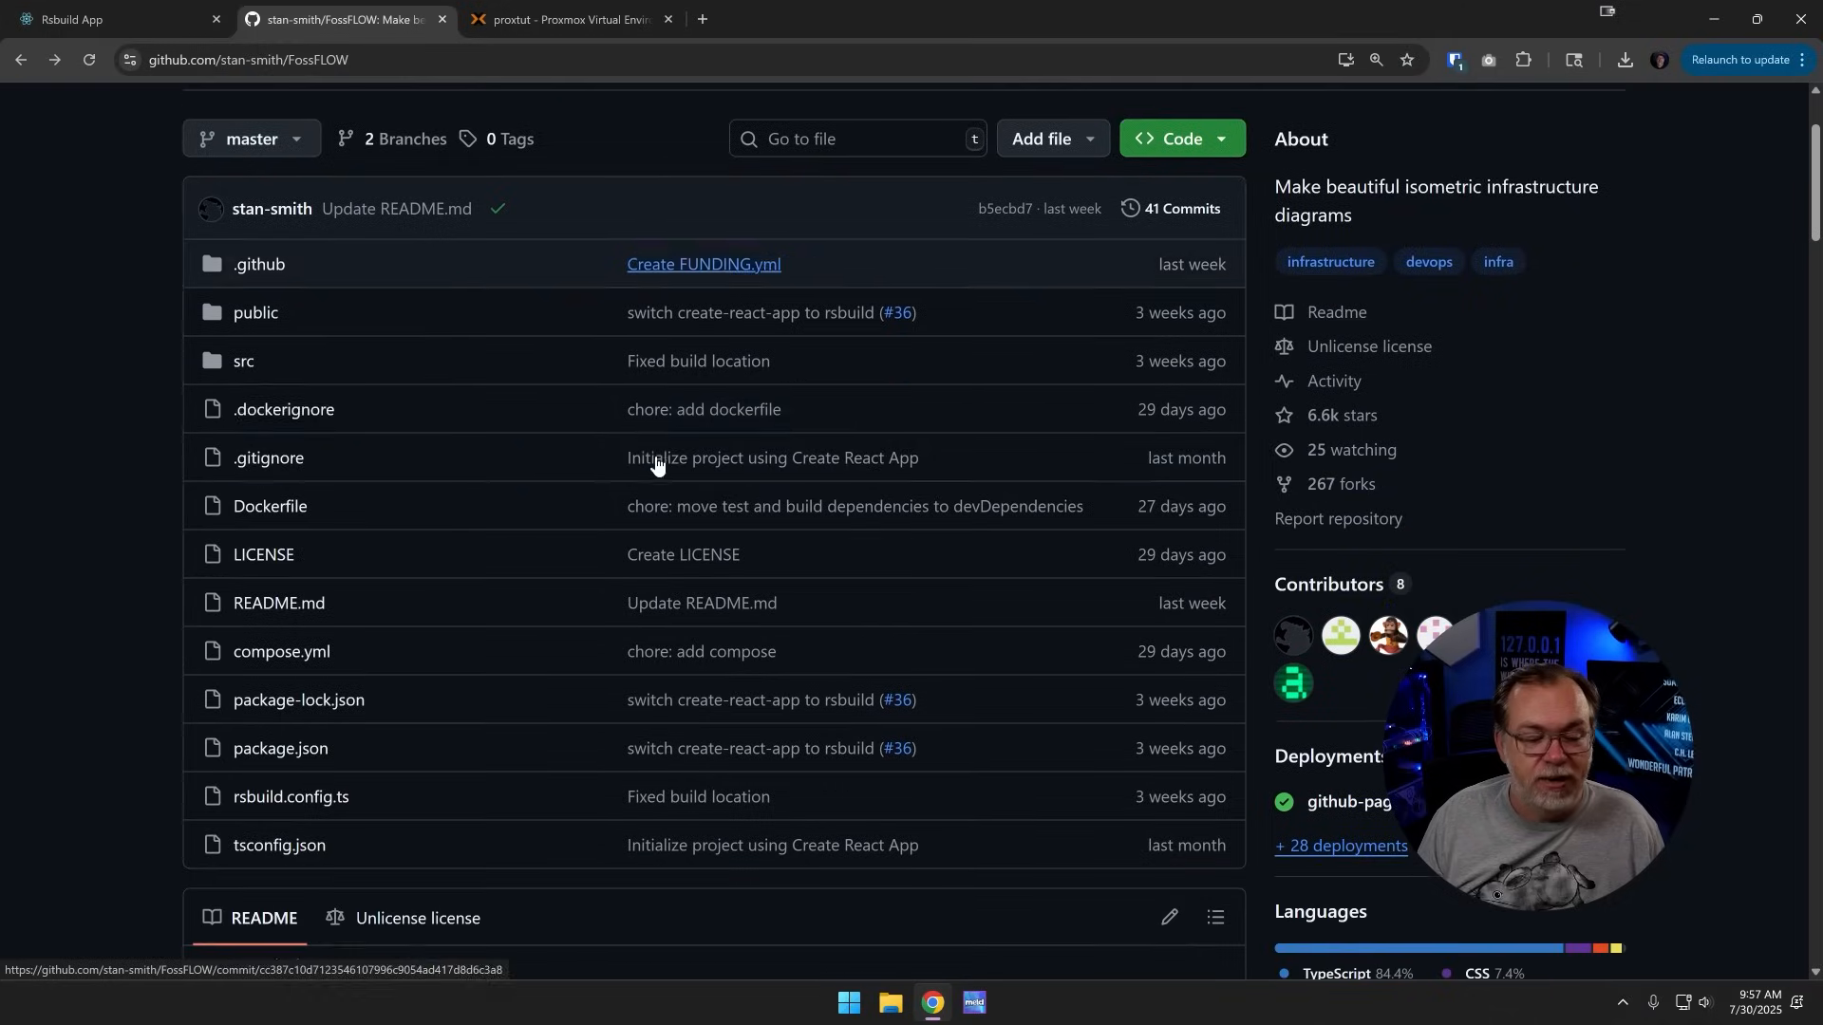
mouse_move(341, 820)
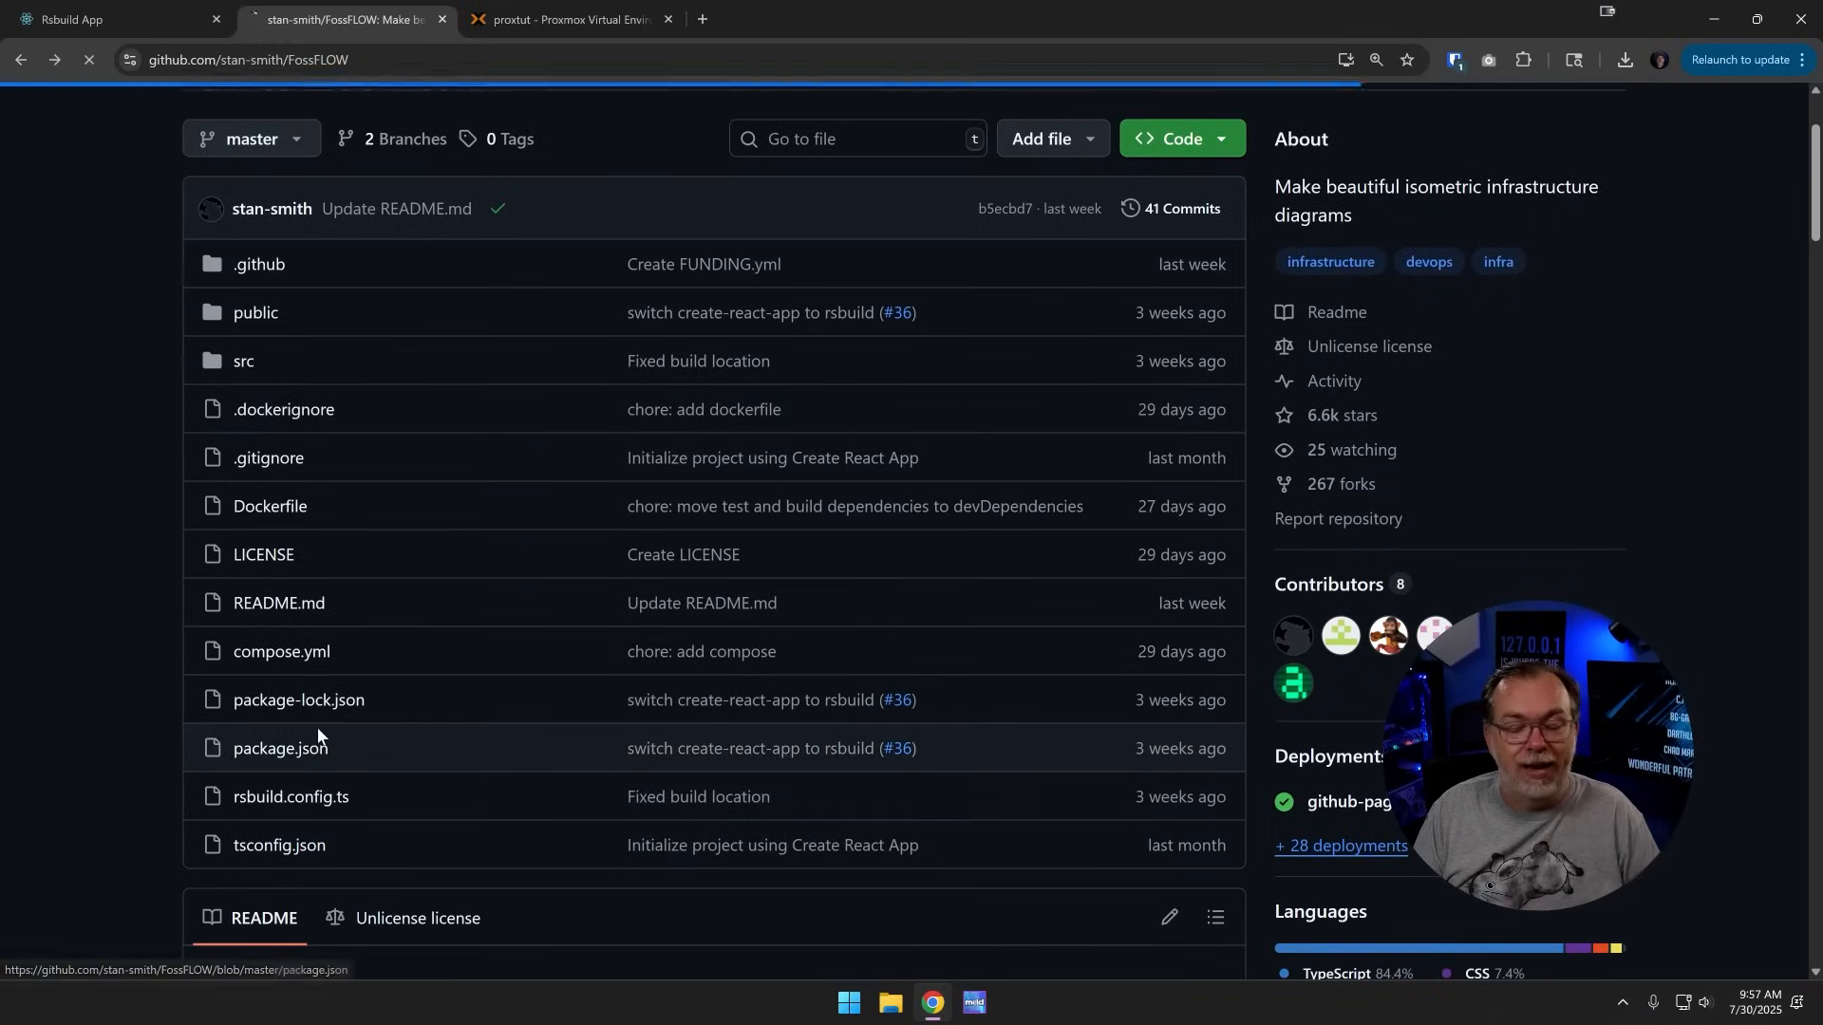
left_click(291, 796)
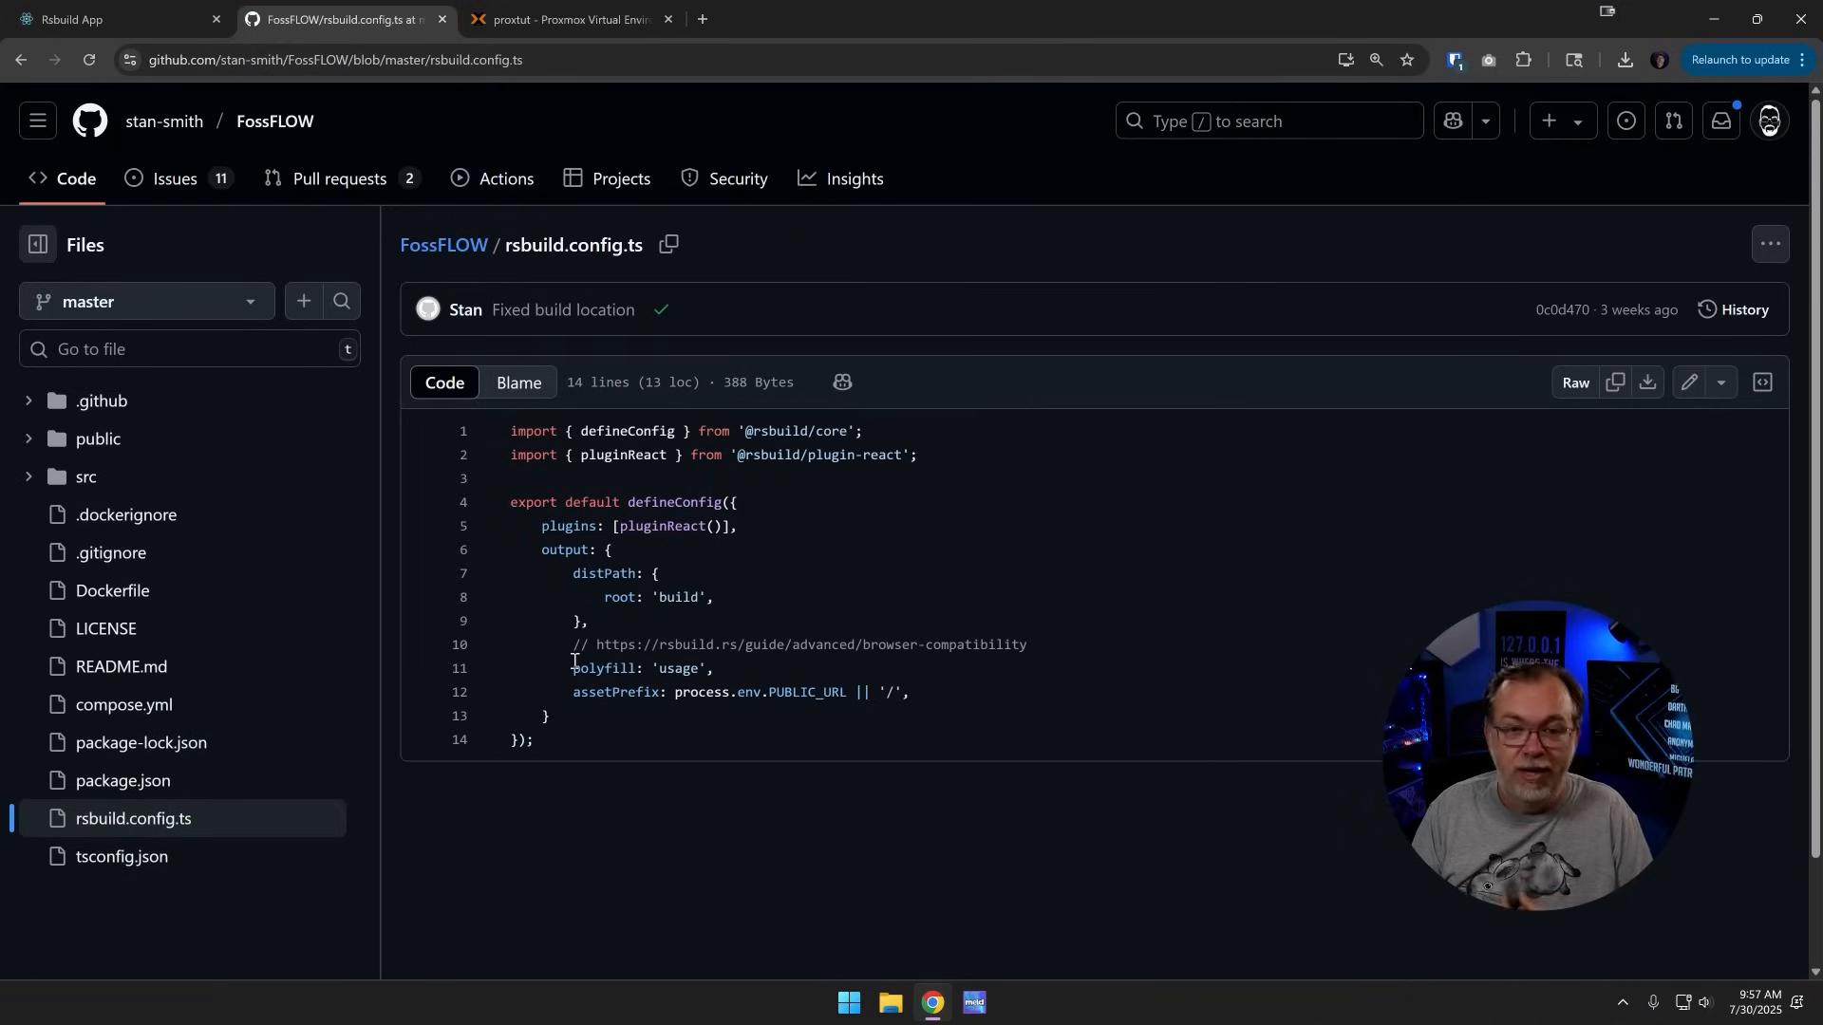
left_click(444, 248)
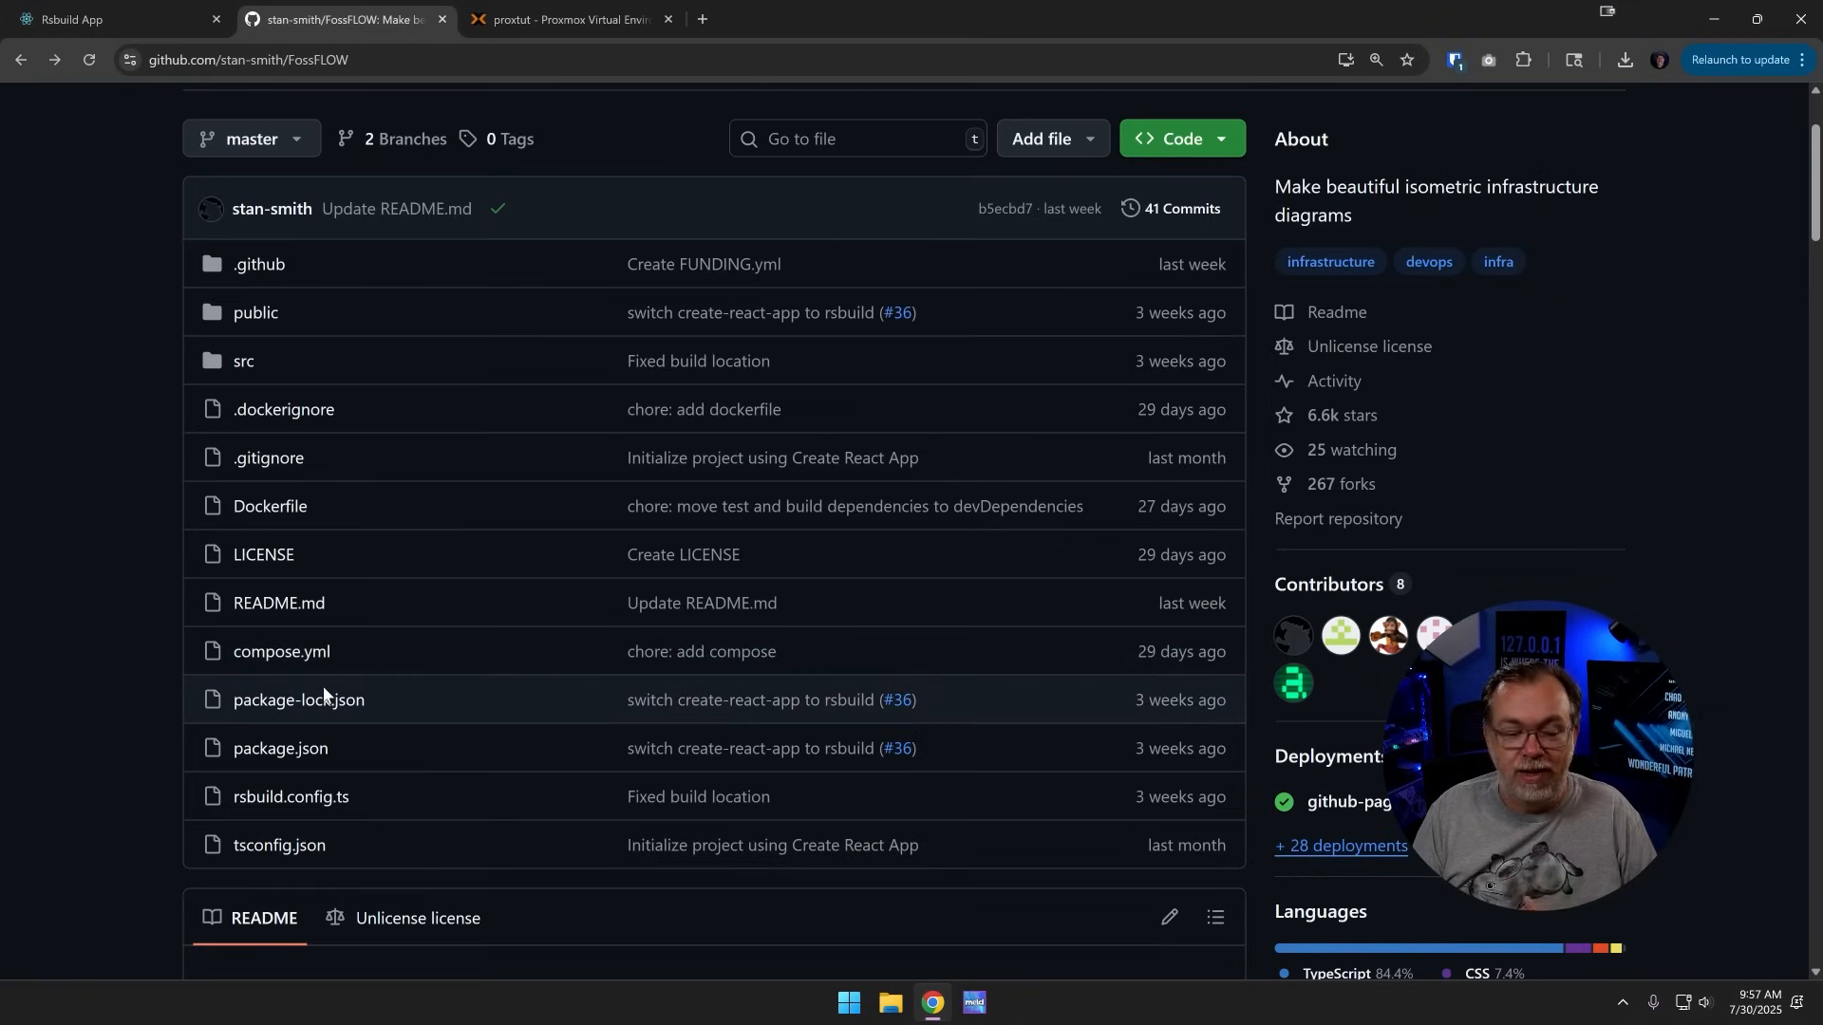
mouse_move(297, 698)
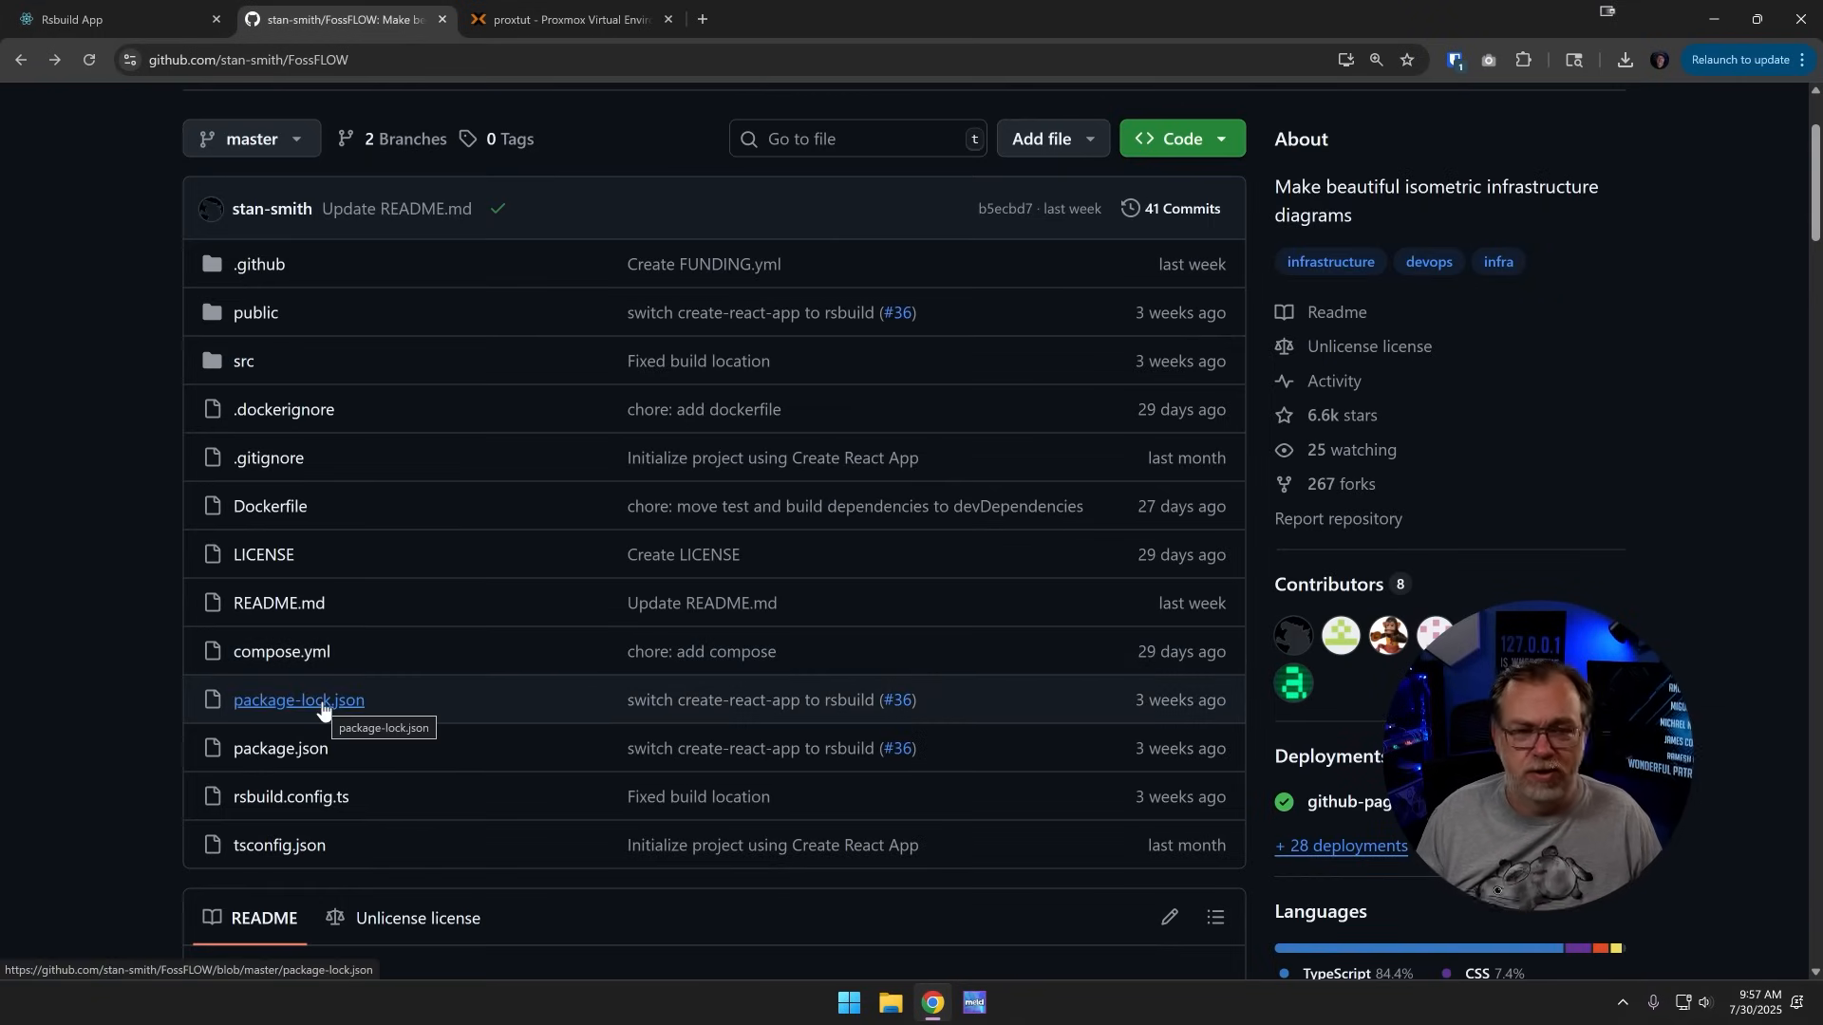
mouse_move(281, 651)
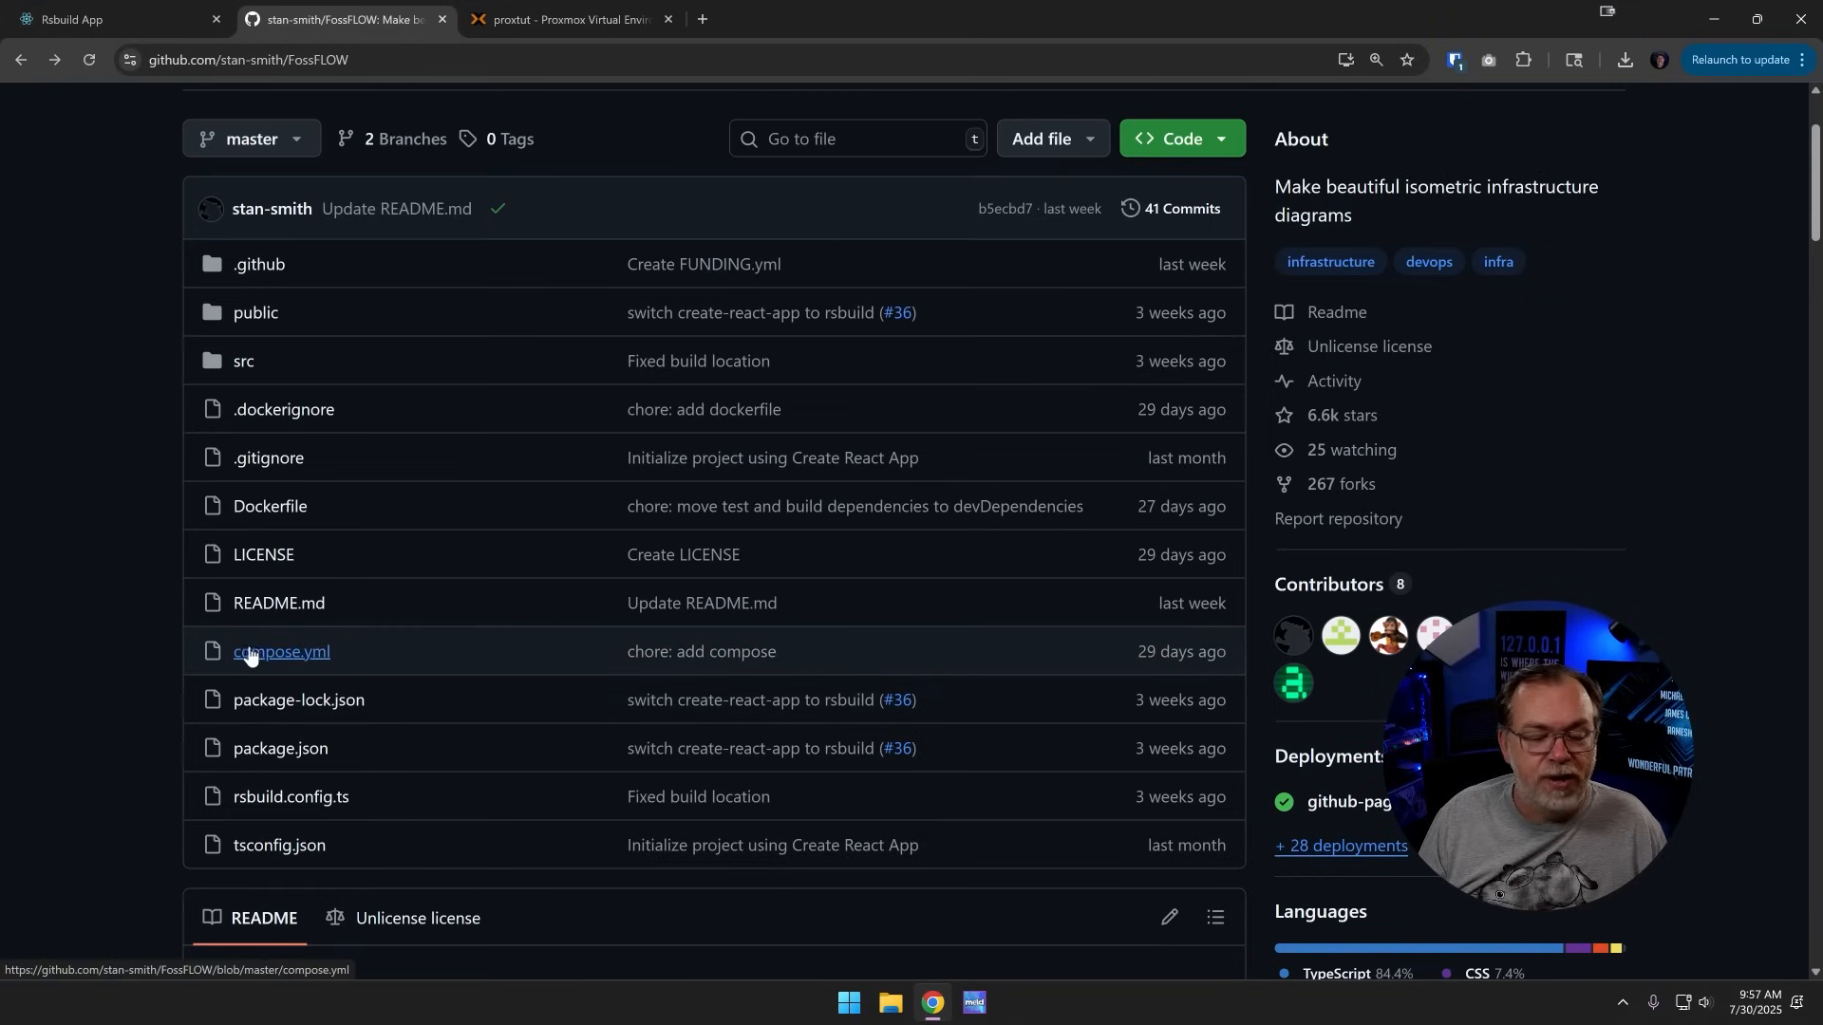
mouse_move(281, 651)
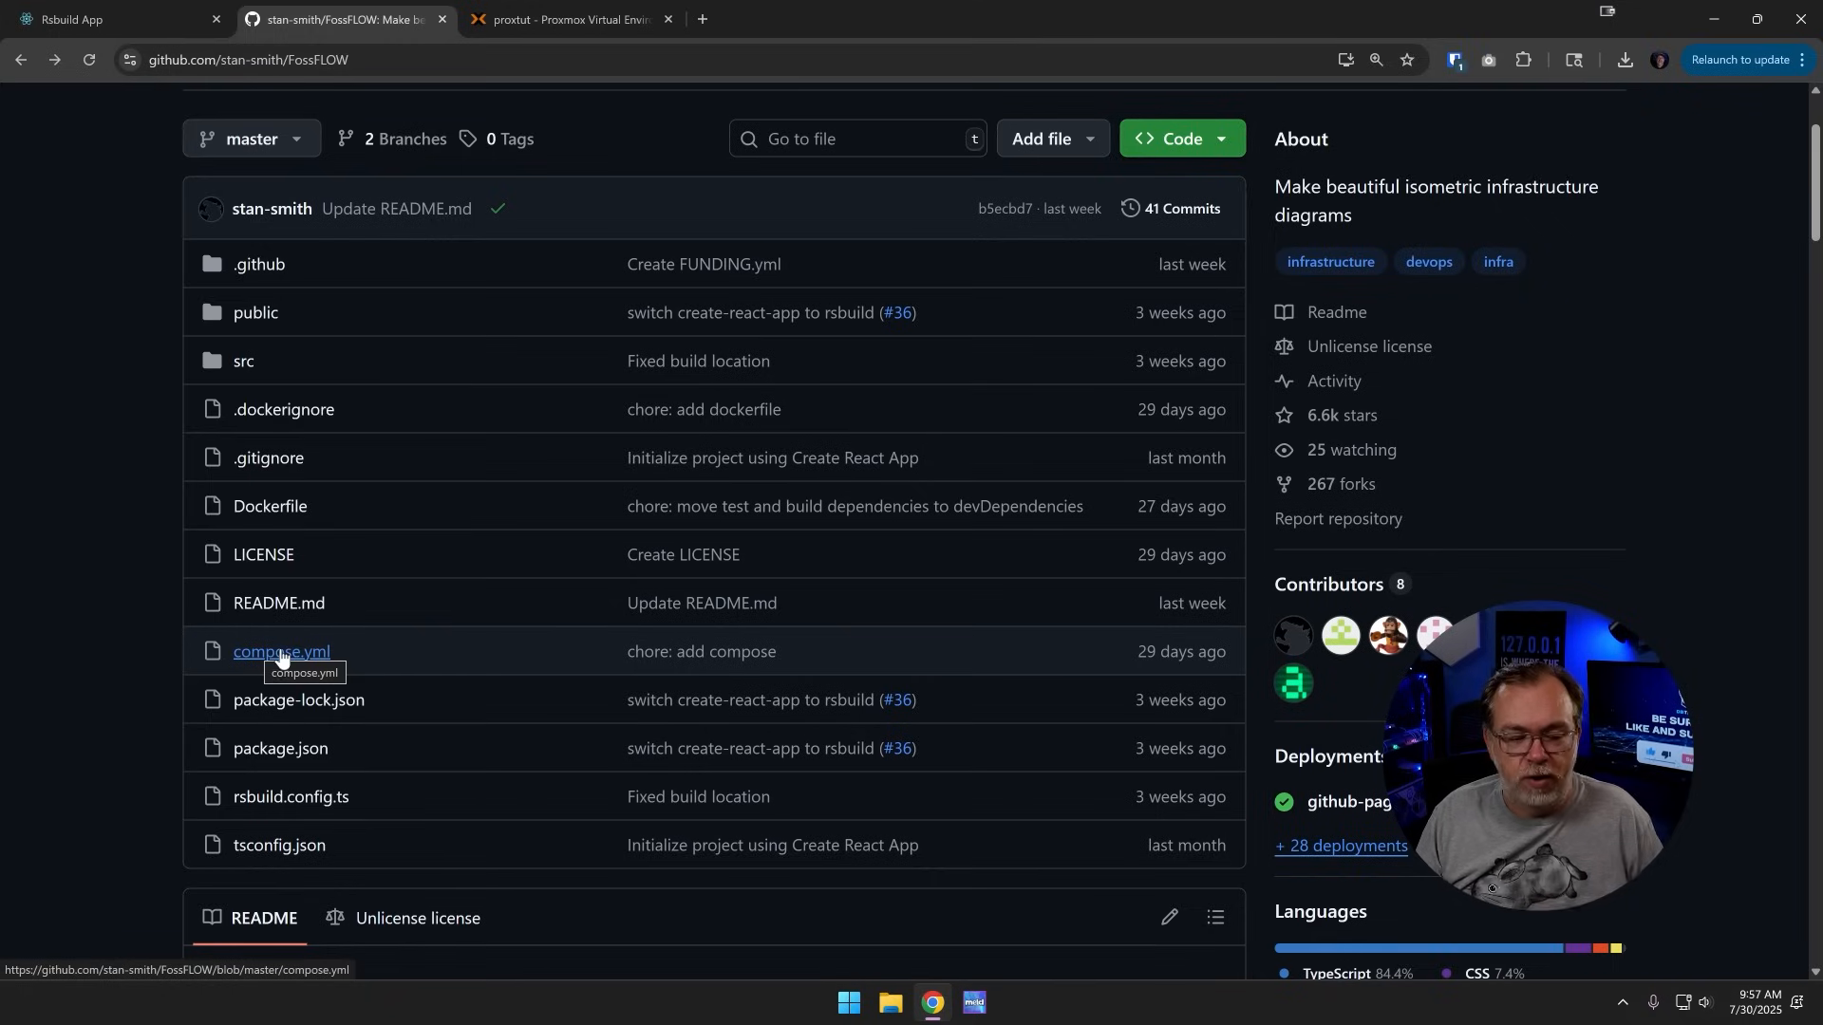
left_click(281, 651)
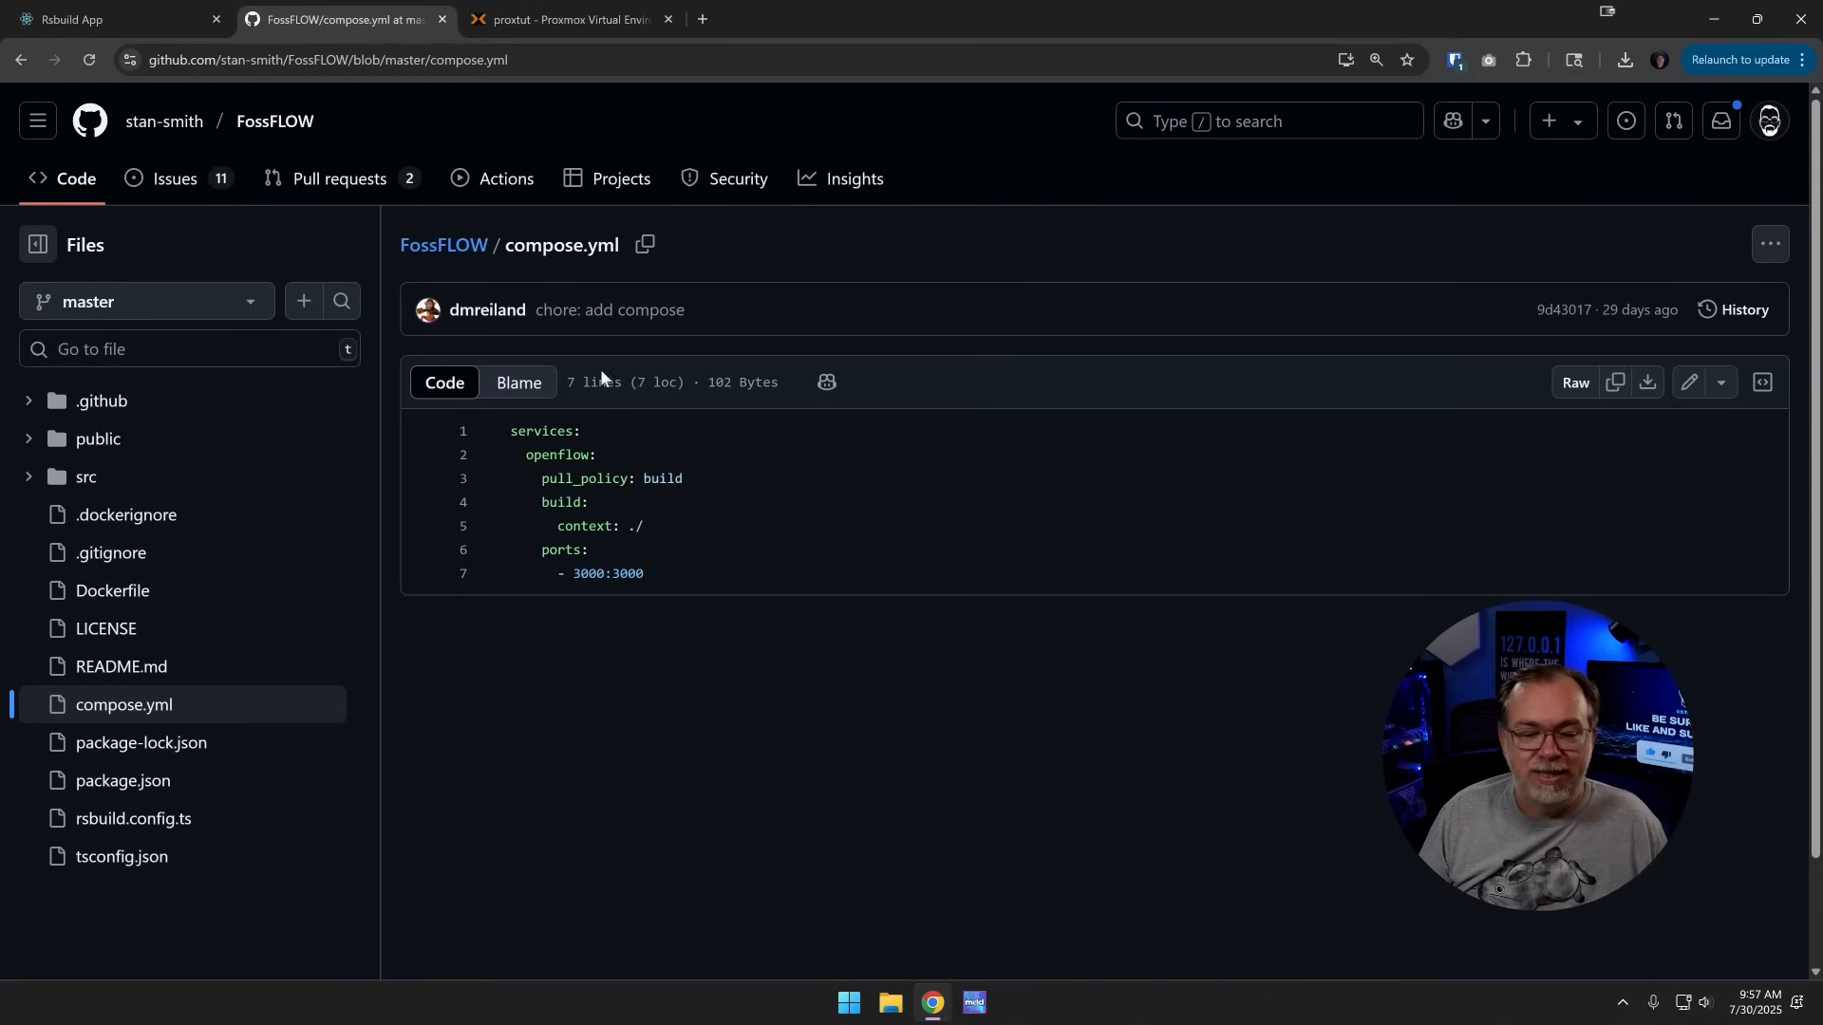
mouse_move(616, 493)
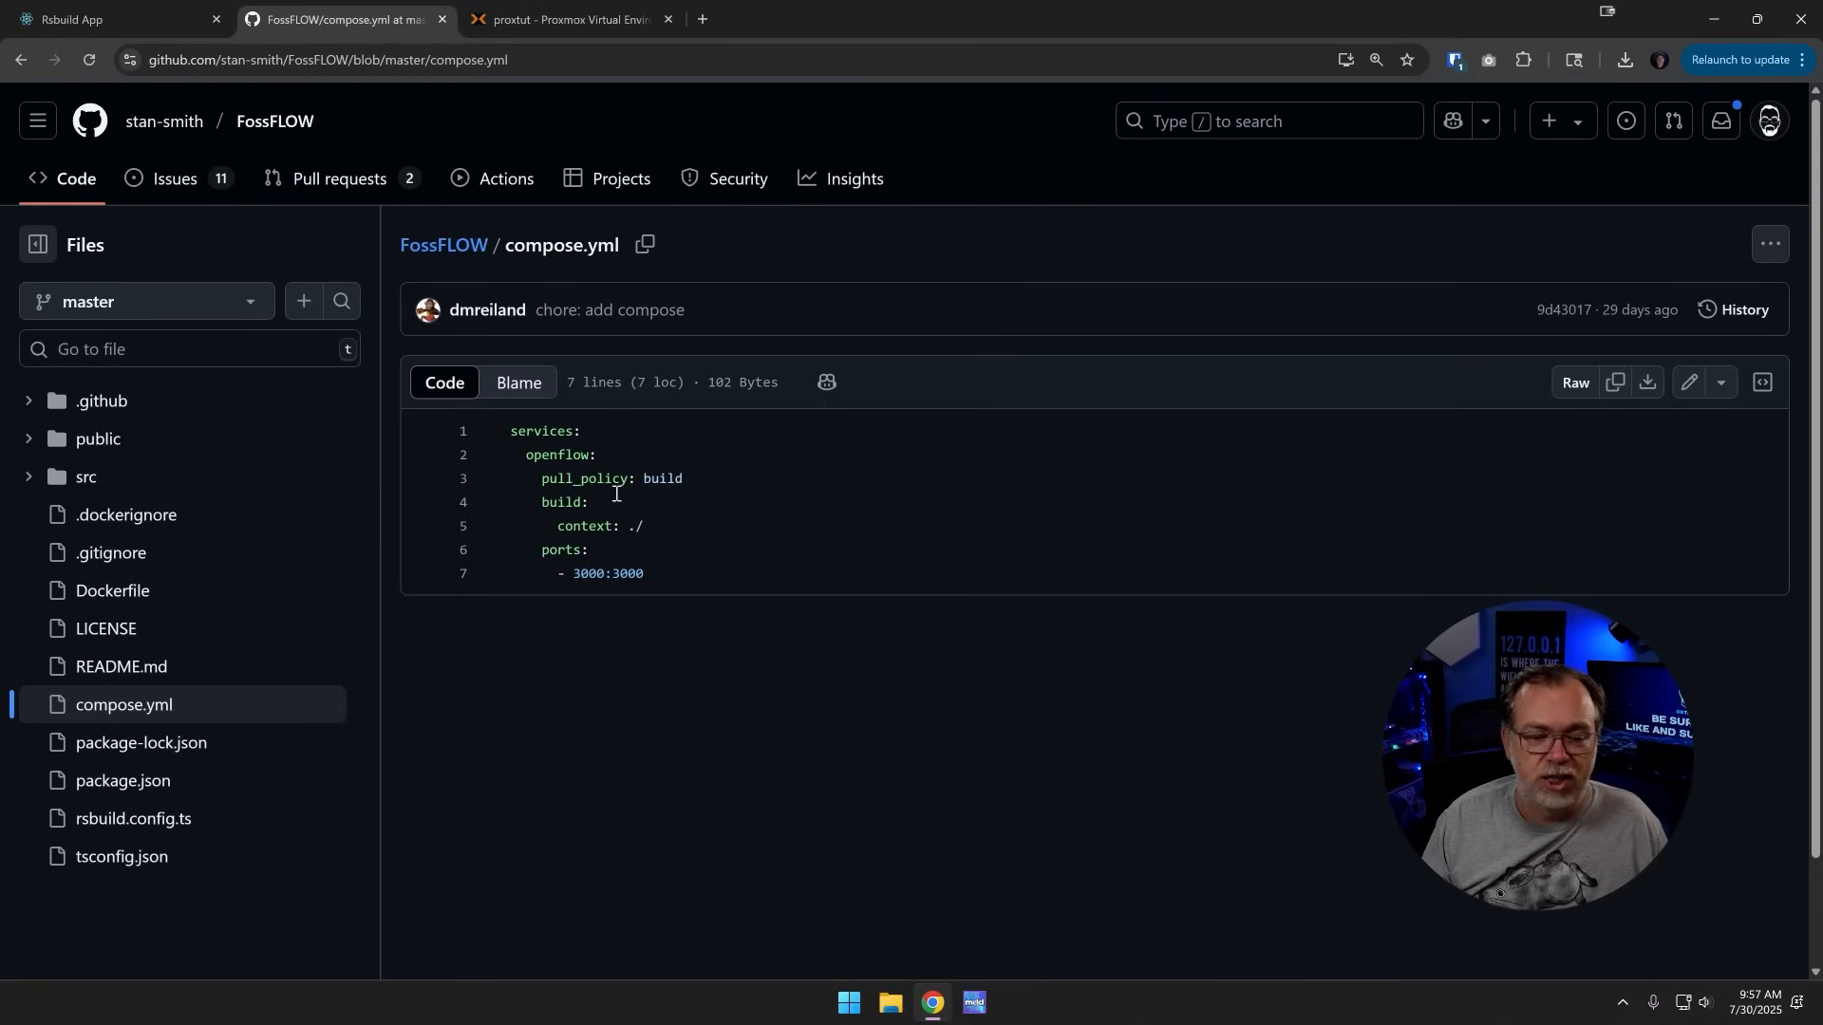
Step: Highlight the openflow service name and both sides of the 3000:3000 port mapping in compose.yml
double_click(543, 430)
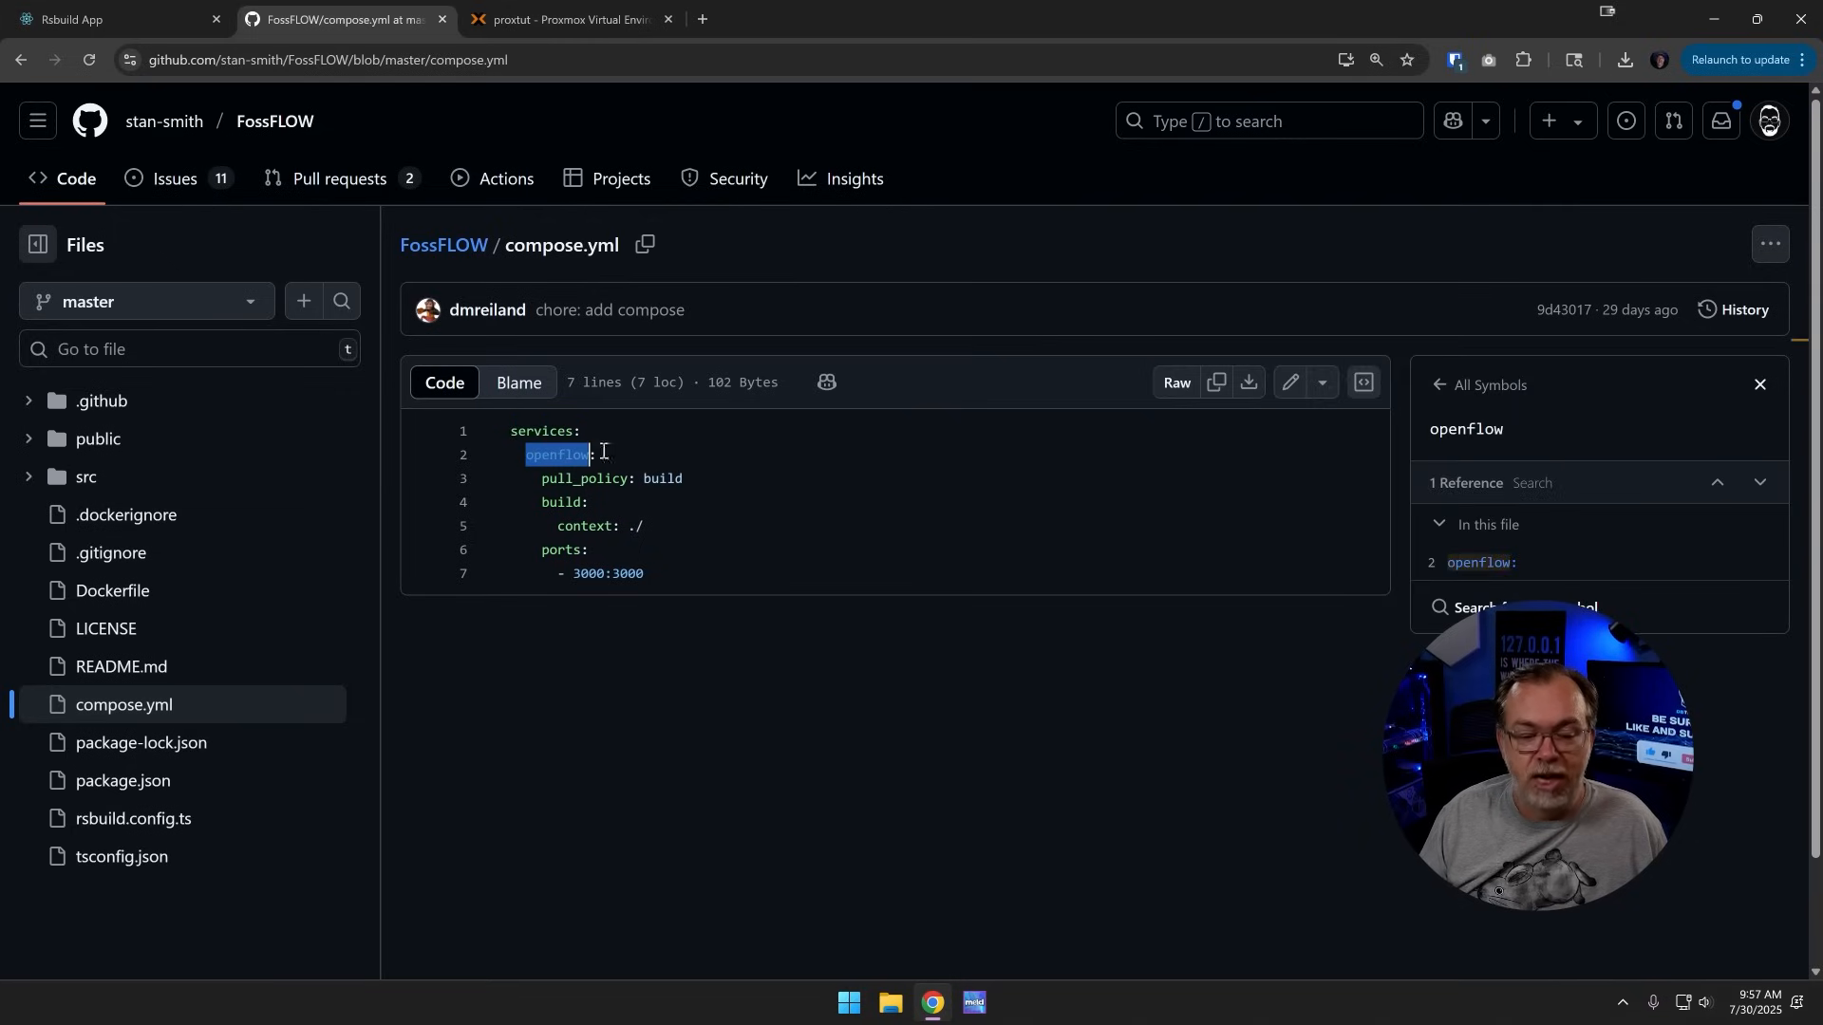
mouse_move(689, 481)
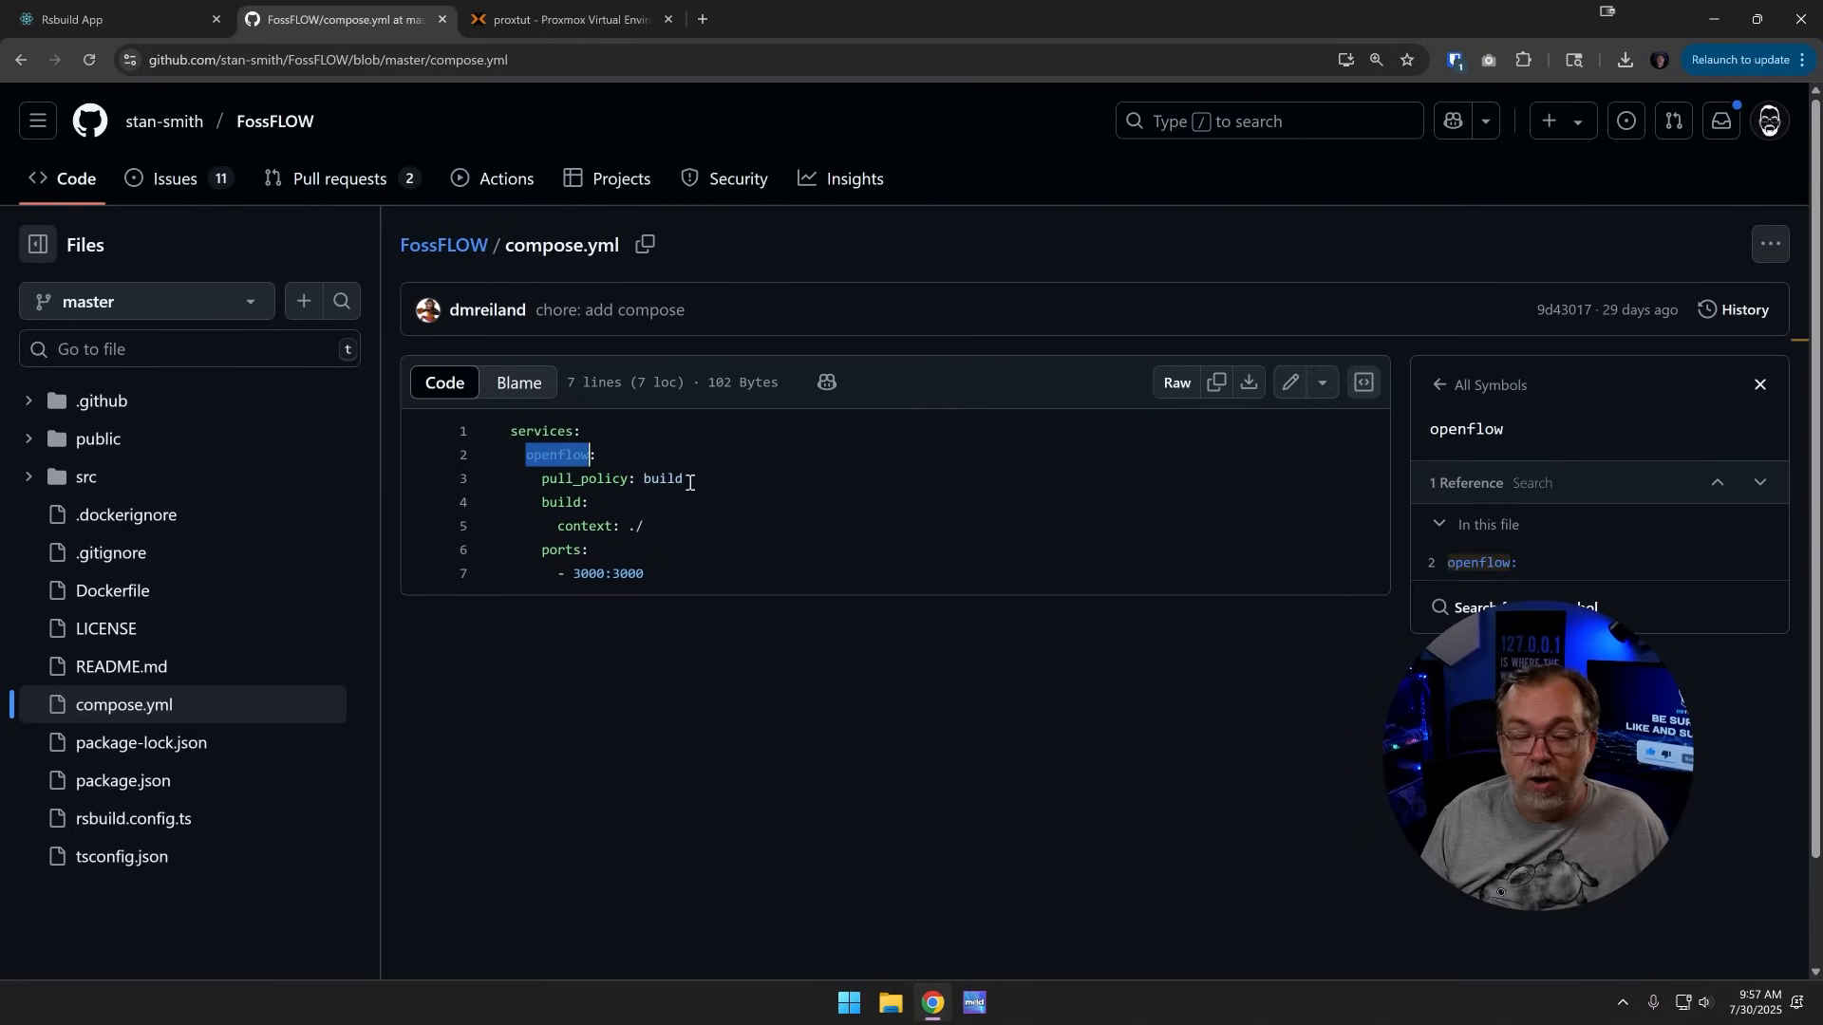
mouse_move(543, 501)
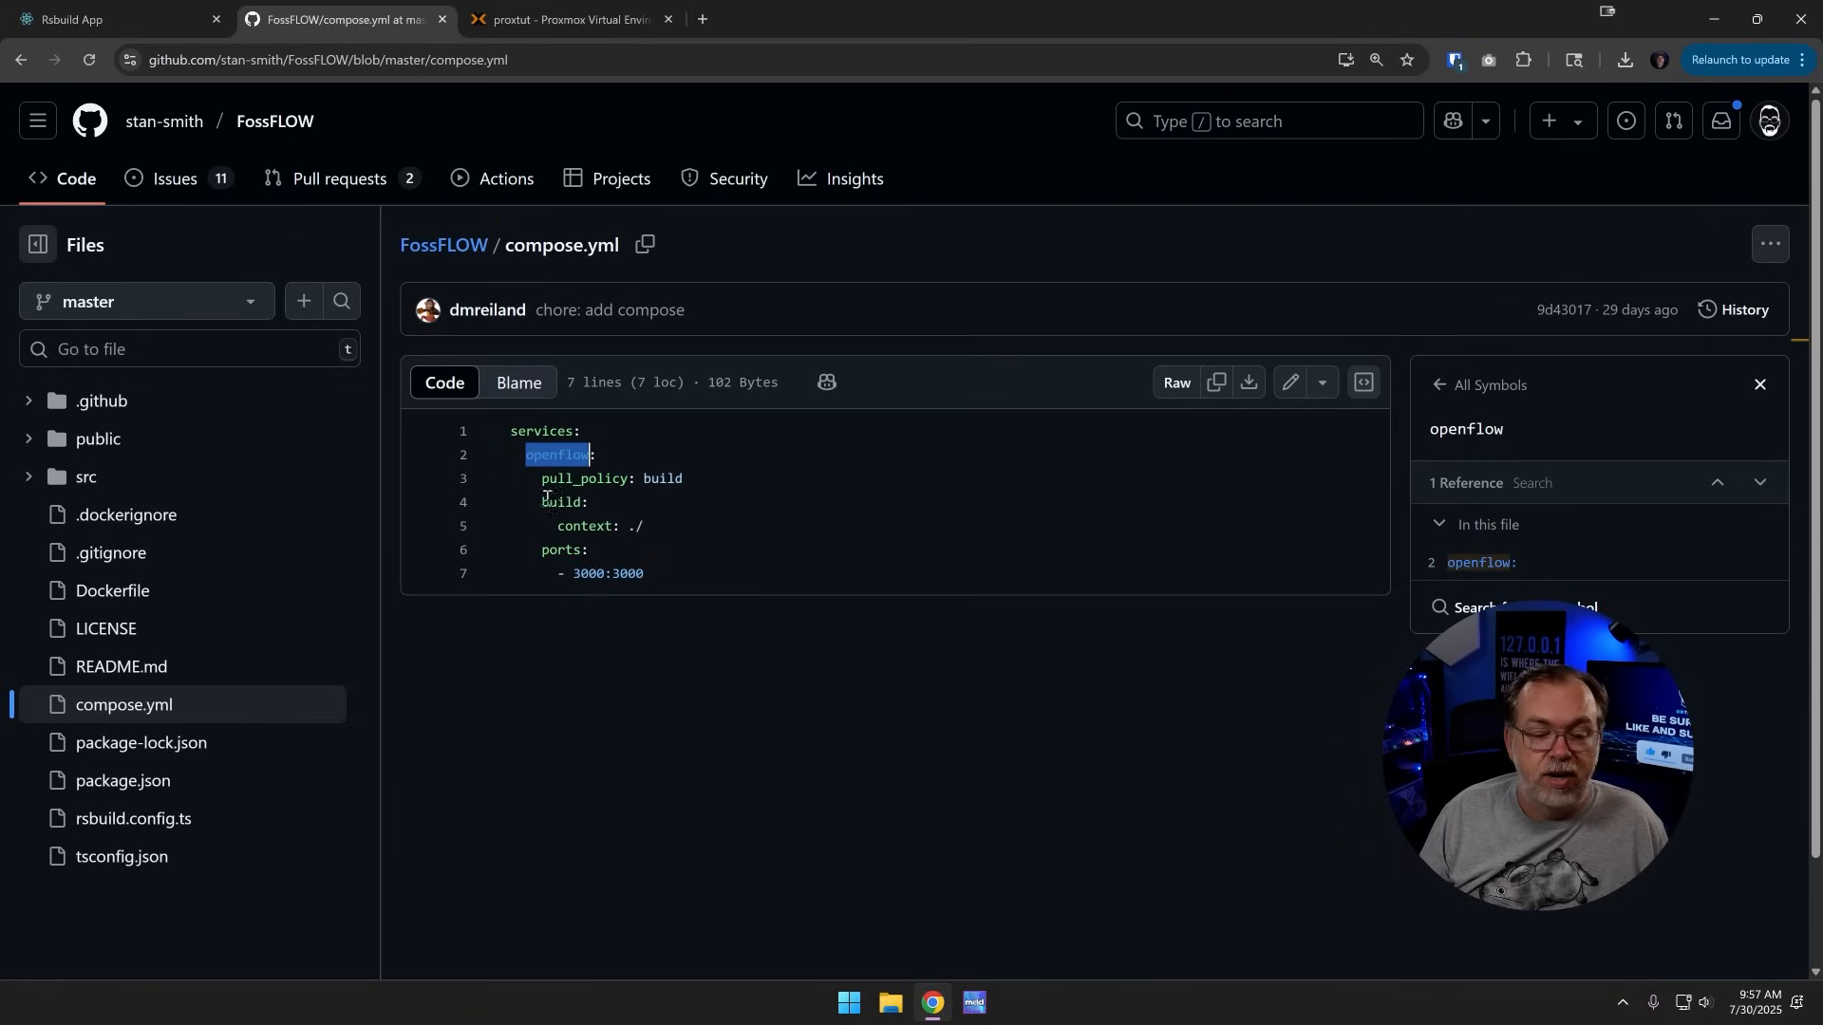
mouse_move(663, 525)
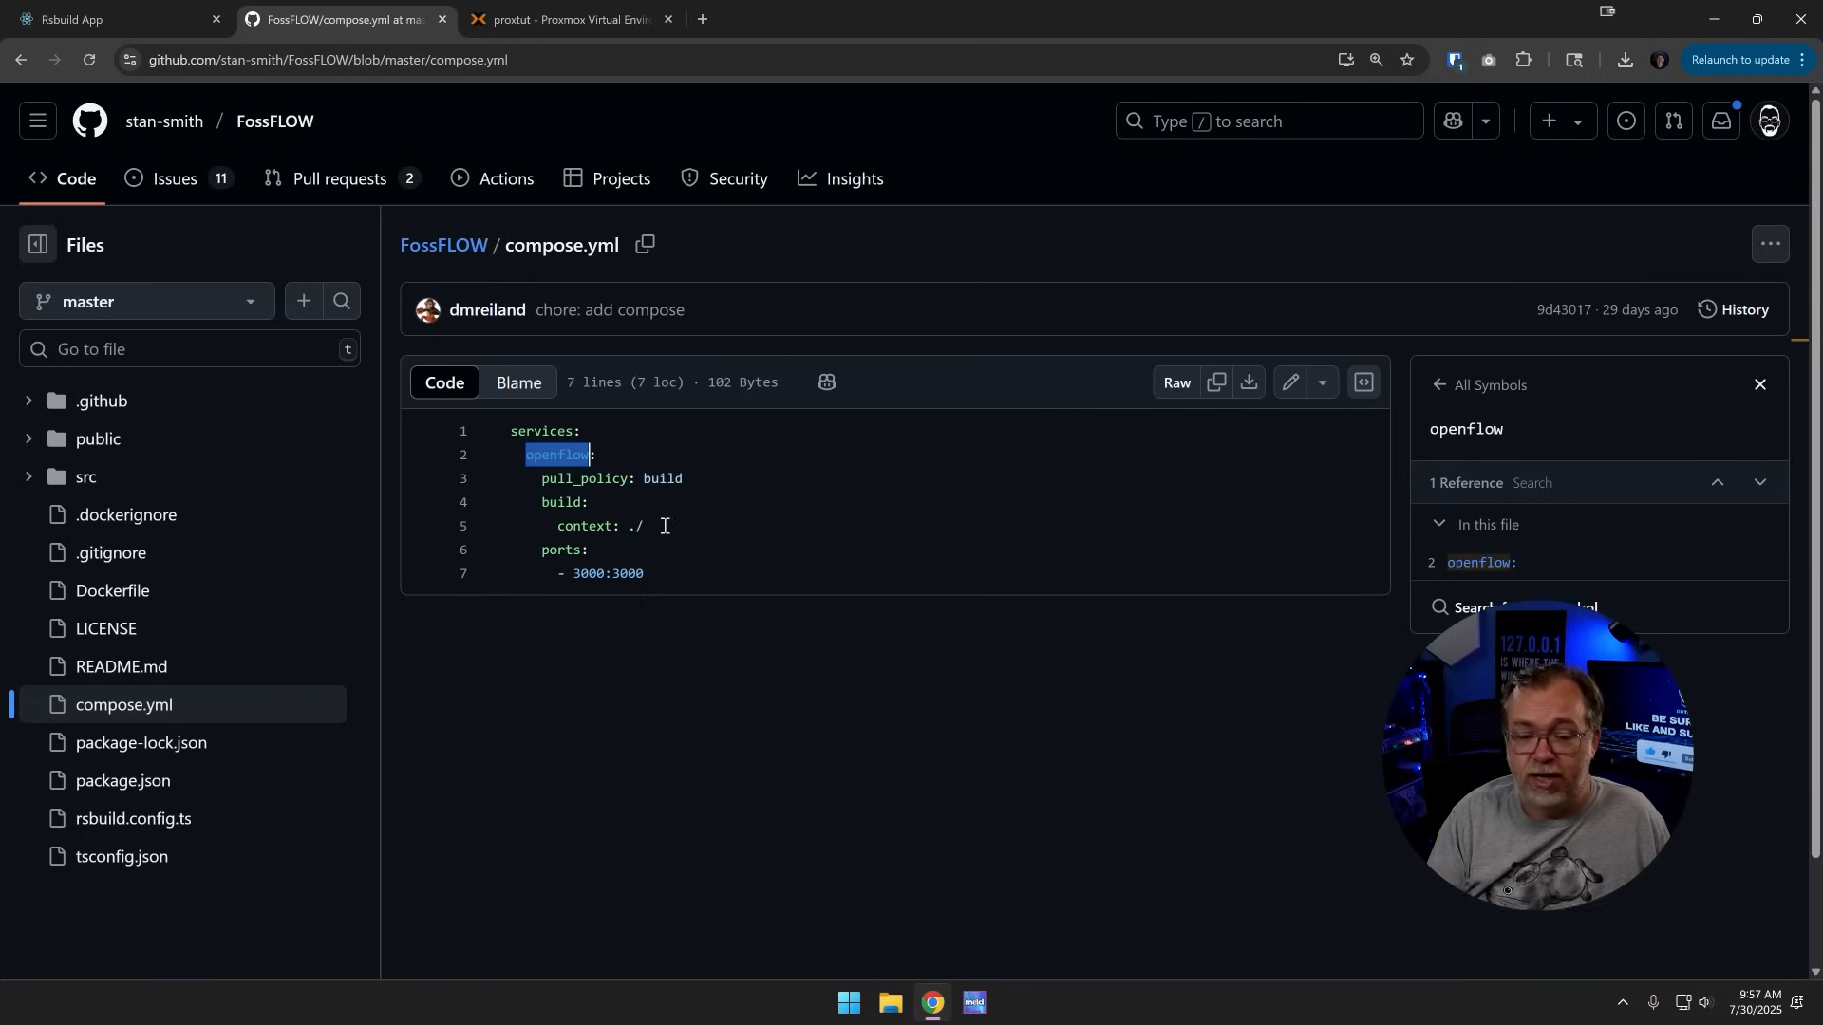
mouse_move(580, 574)
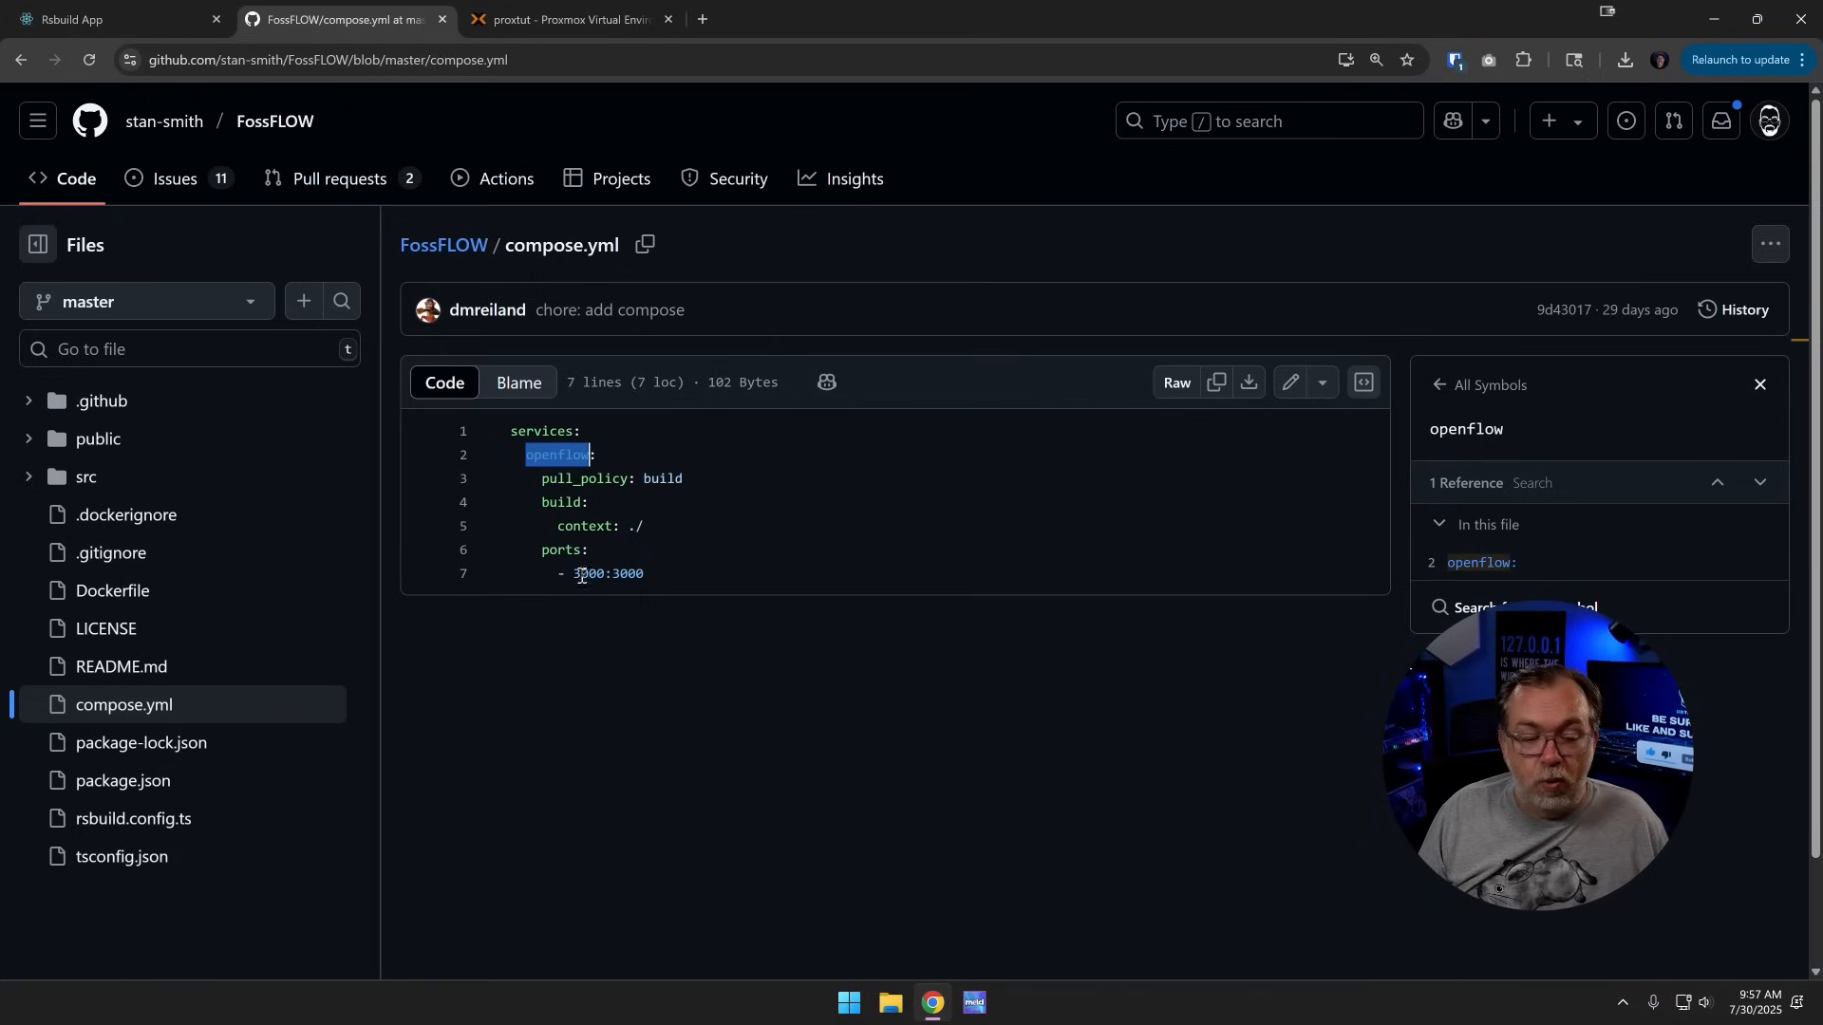
double_click(587, 573)
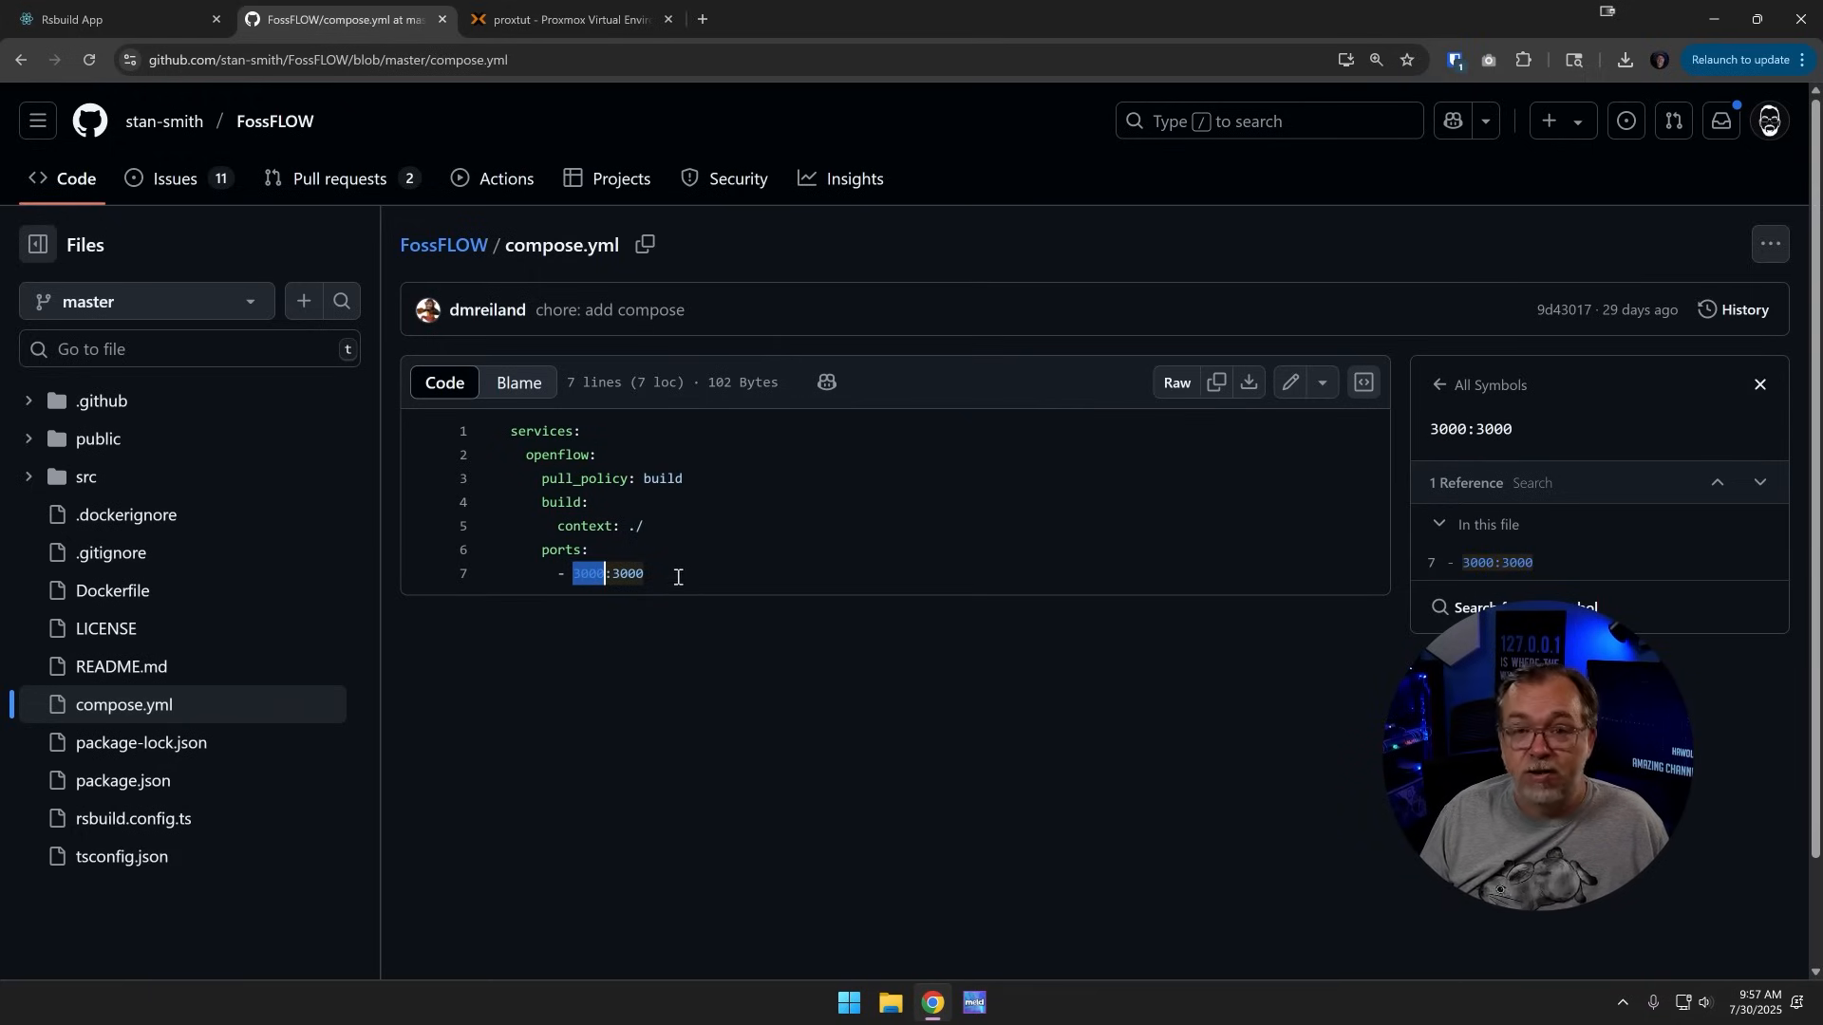
mouse_move(666, 620)
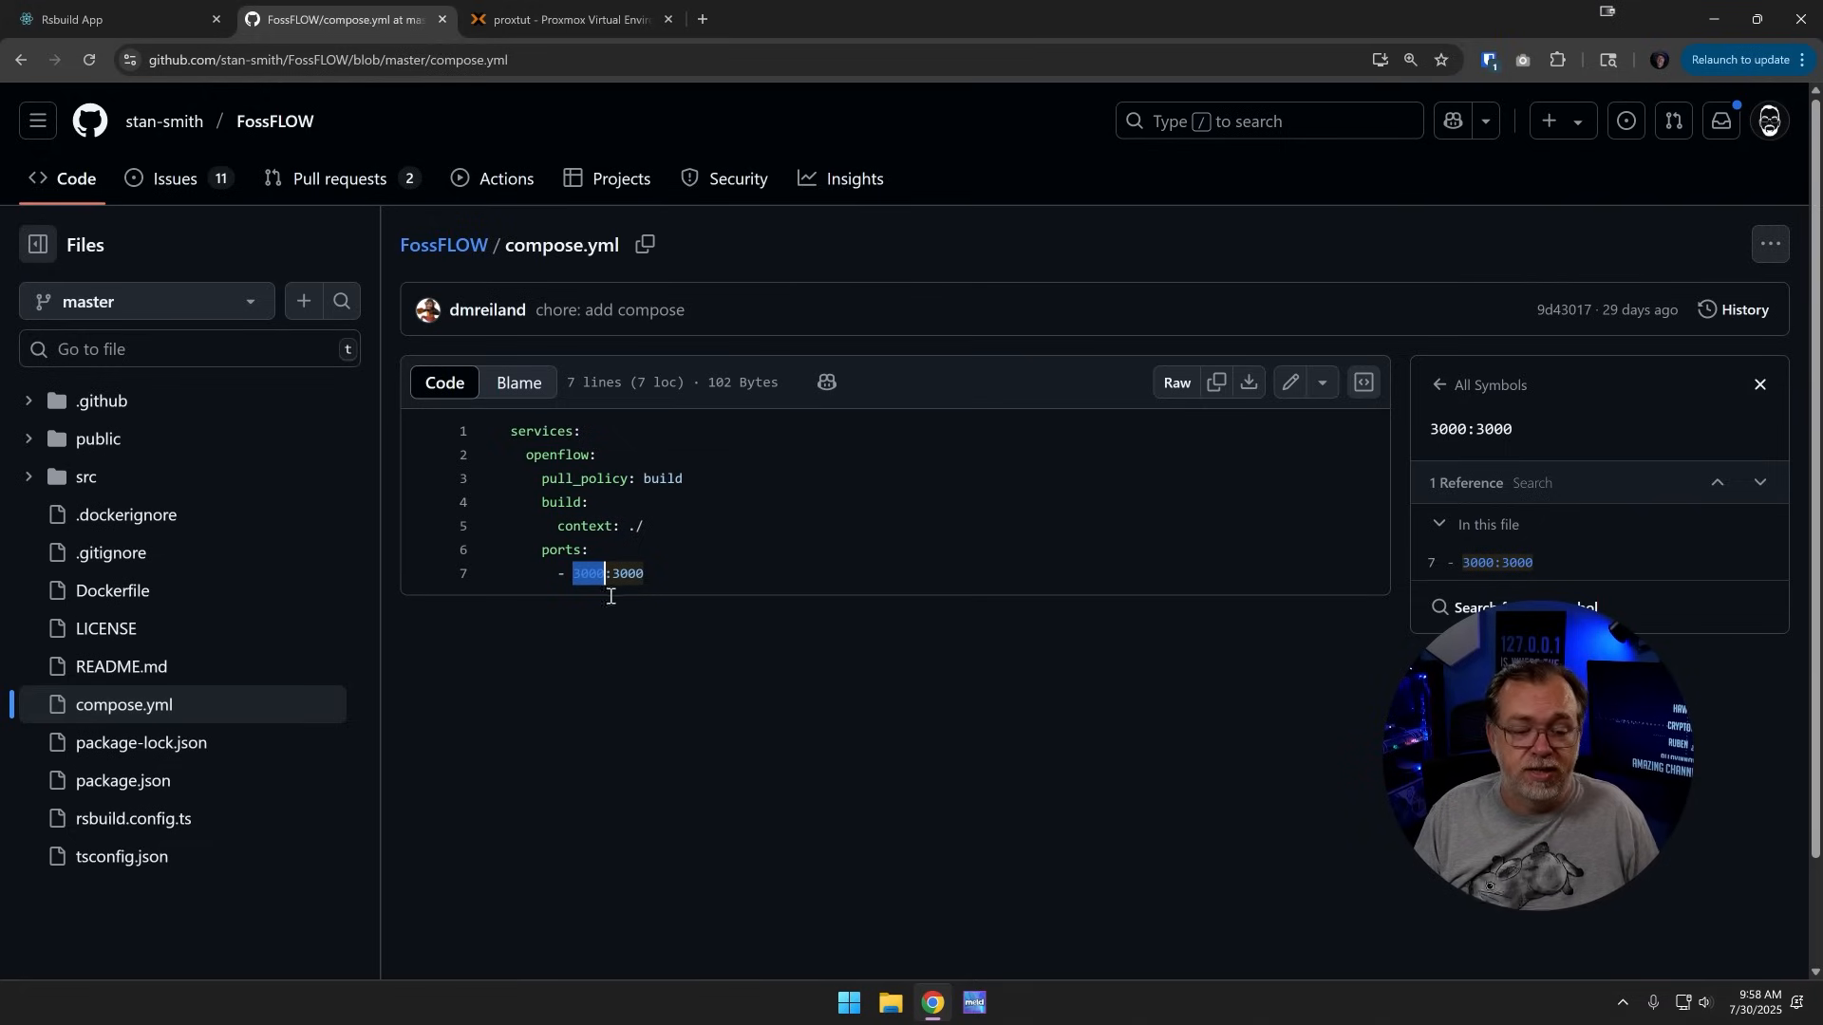
mouse_move(595, 594)
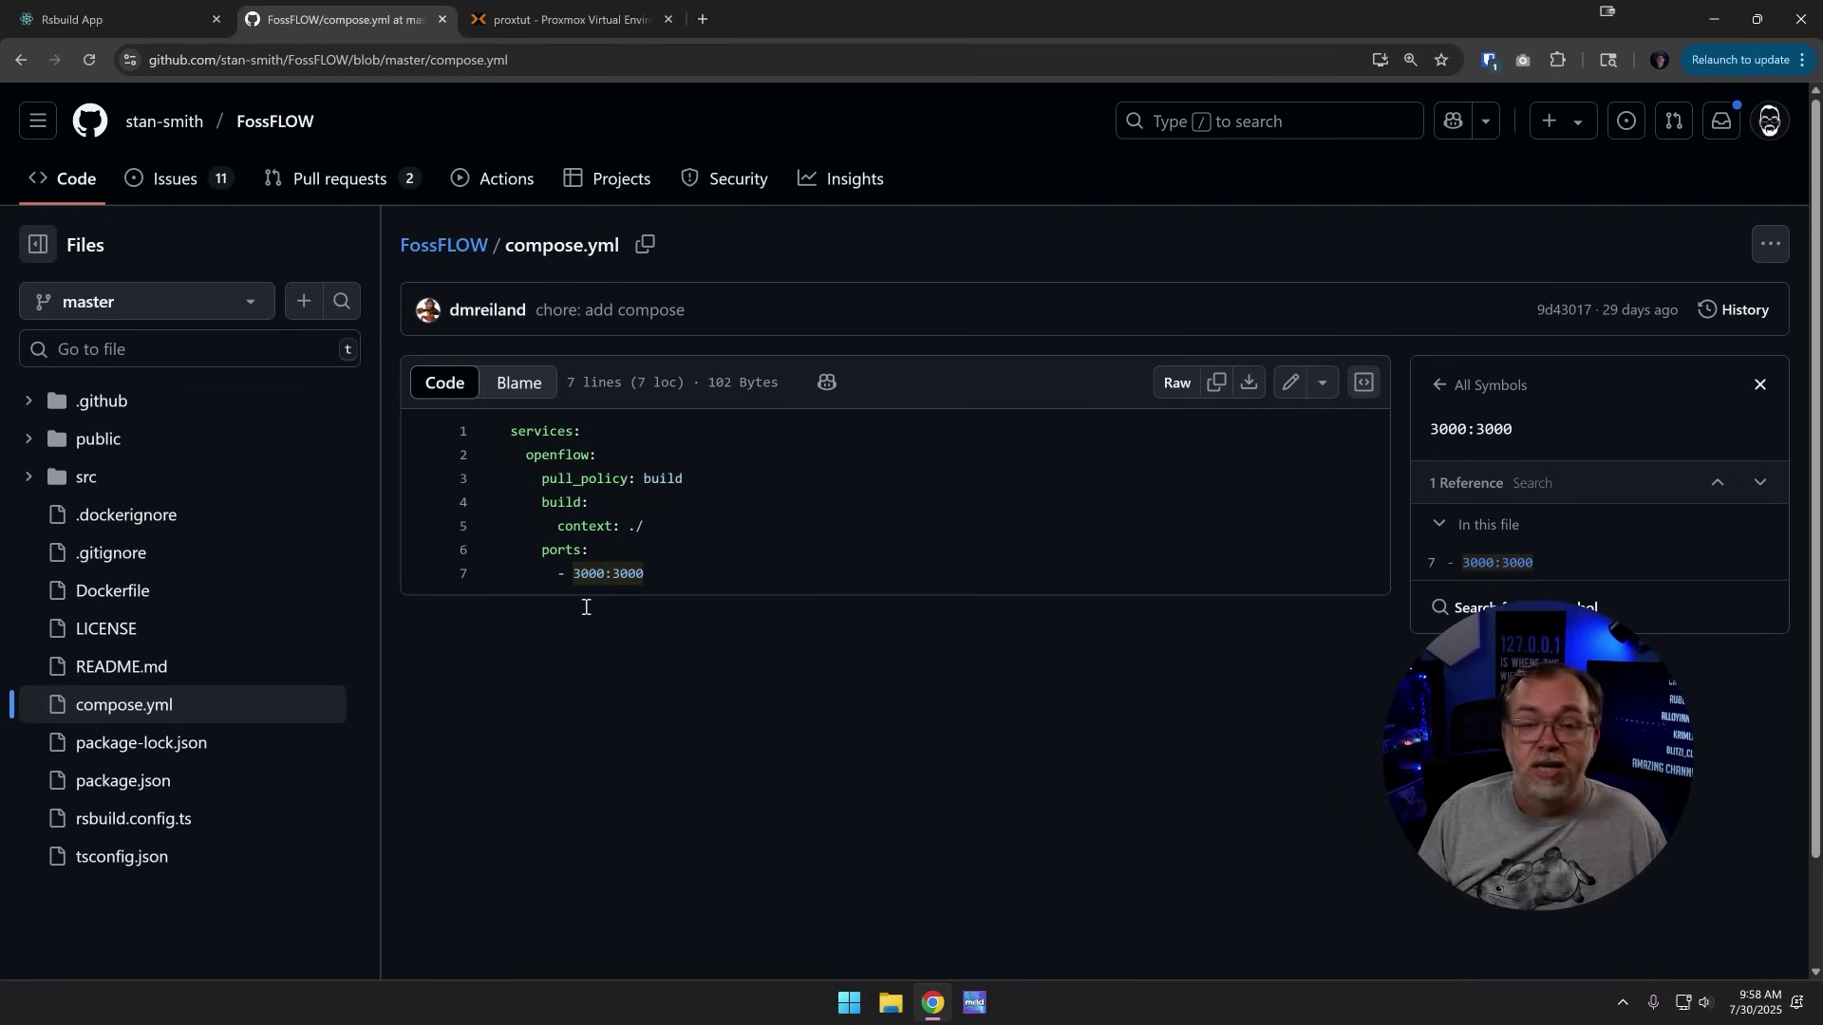
double_click(625, 574)
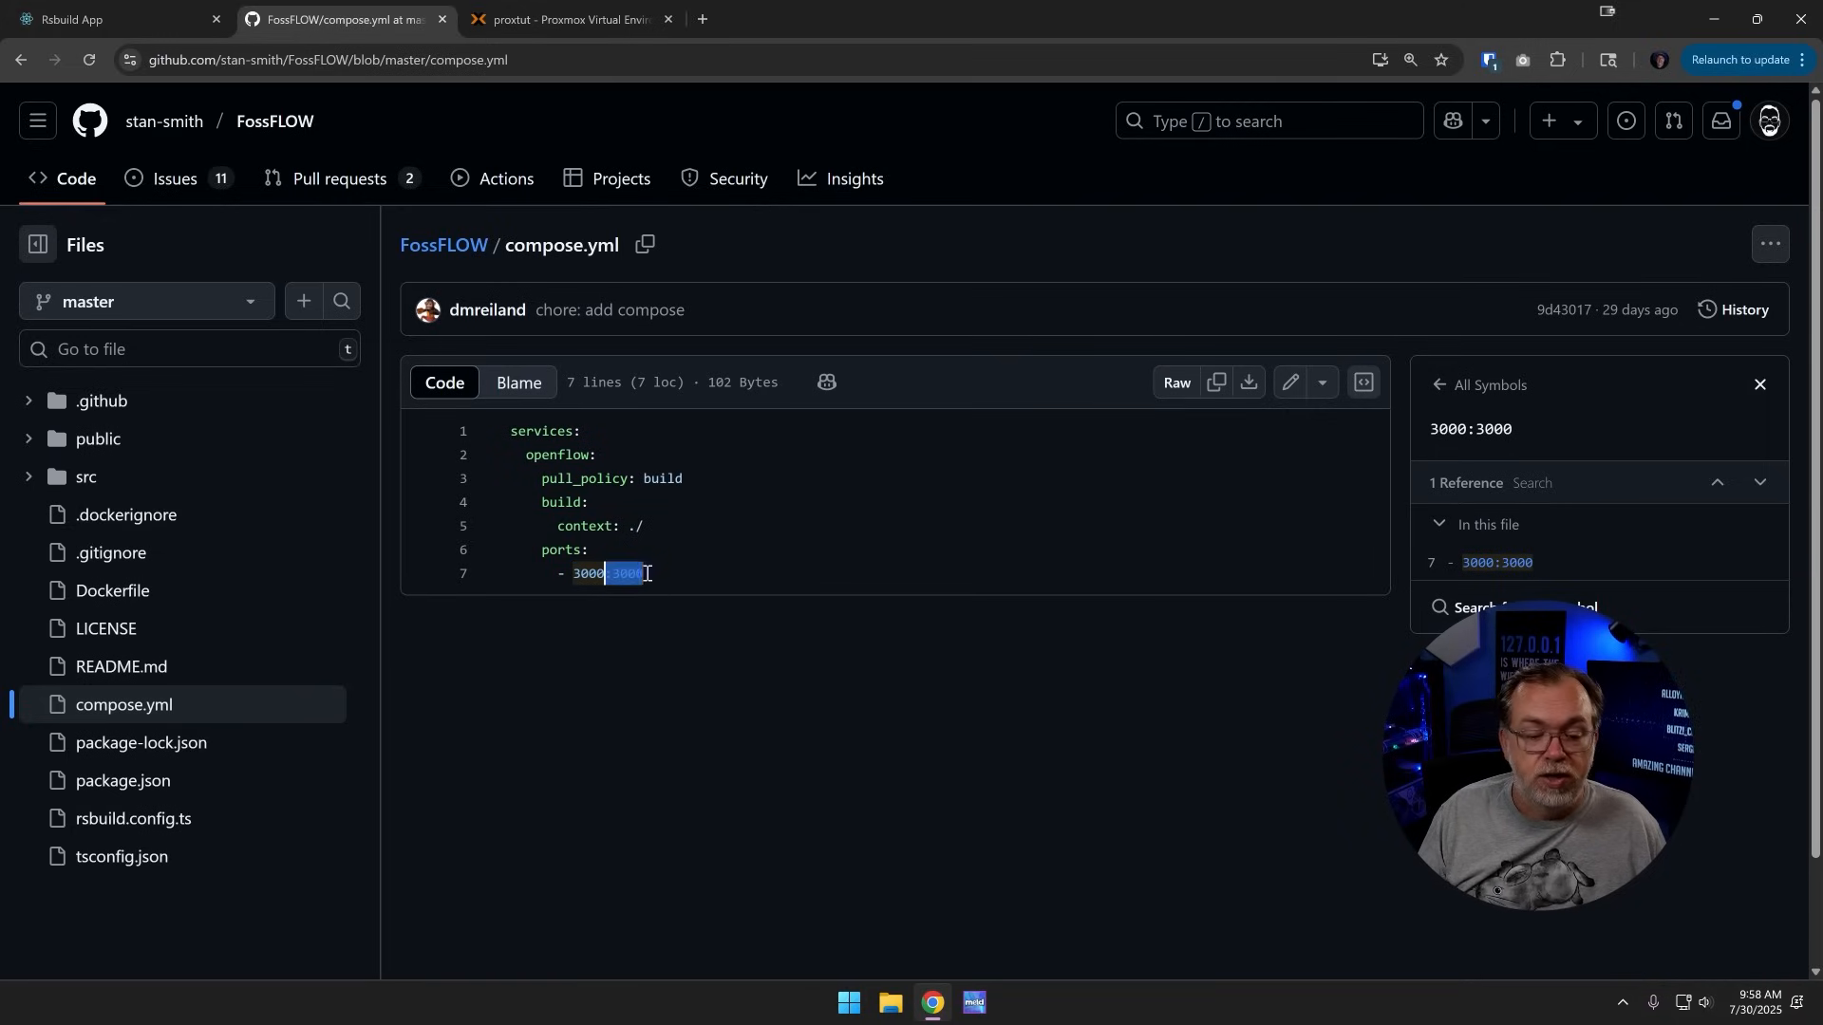
mouse_move(744, 635)
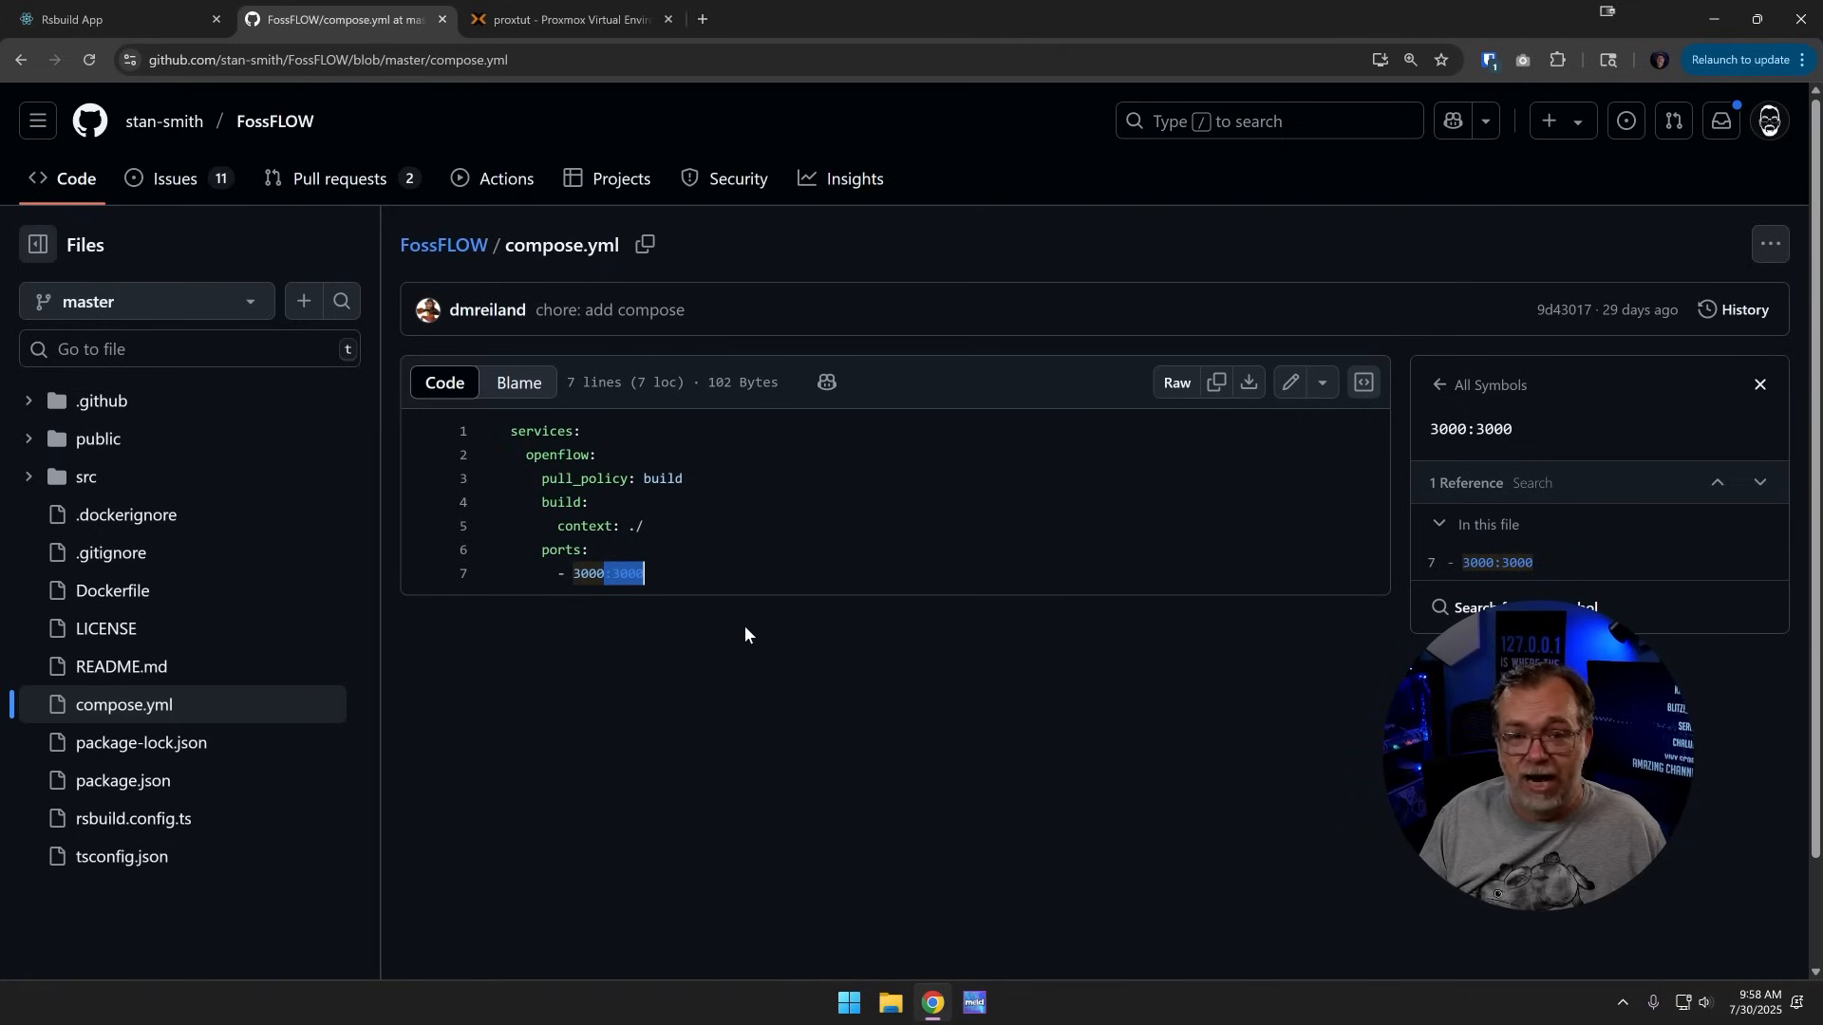
mouse_move(802, 660)
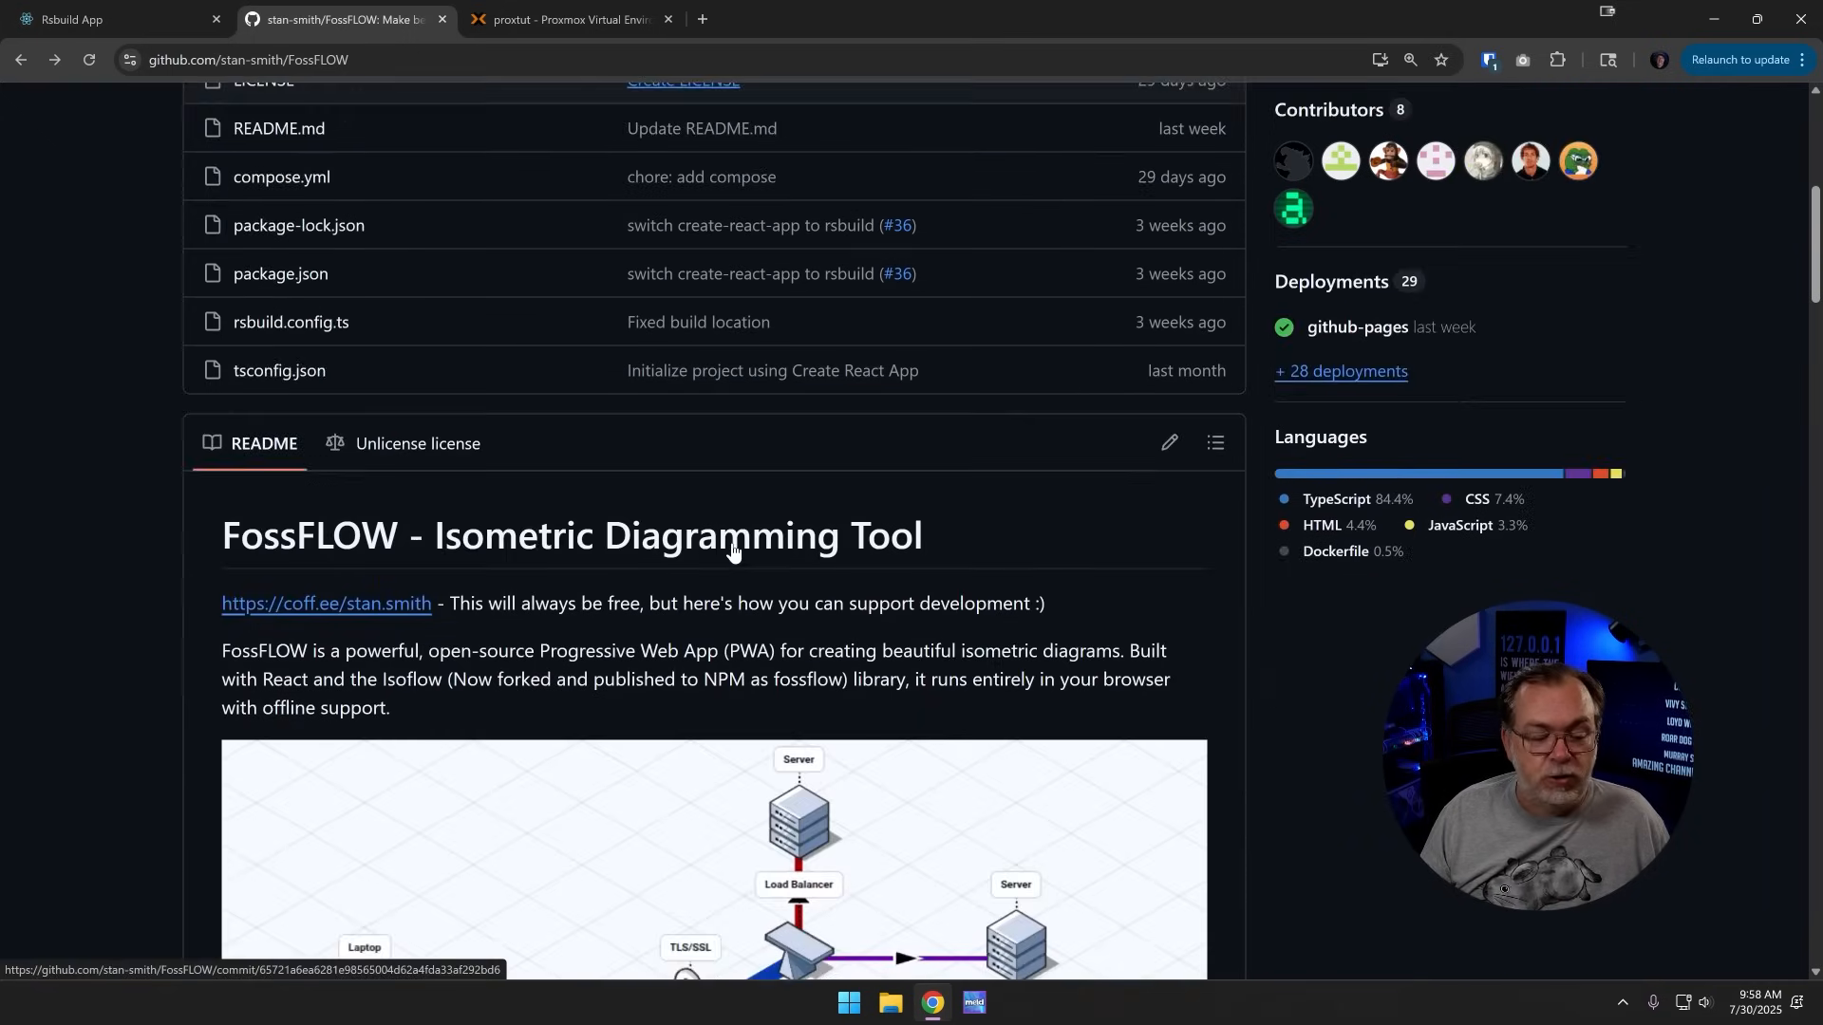
scroll("down", 3)
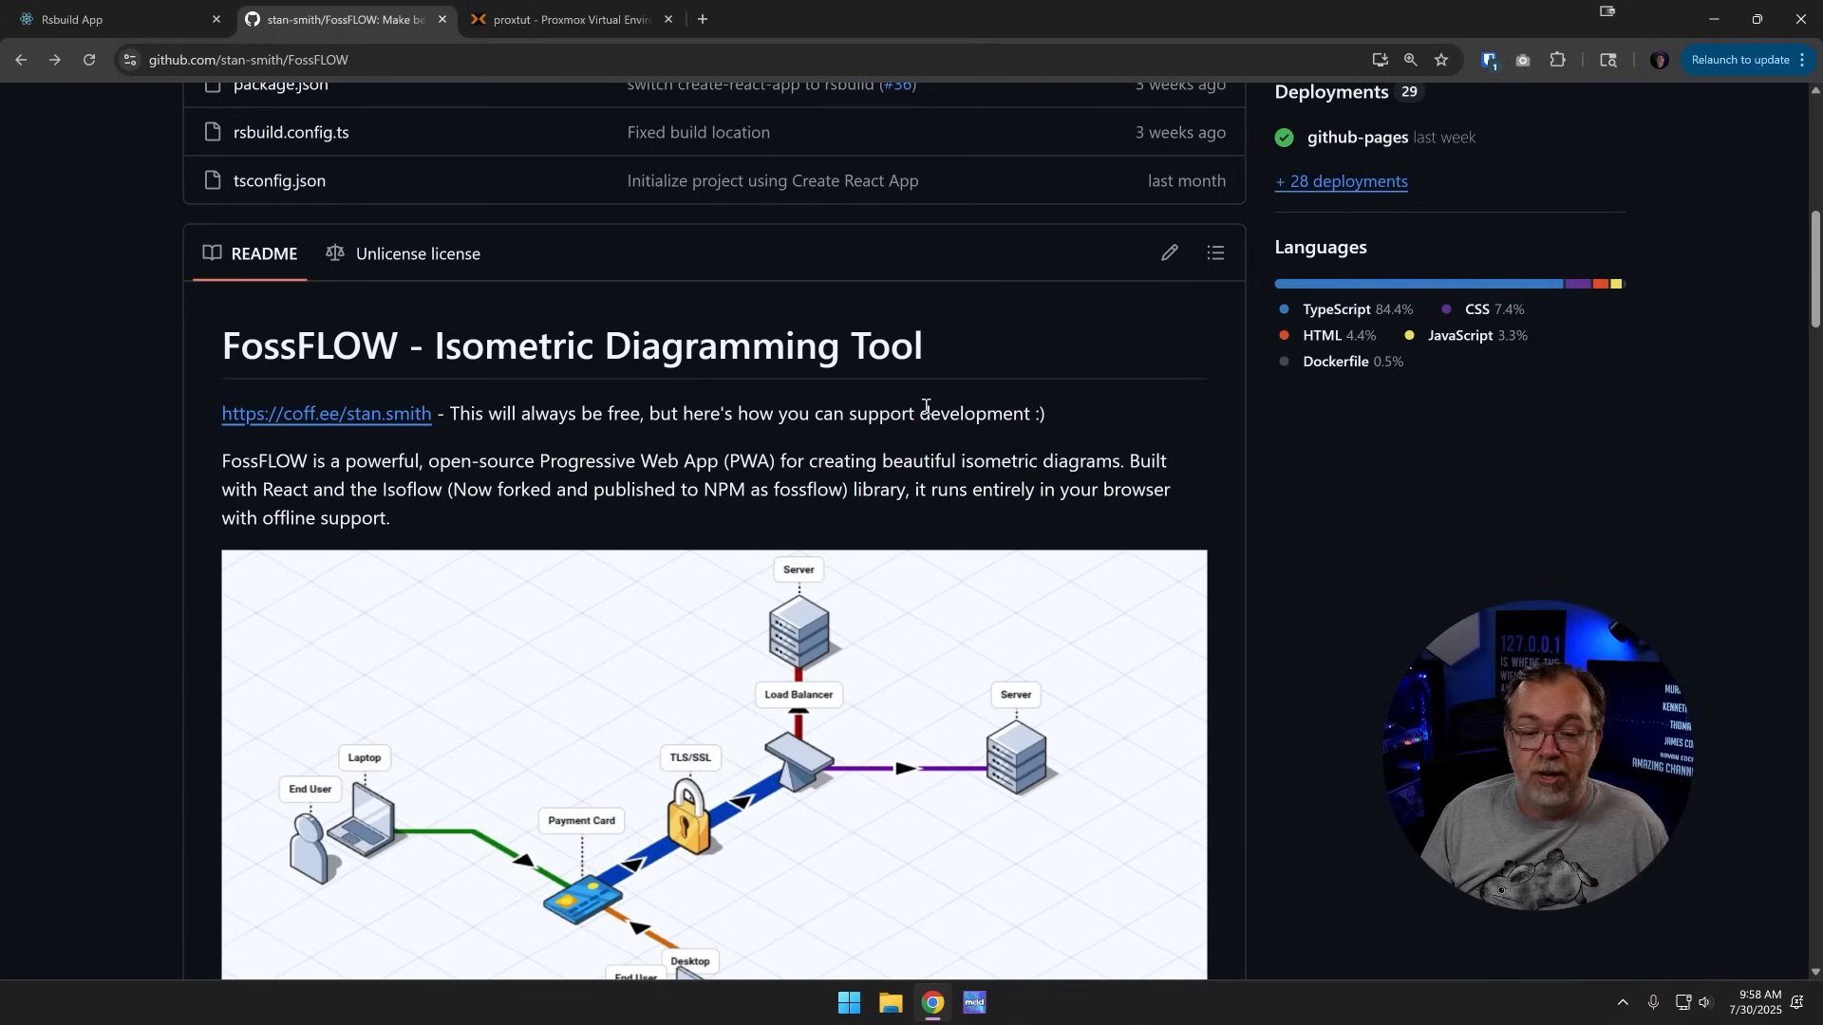
mouse_move(290, 405)
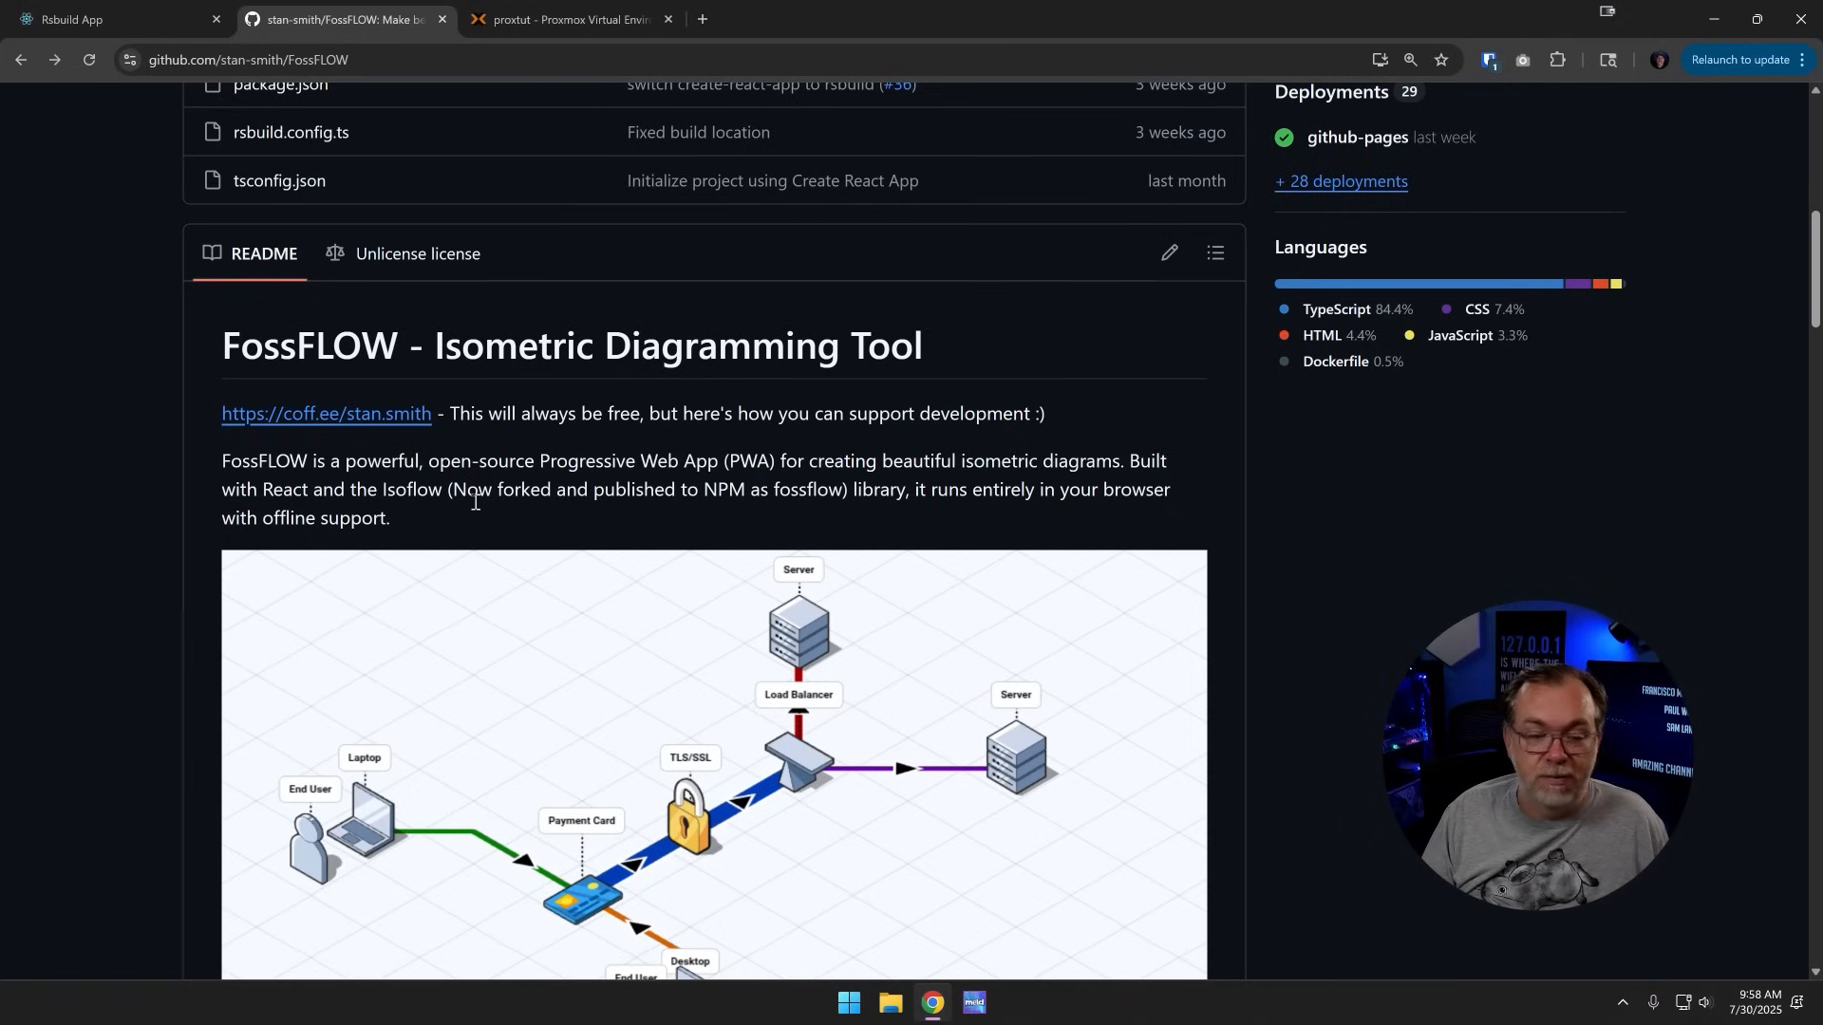
mouse_move(291, 497)
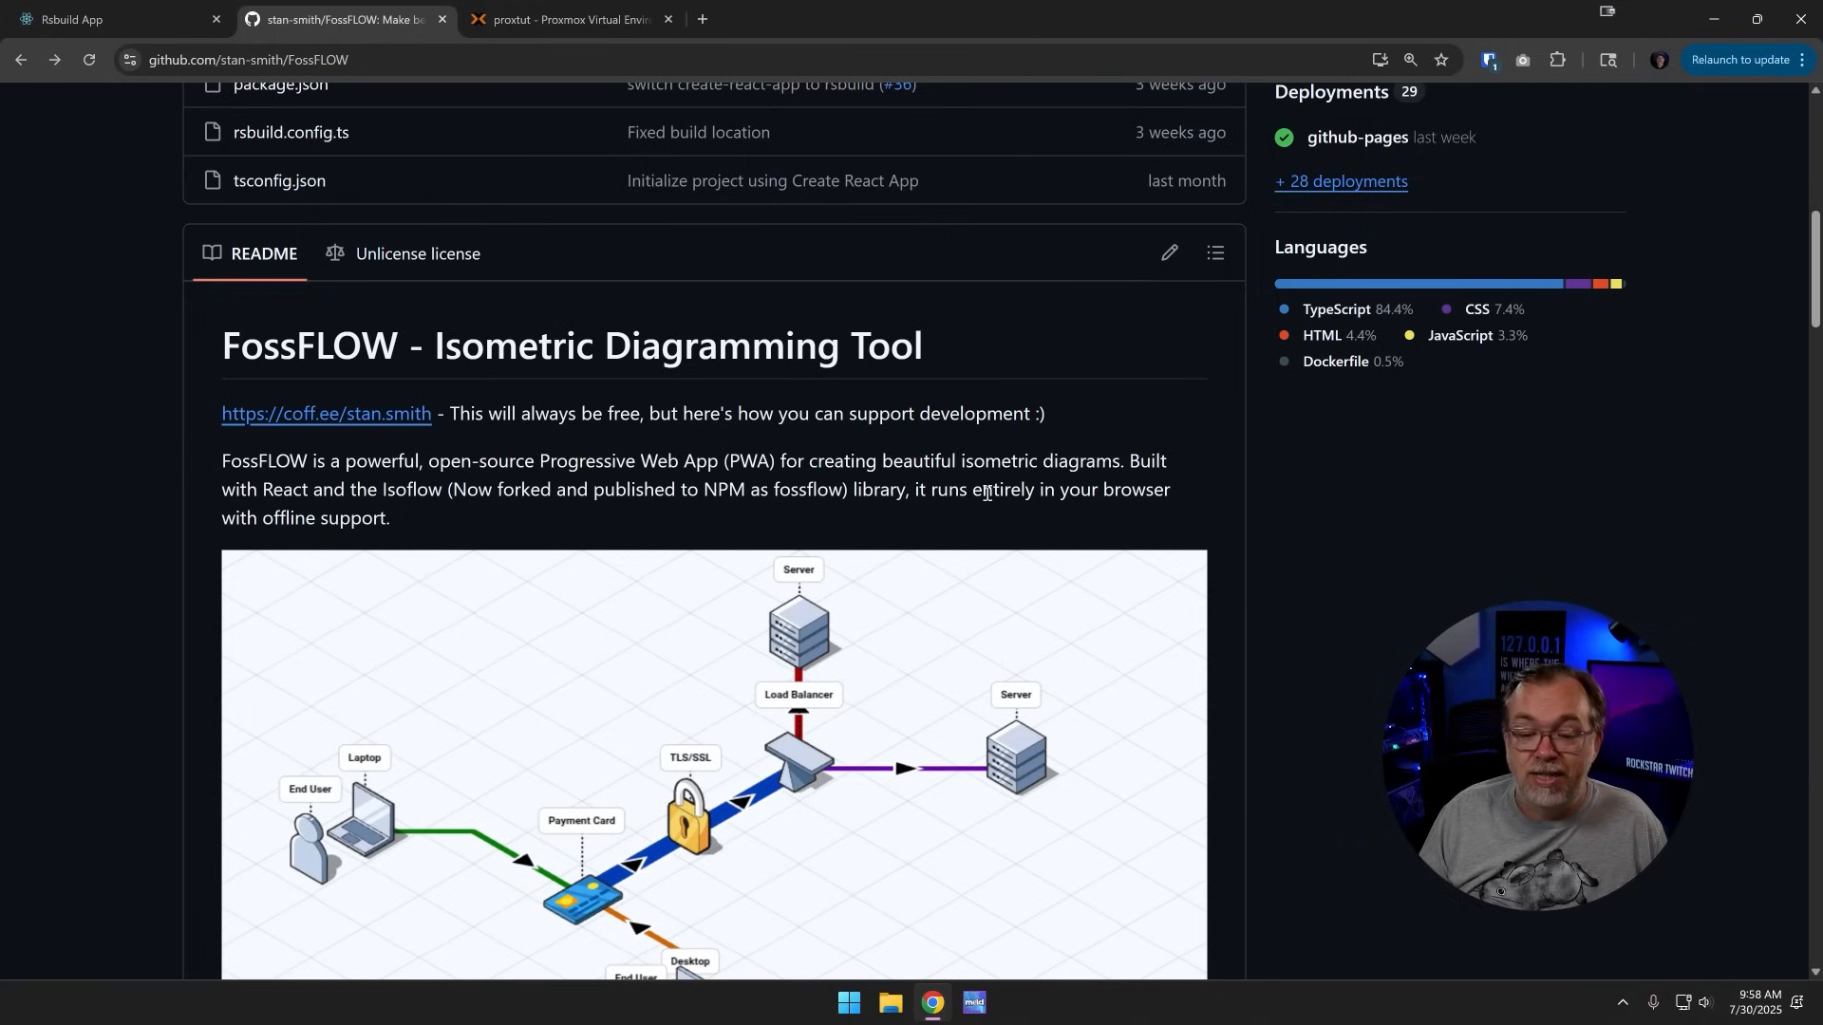
mouse_move(462, 524)
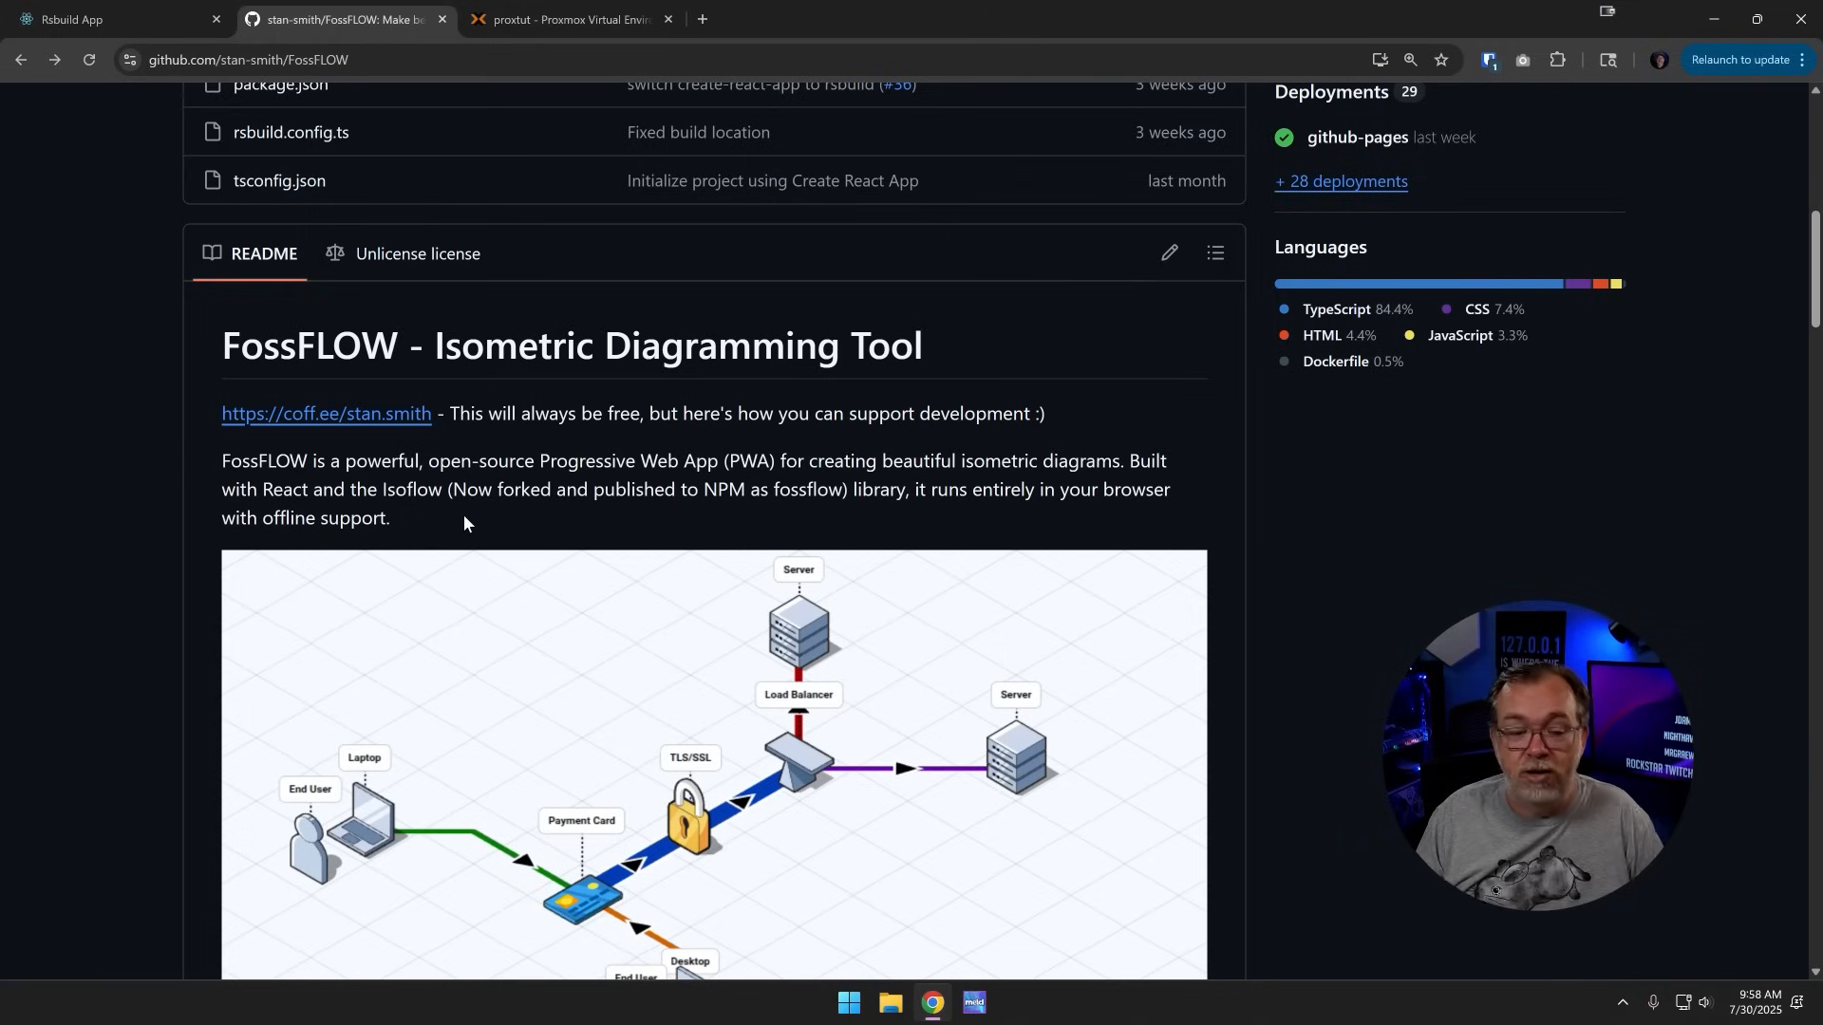
scroll("down", 3)
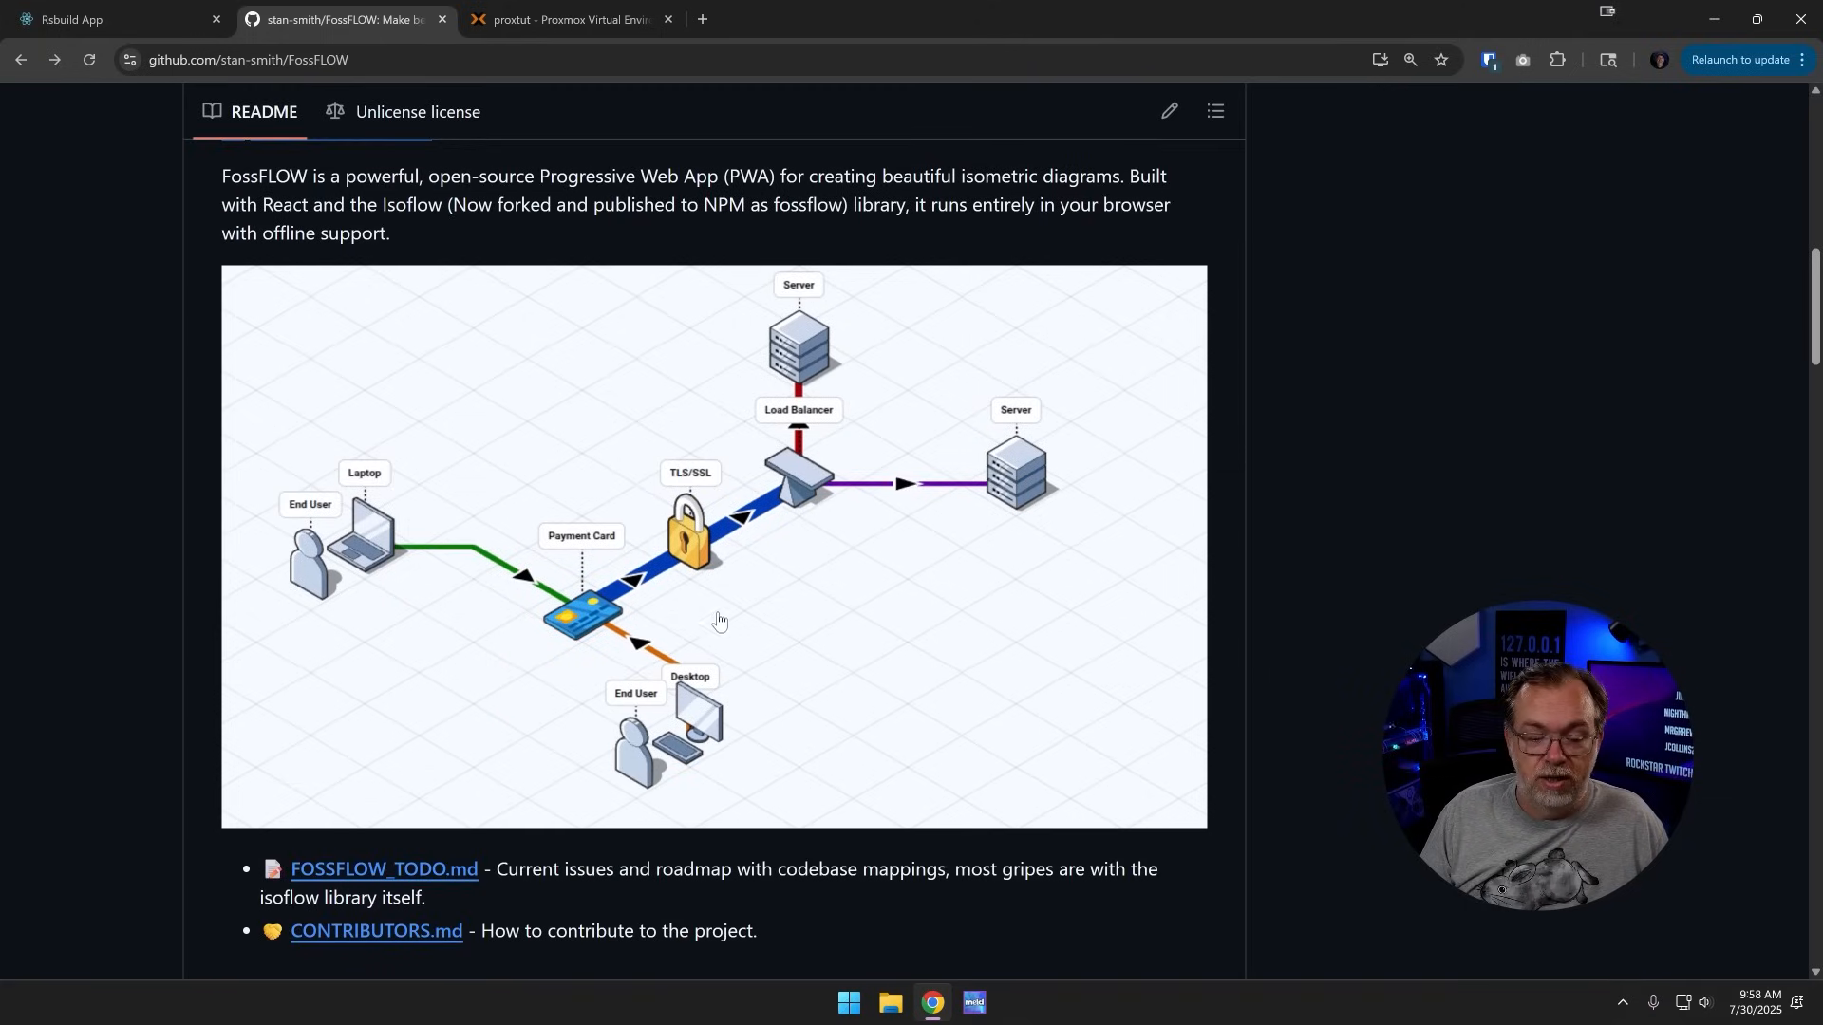
scroll("down", 3)
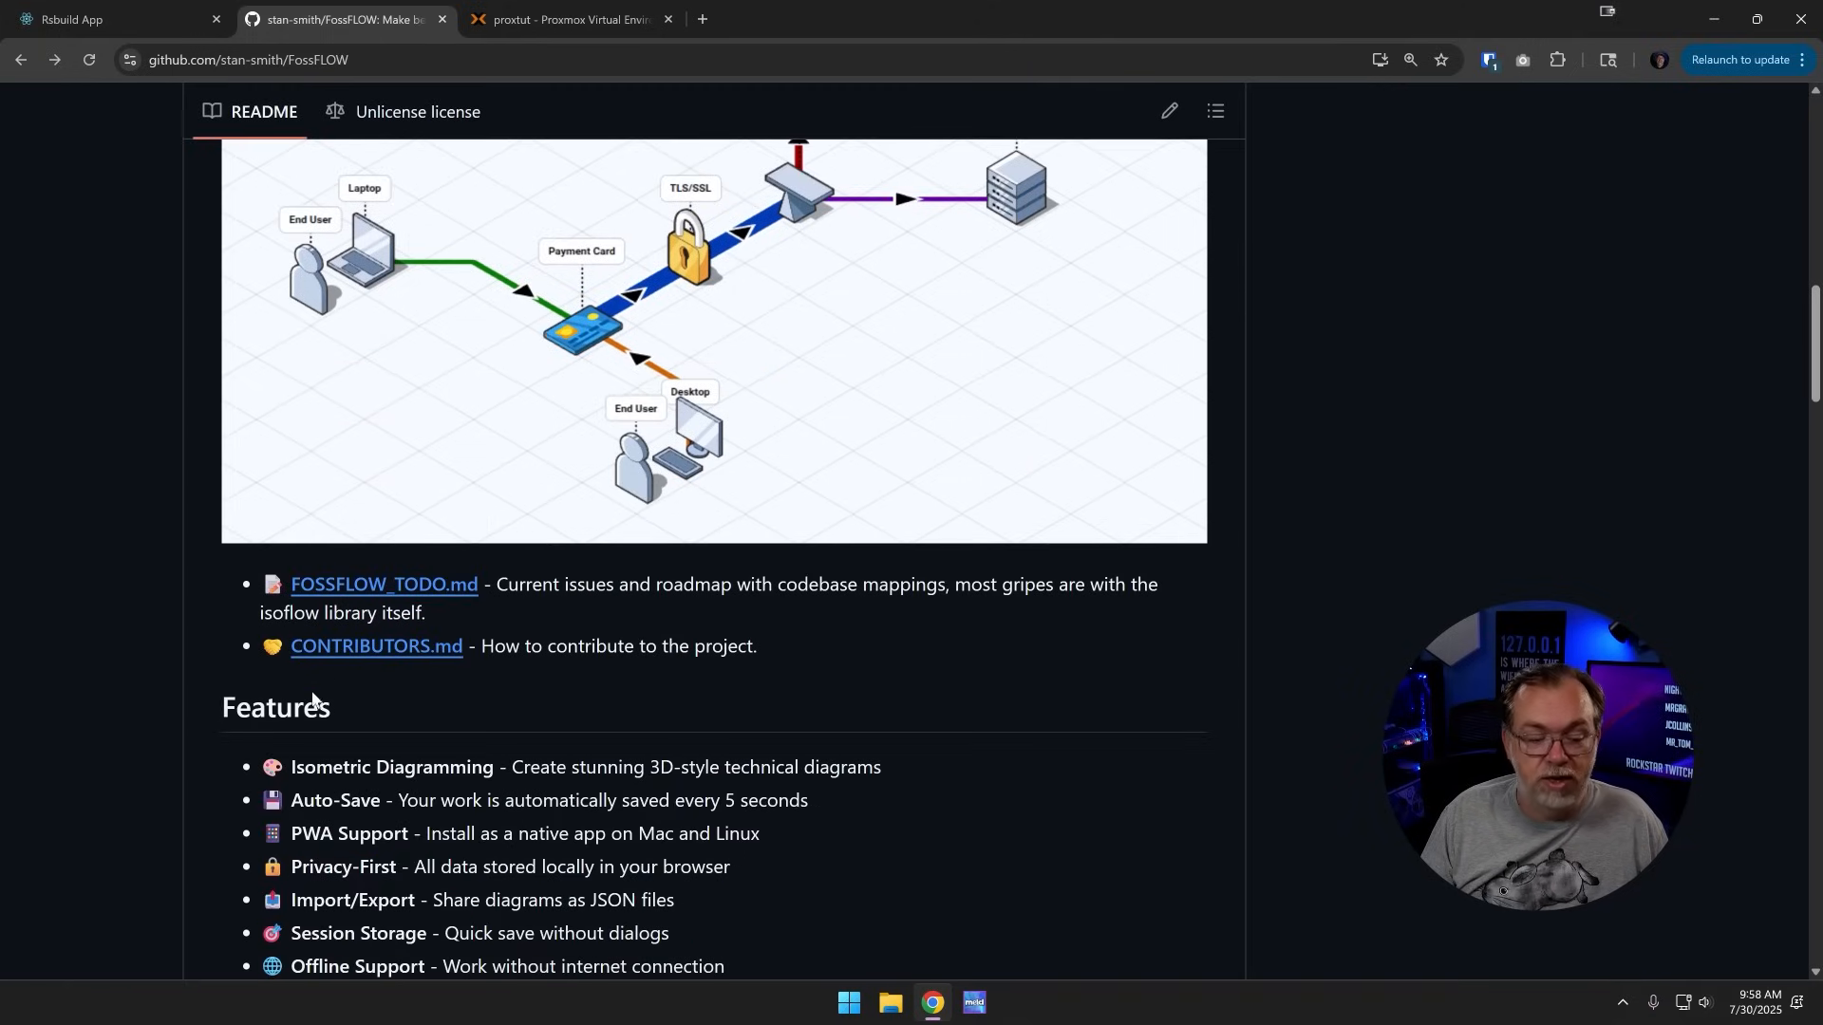
scroll("down", 3)
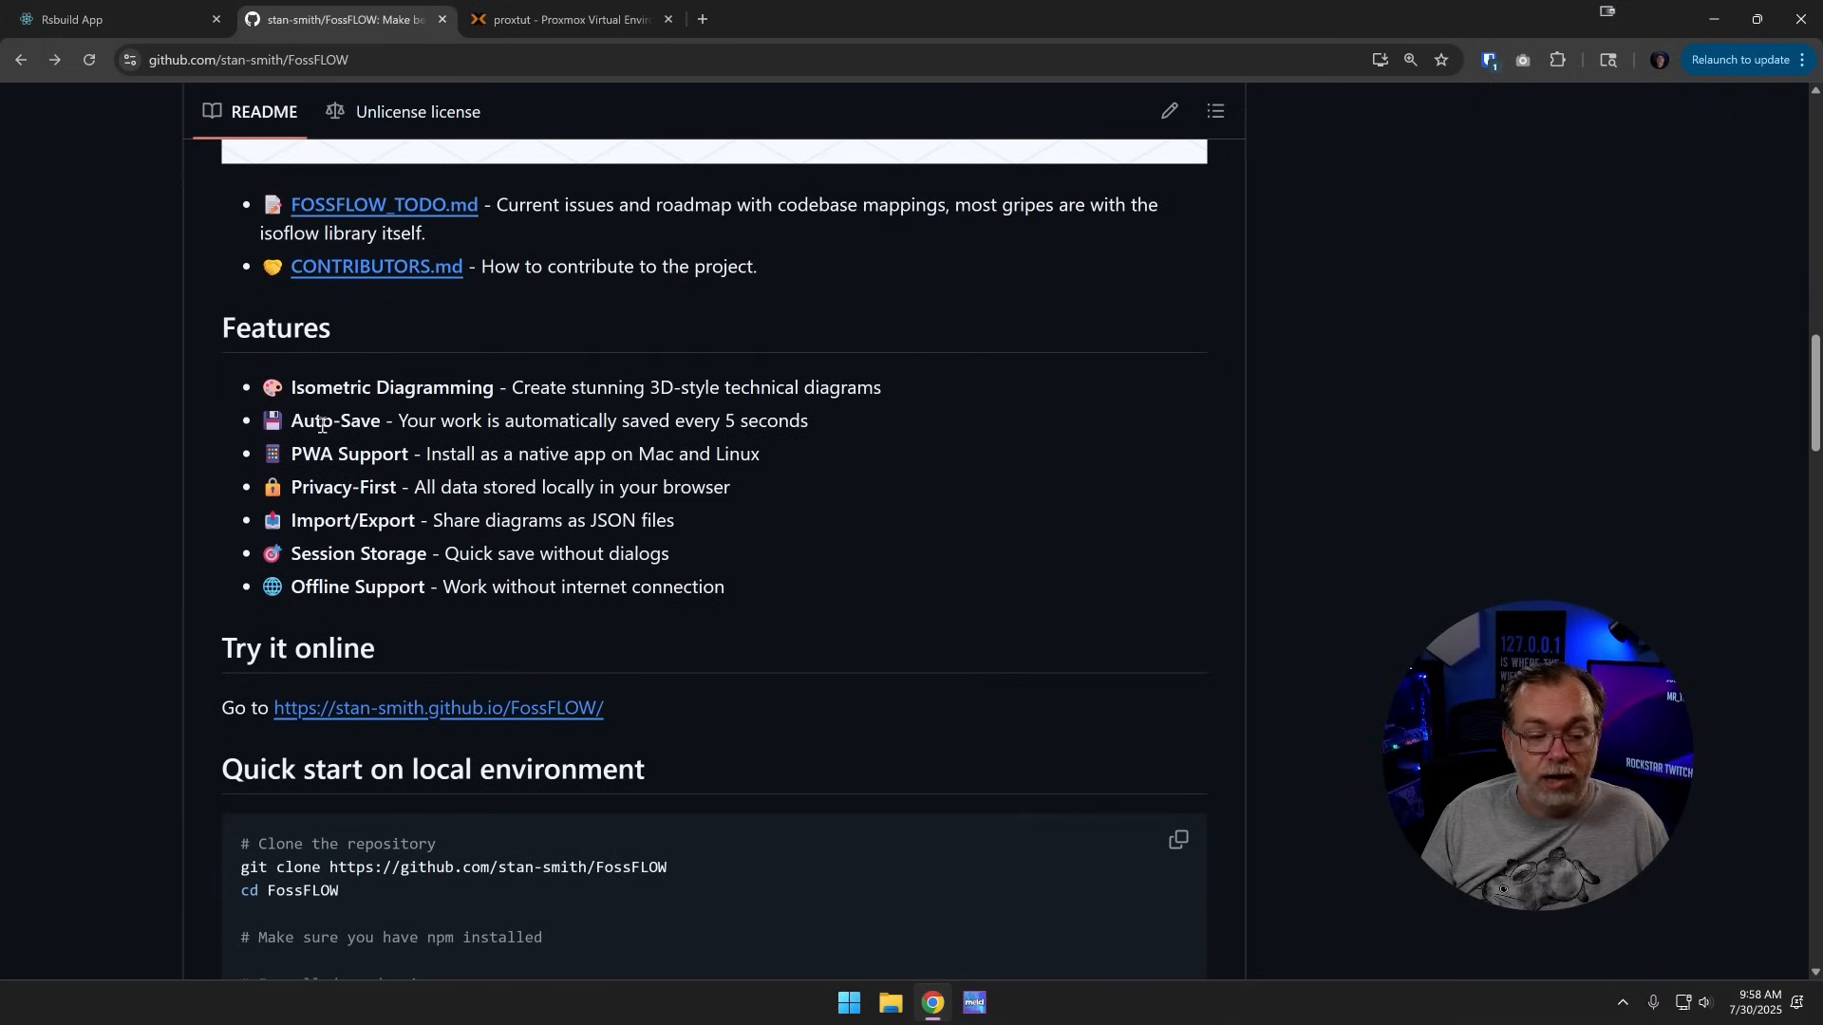
mouse_move(509, 454)
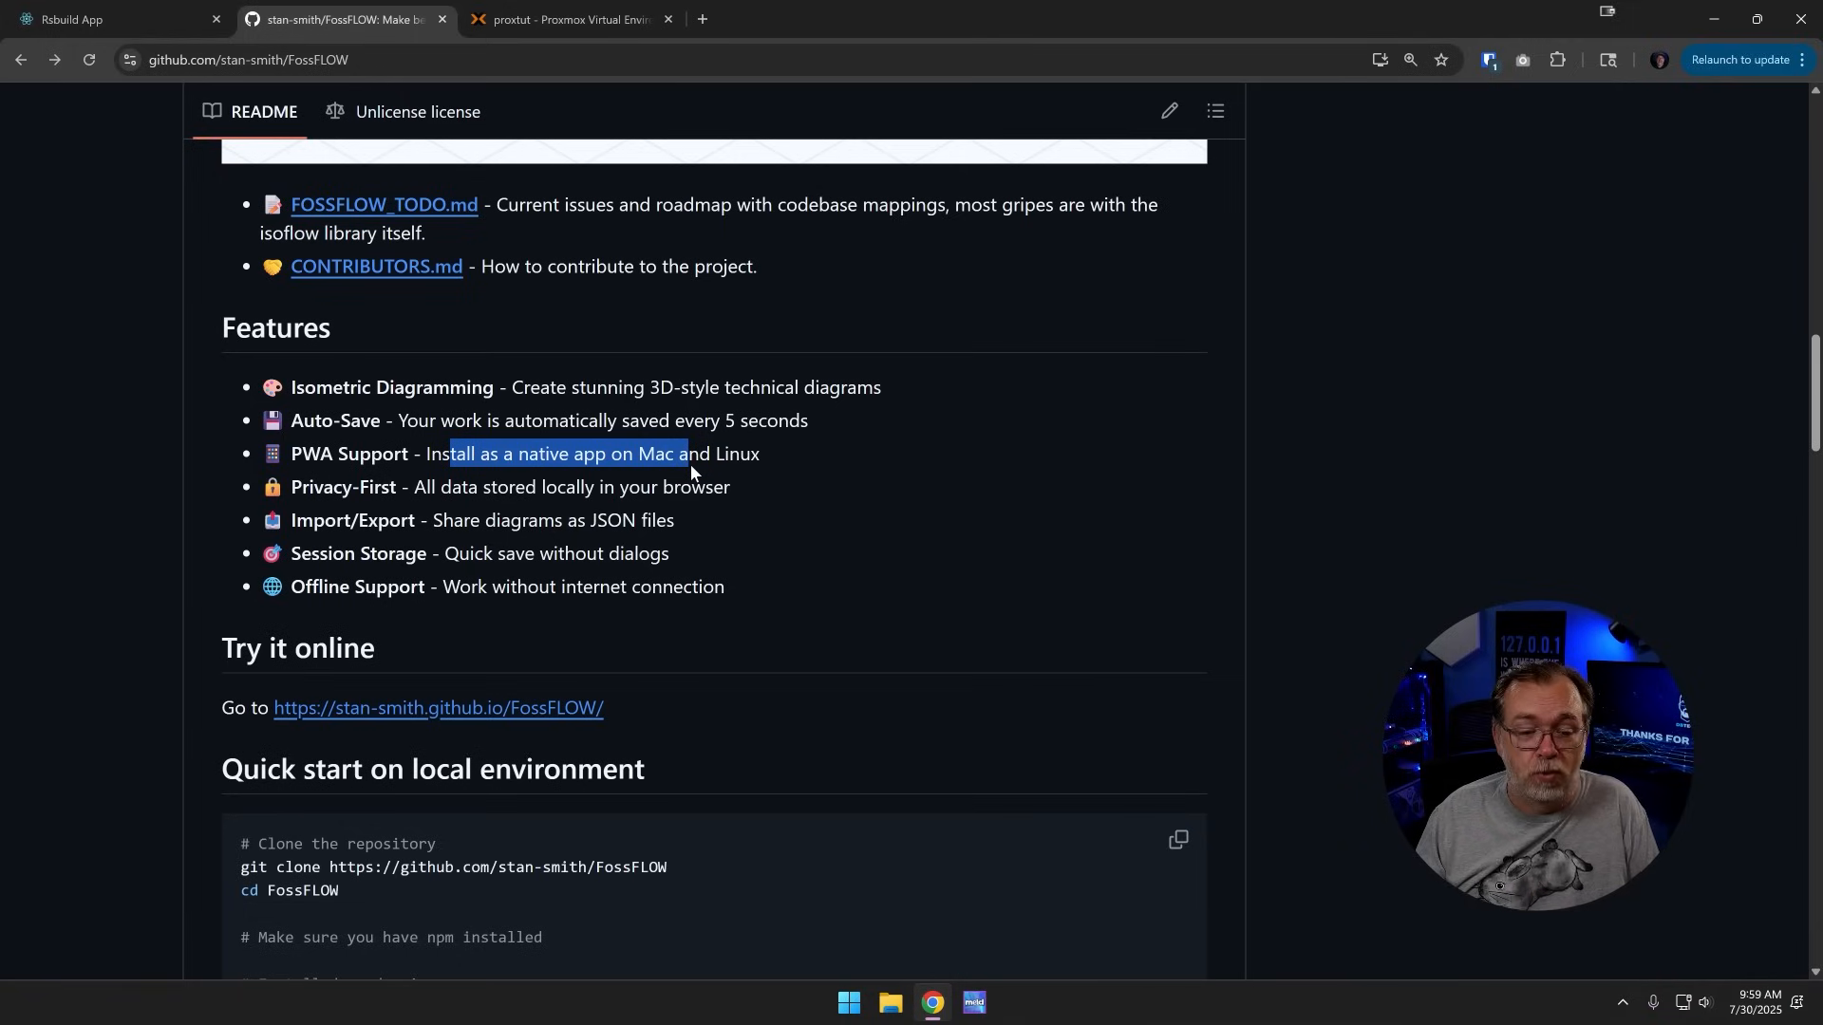
mouse_move(450, 493)
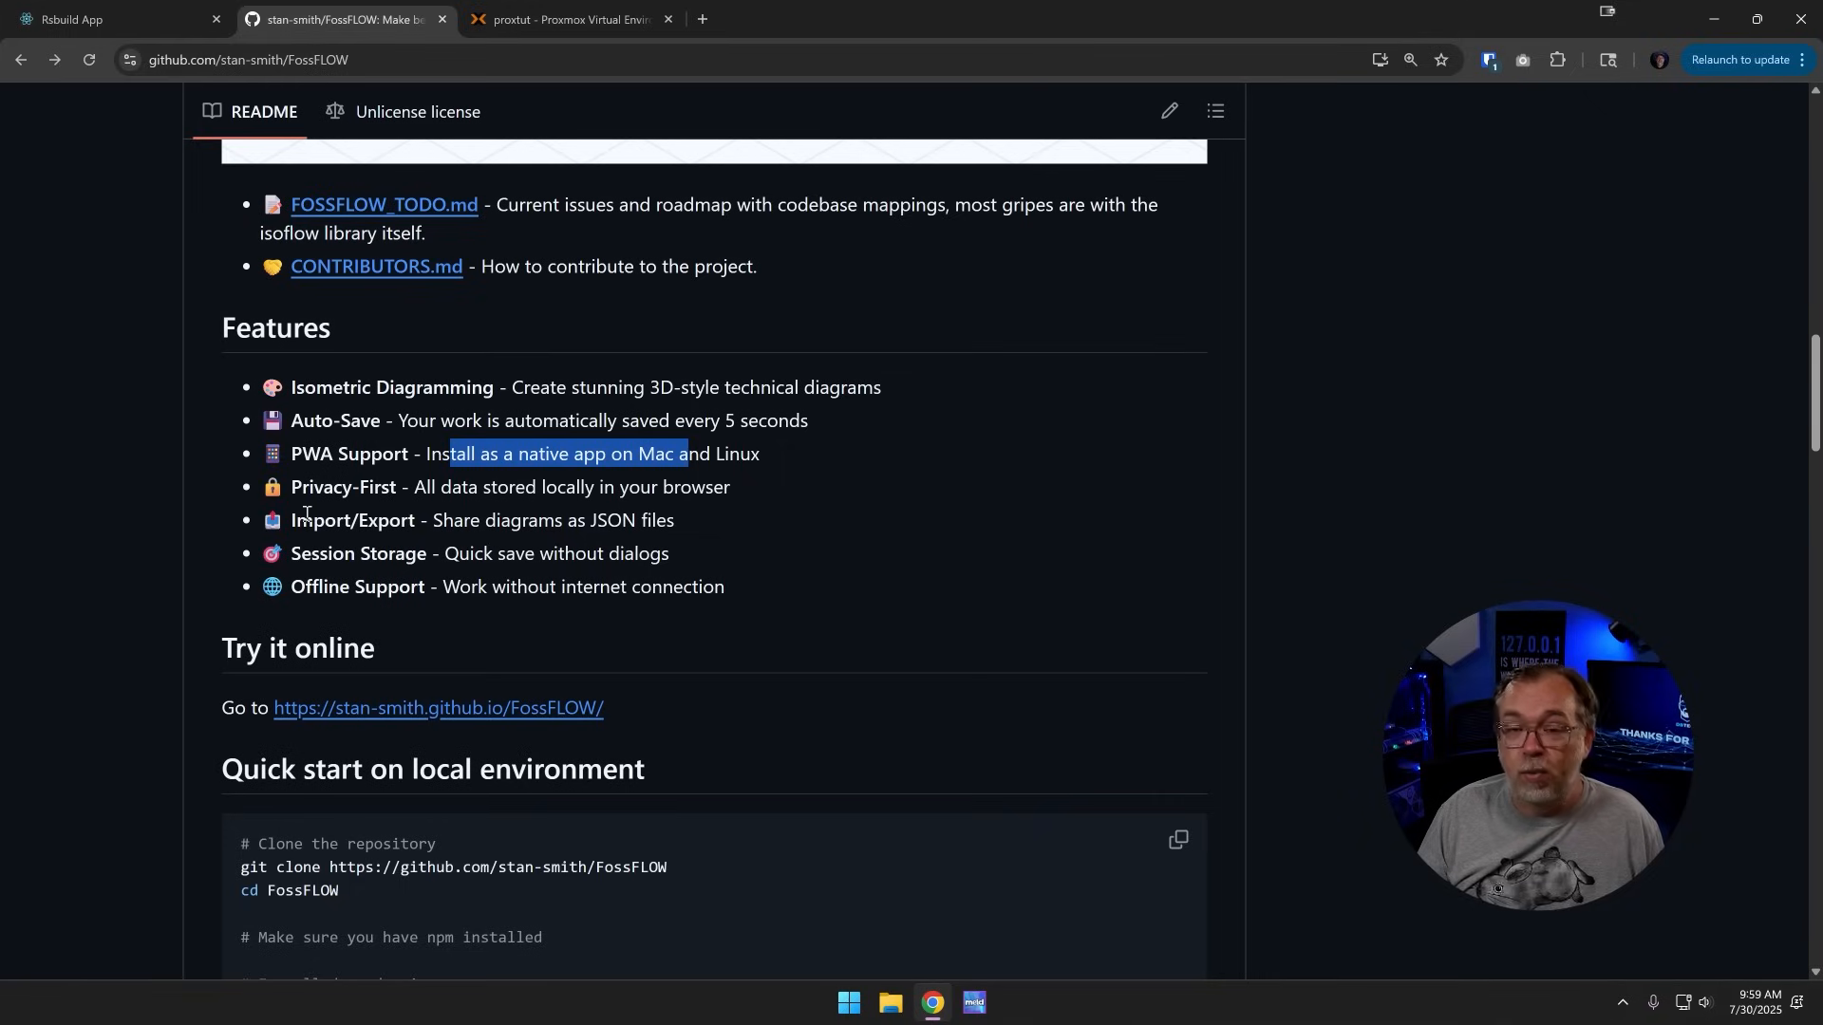
mouse_move(553, 518)
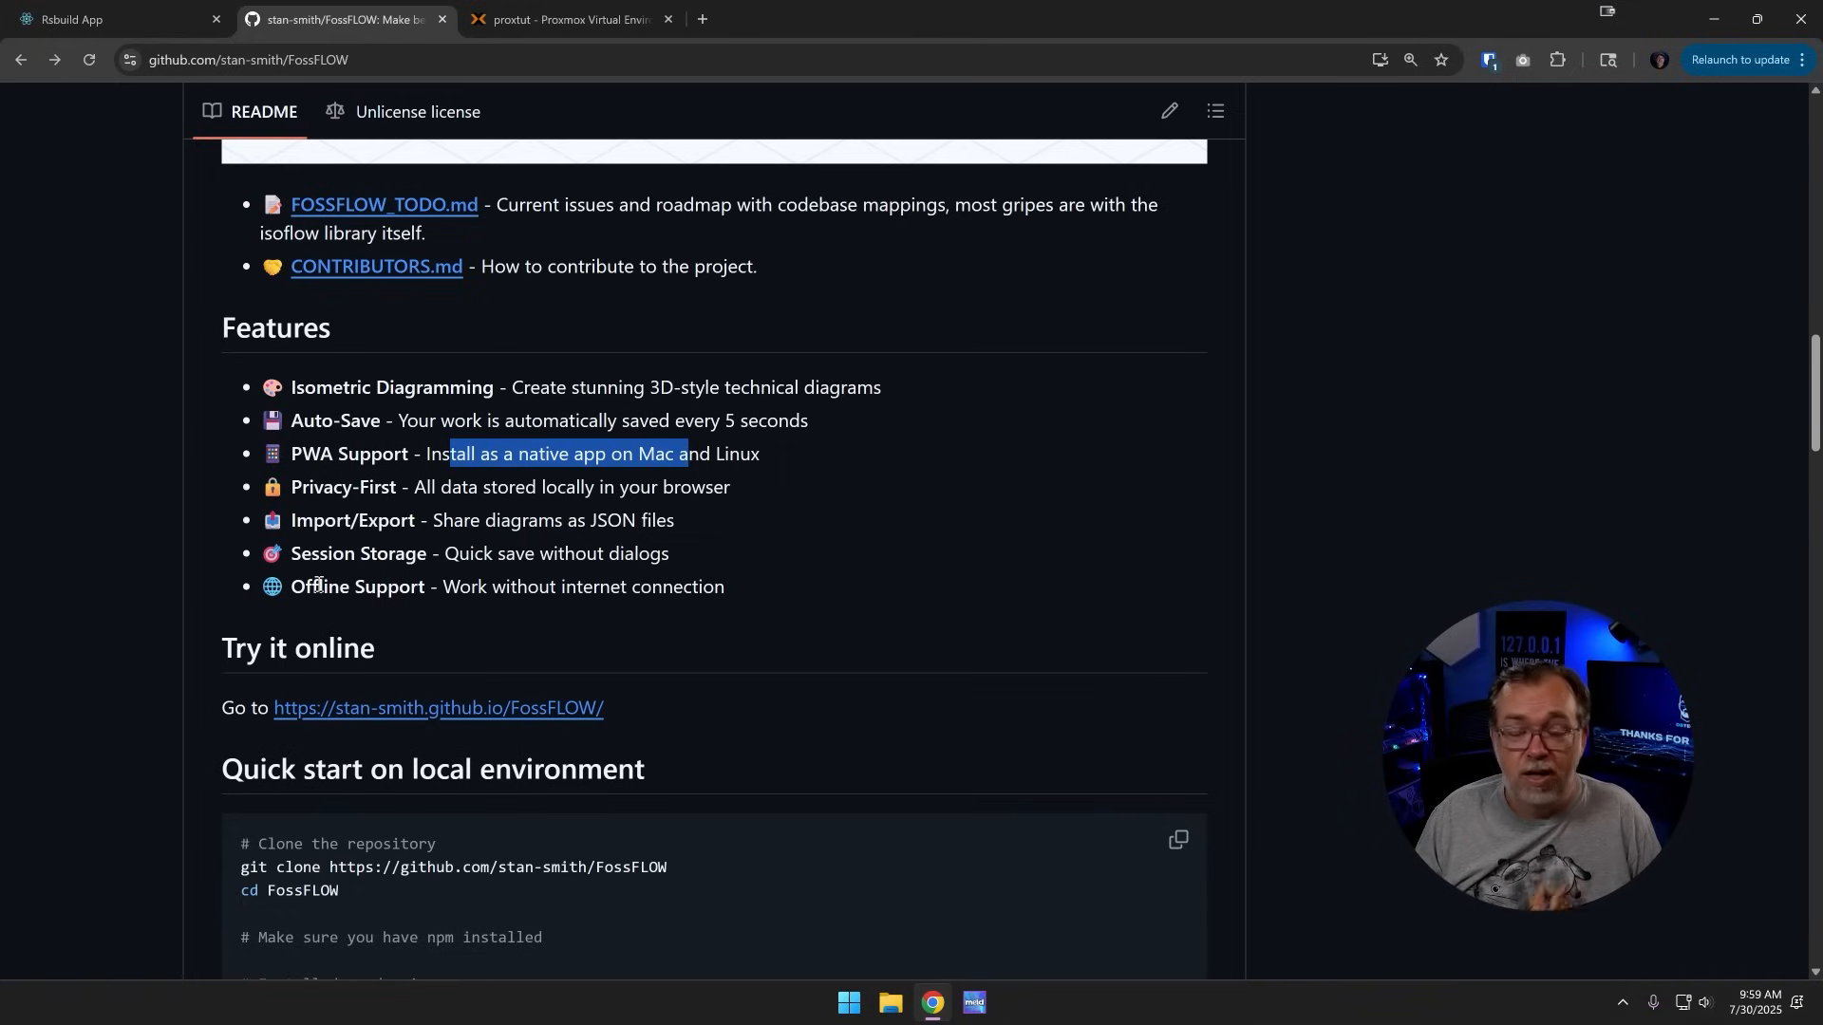
scroll("down", 3)
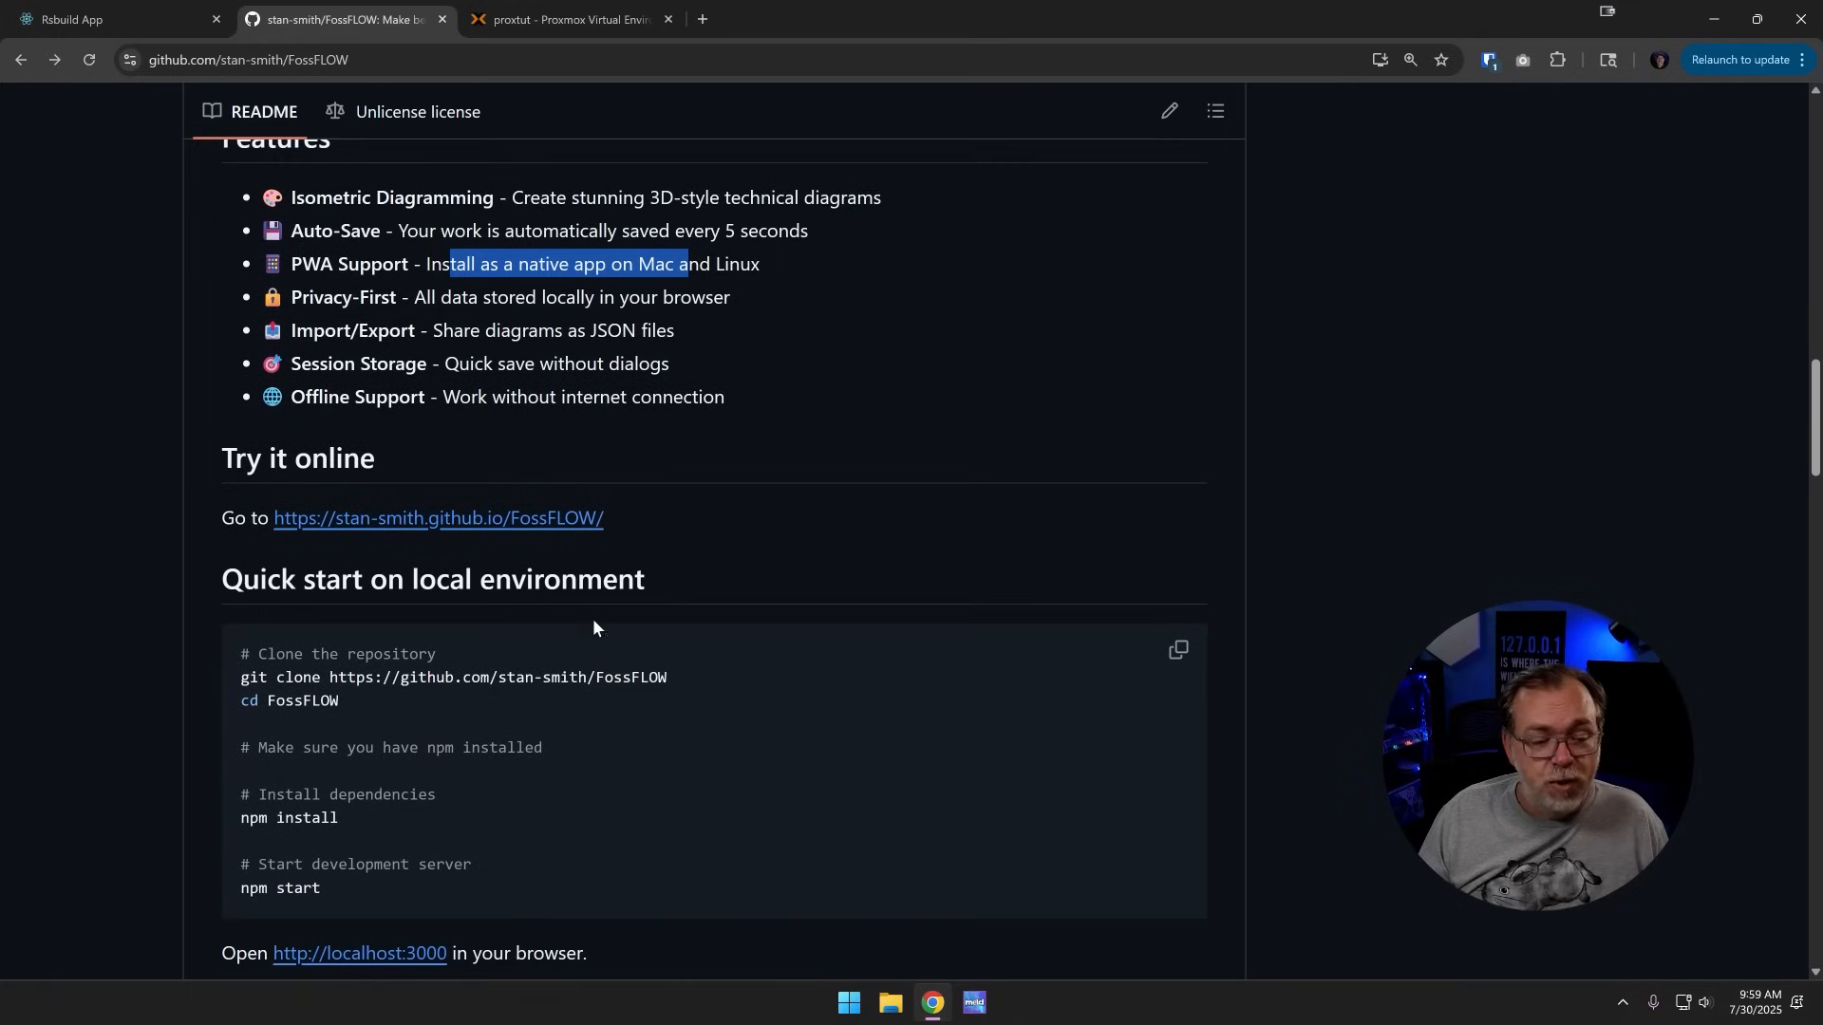
mouse_move(310, 527)
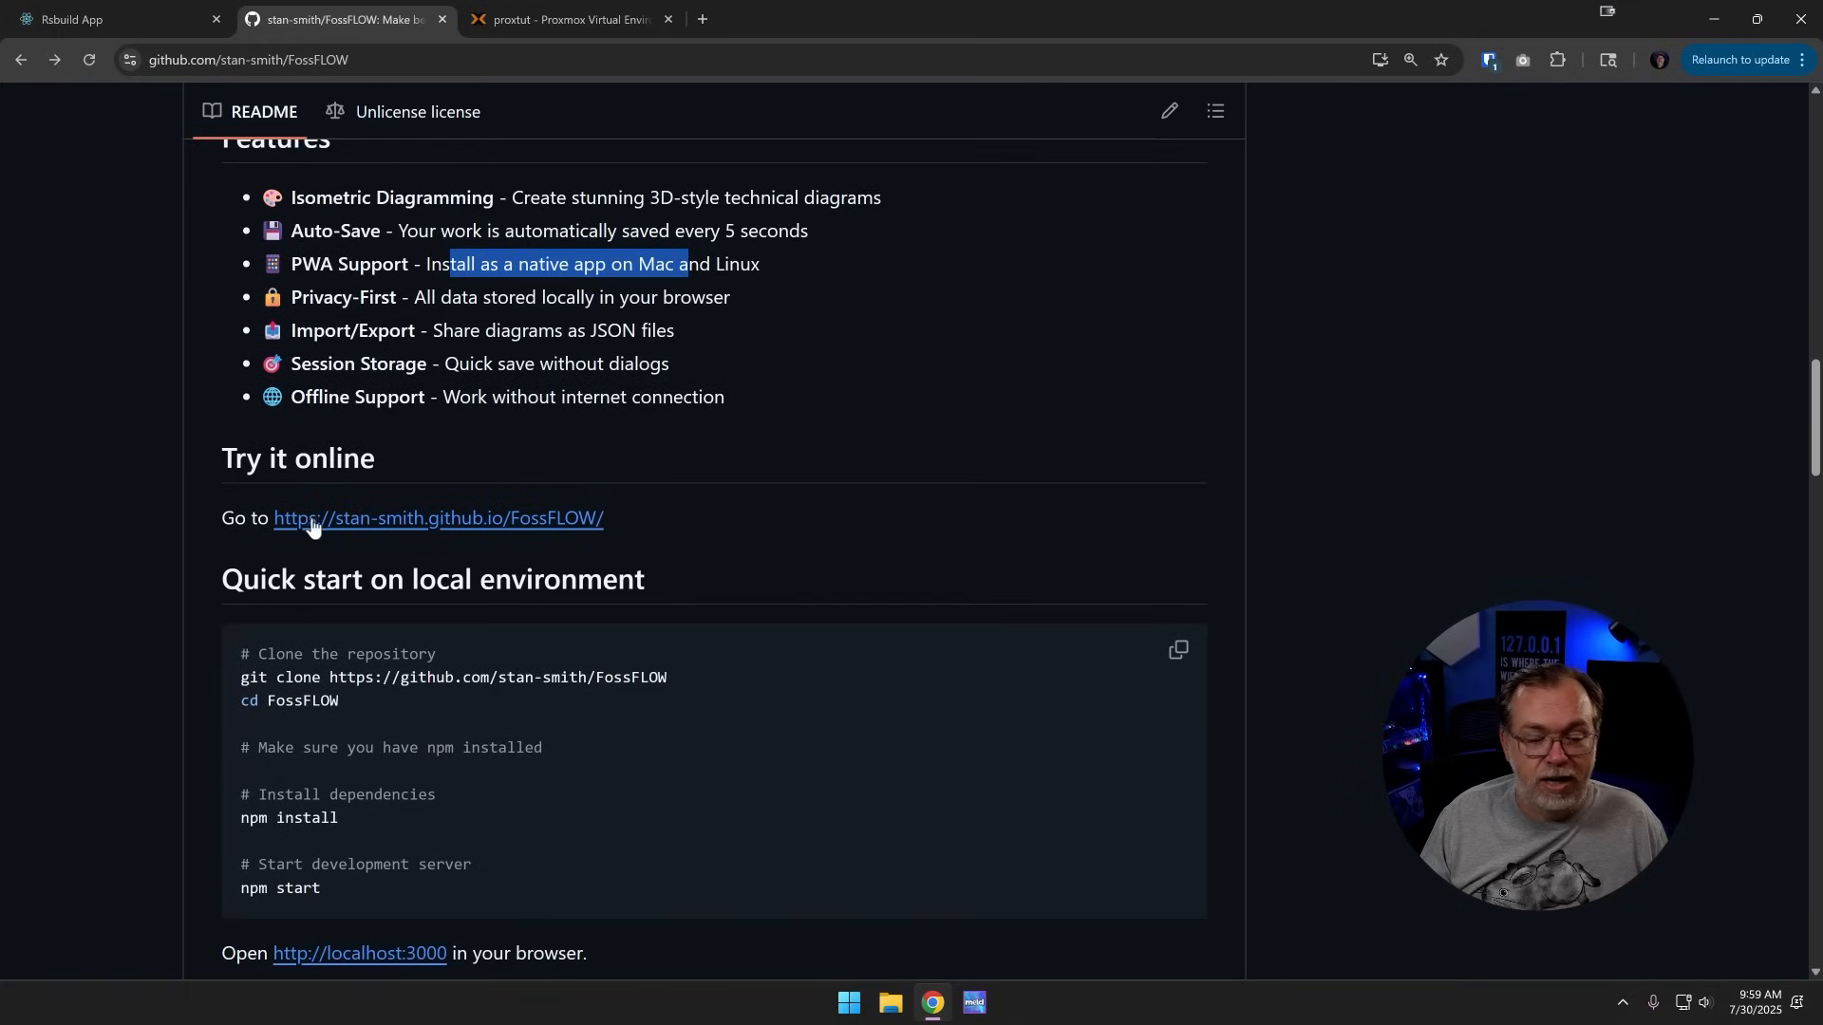
scroll("down", 3)
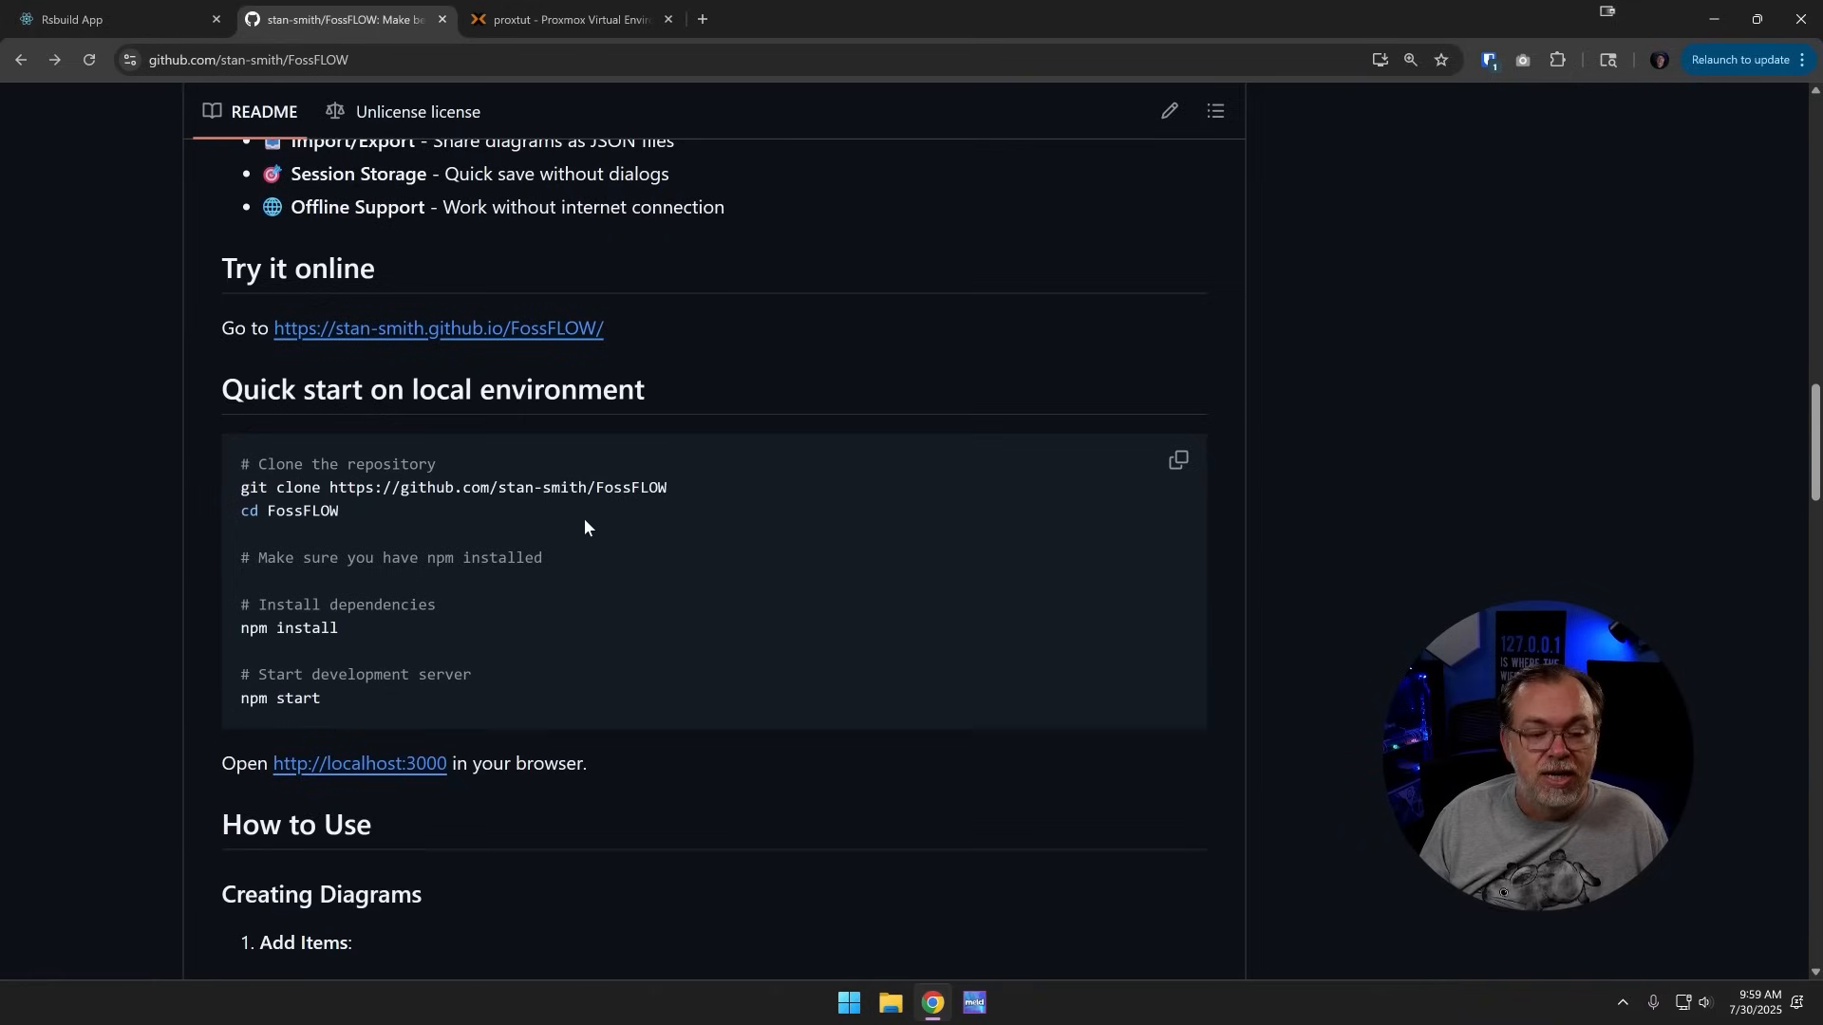
mouse_move(553, 537)
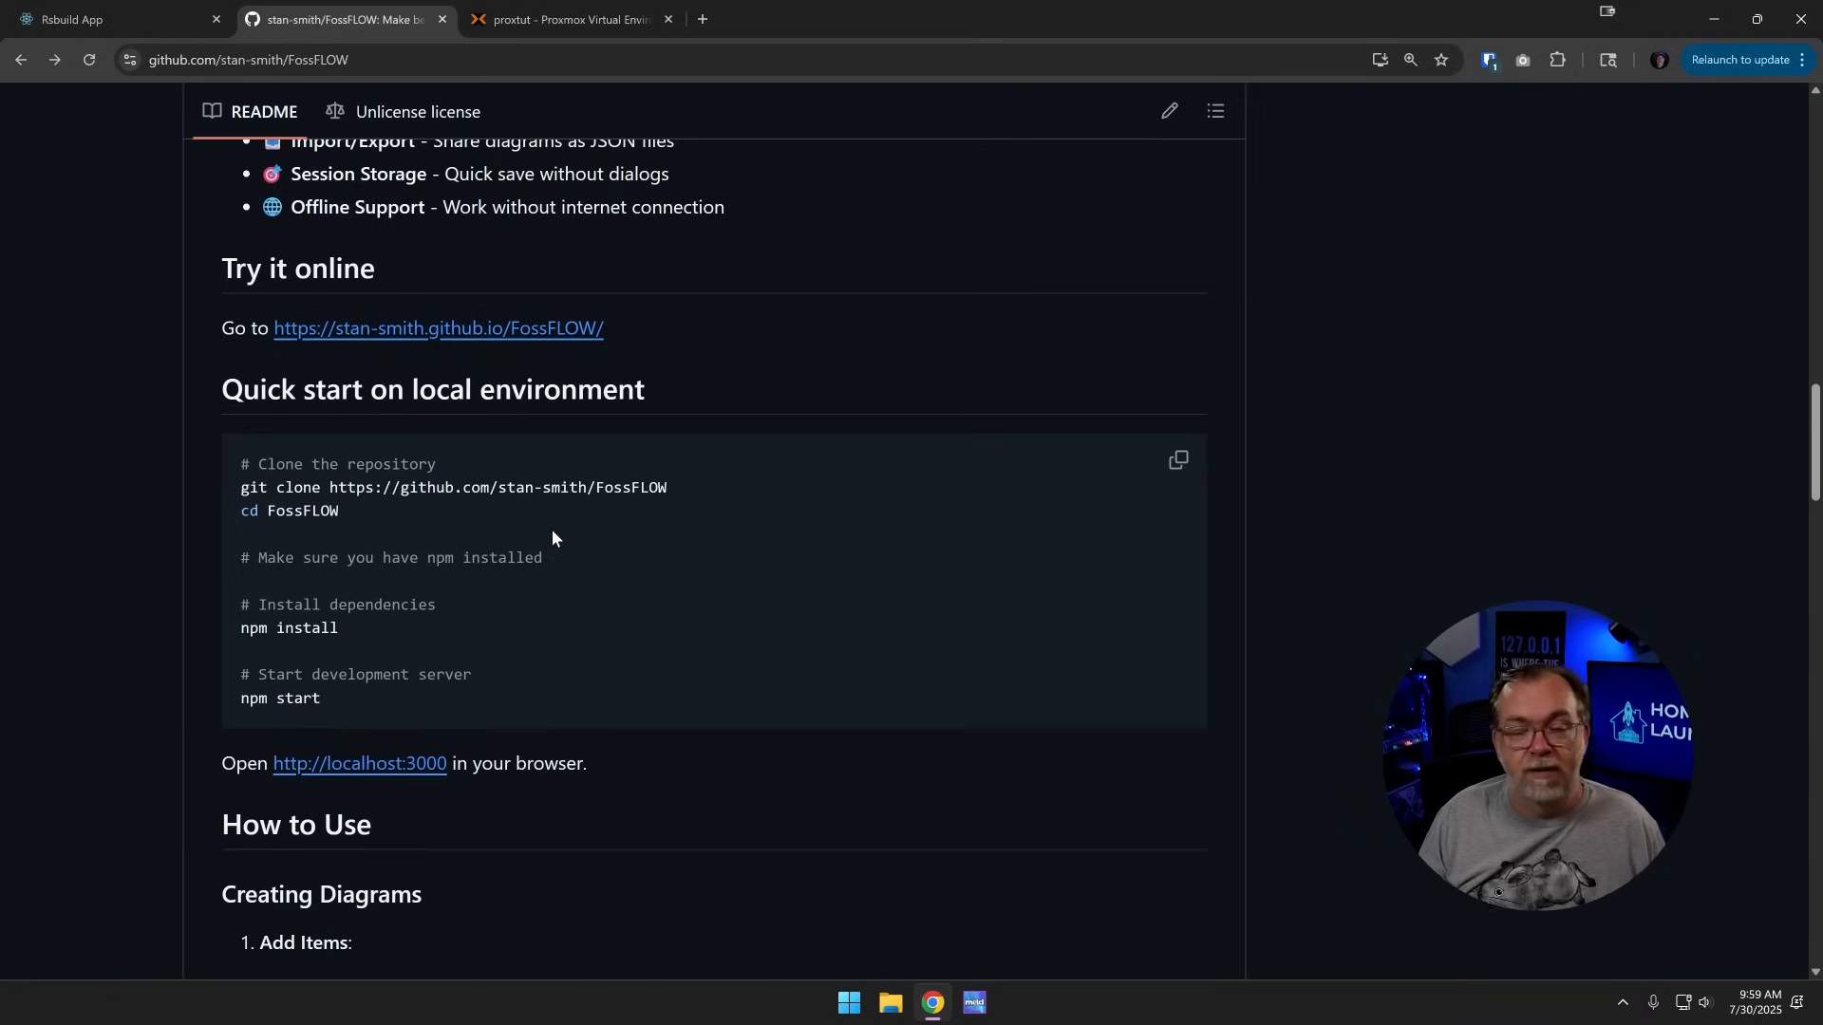
mouse_move(375, 560)
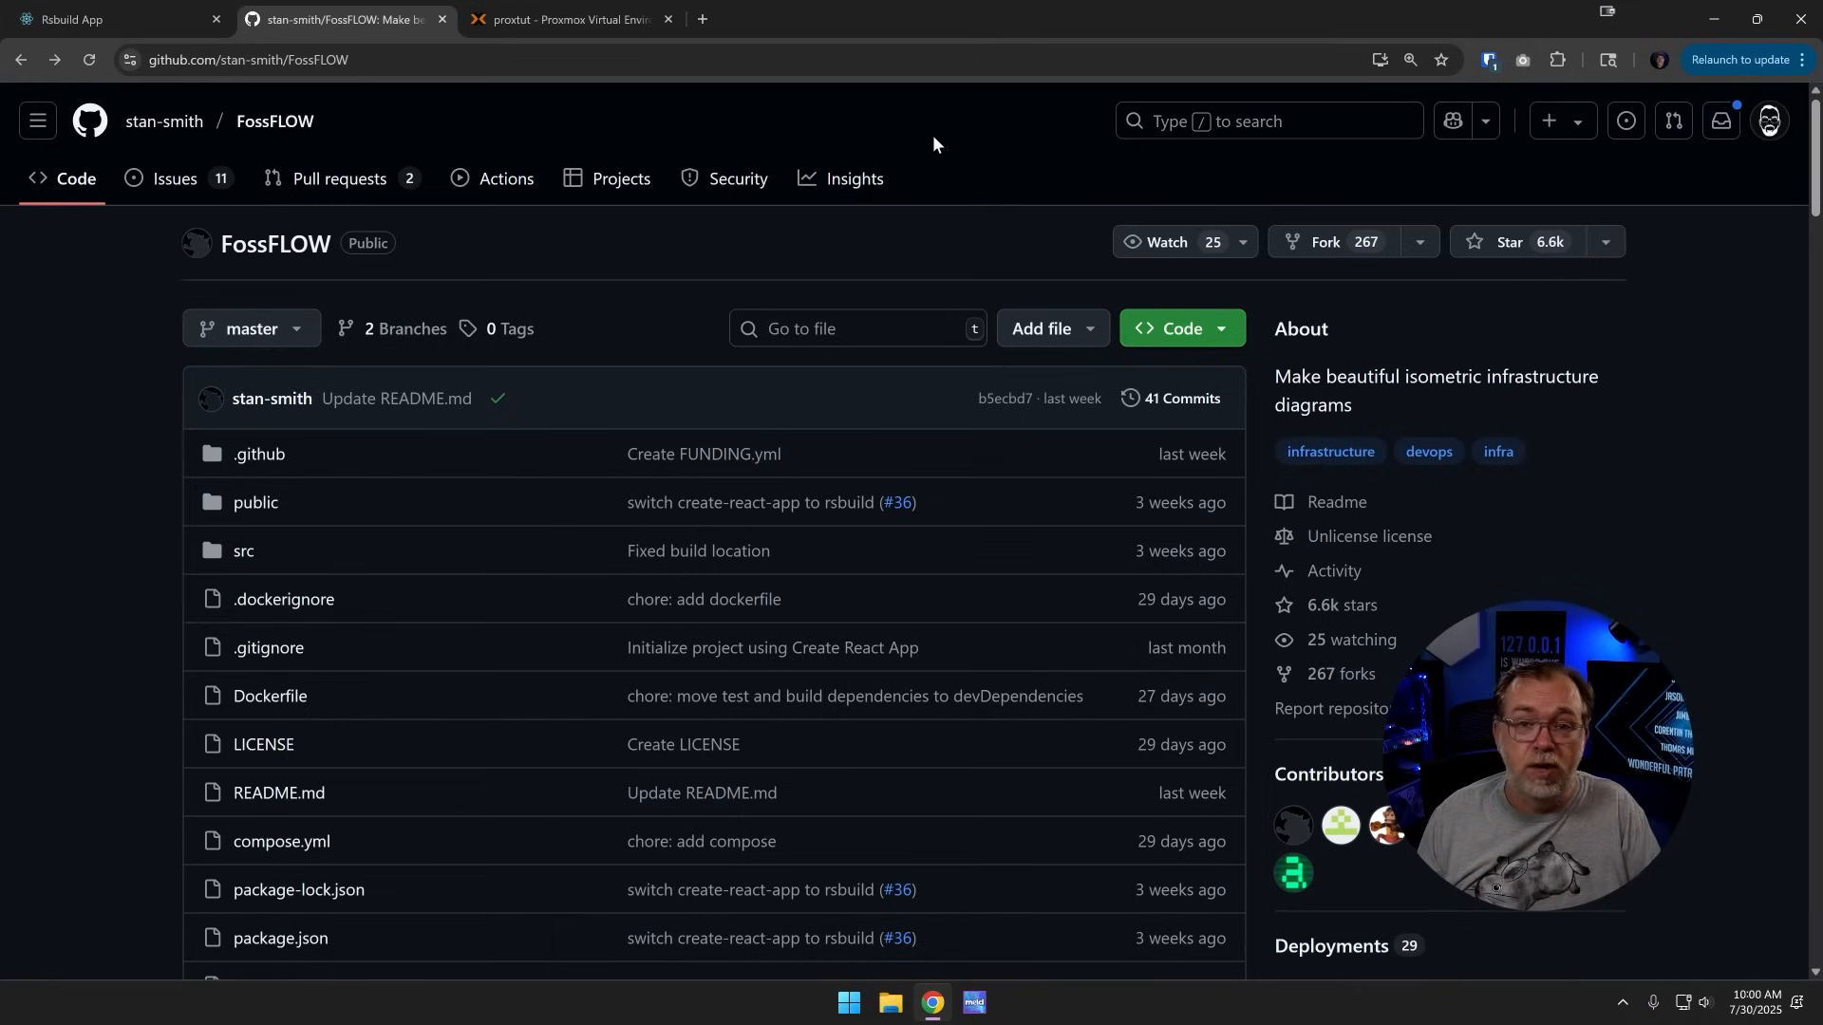
mouse_move(899, 172)
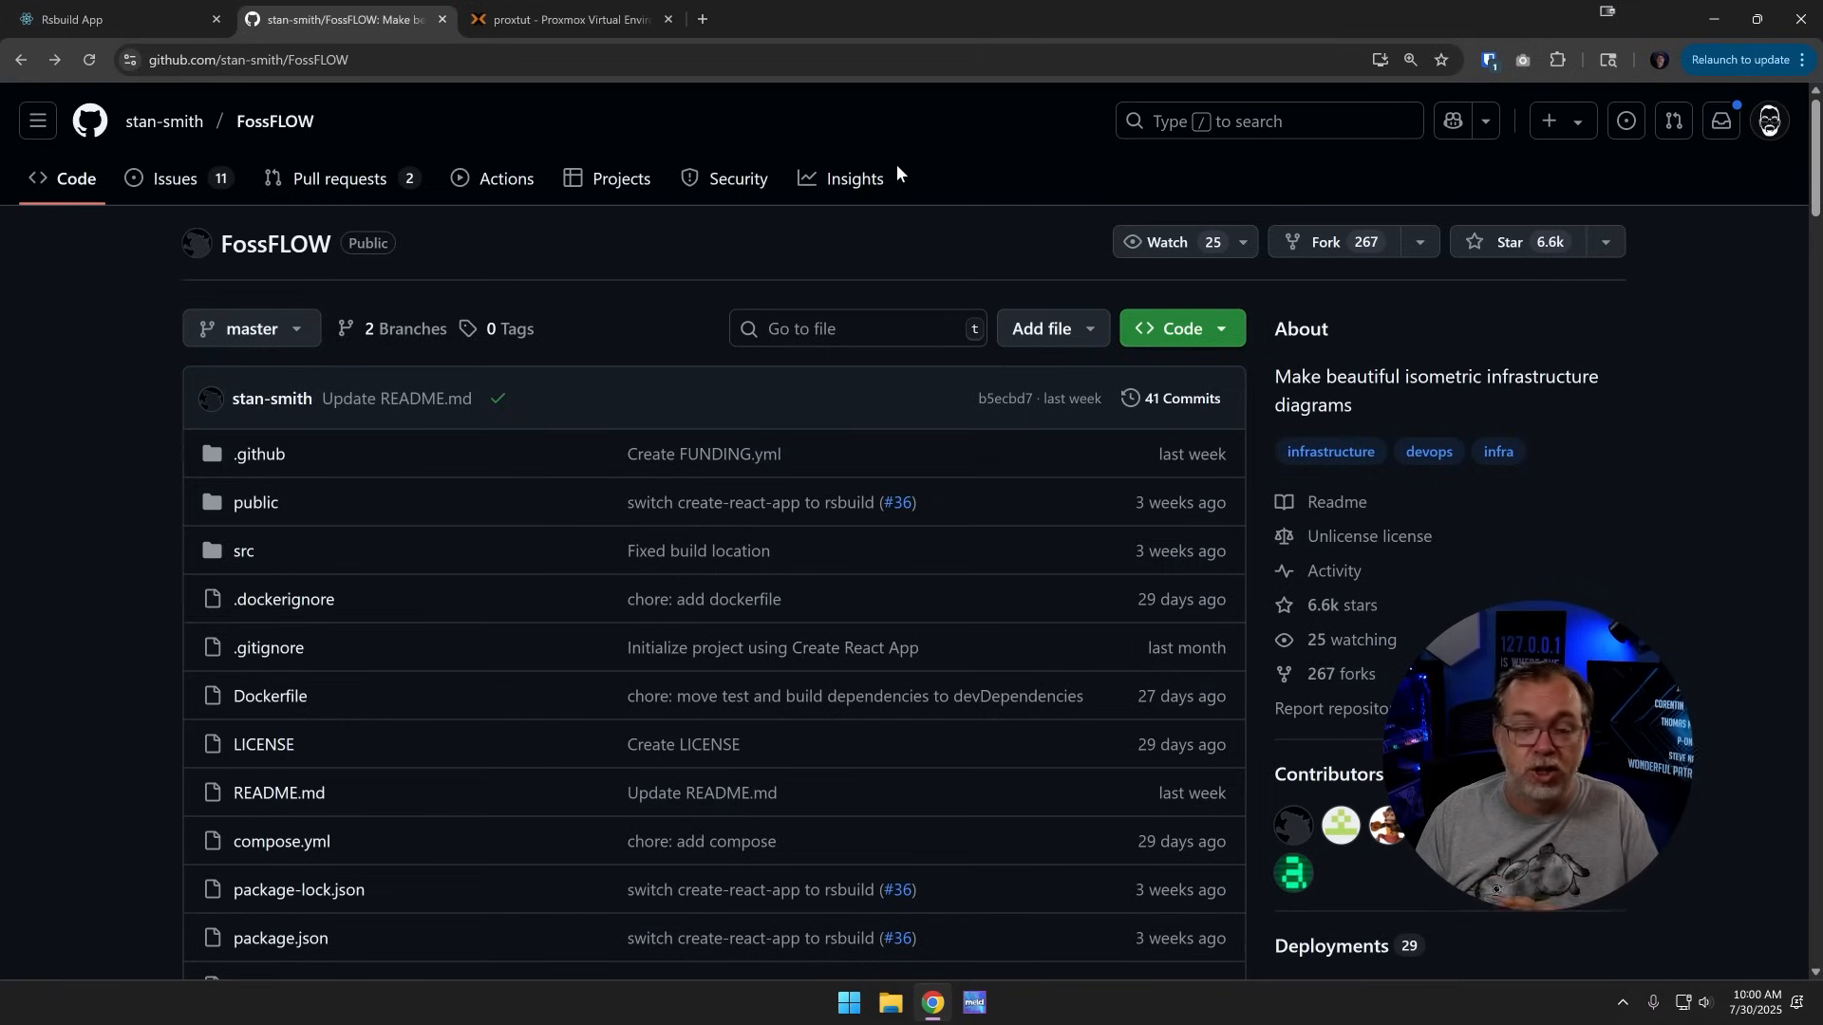
mouse_move(891, 376)
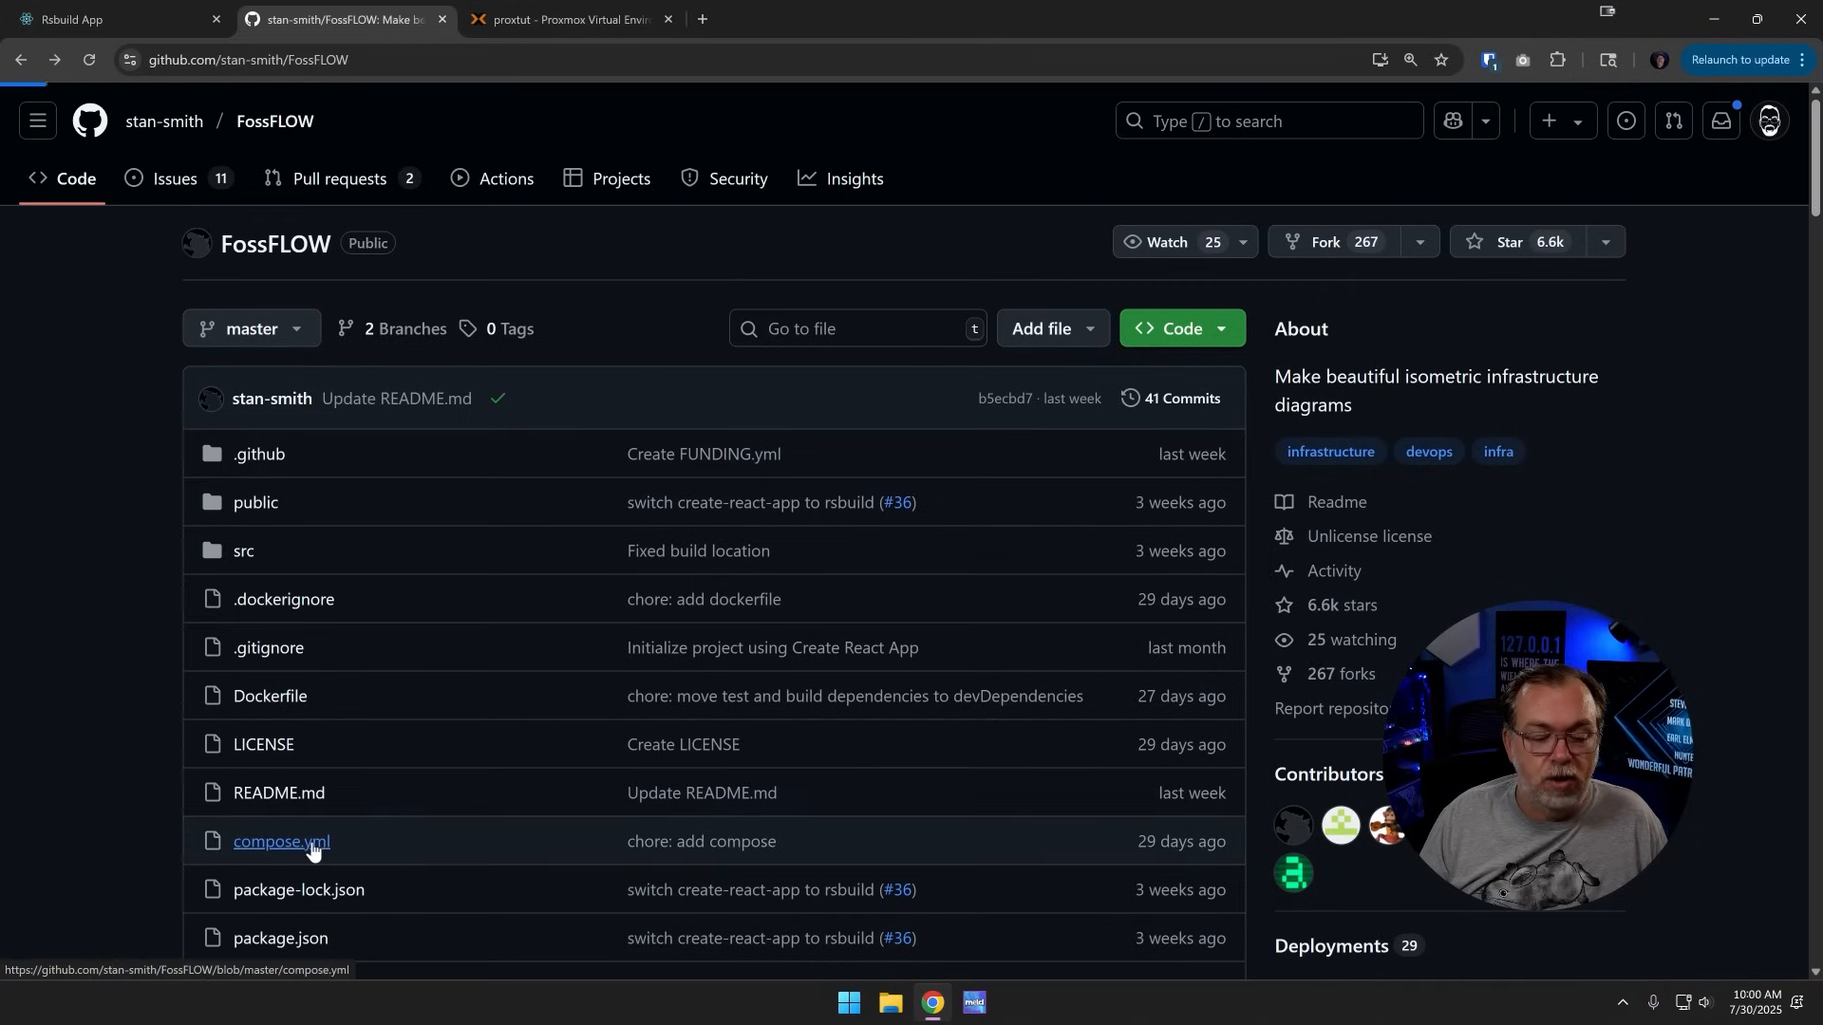
Step: Review compose.yml, then copy the repository's HTTPS clone URL from the Code menu
left_click(281, 840)
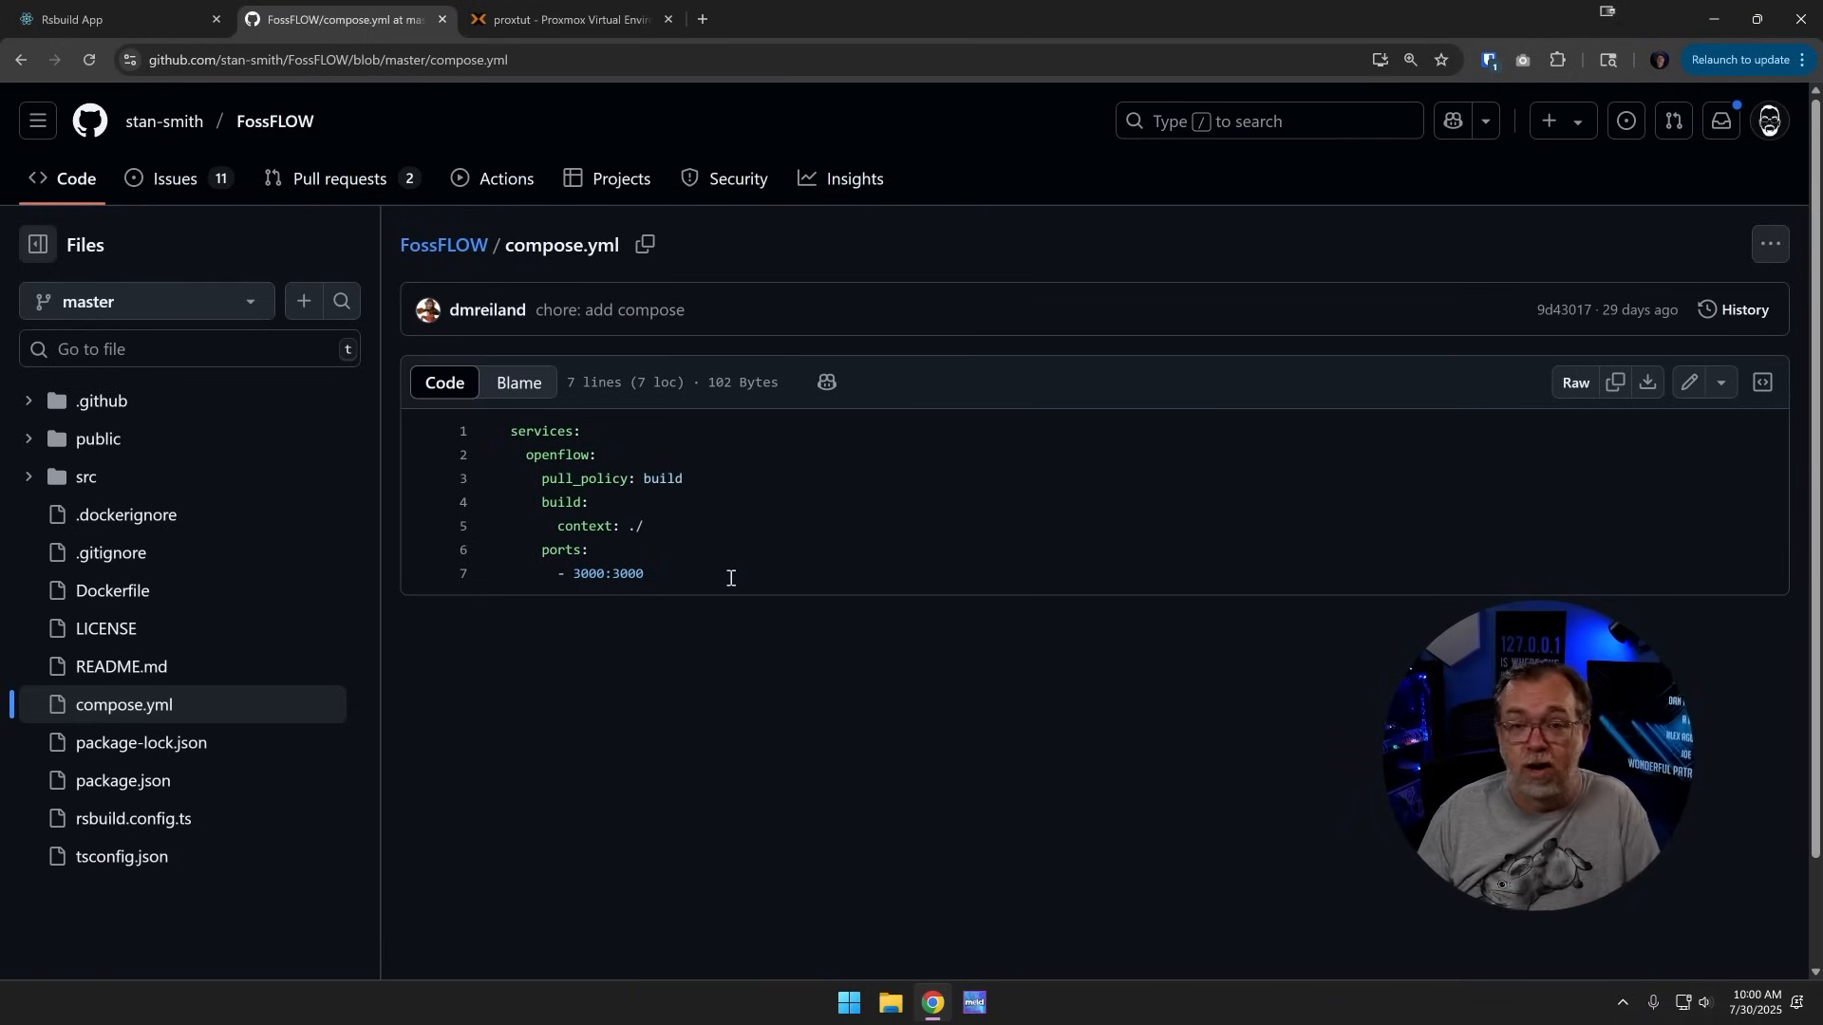
mouse_move(638, 493)
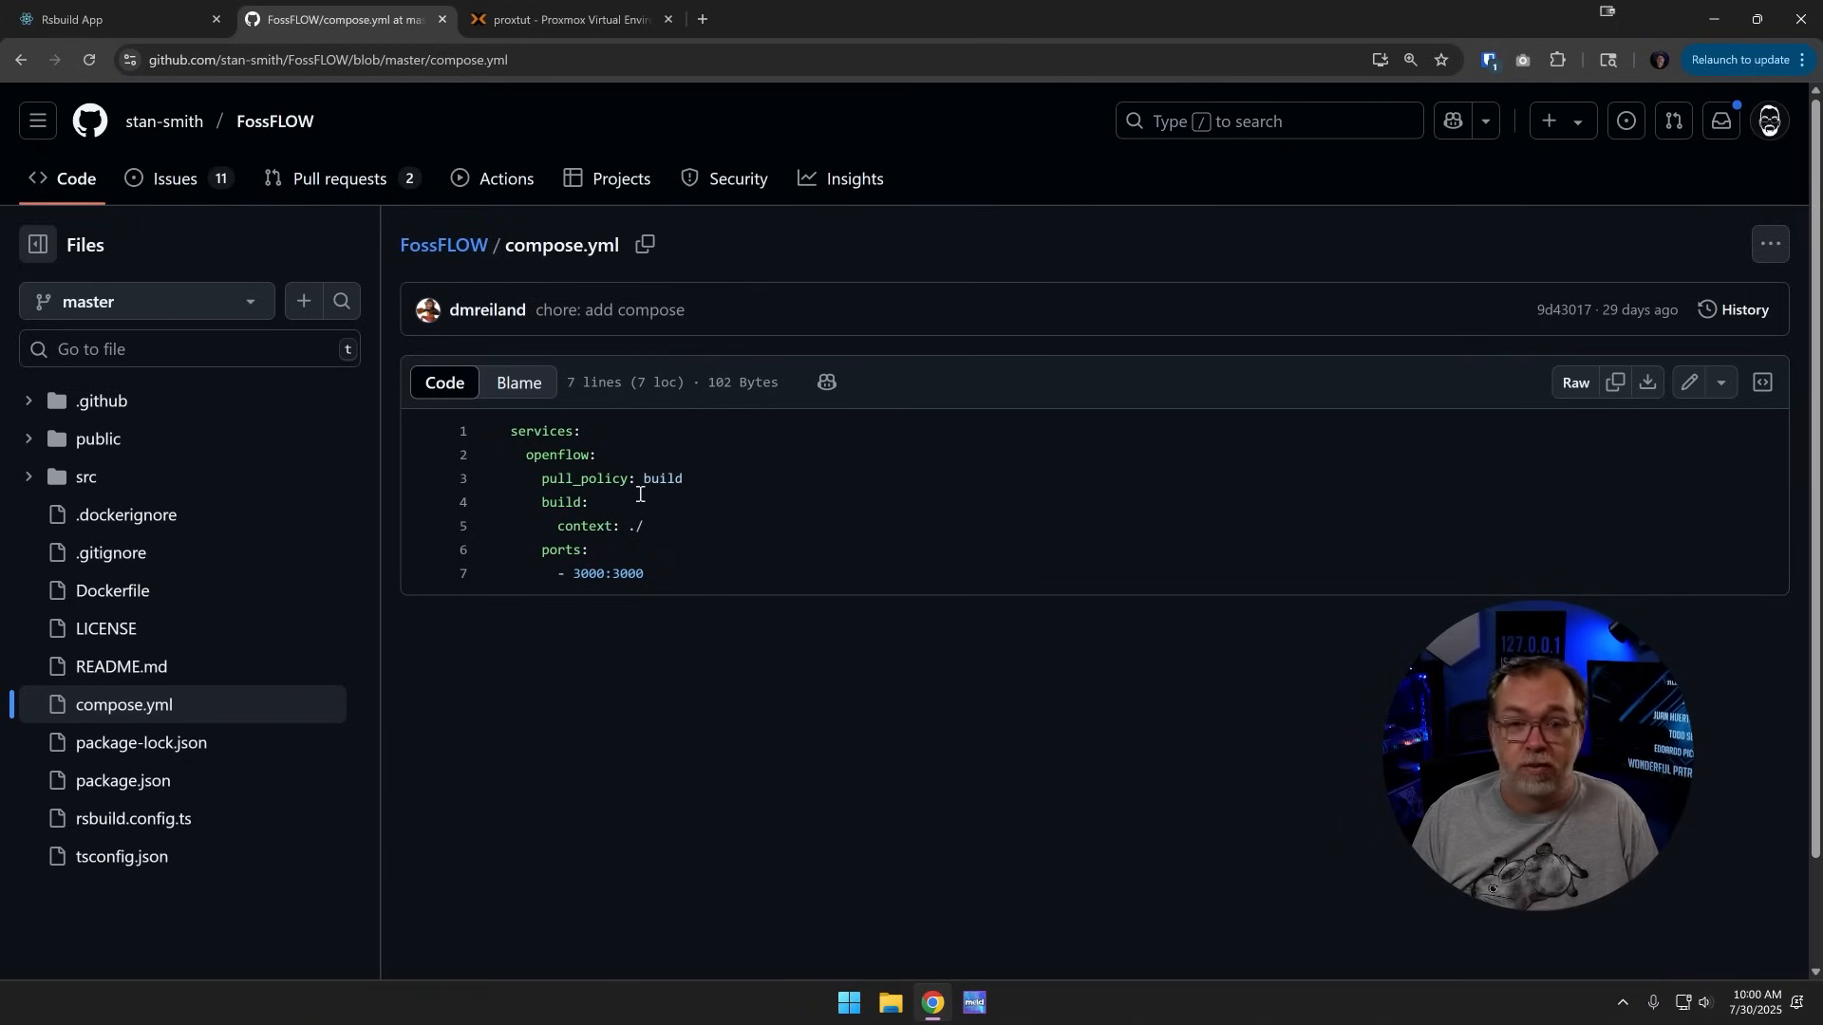
left_click(274, 120)
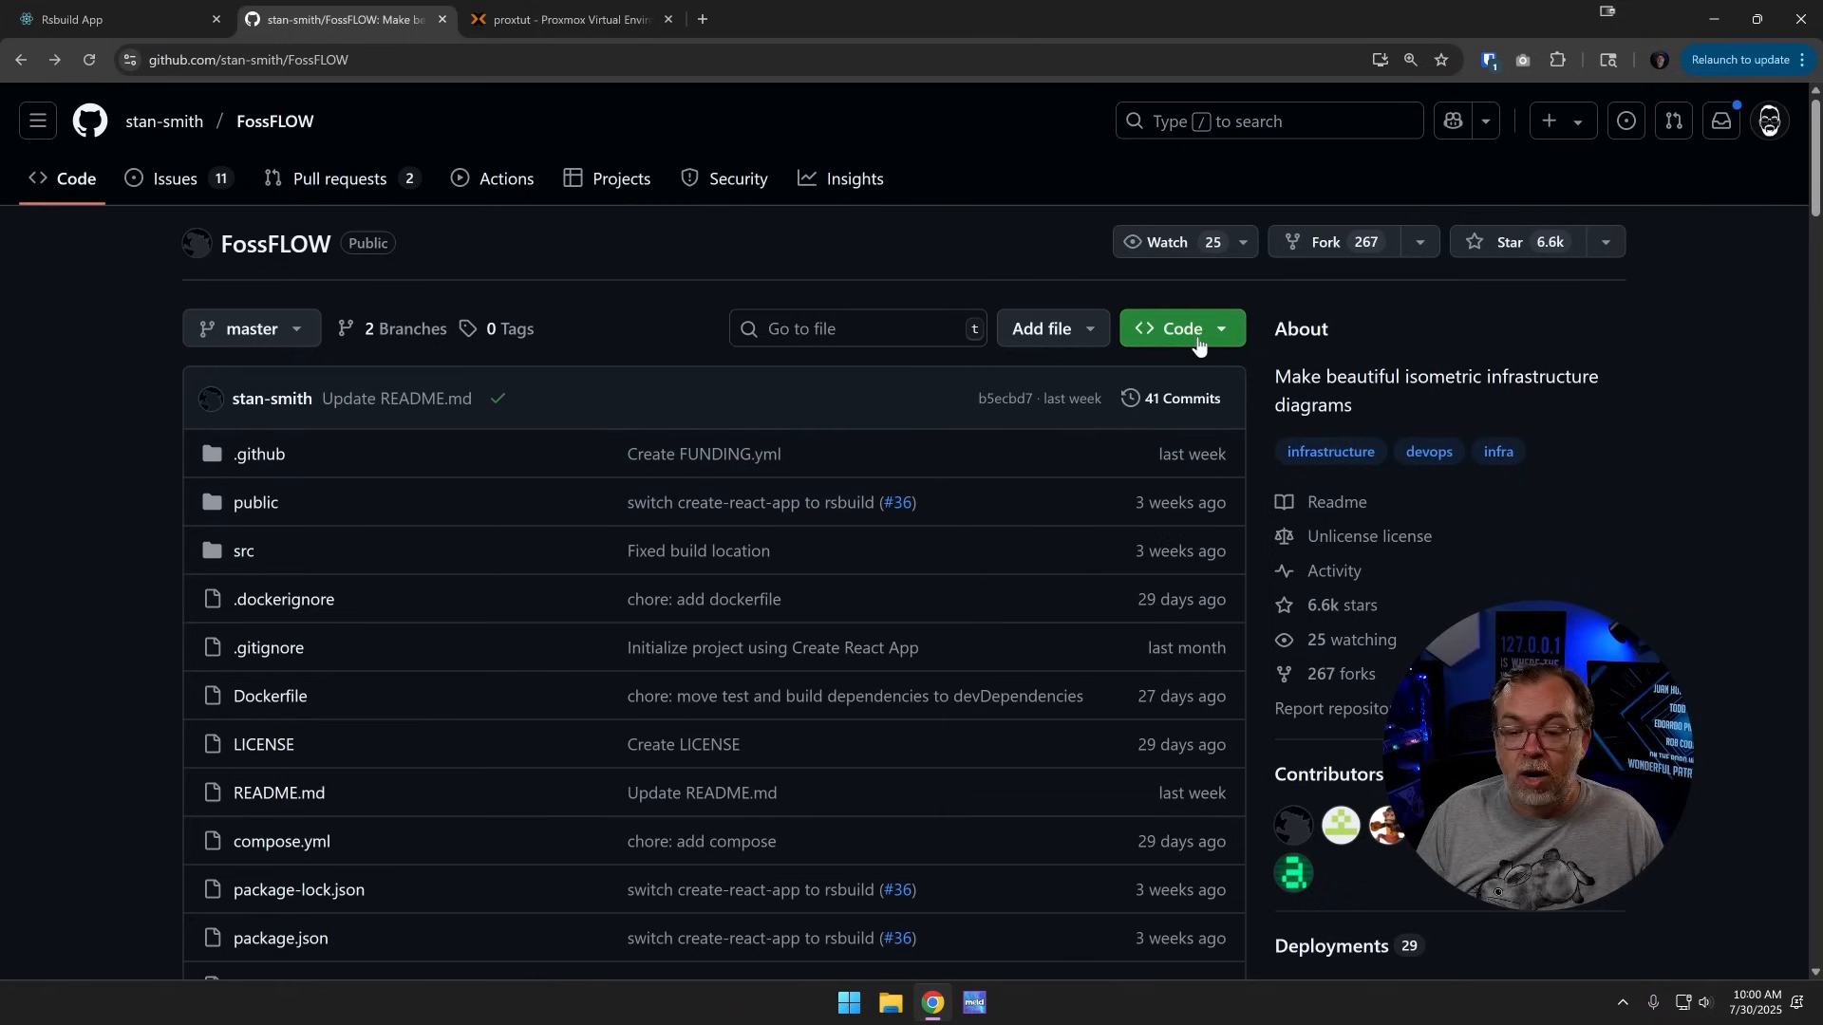
left_click(1180, 328)
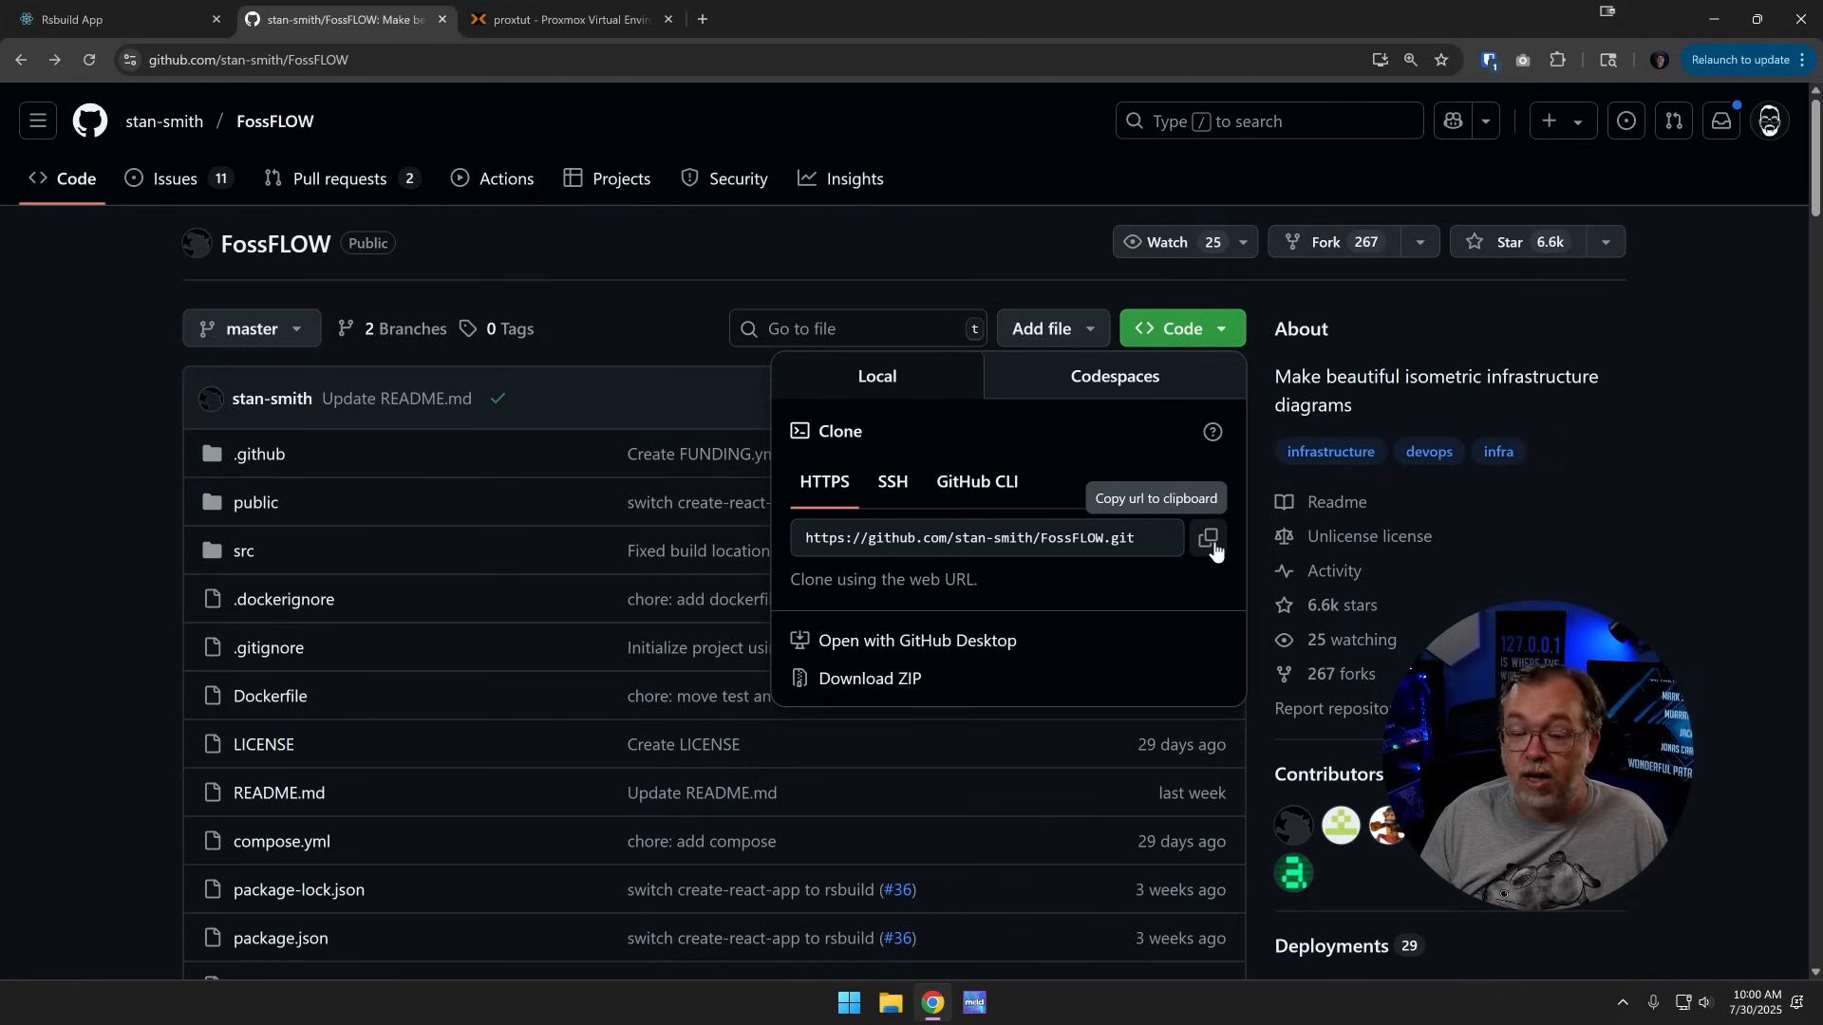
left_click(1209, 547)
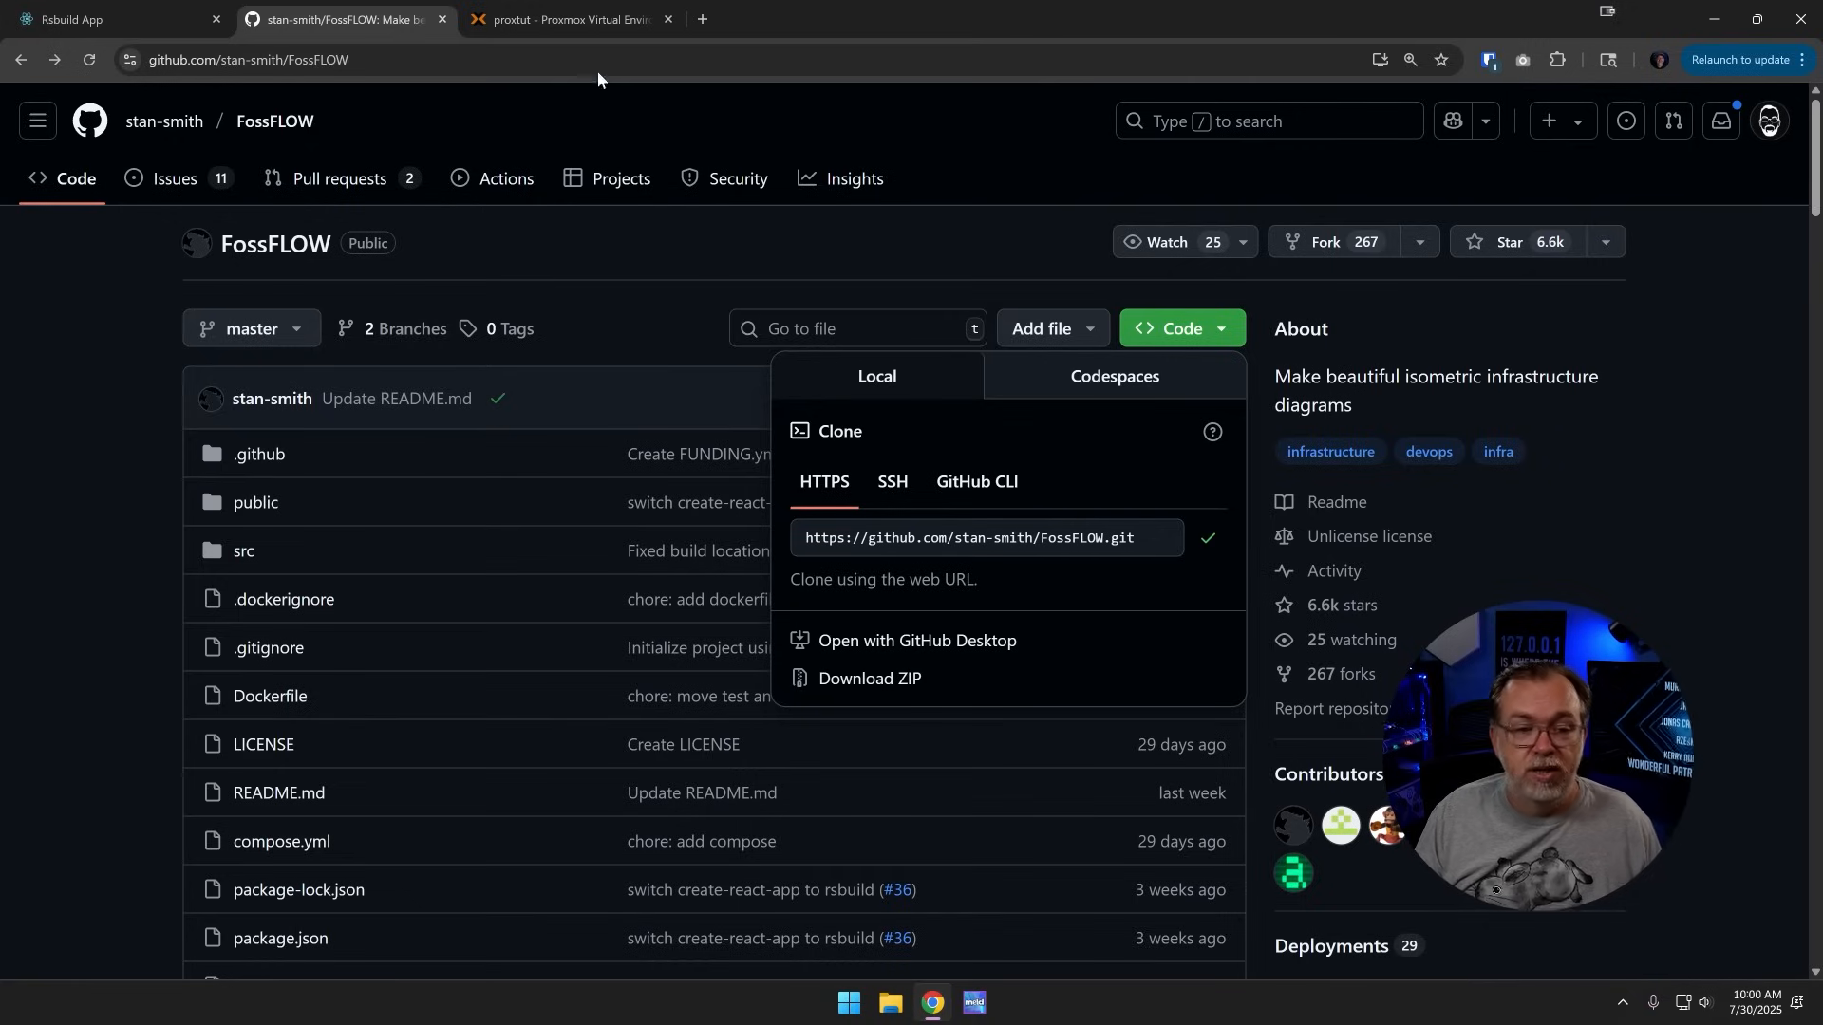
left_click(566, 19)
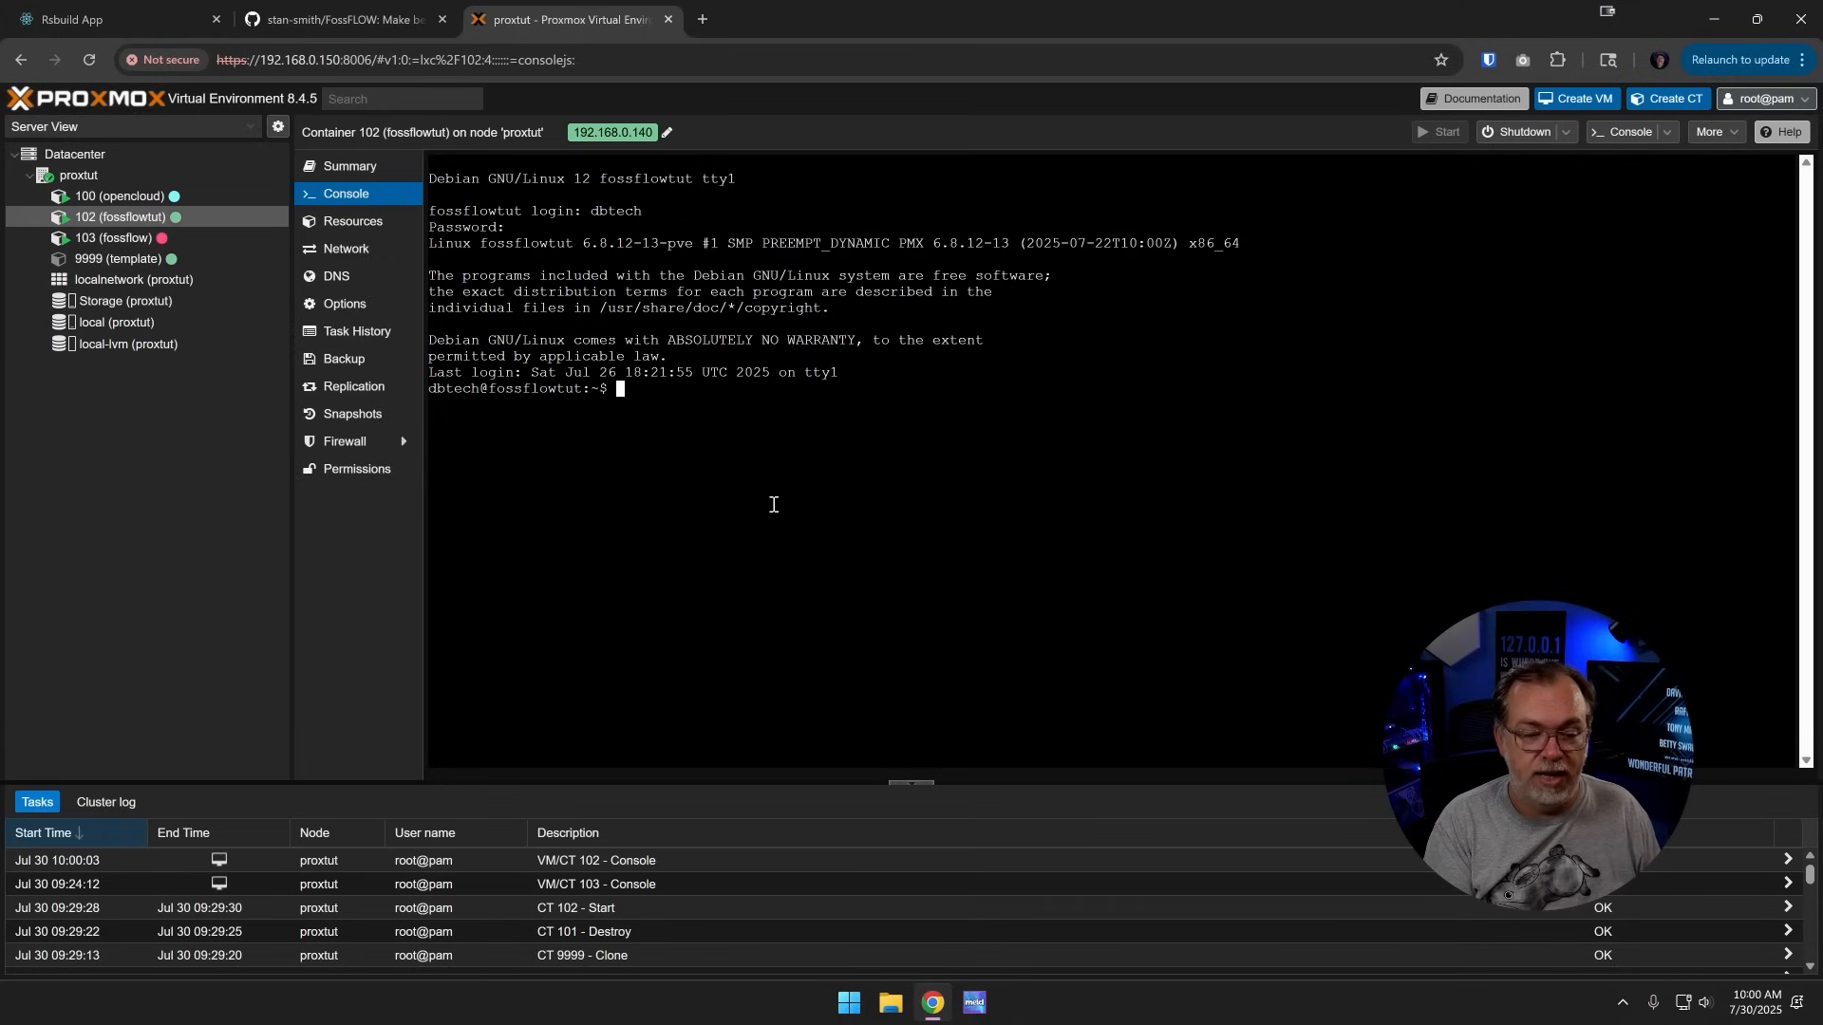
type("git clone")
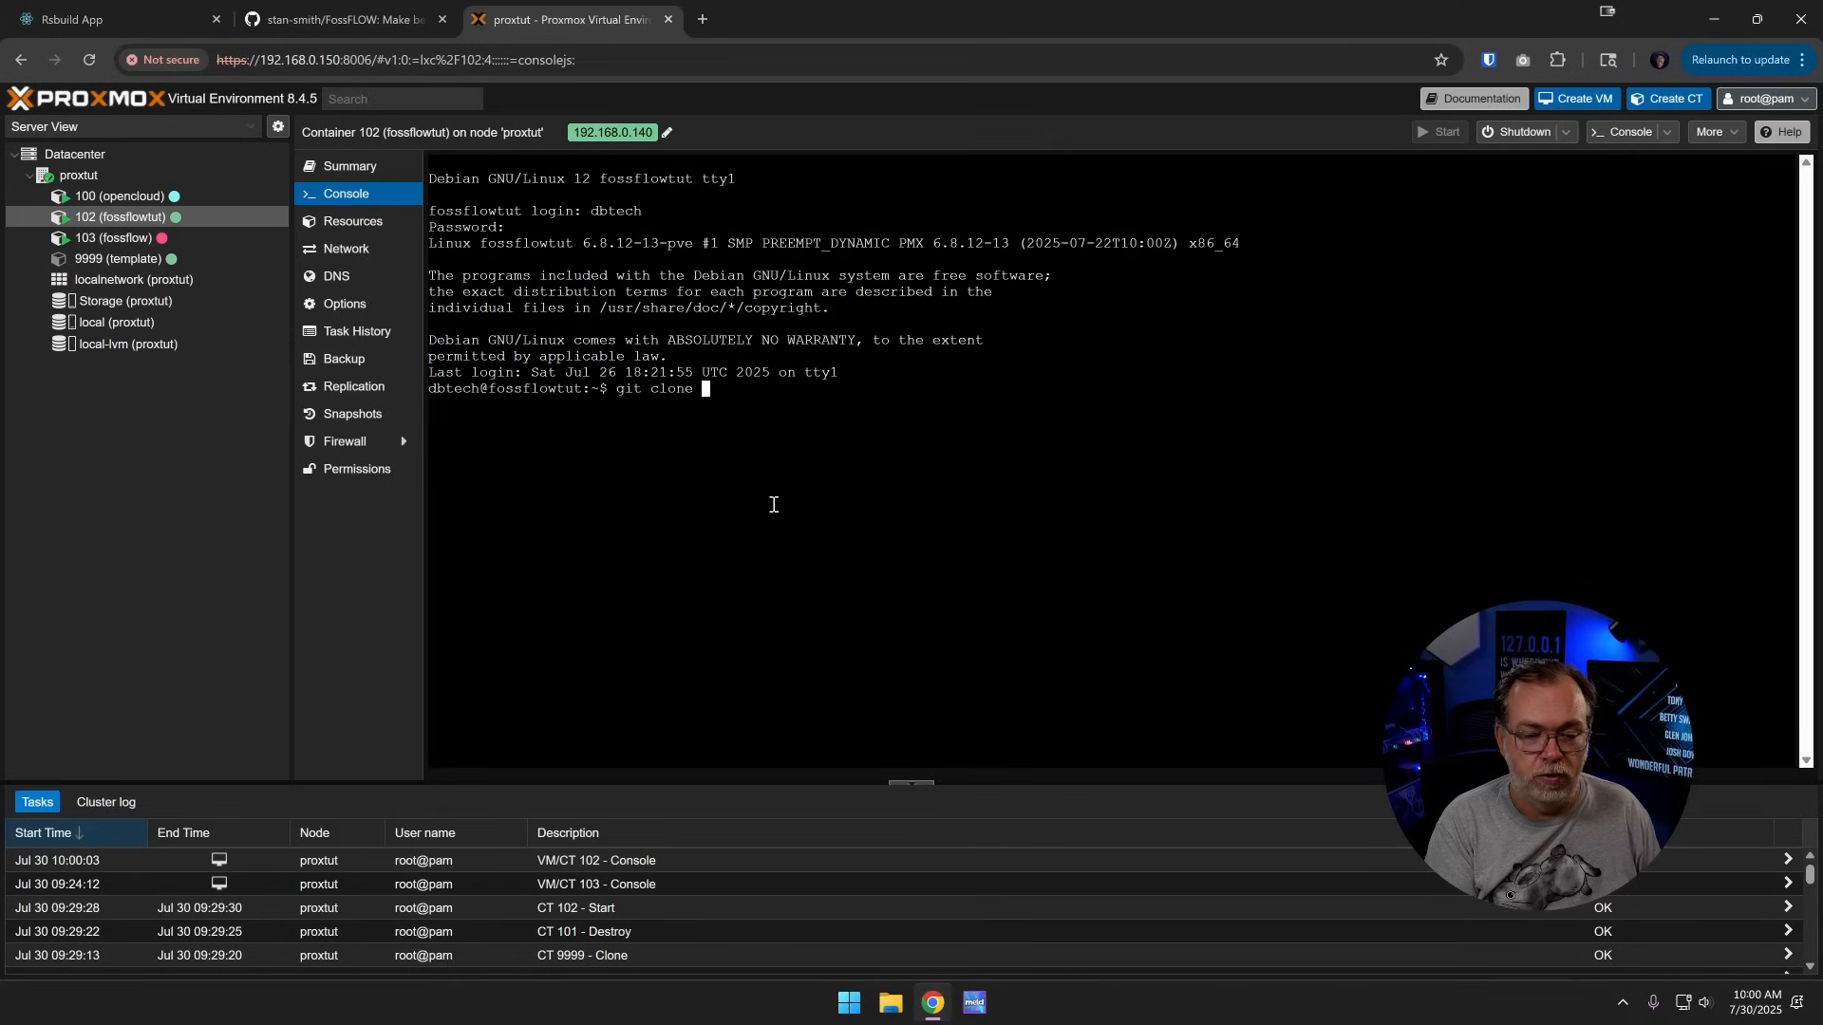
type("https://github.com/stan-smith/FossFLOW.git")
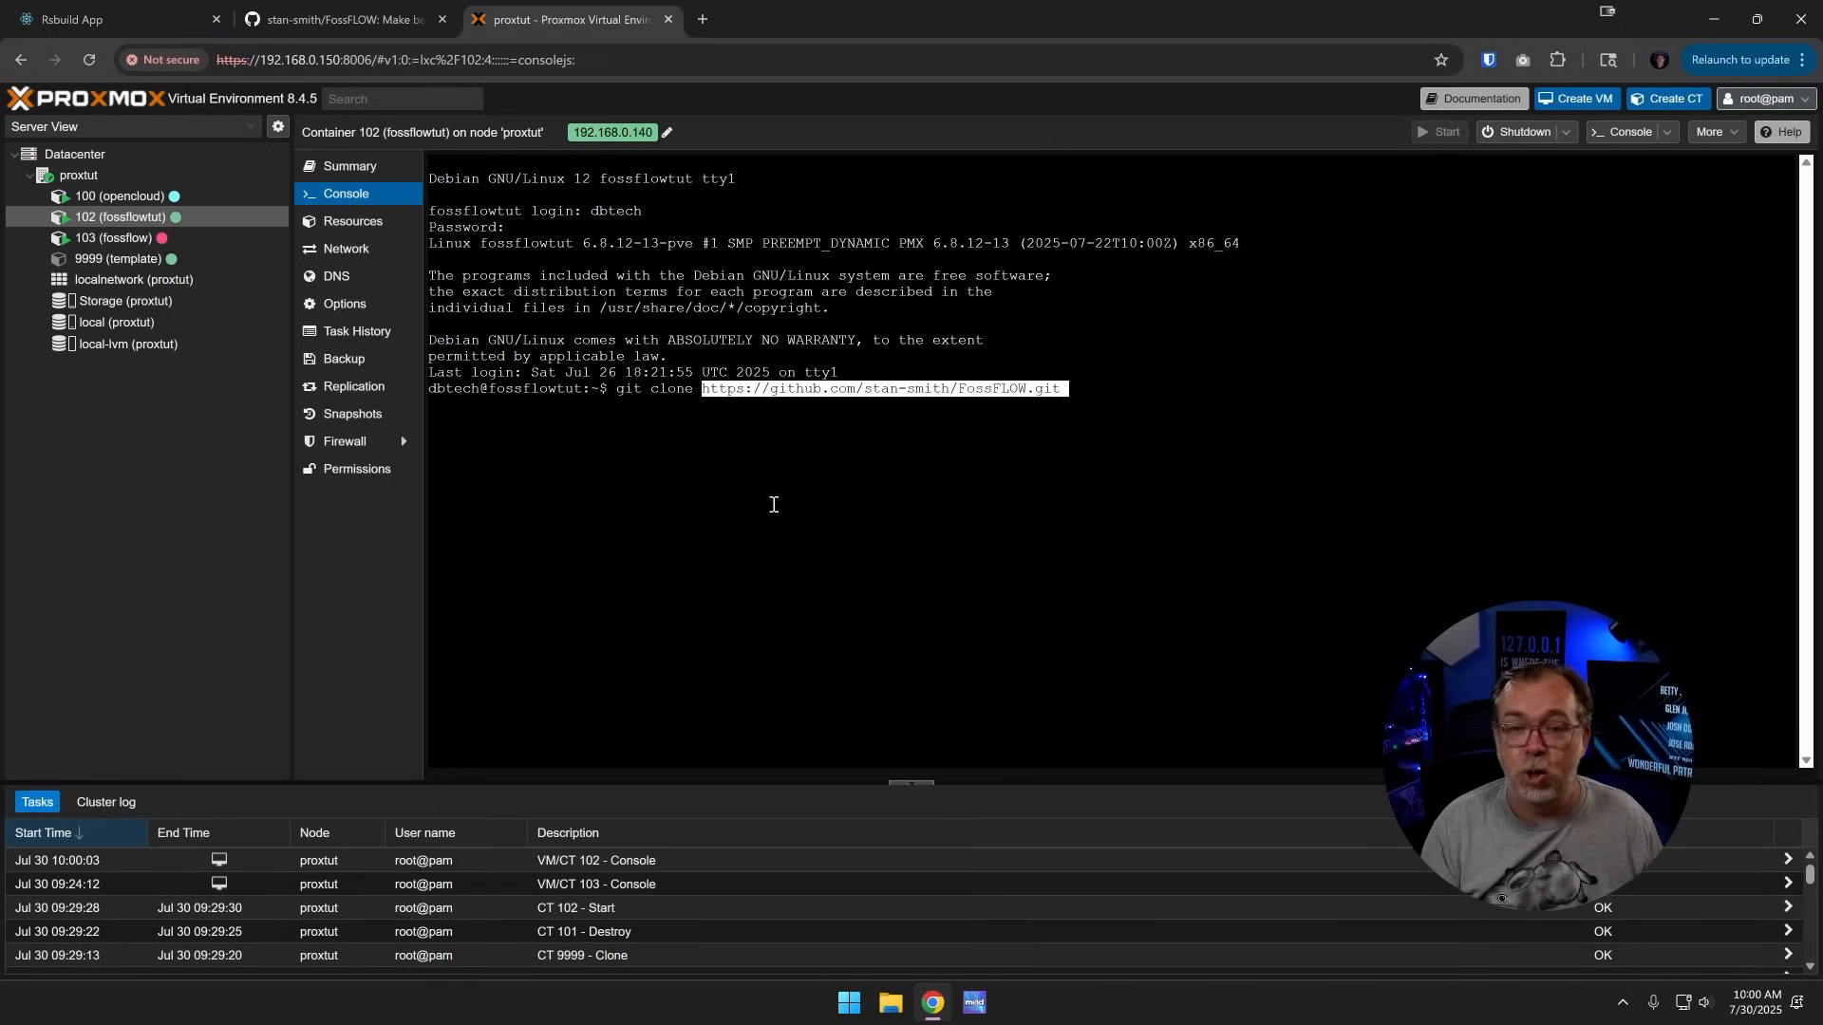
key("Return")
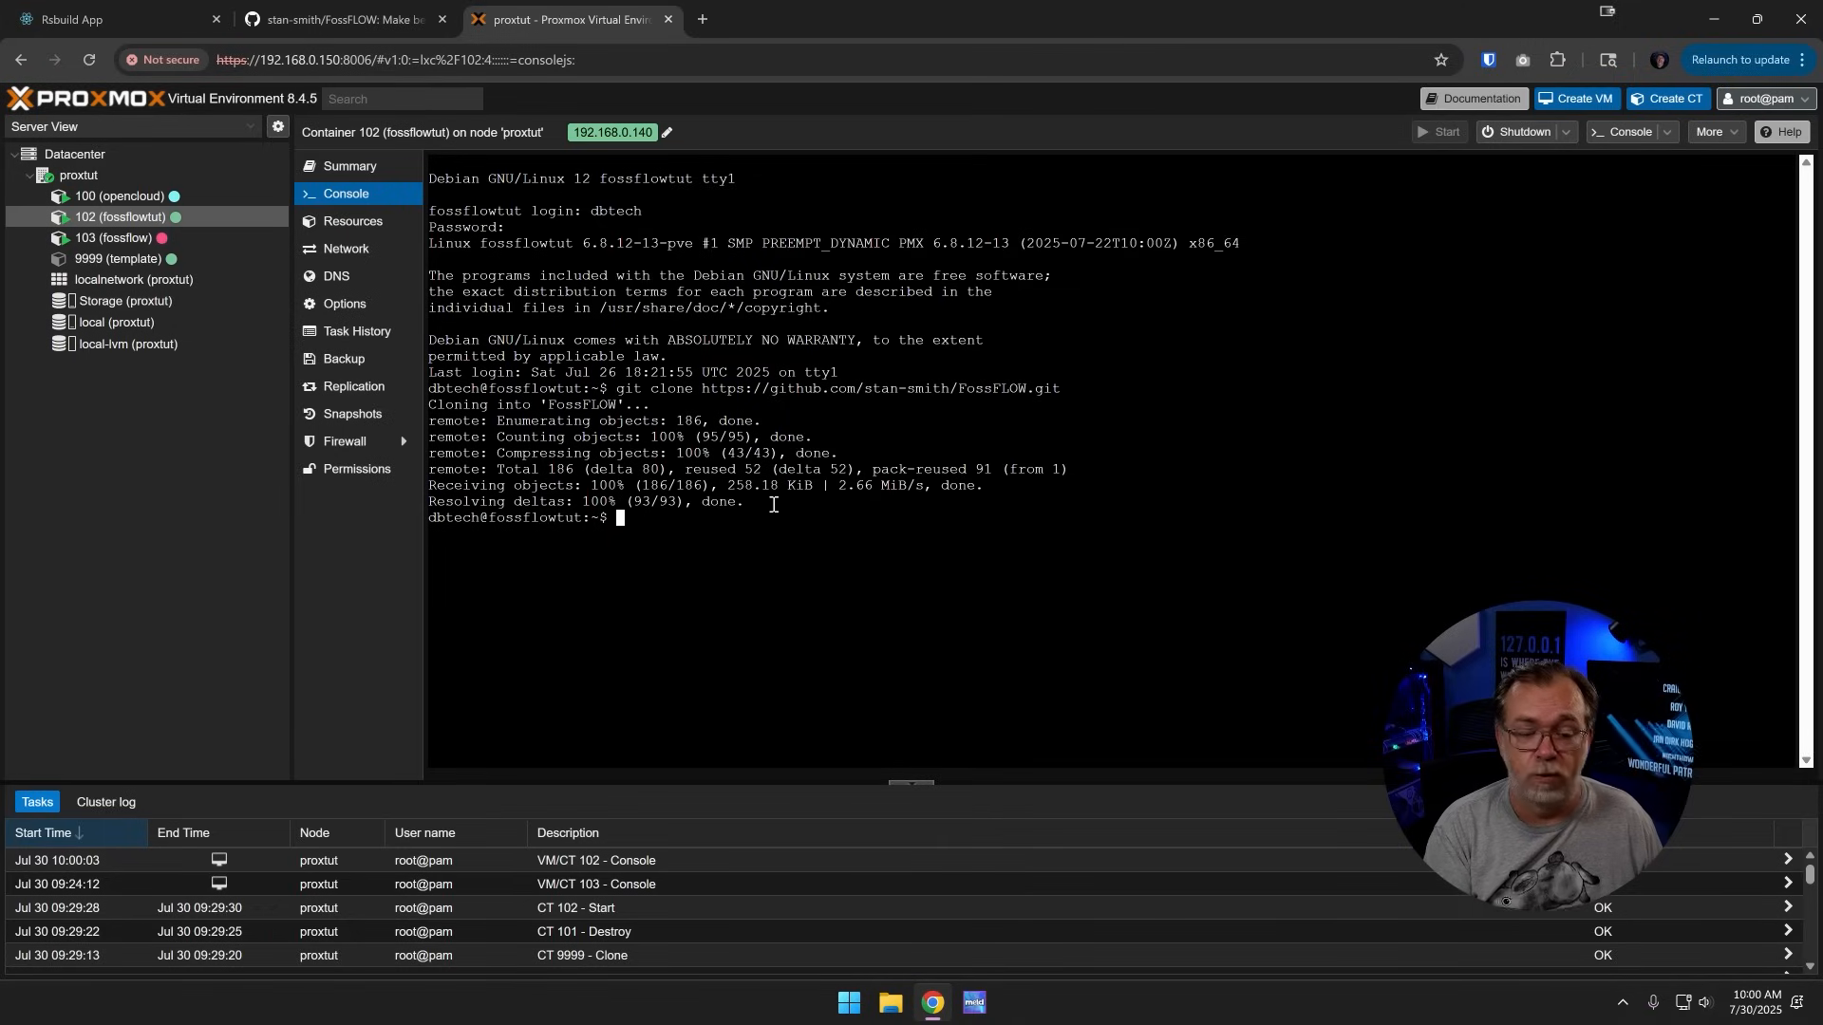
type("cd FossFLOW/")
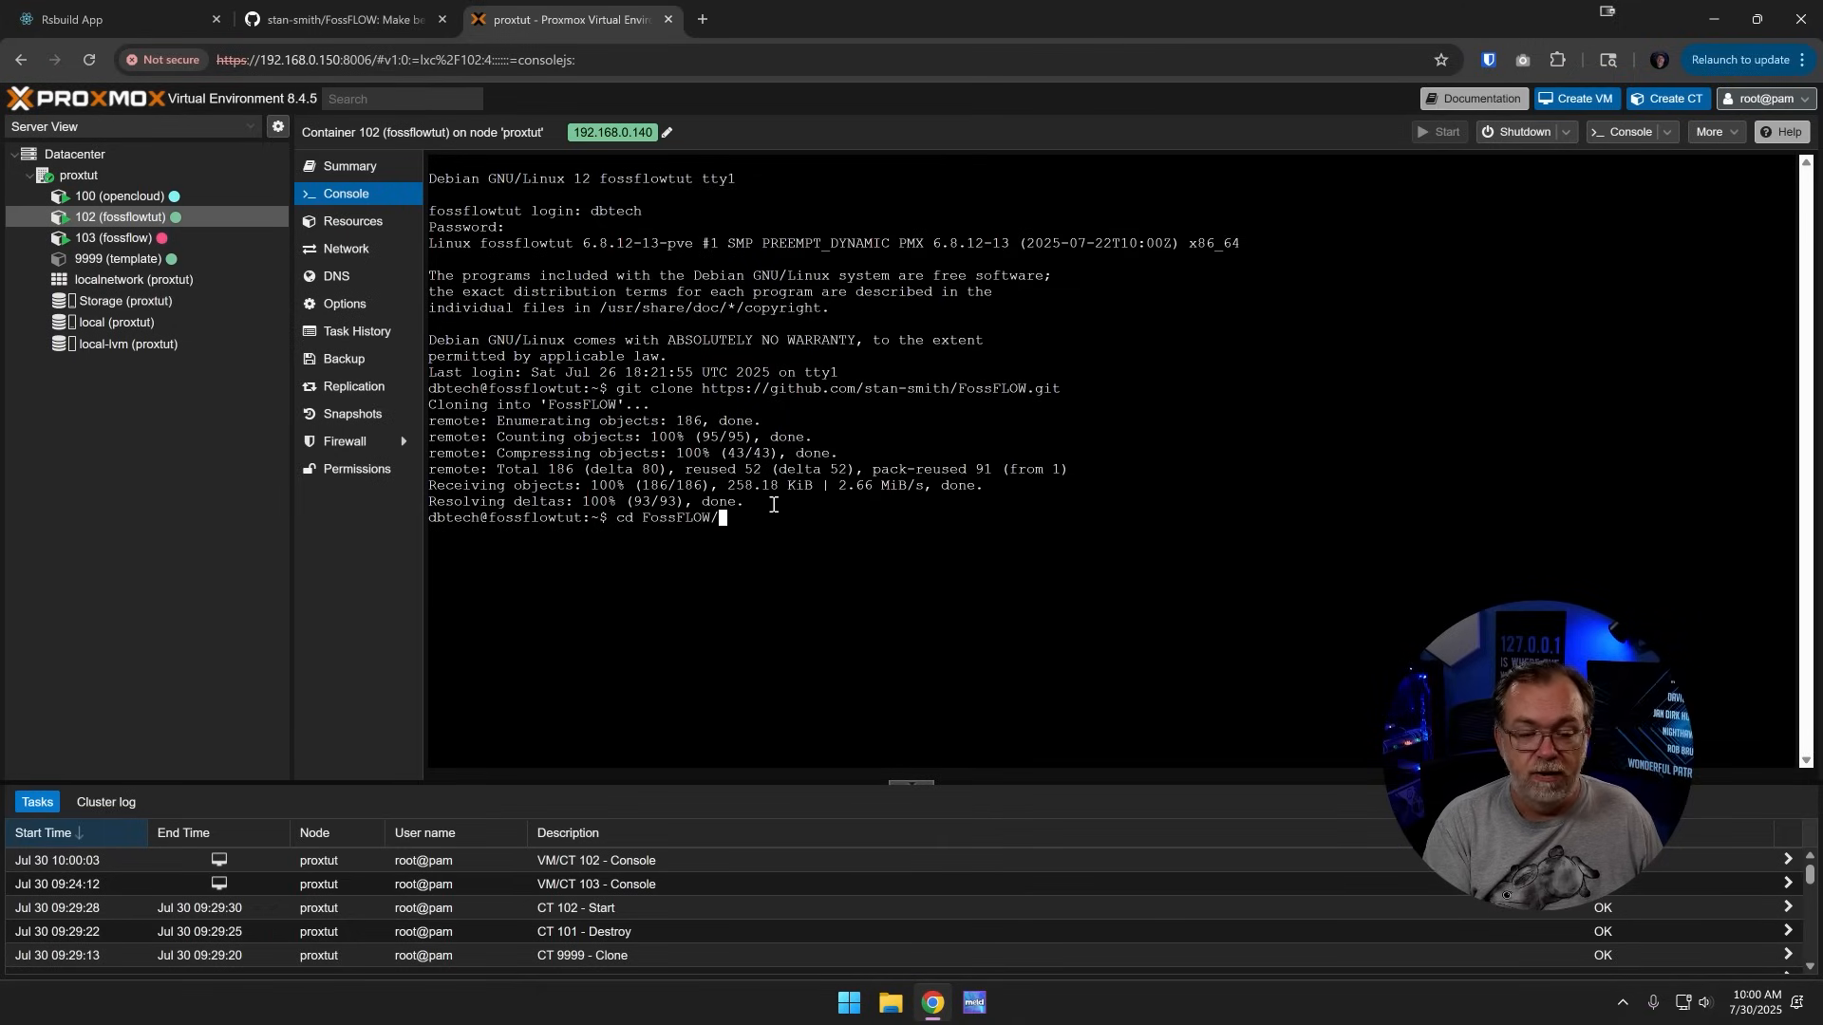
key("Return")
type("ls -a")
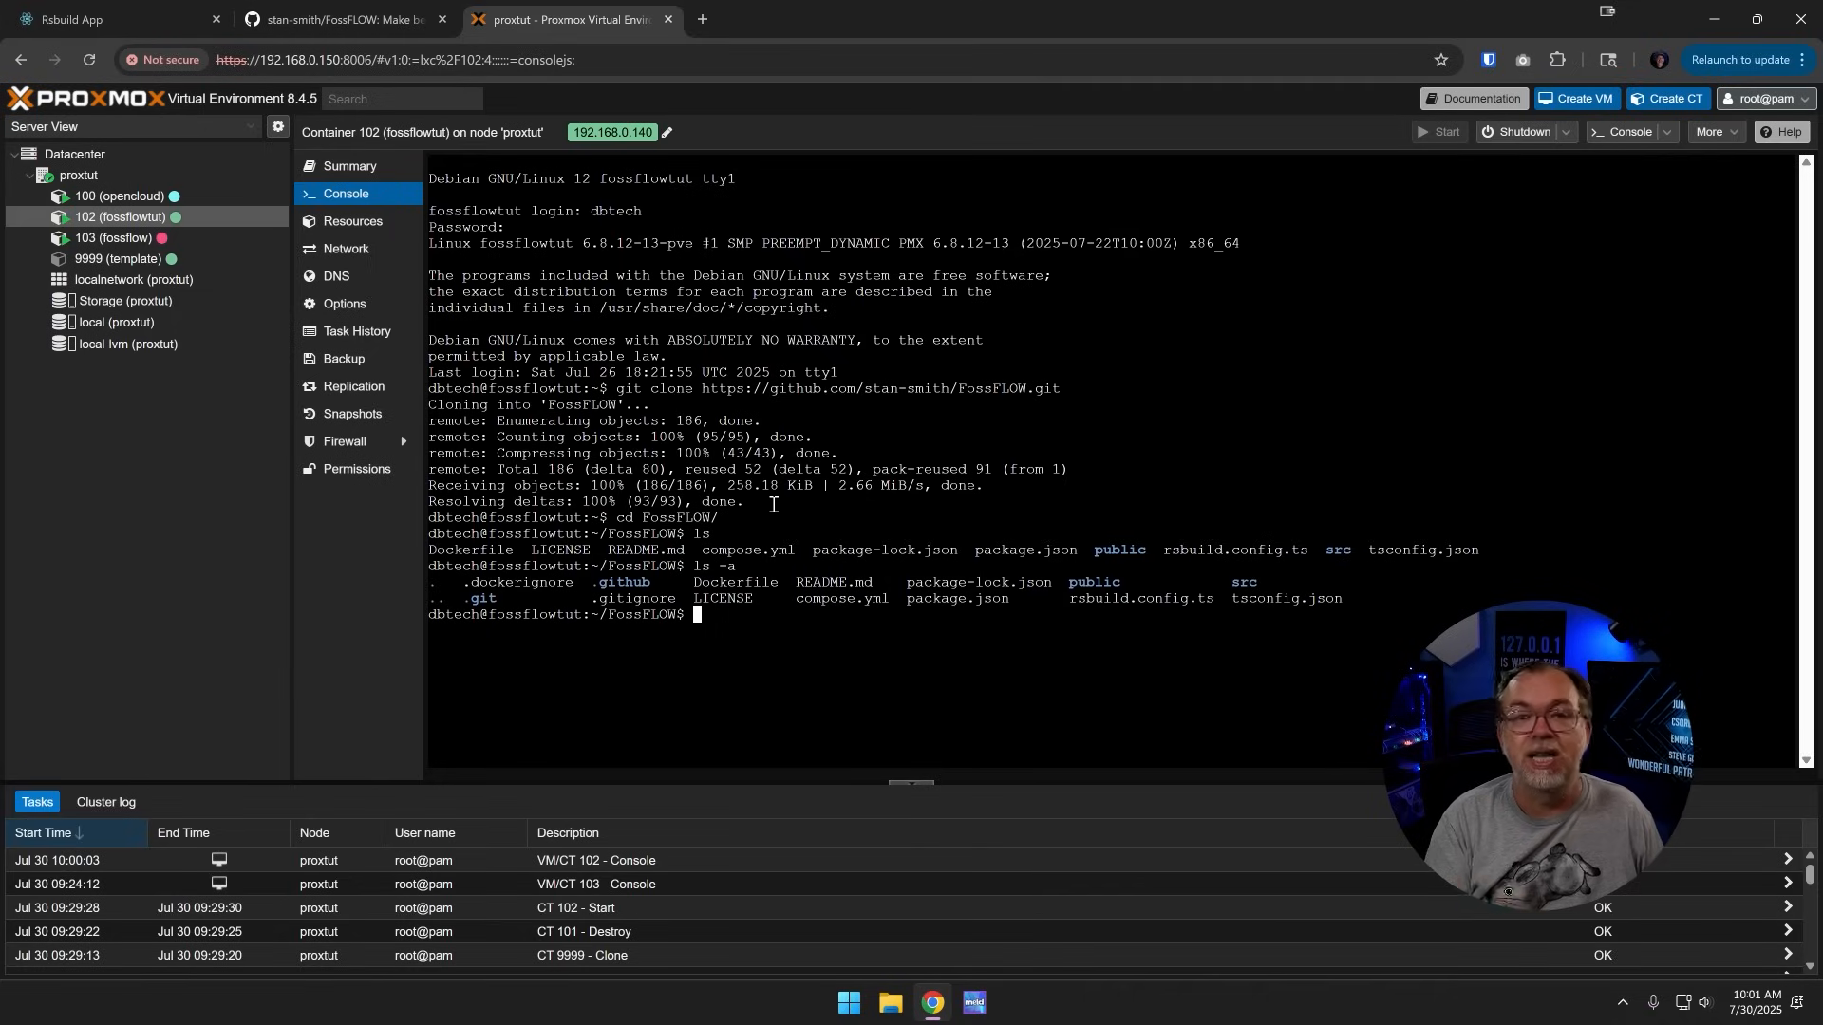
mouse_move(514, 591)
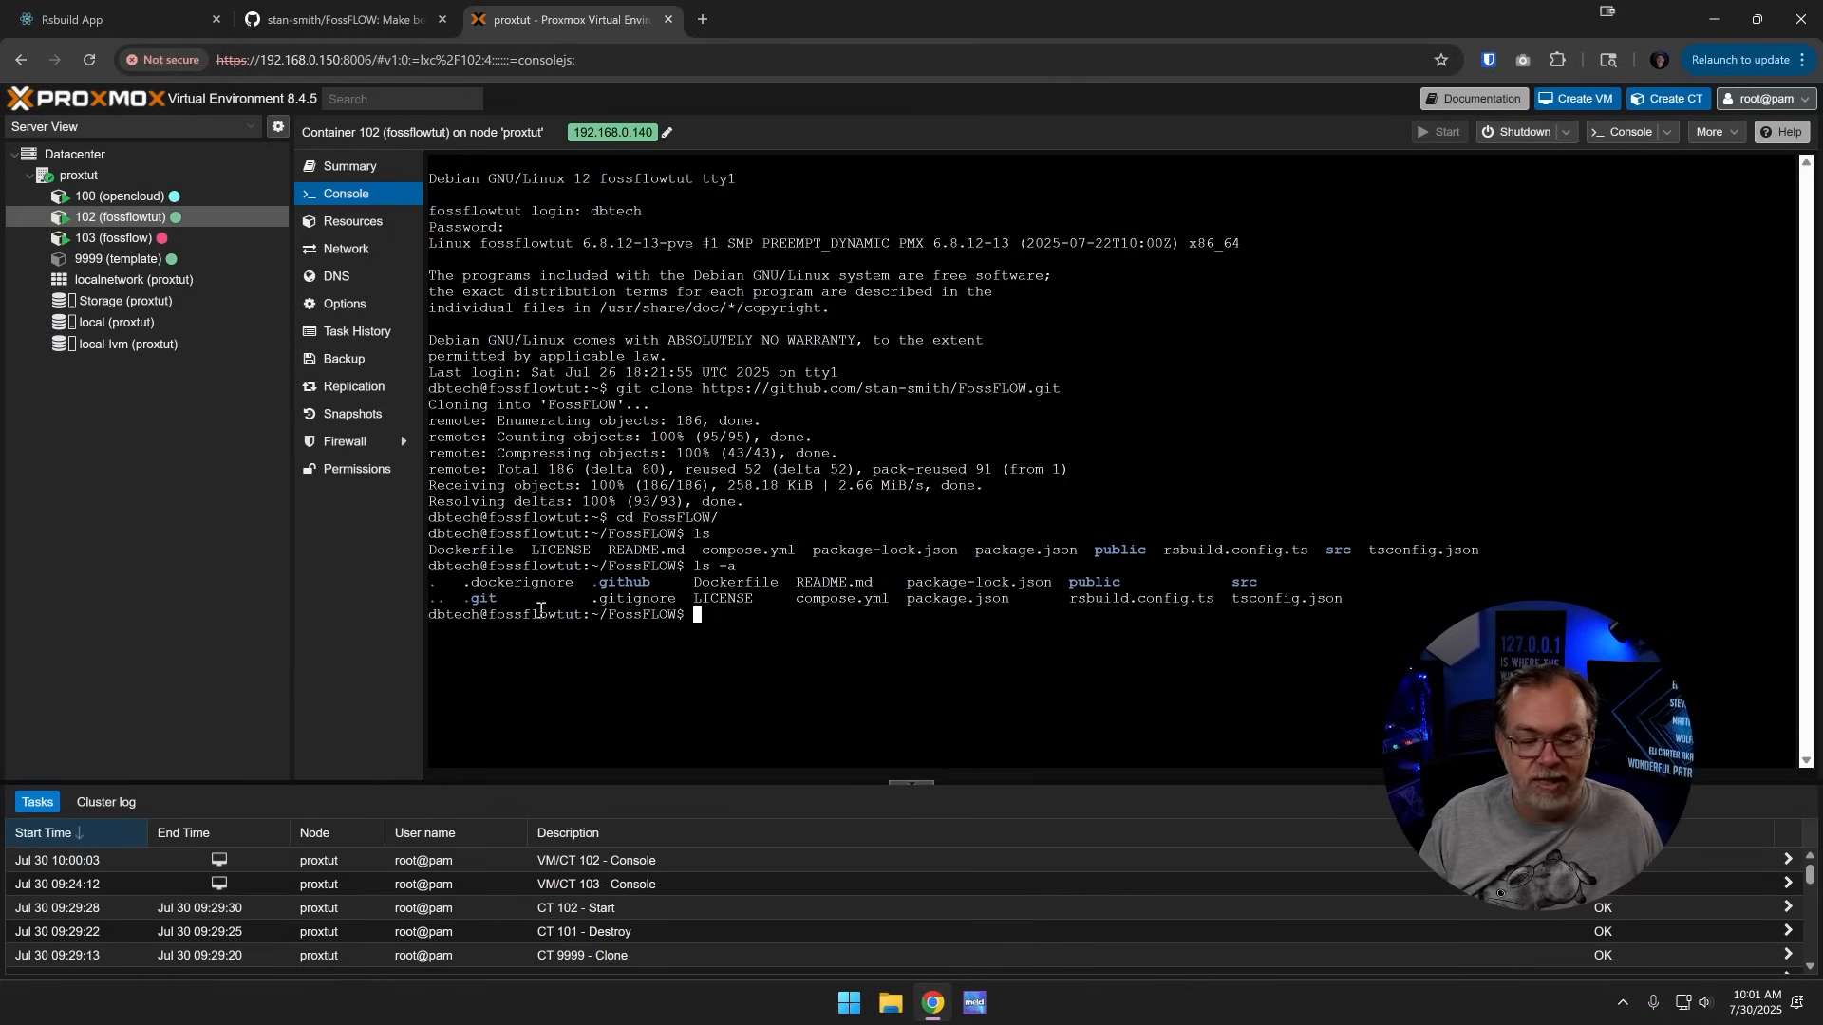
mouse_move(791, 566)
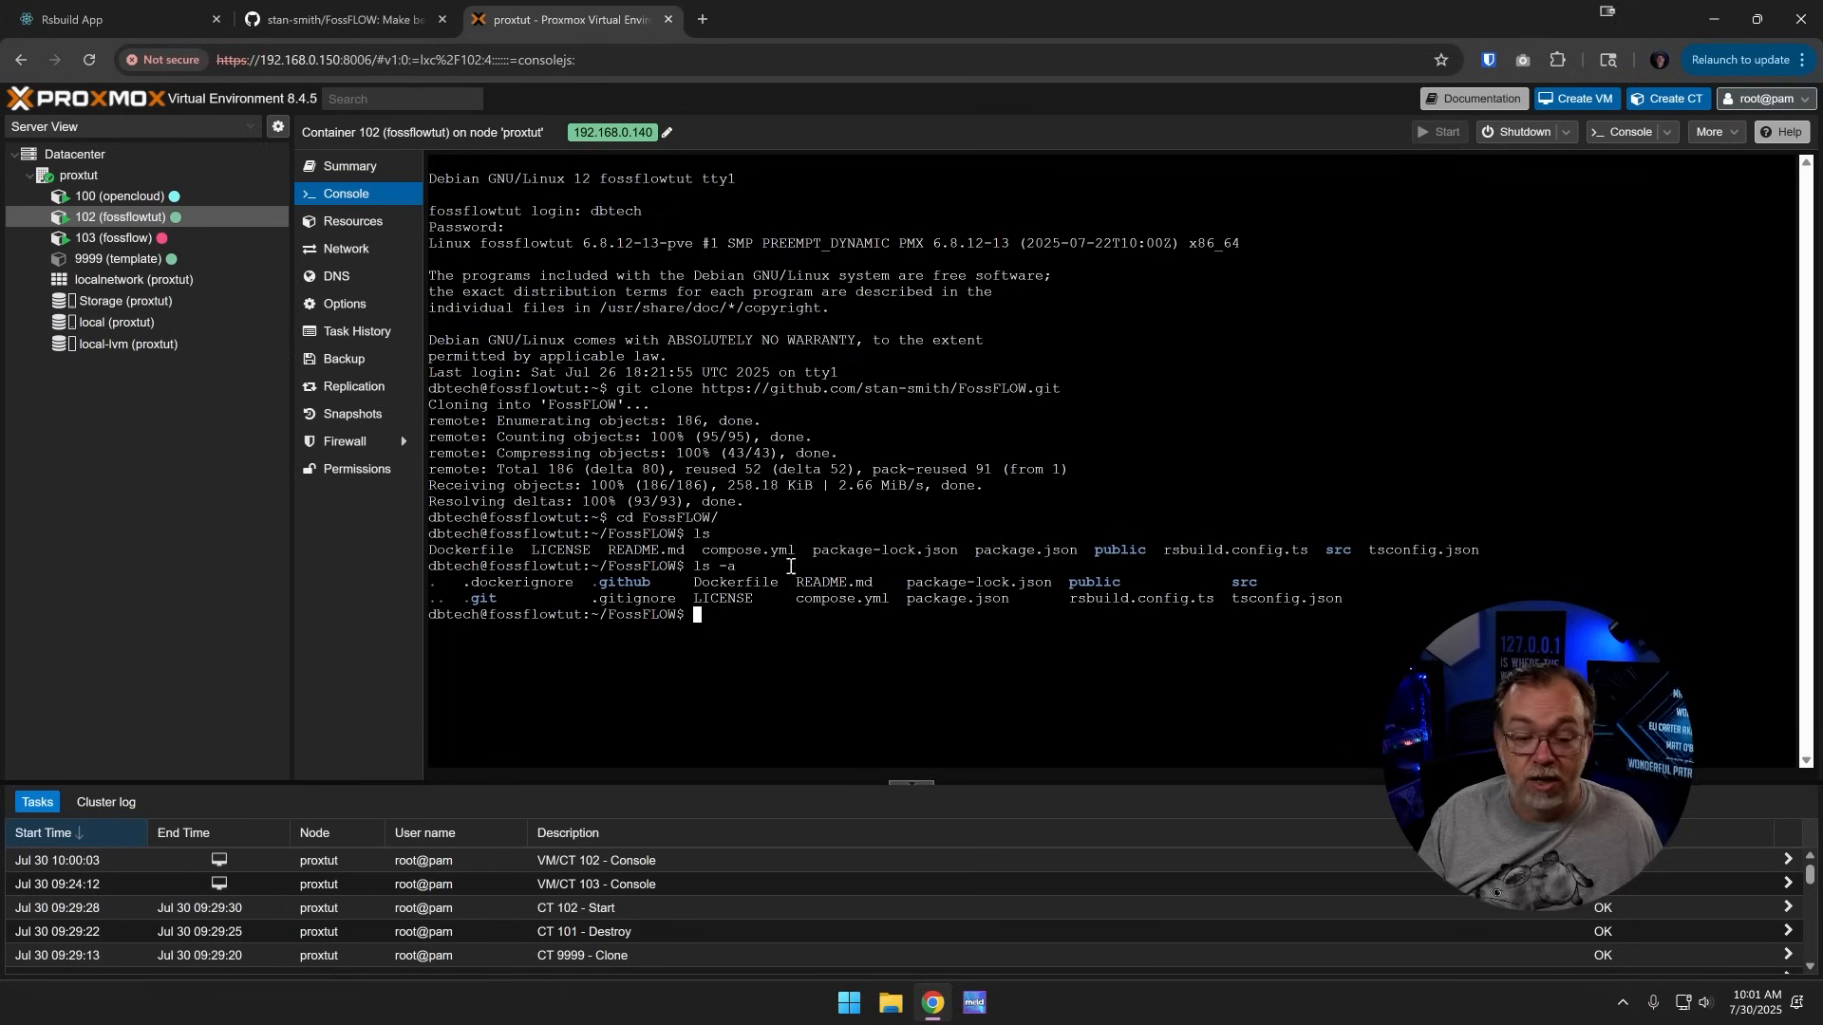
mouse_move(928, 605)
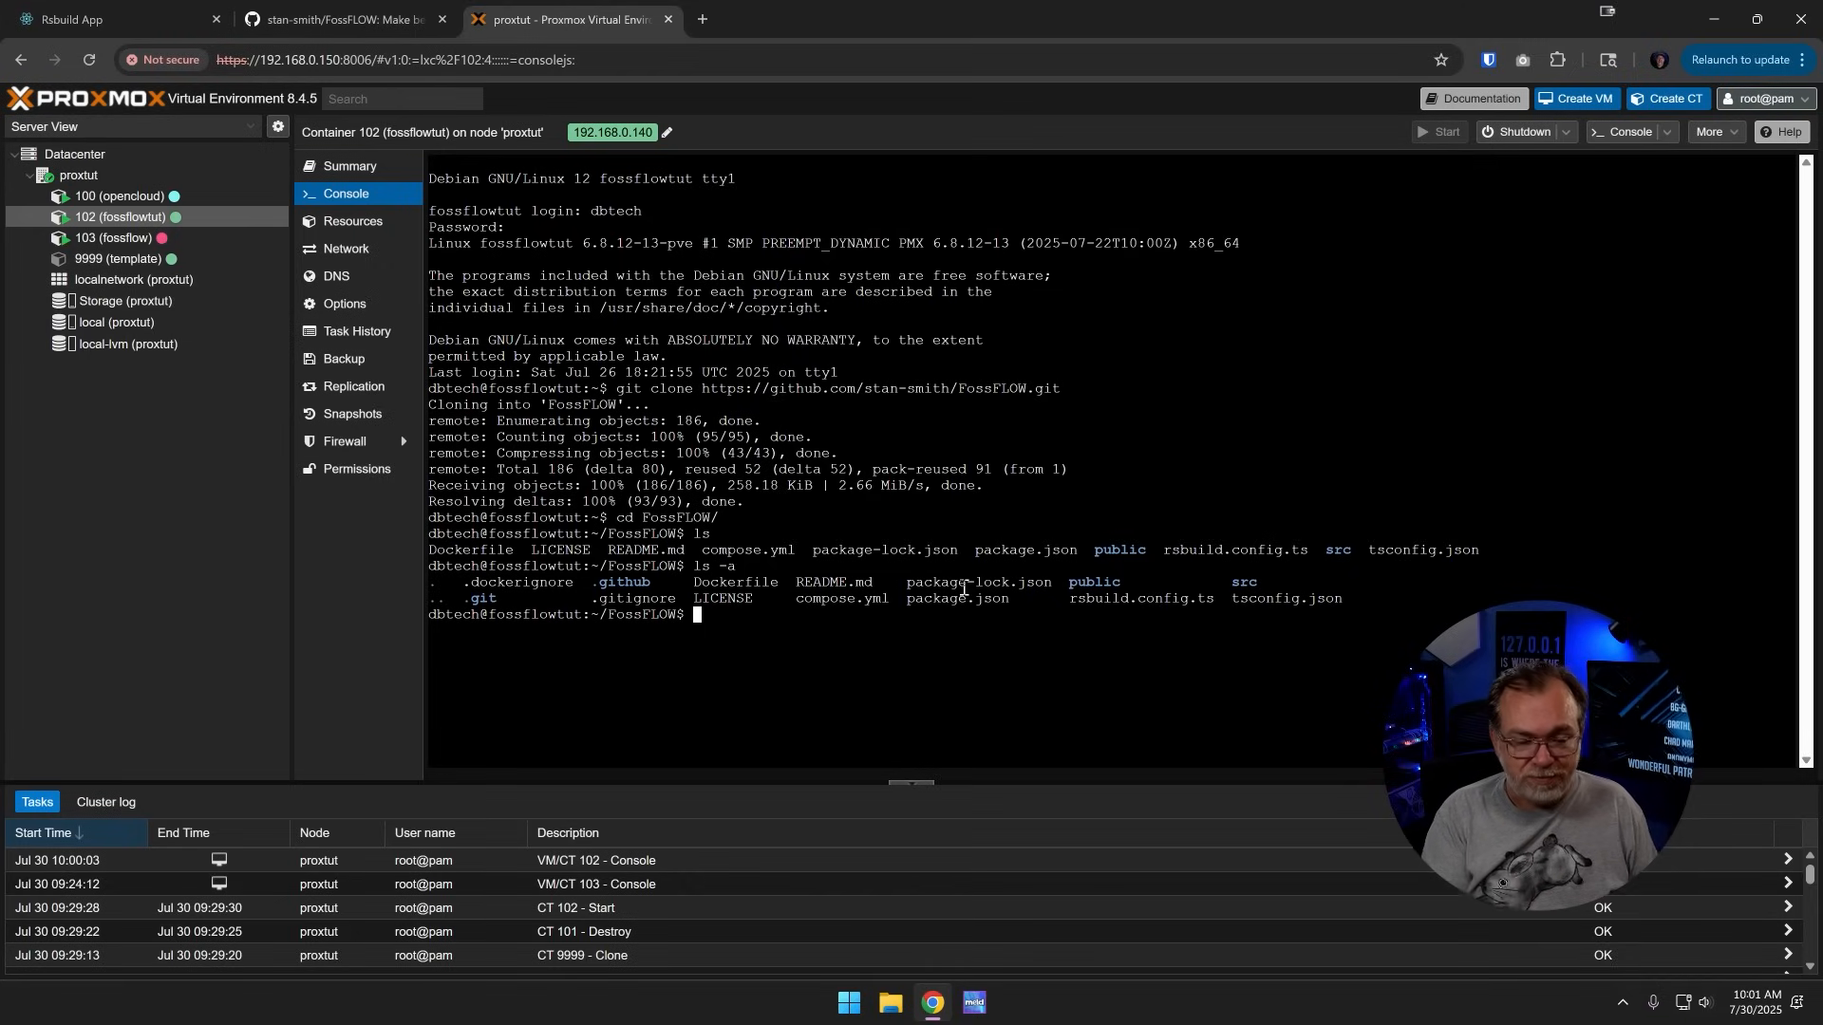
Step: Run docker compose -f compose.yml up -d to build and start the openflow container
type("docker compose")
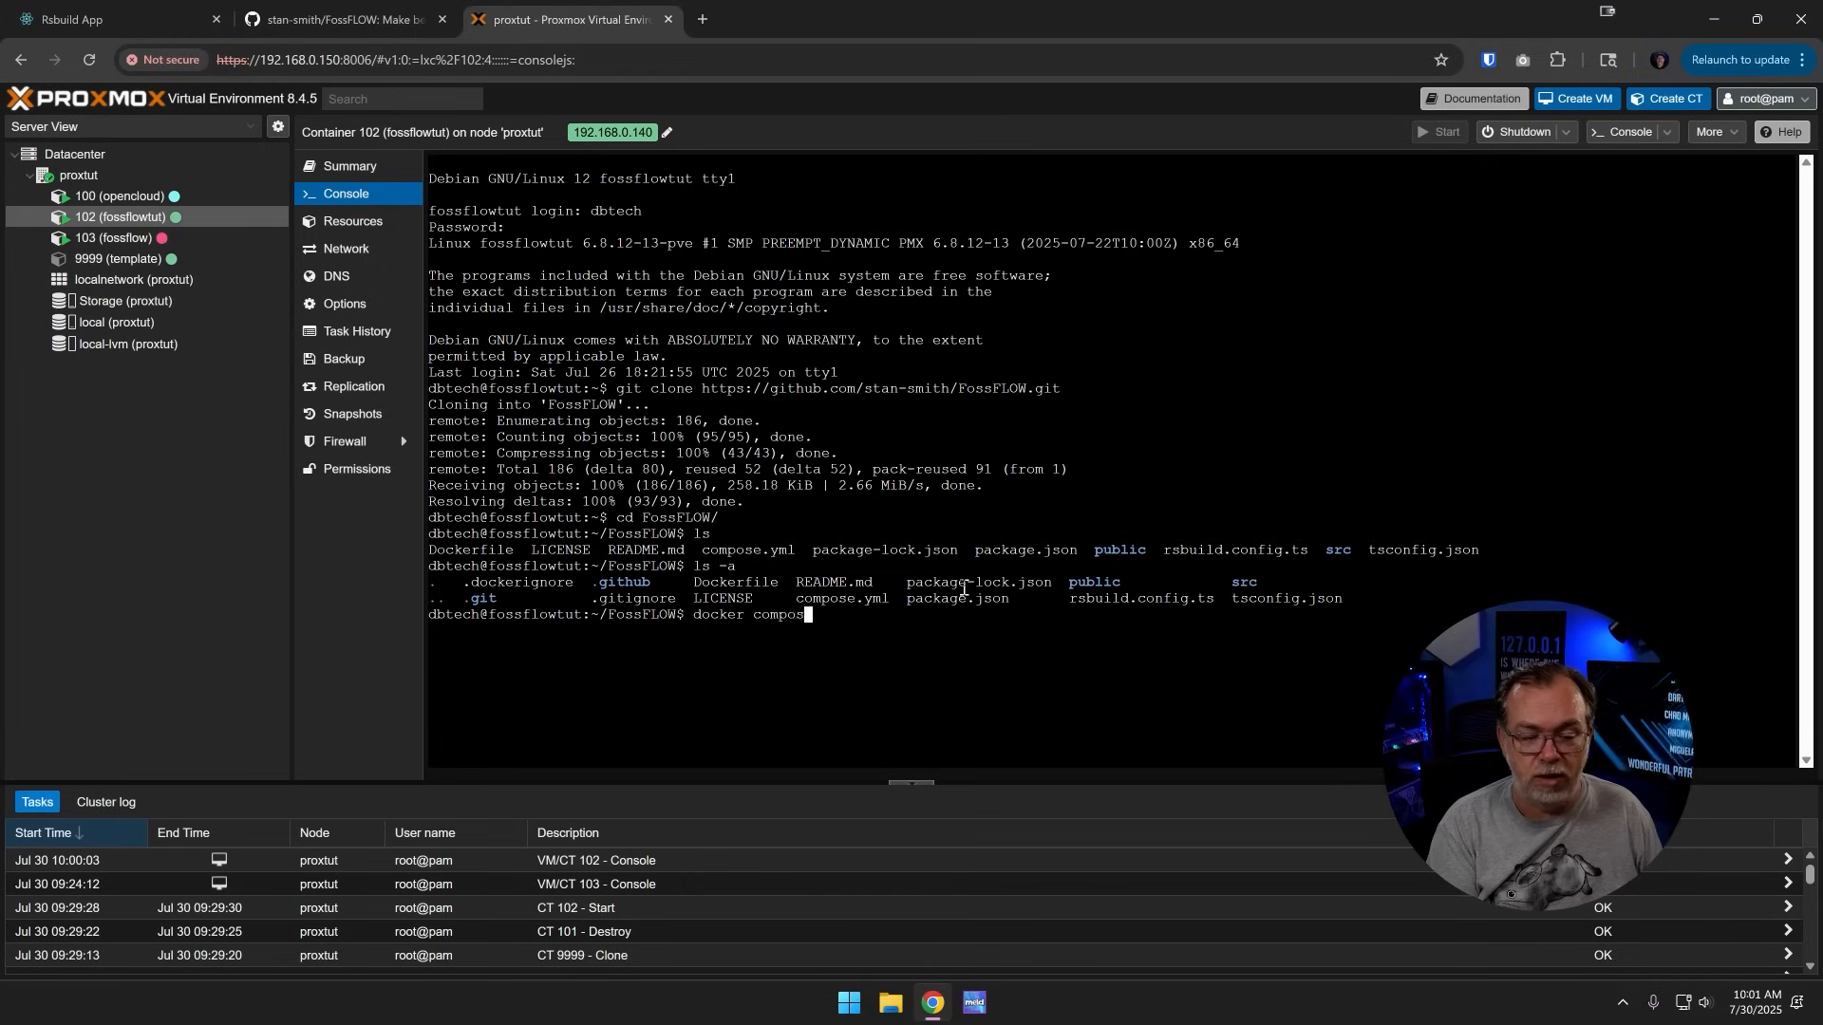
type("-f")
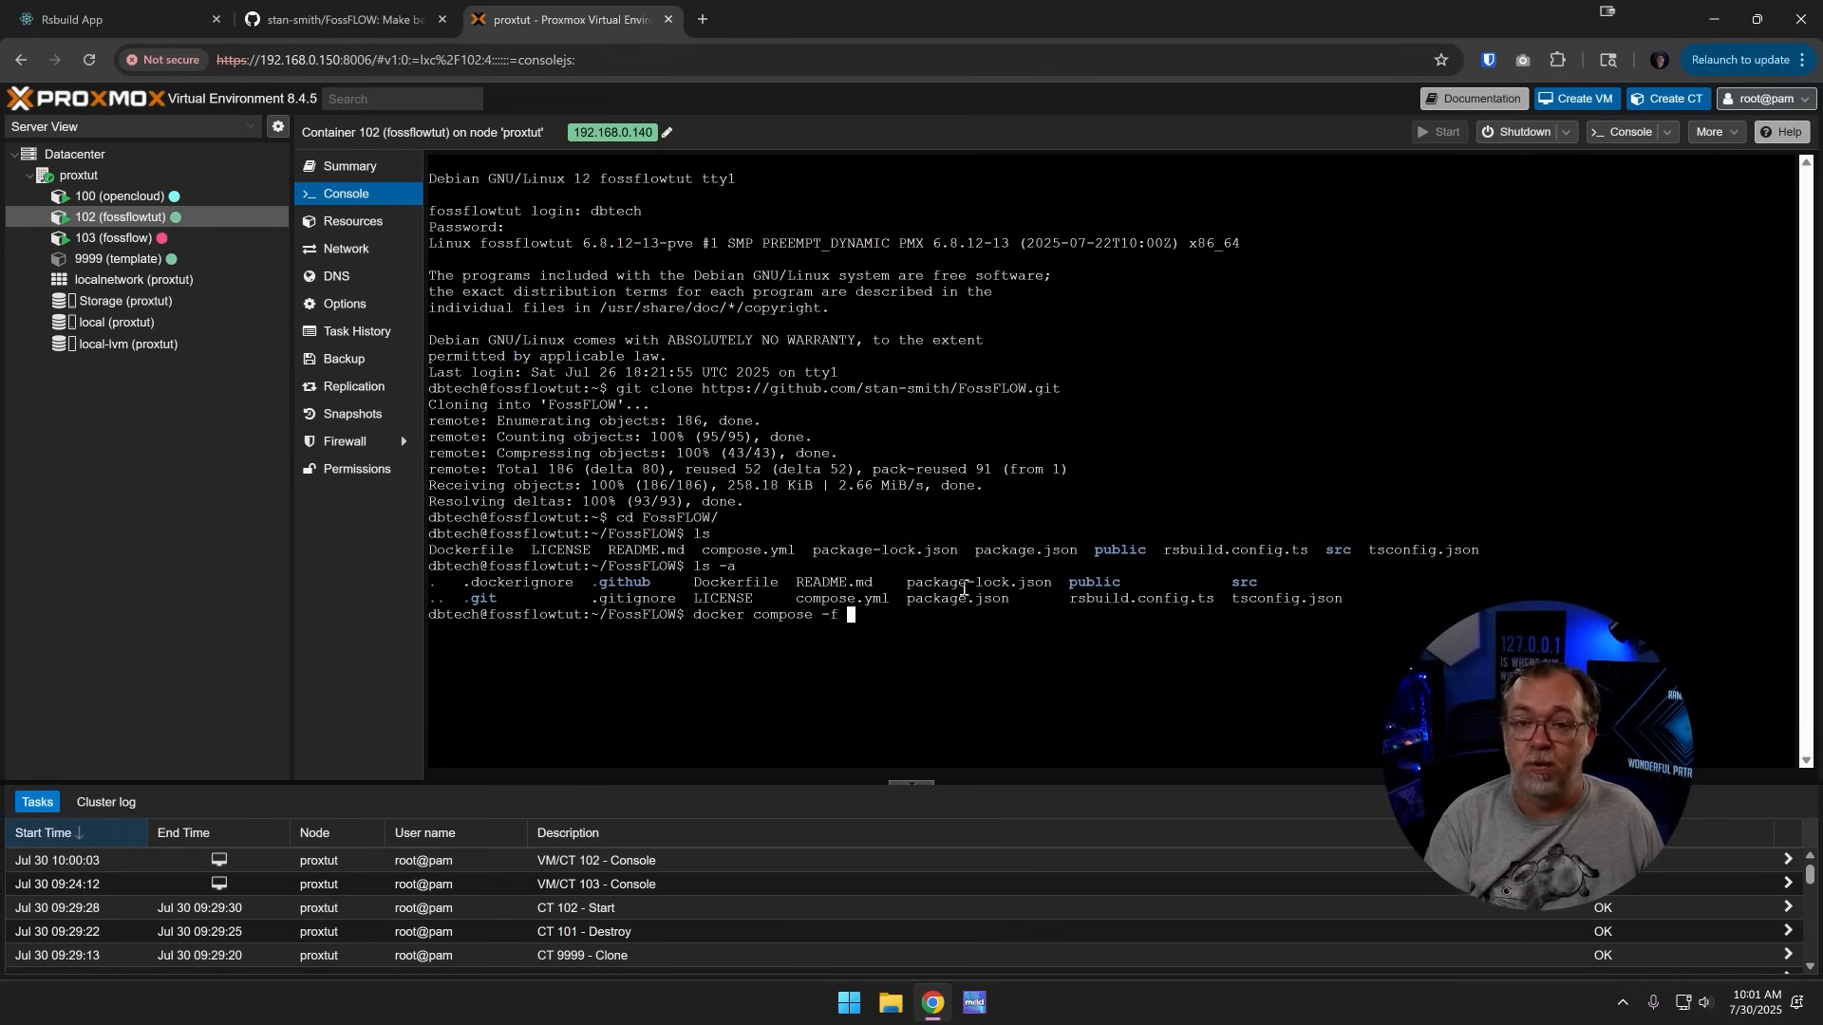
type("com")
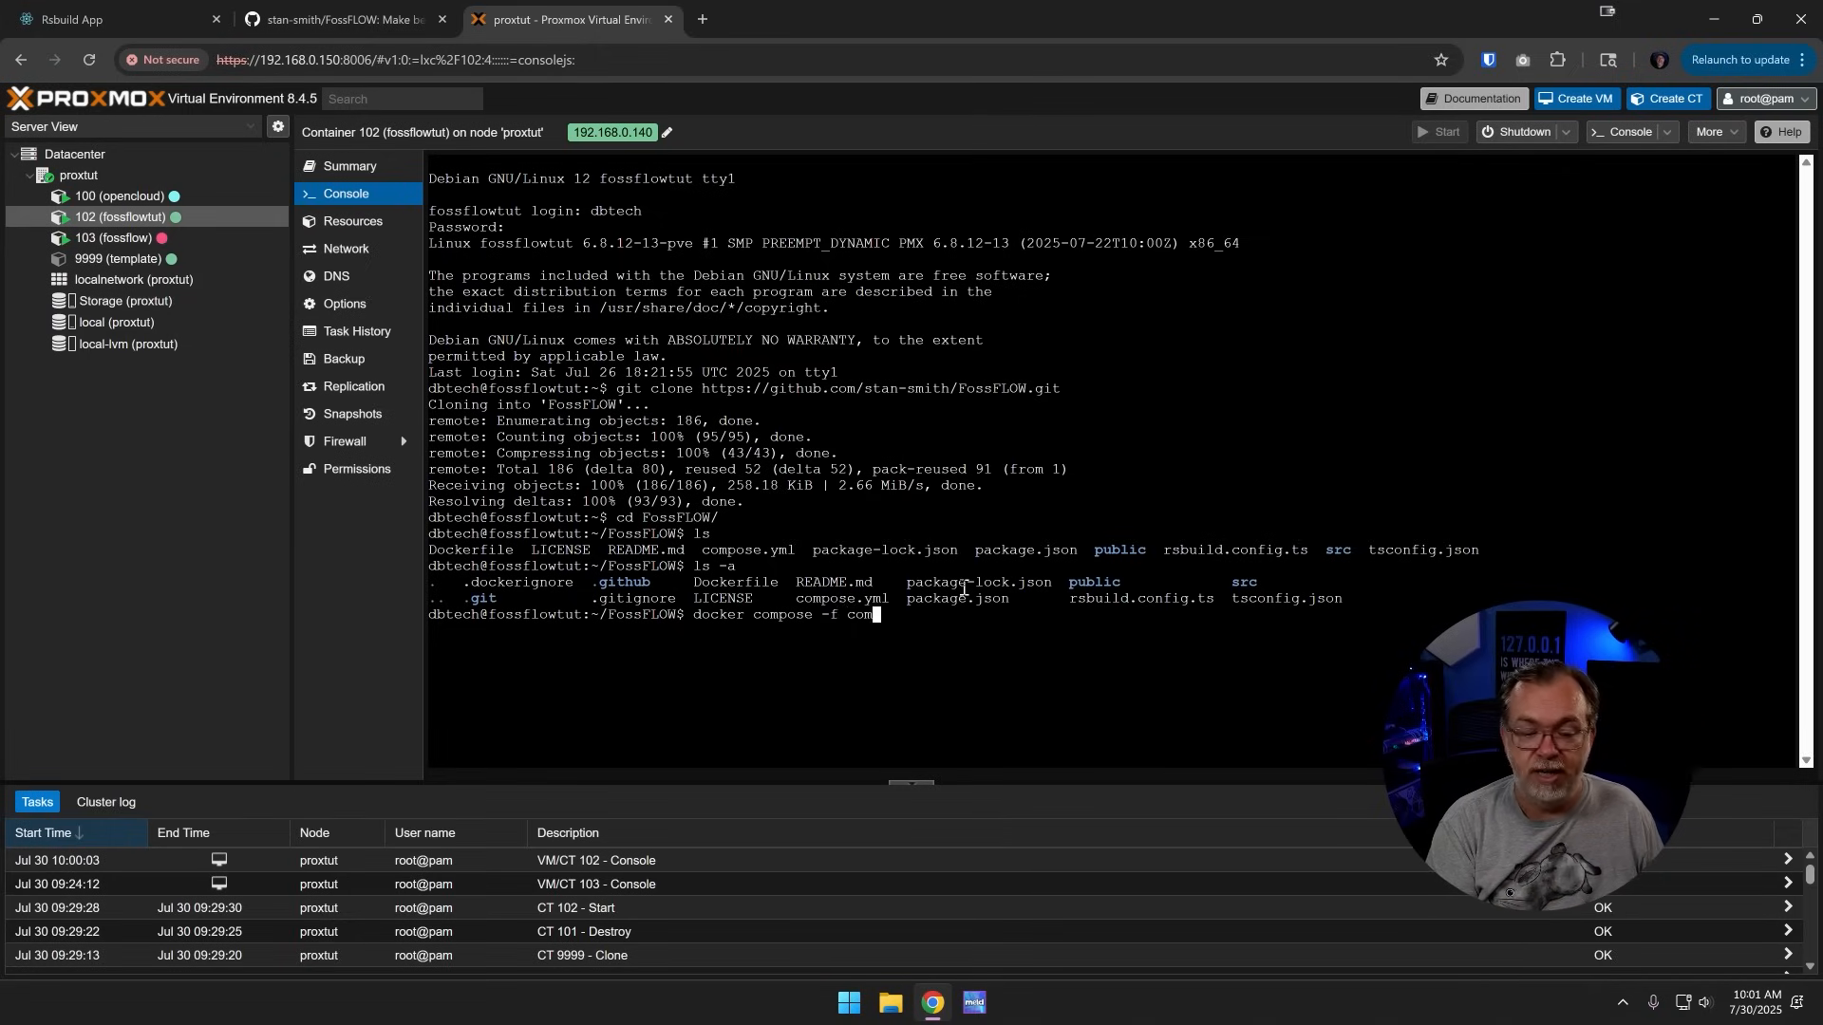
type("pose.yml")
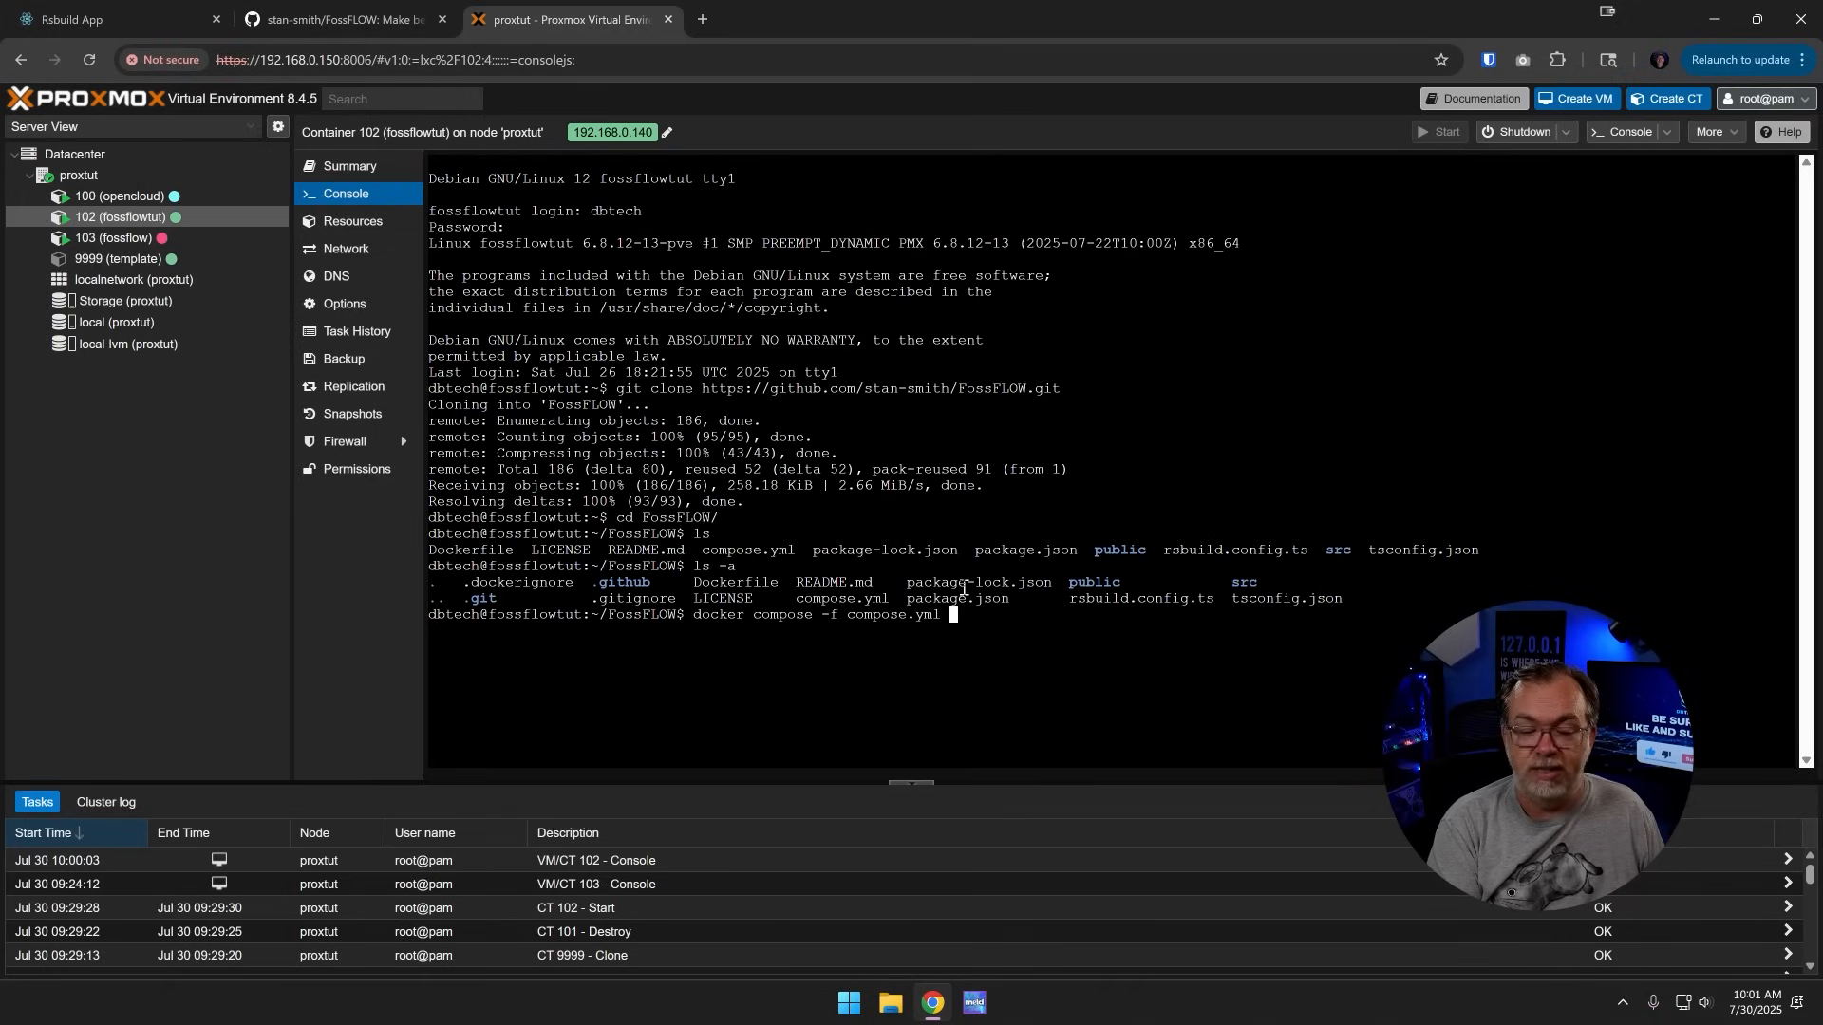
type("up")
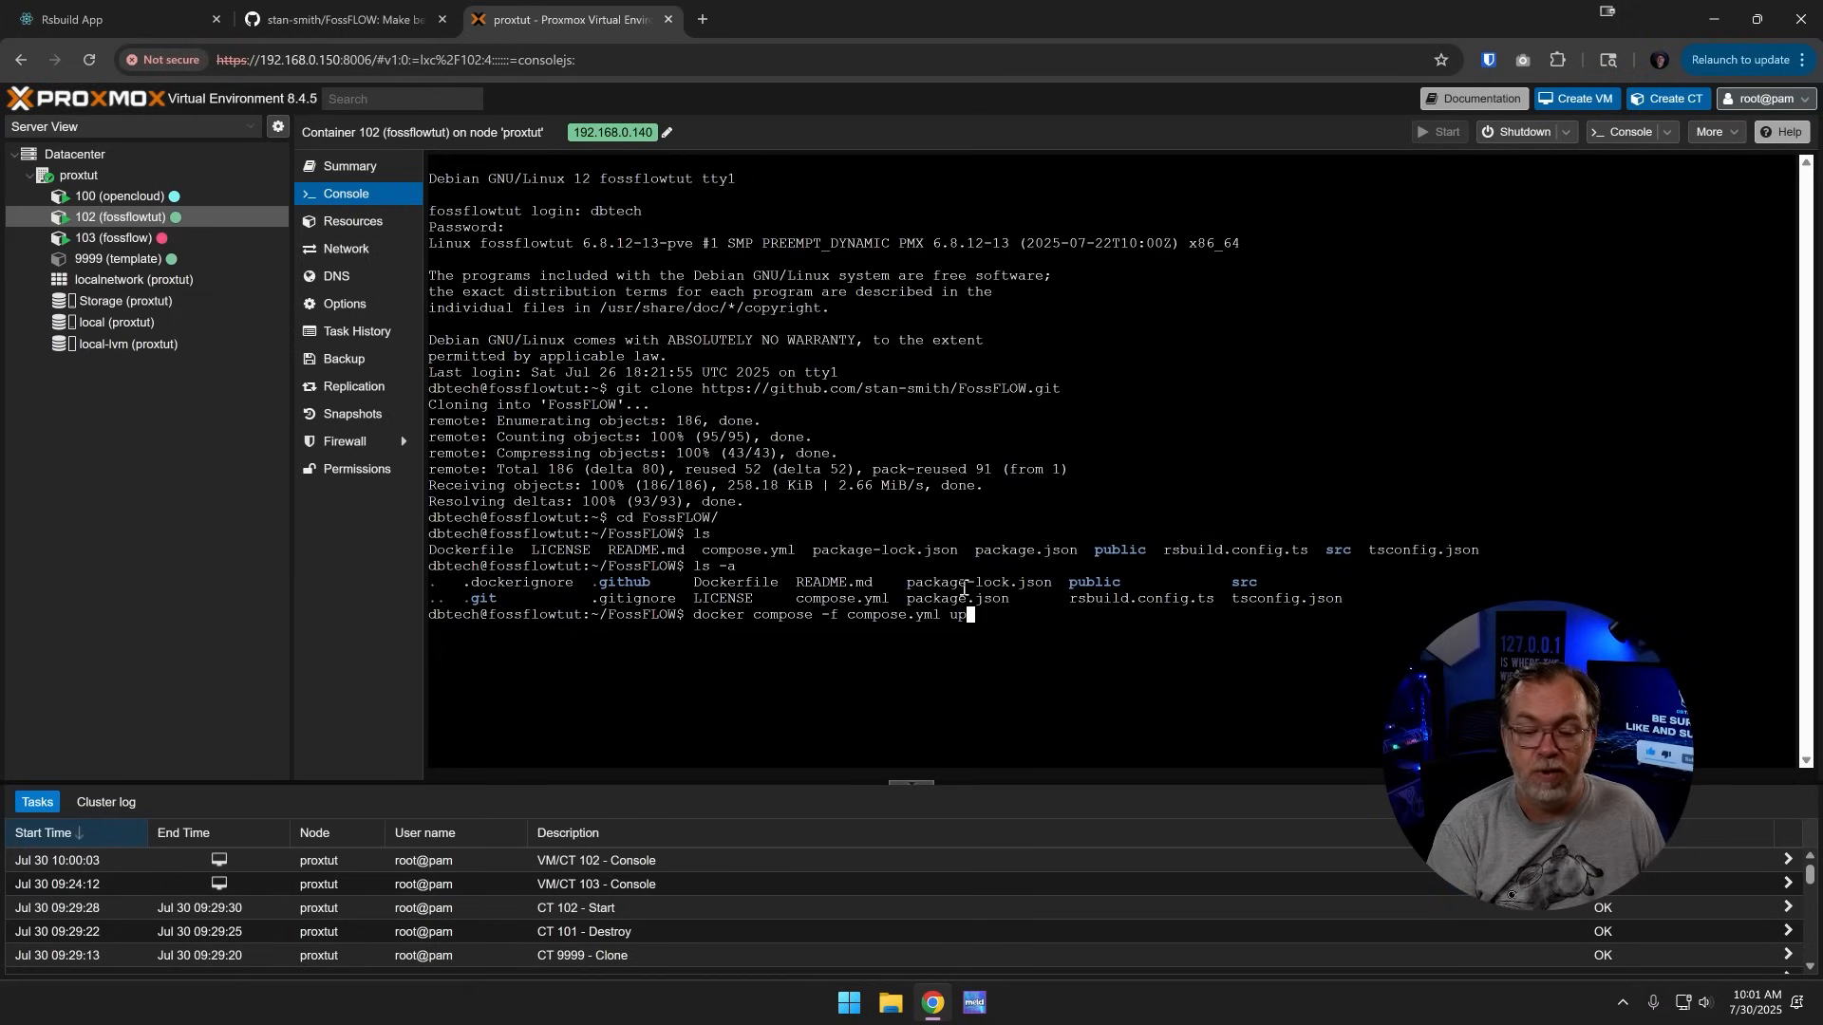
type("-d")
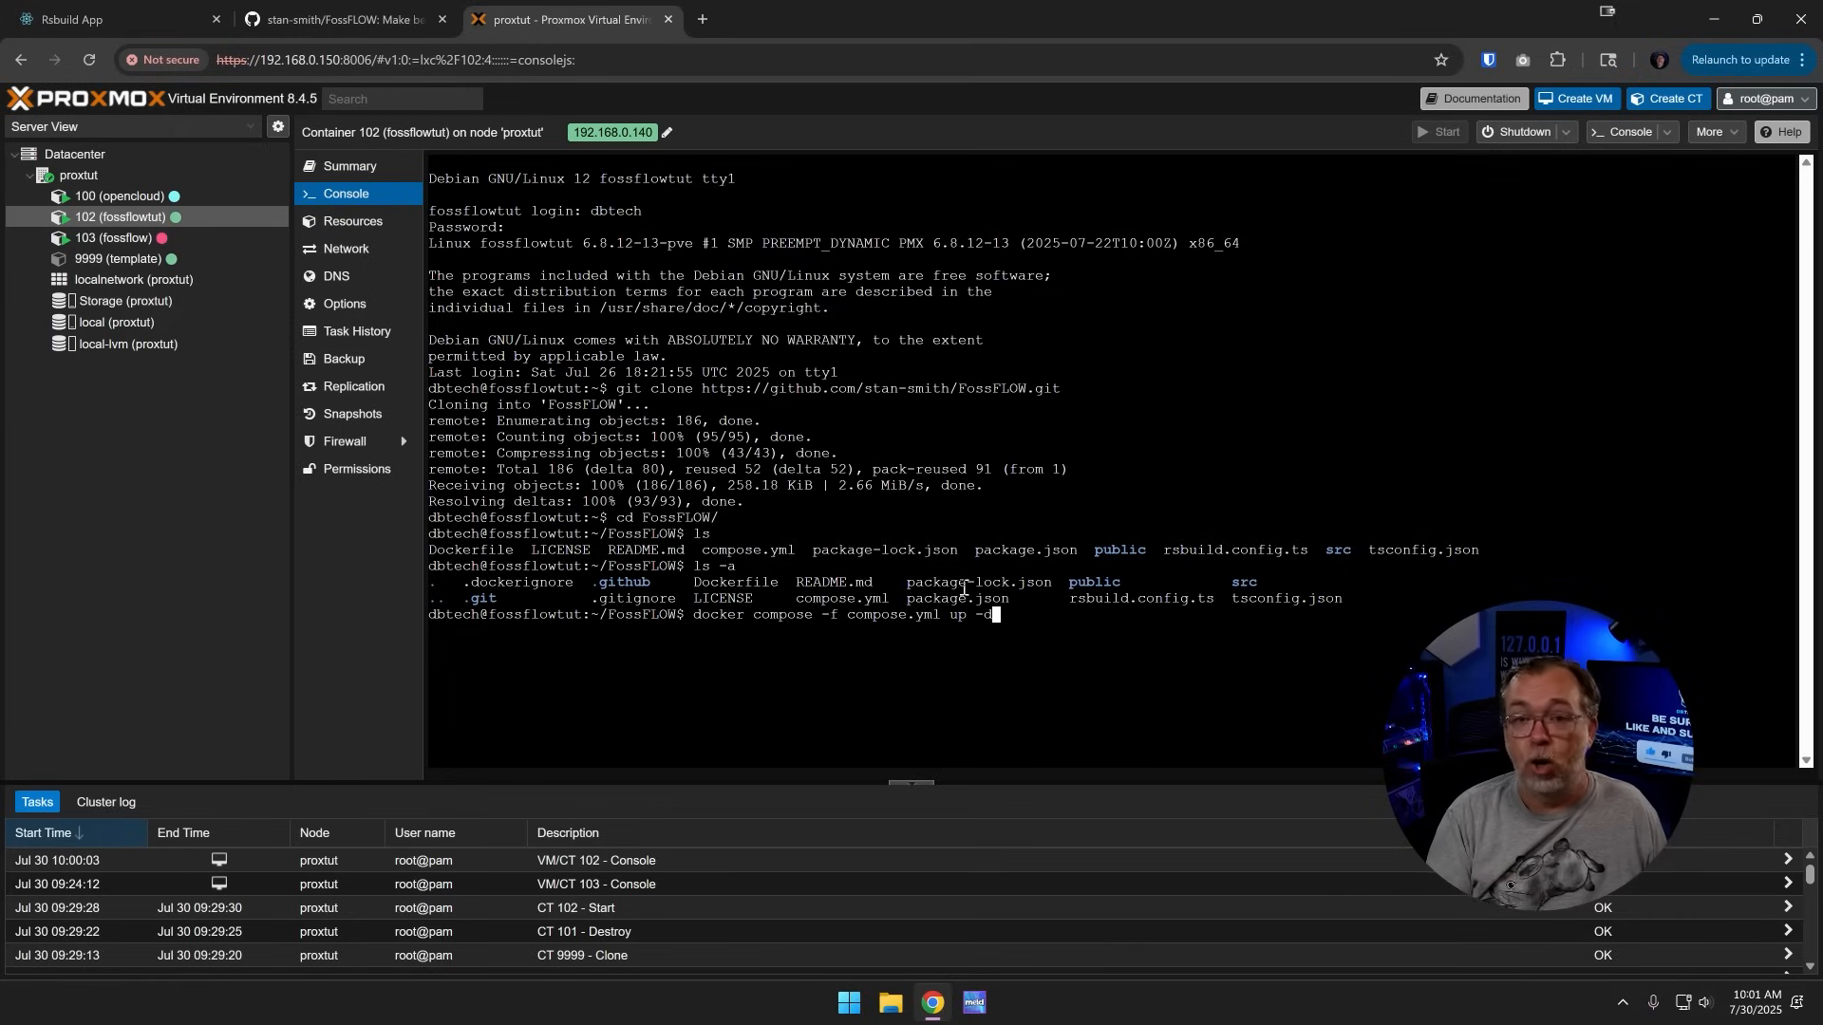
key("Return")
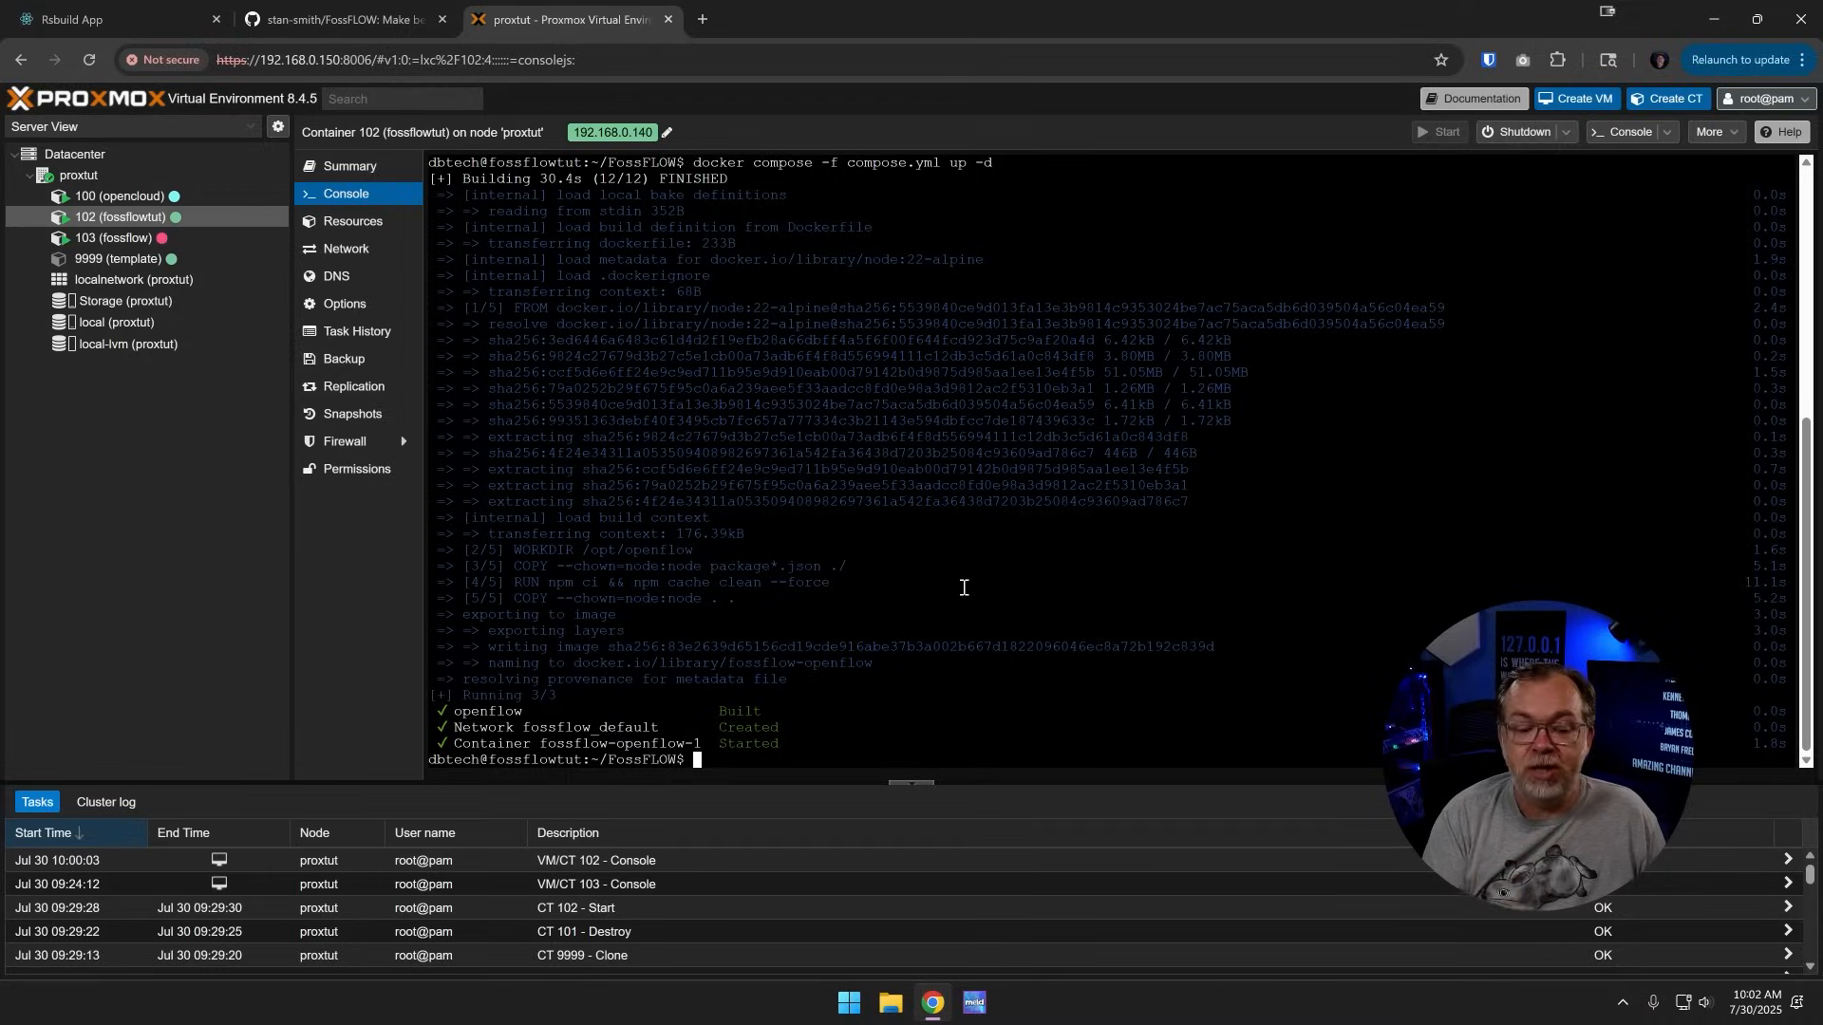
mouse_move(584, 721)
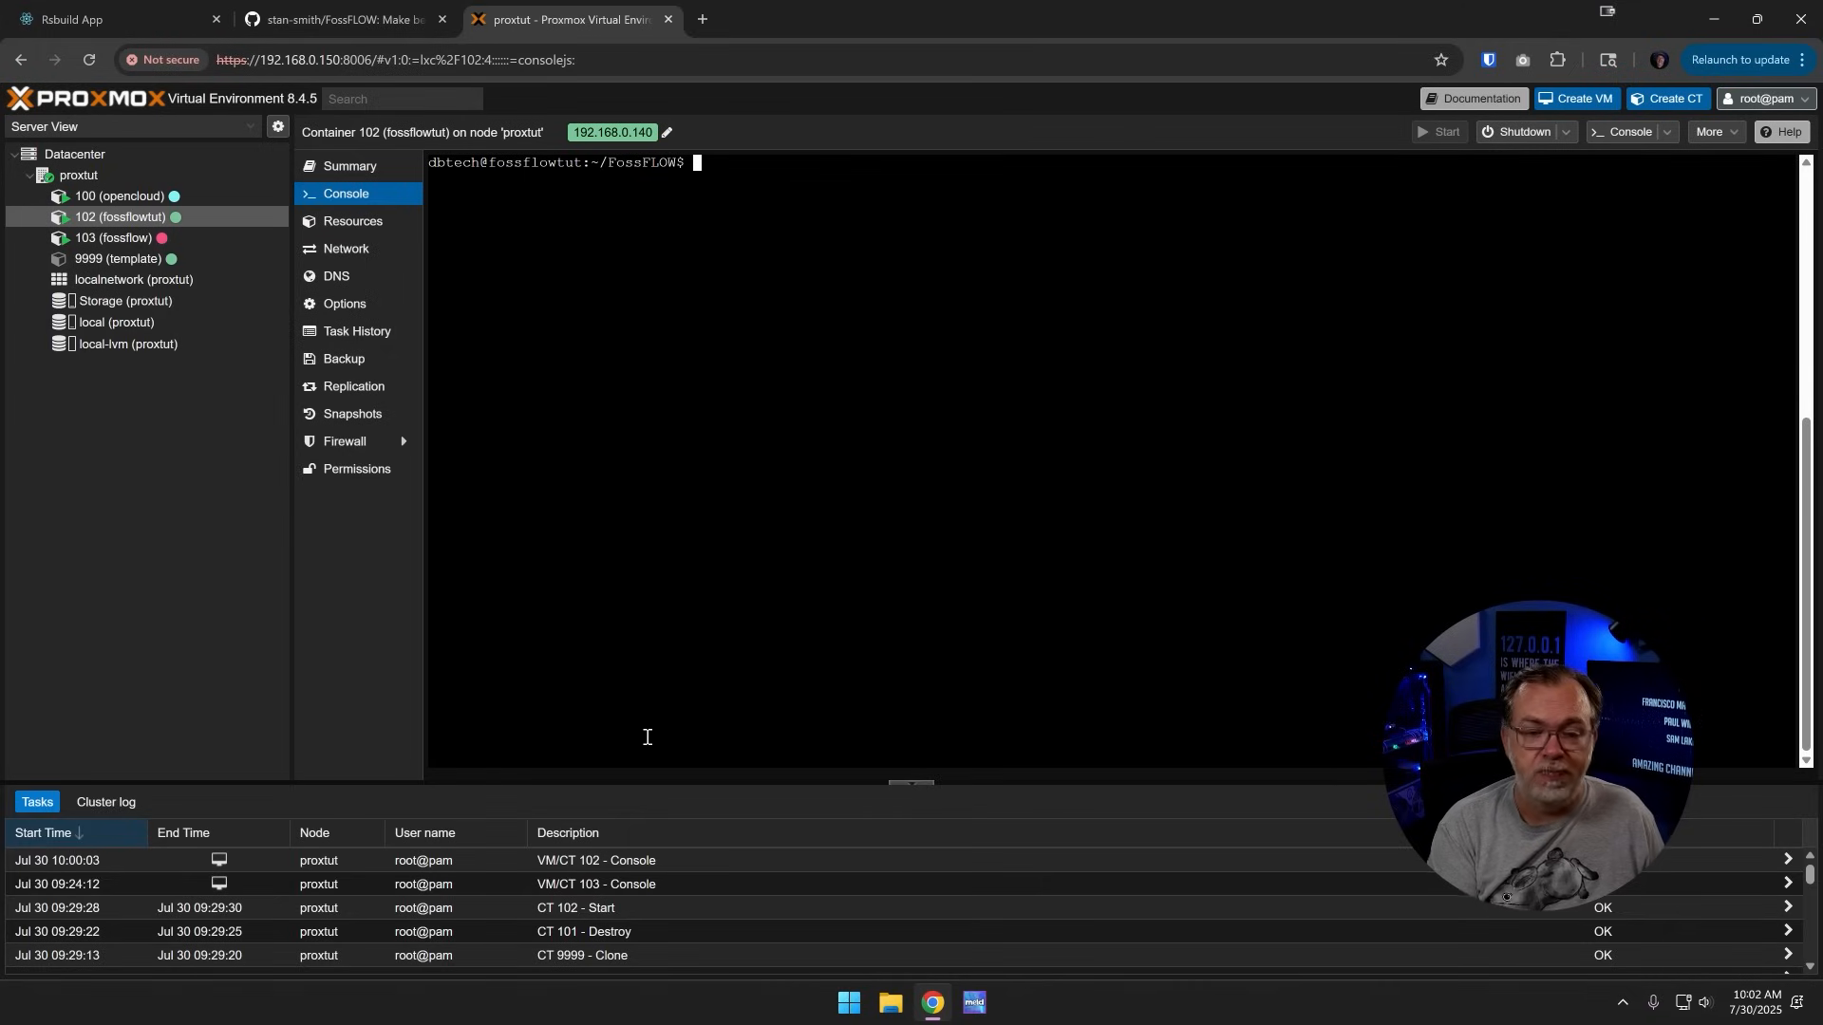
Step: Run ip a and copy the container's eth0 address 192.168.0.140
type("ip a")
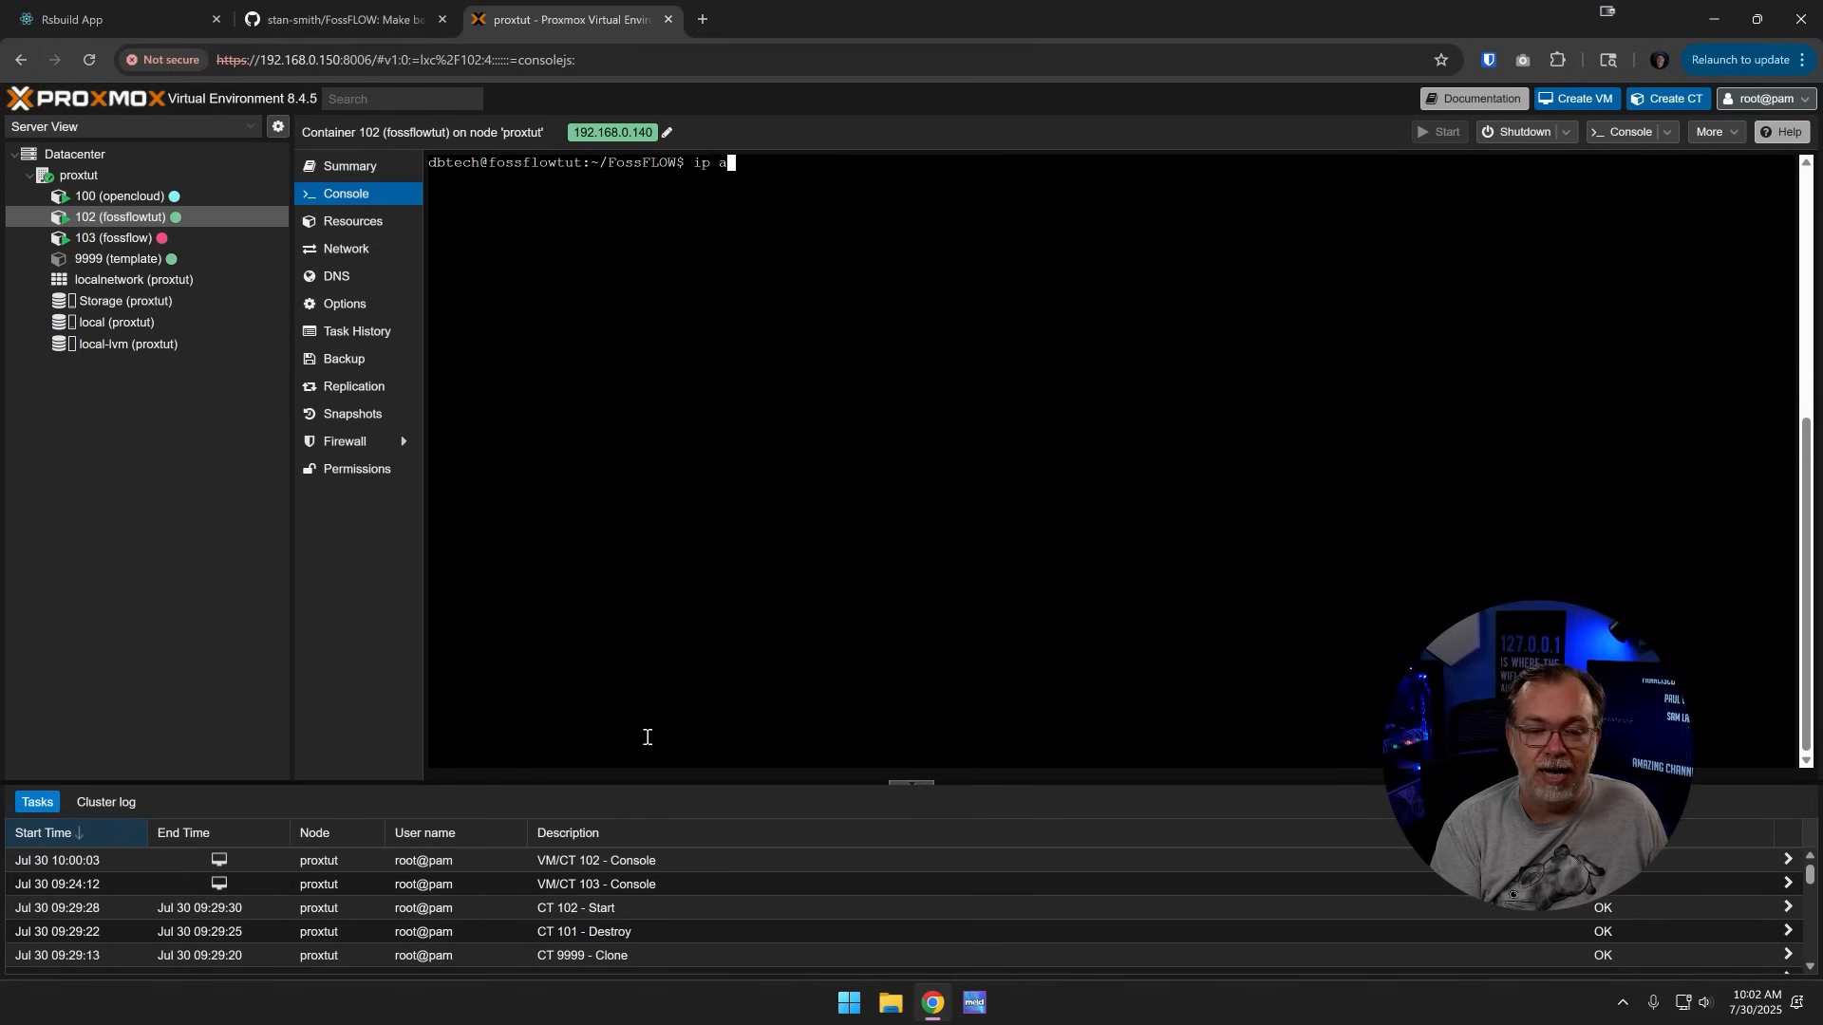
key("Return")
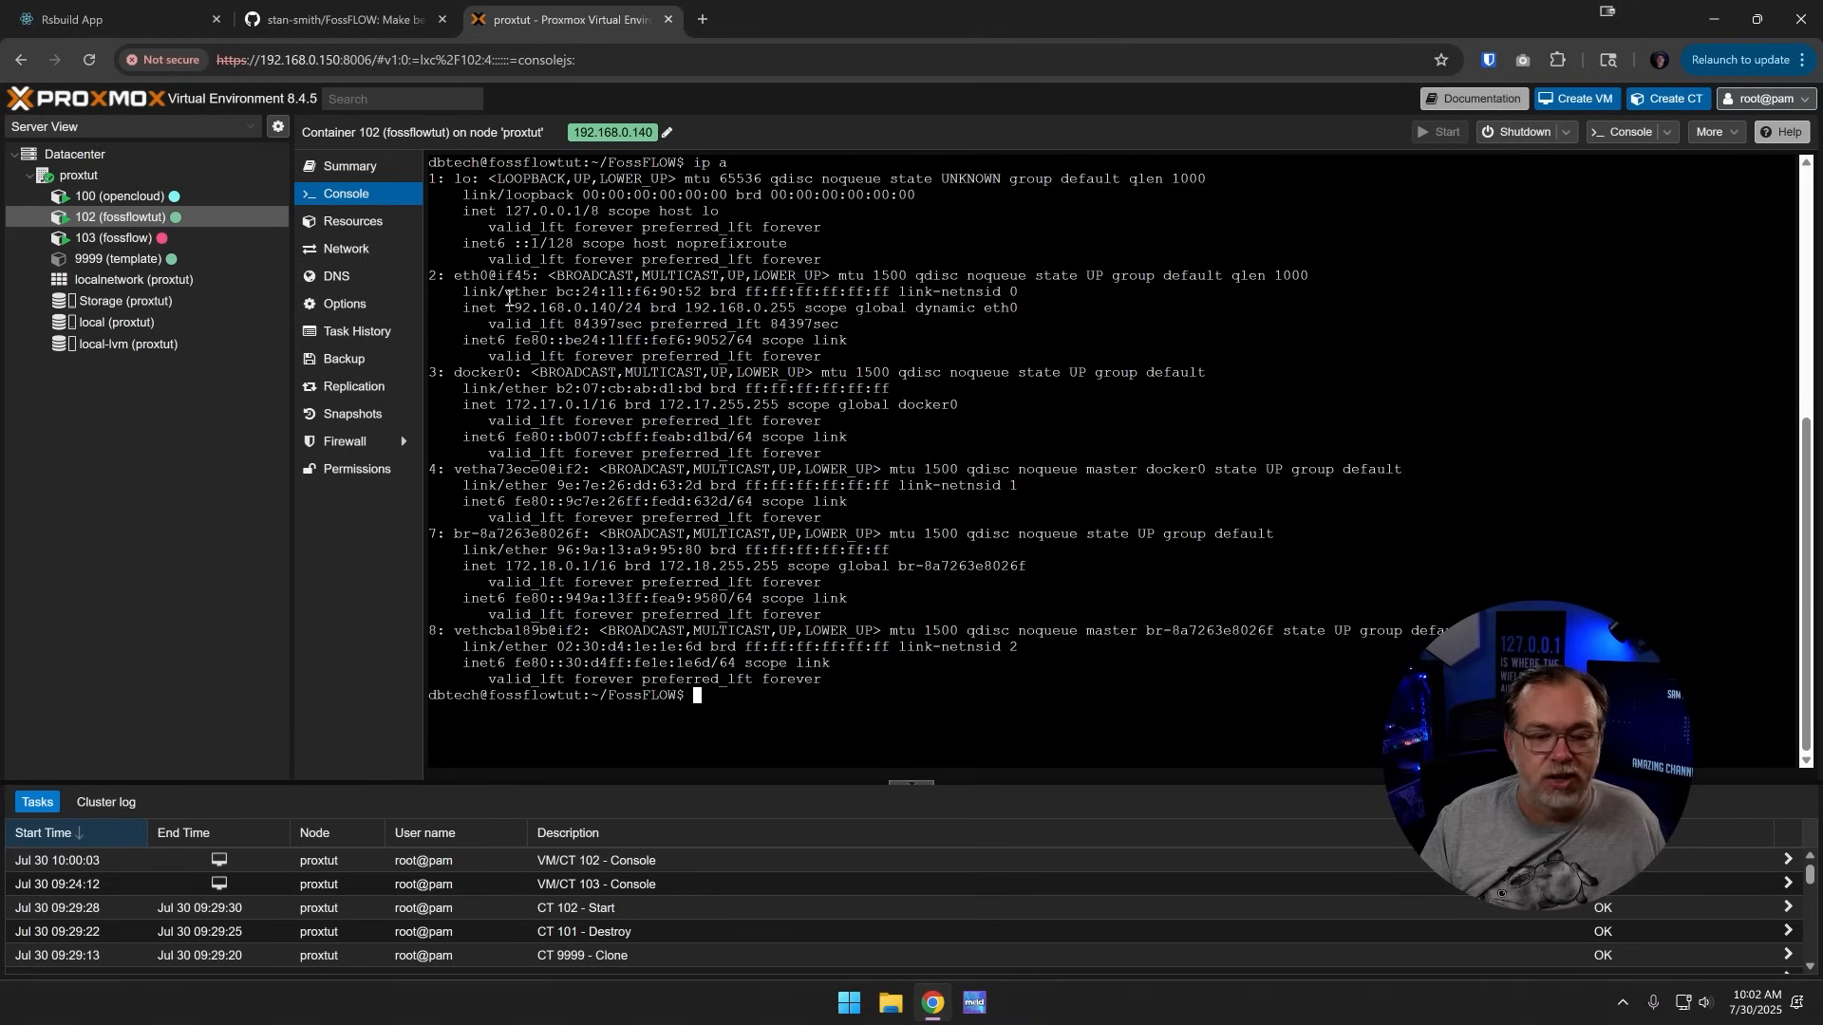
double_click(544, 306)
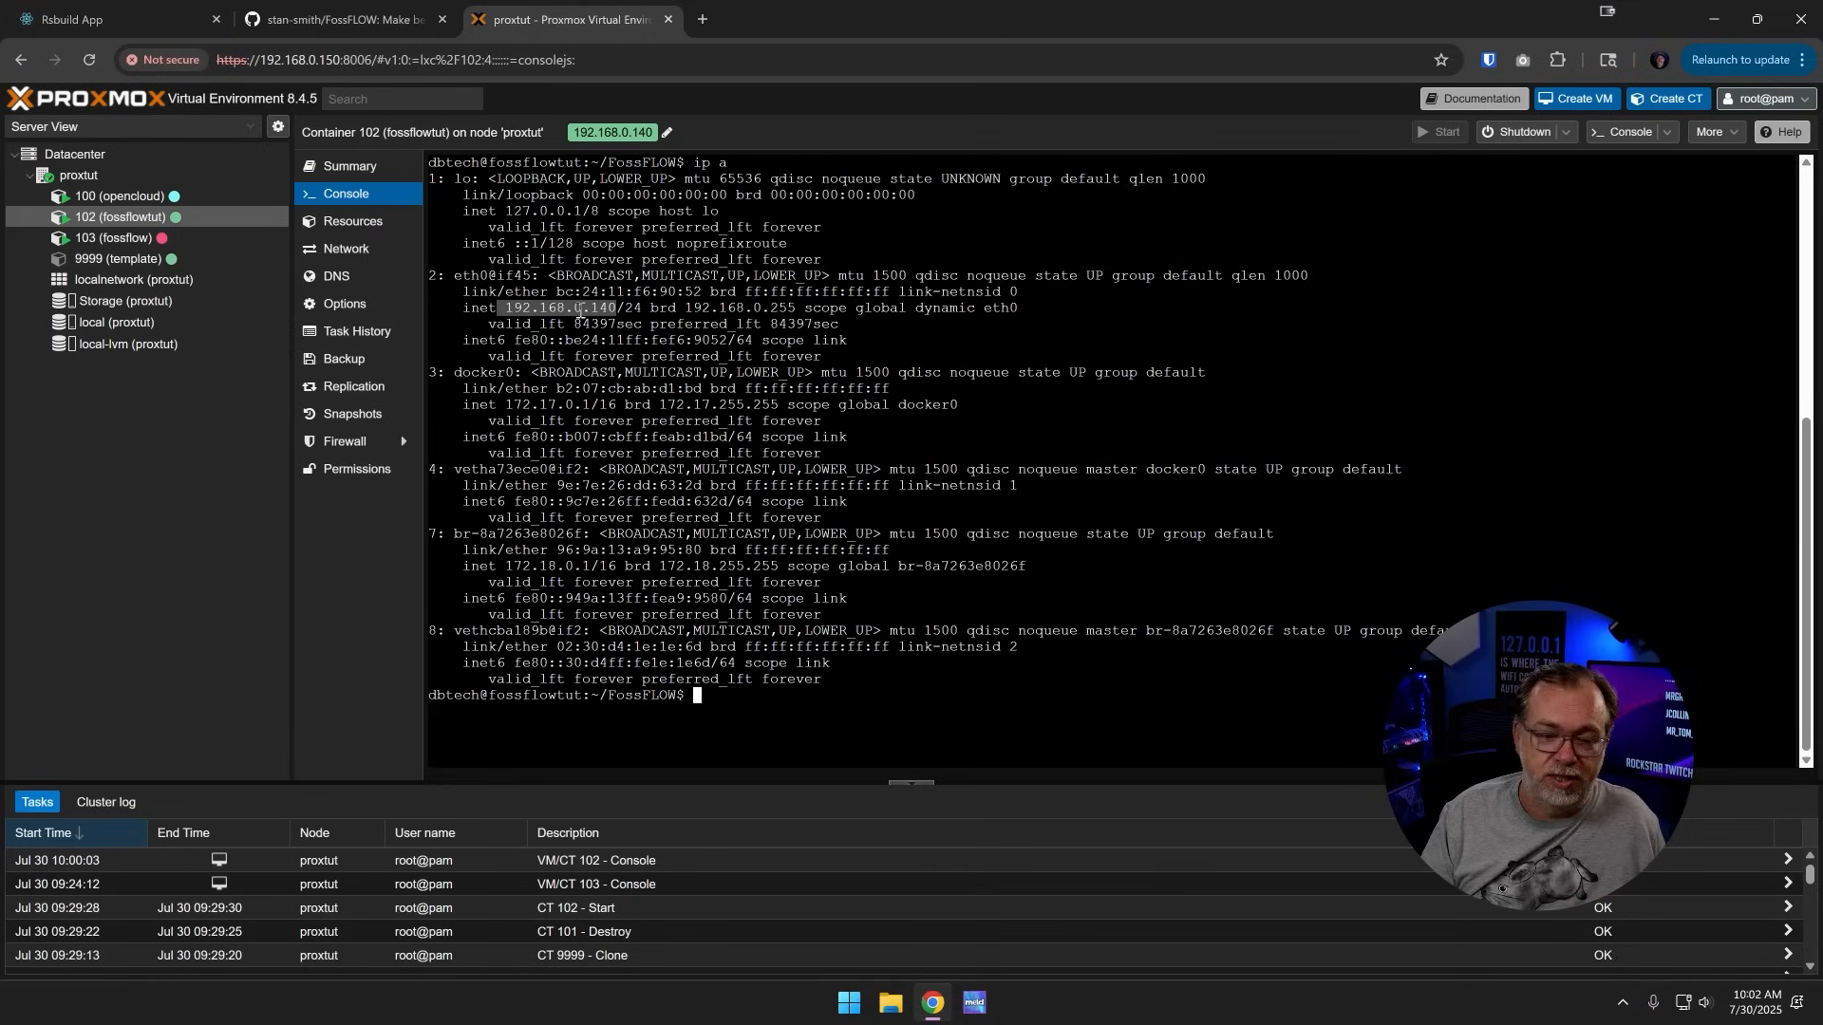
right_click(570, 307)
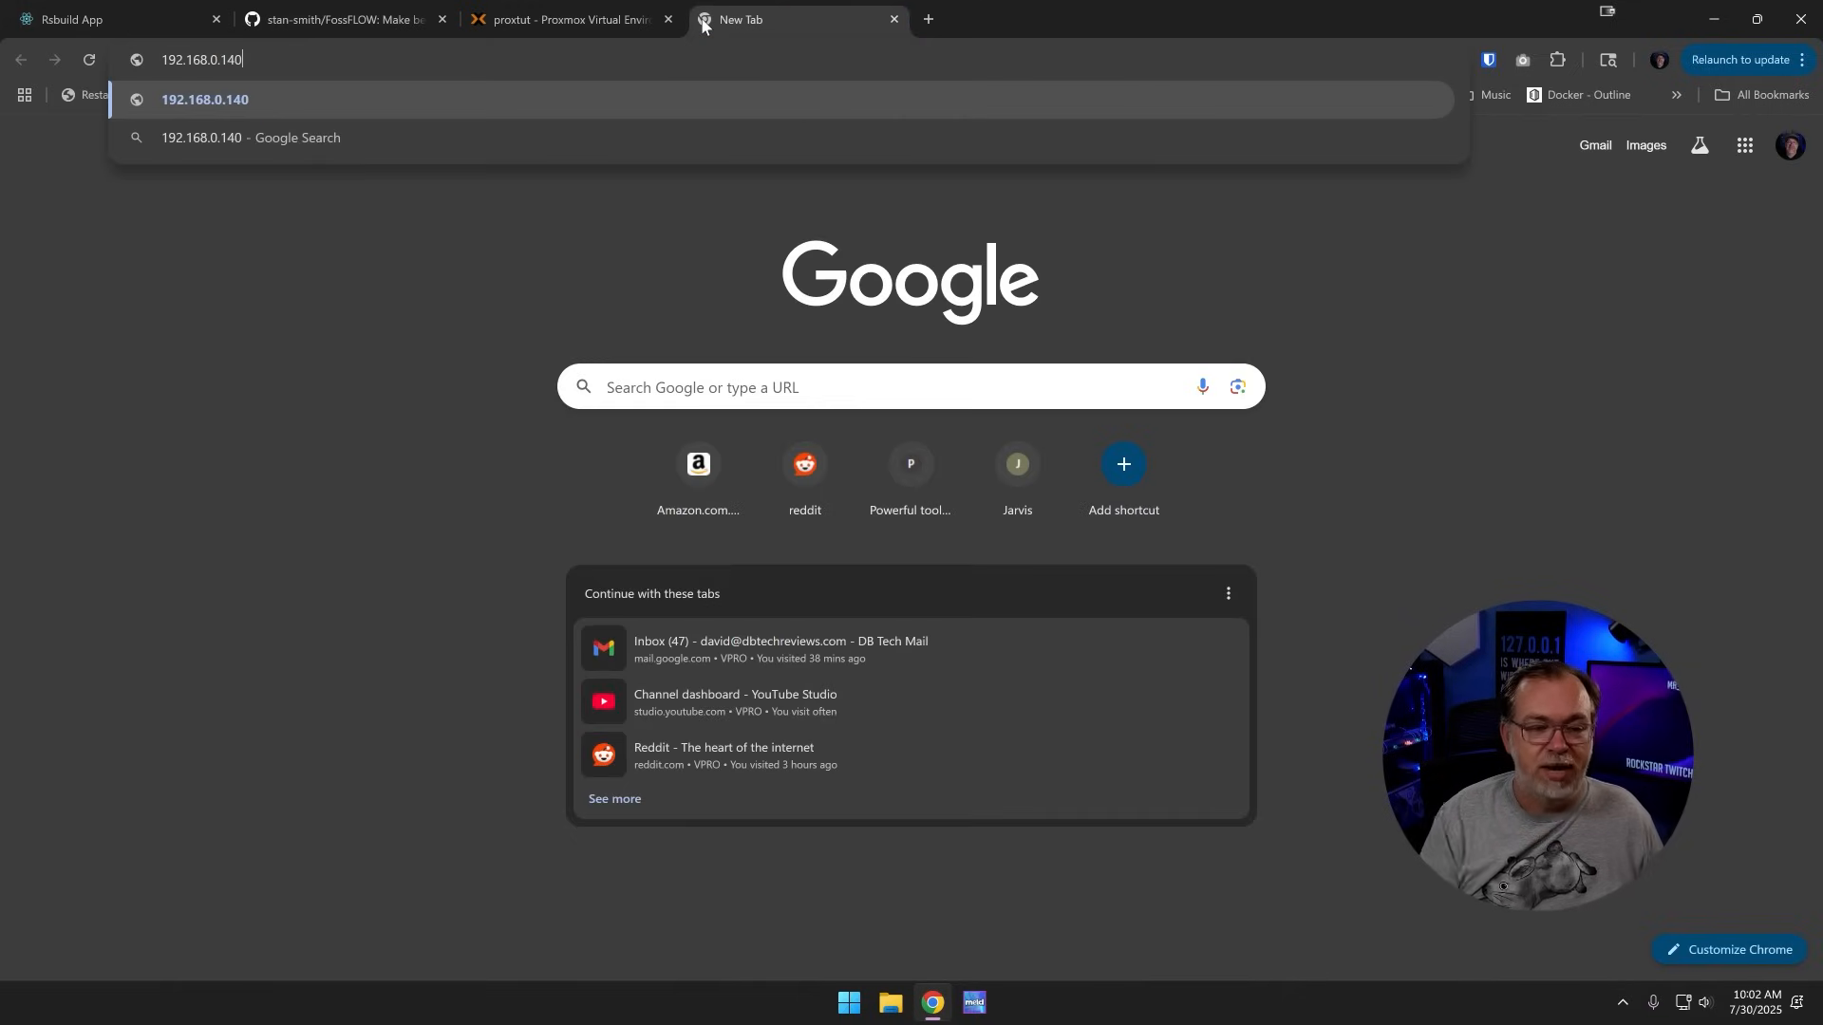
Step: Load 192.168.0.140:3000 in Chrome and continue past the not-secure connection warning
type("L")
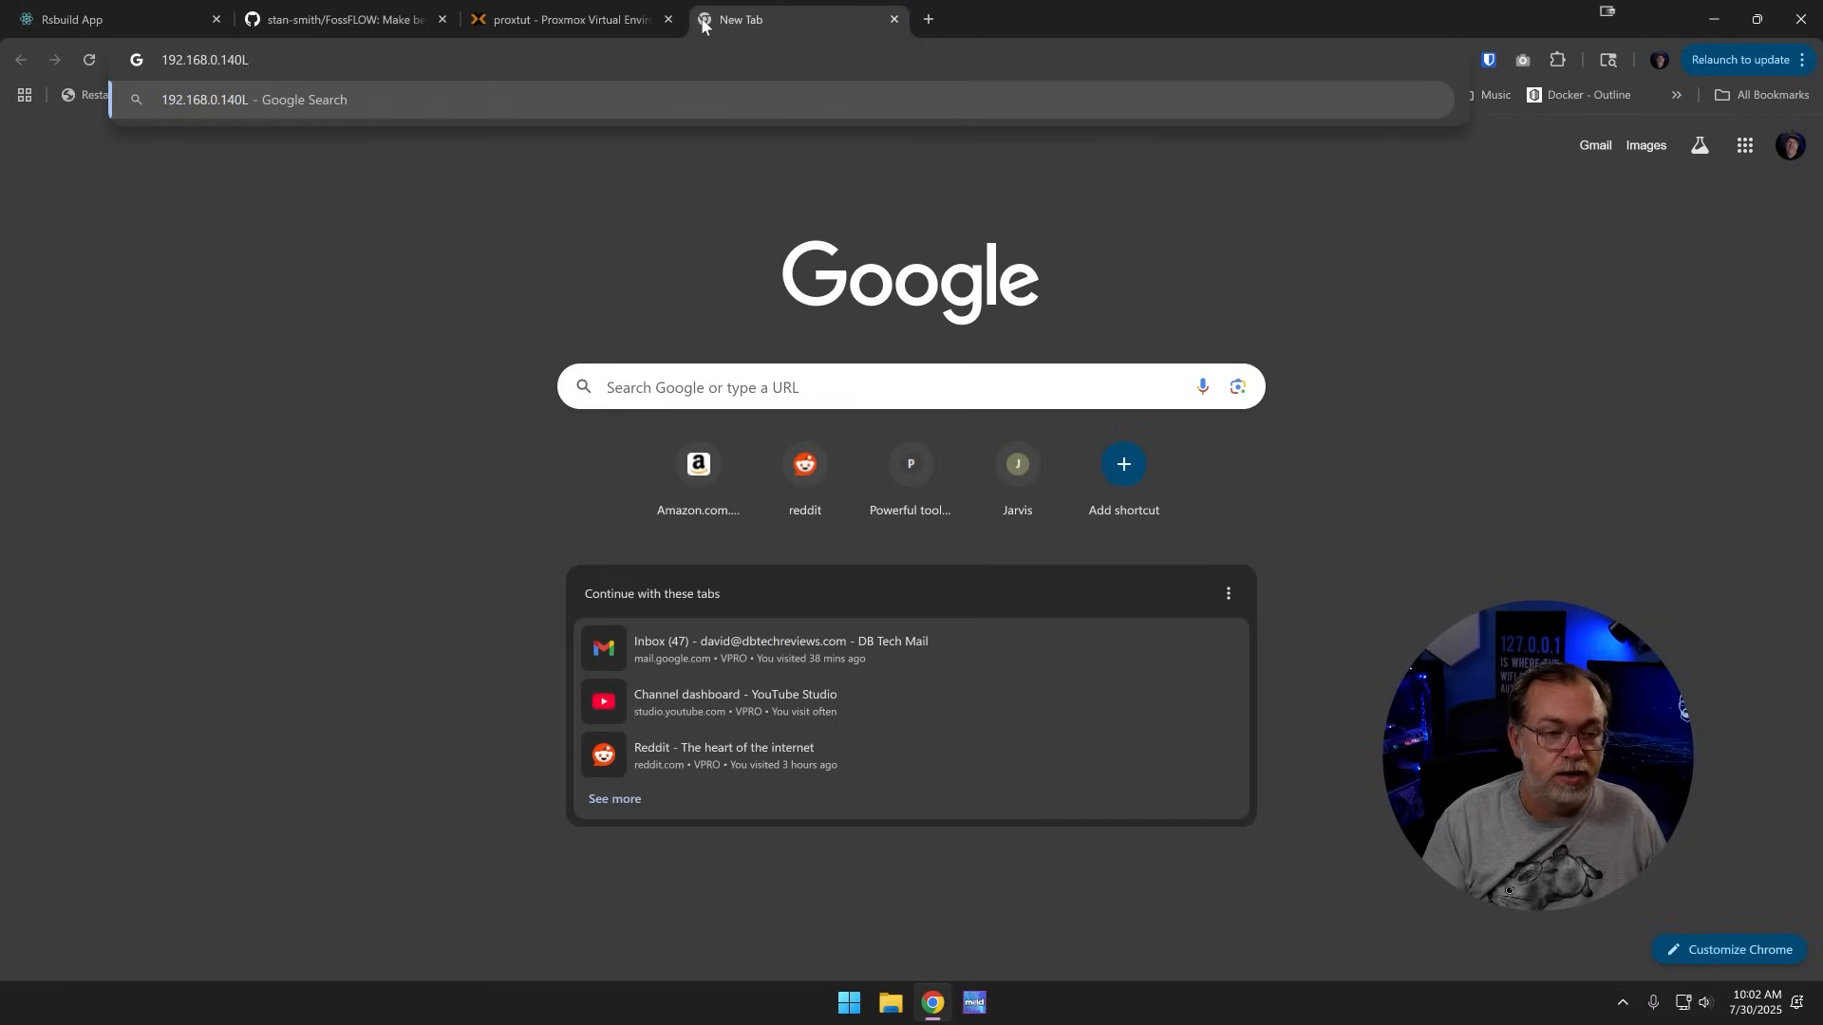
type(":")
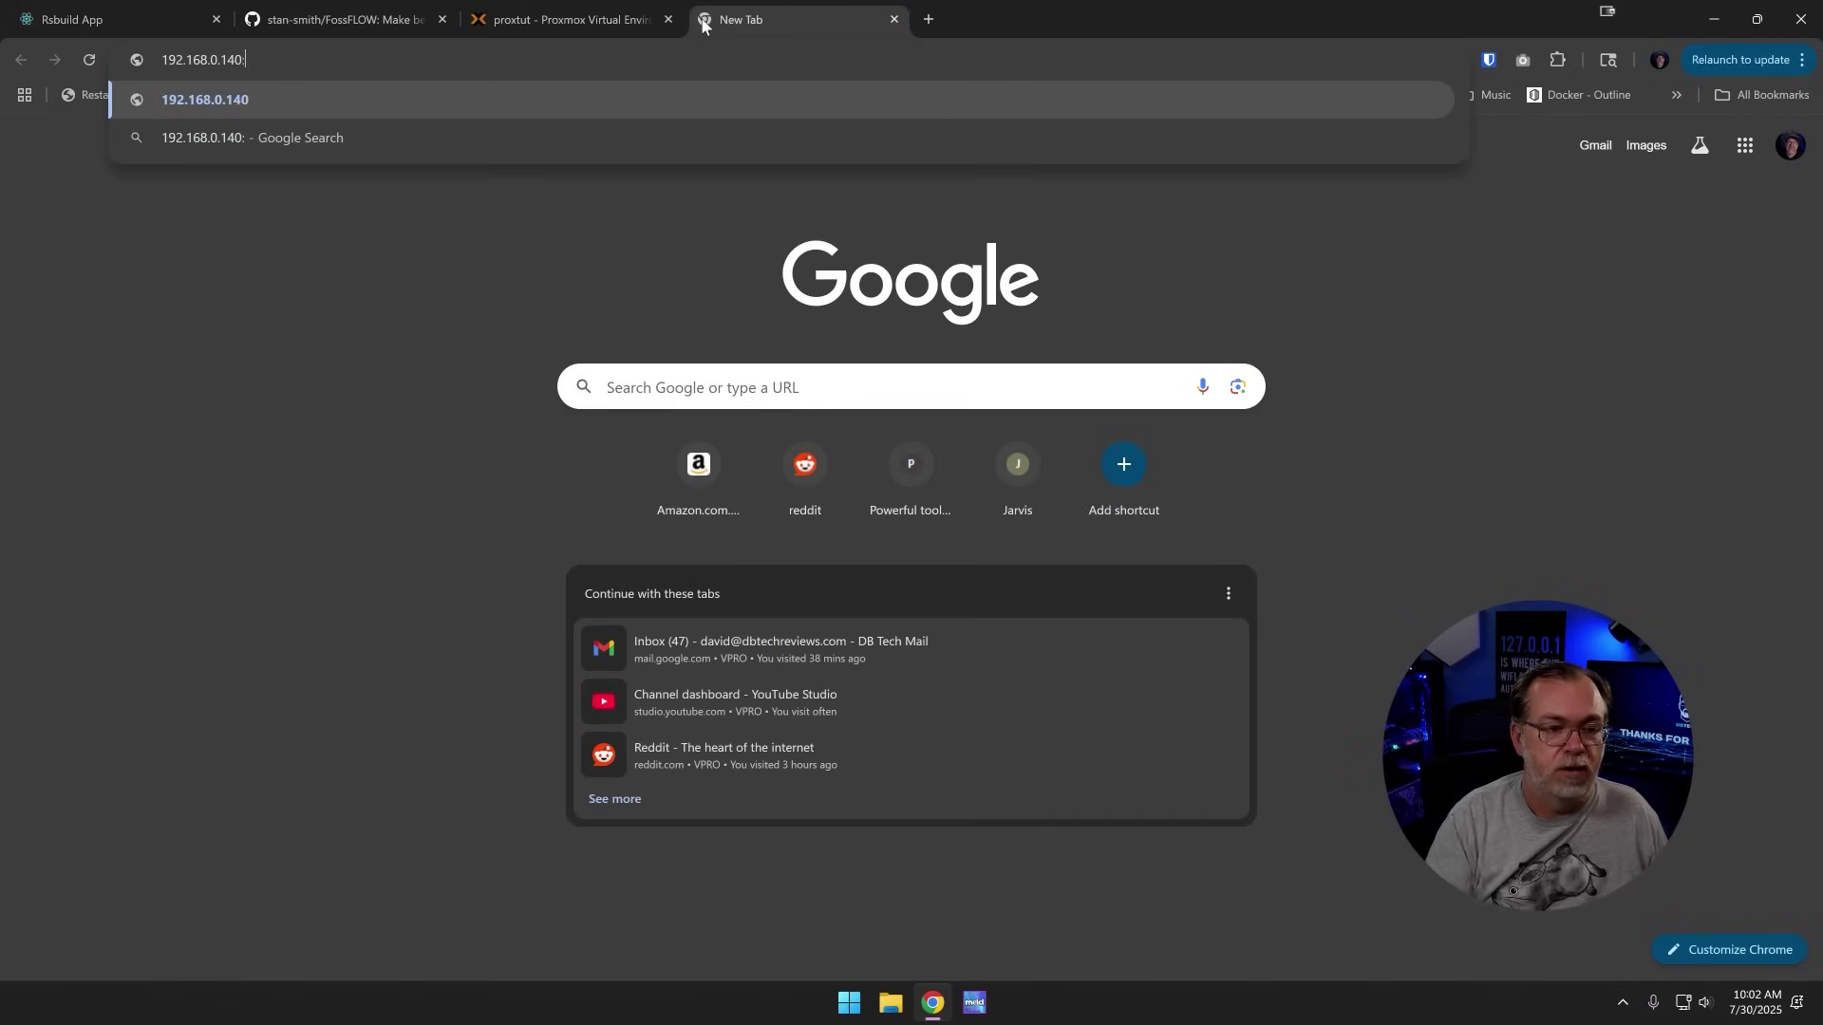
key("Return")
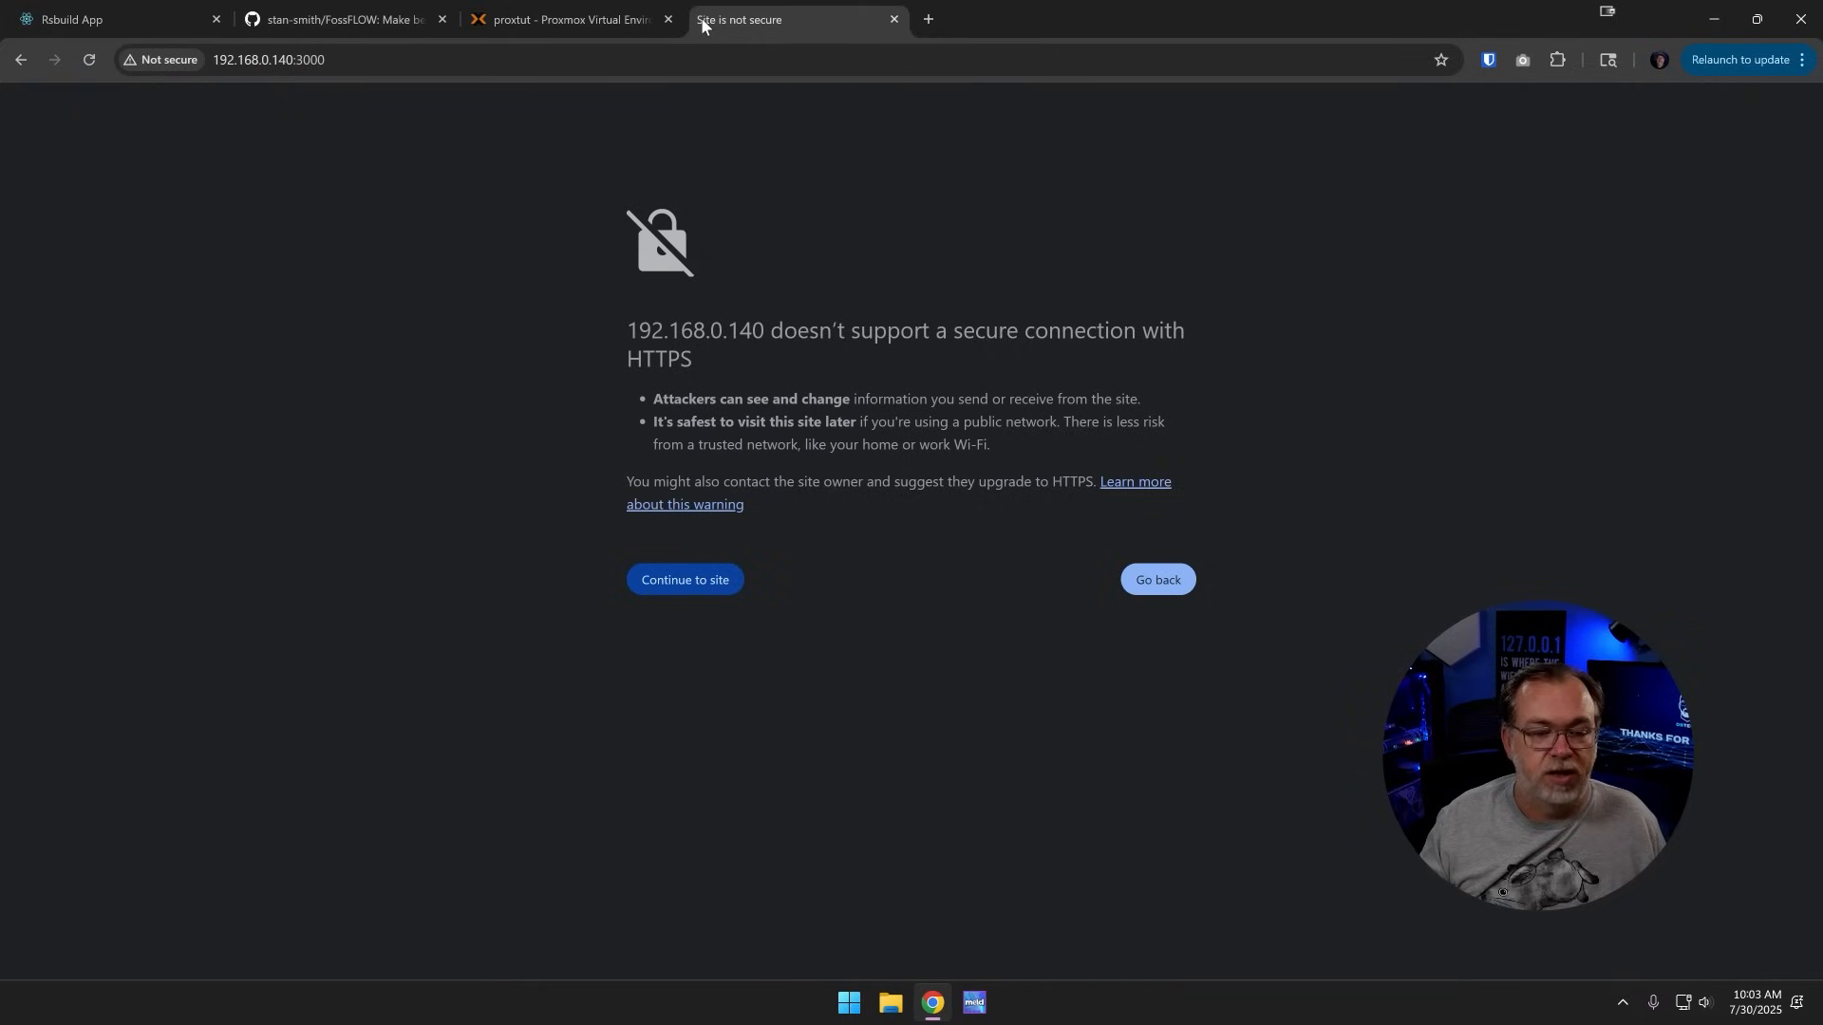
mouse_move(710, 596)
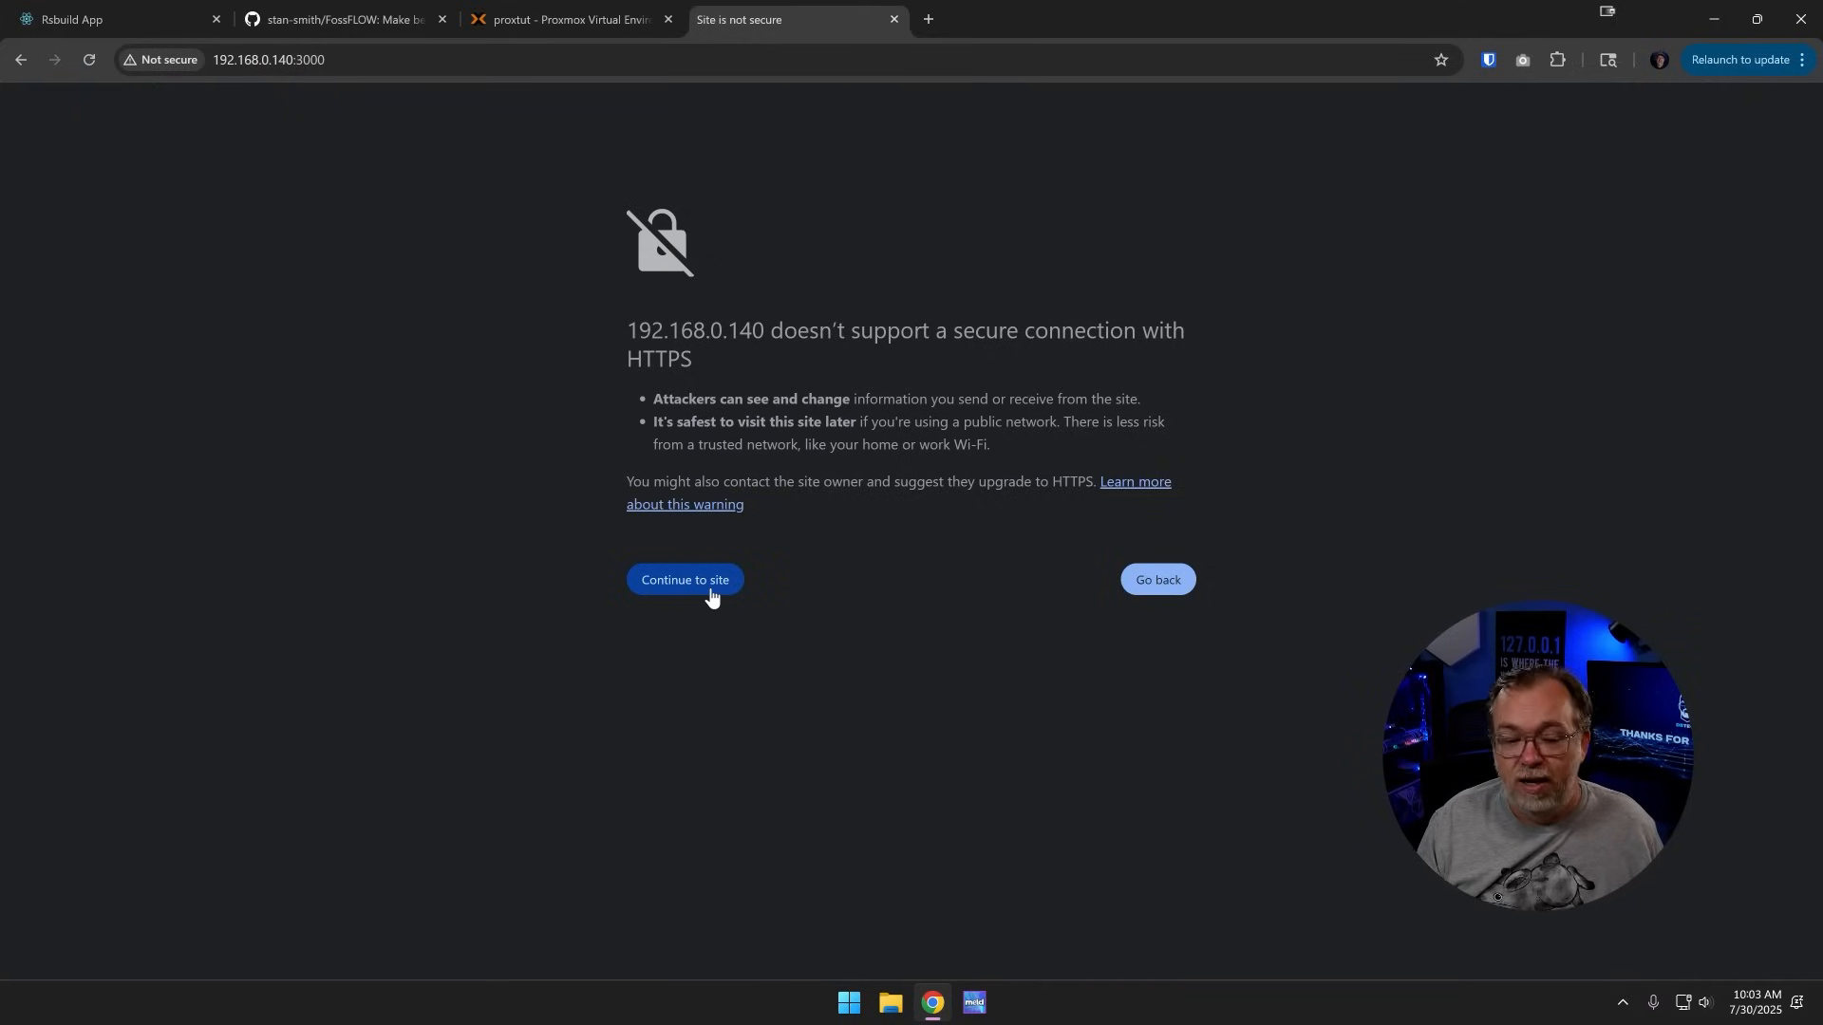
left_click(684, 579)
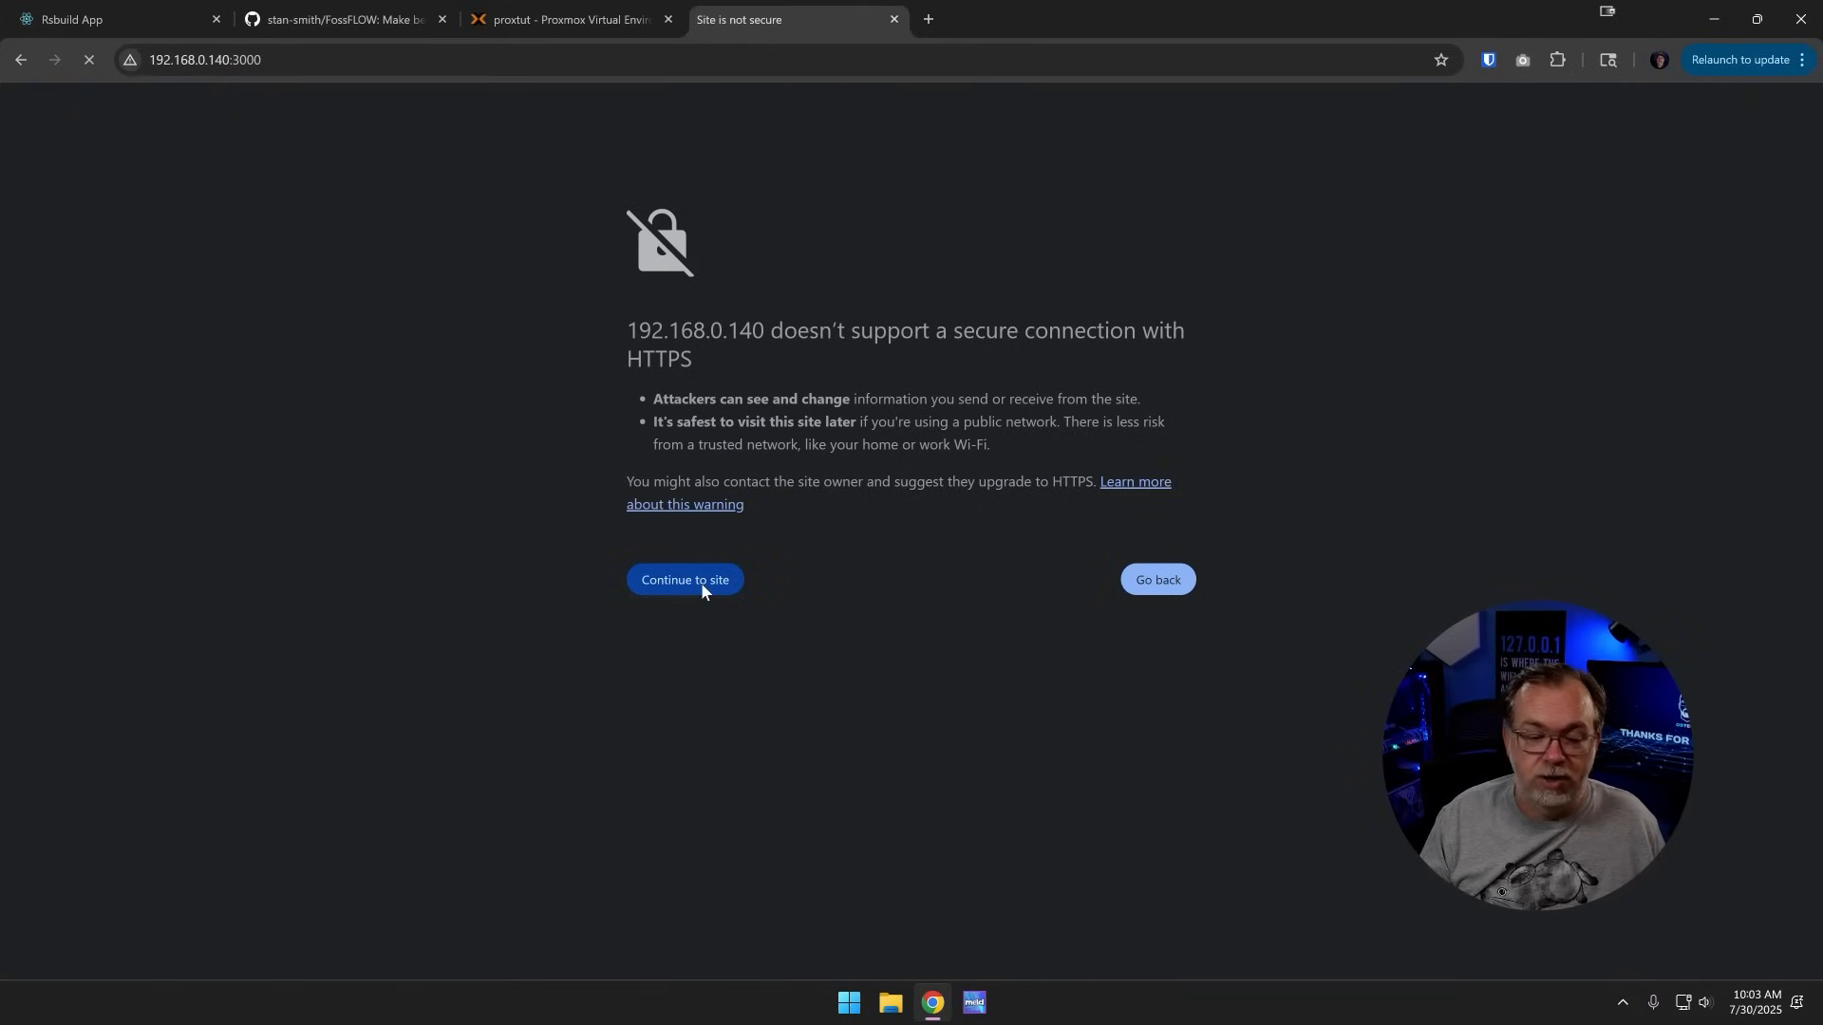
left_click(683, 580)
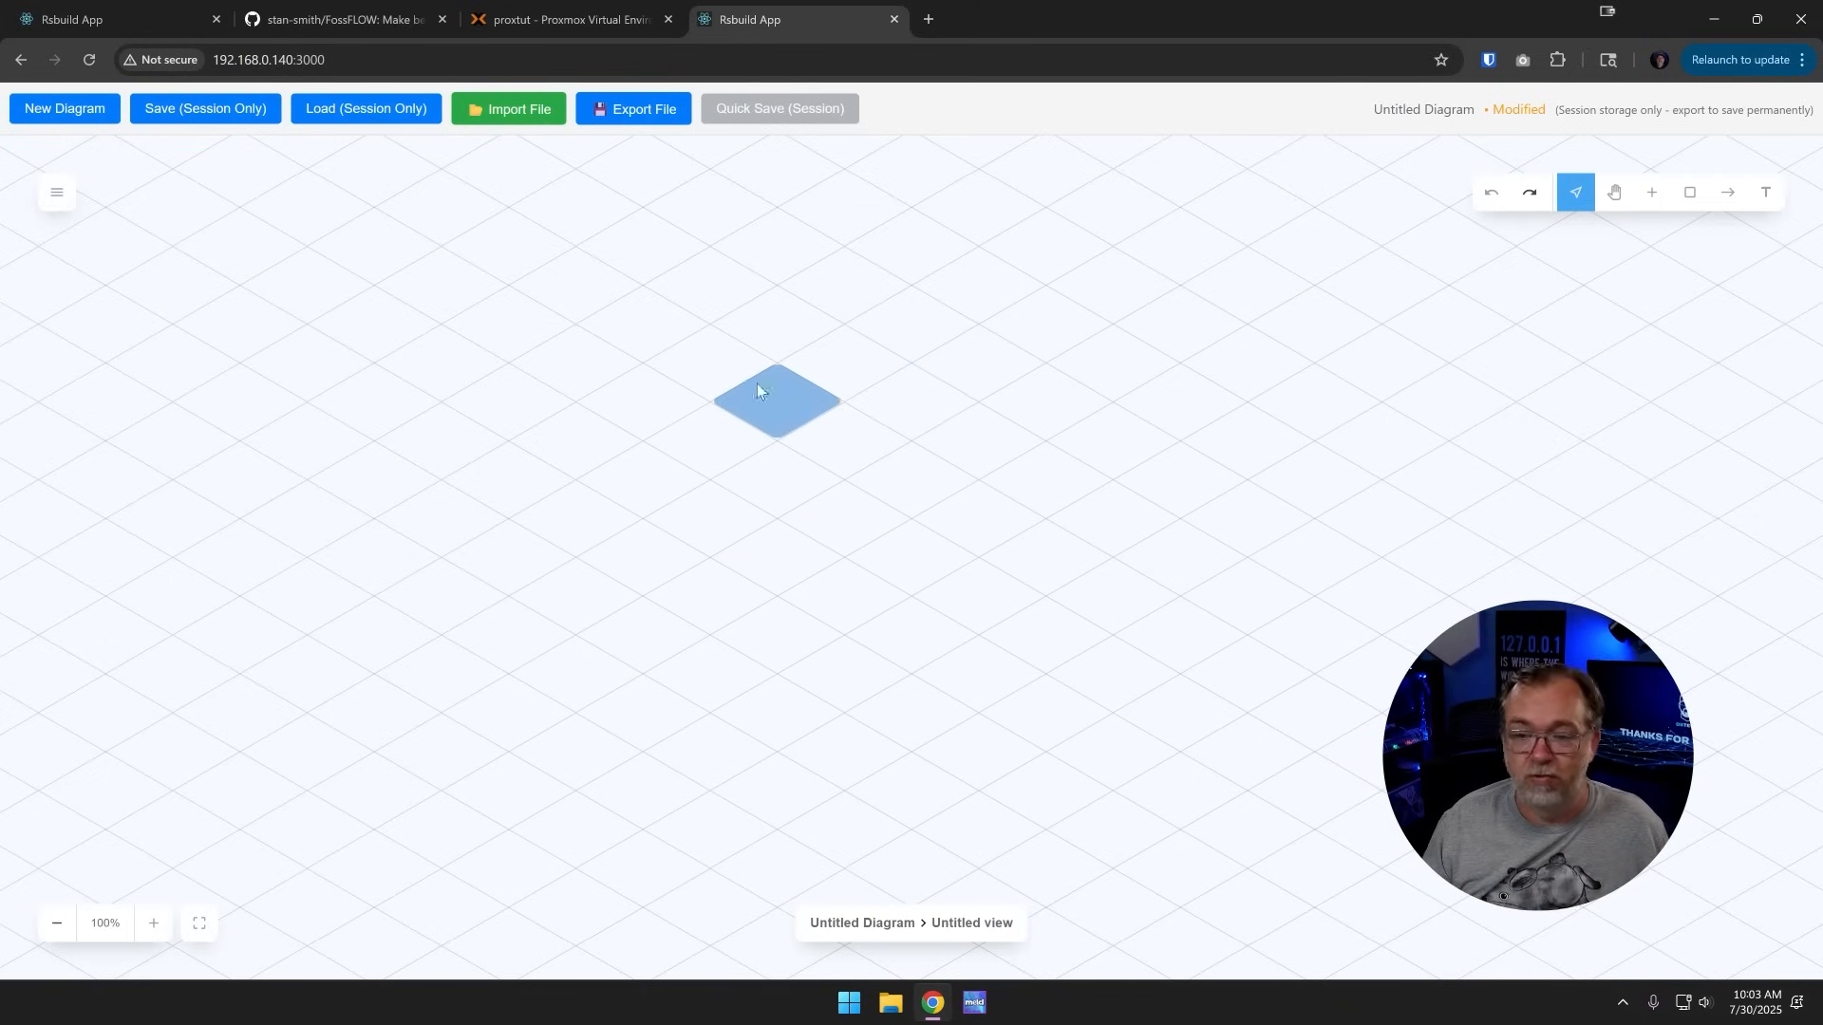
Step: Add a new node on the canvas and name it Internet
right_click(776, 399)
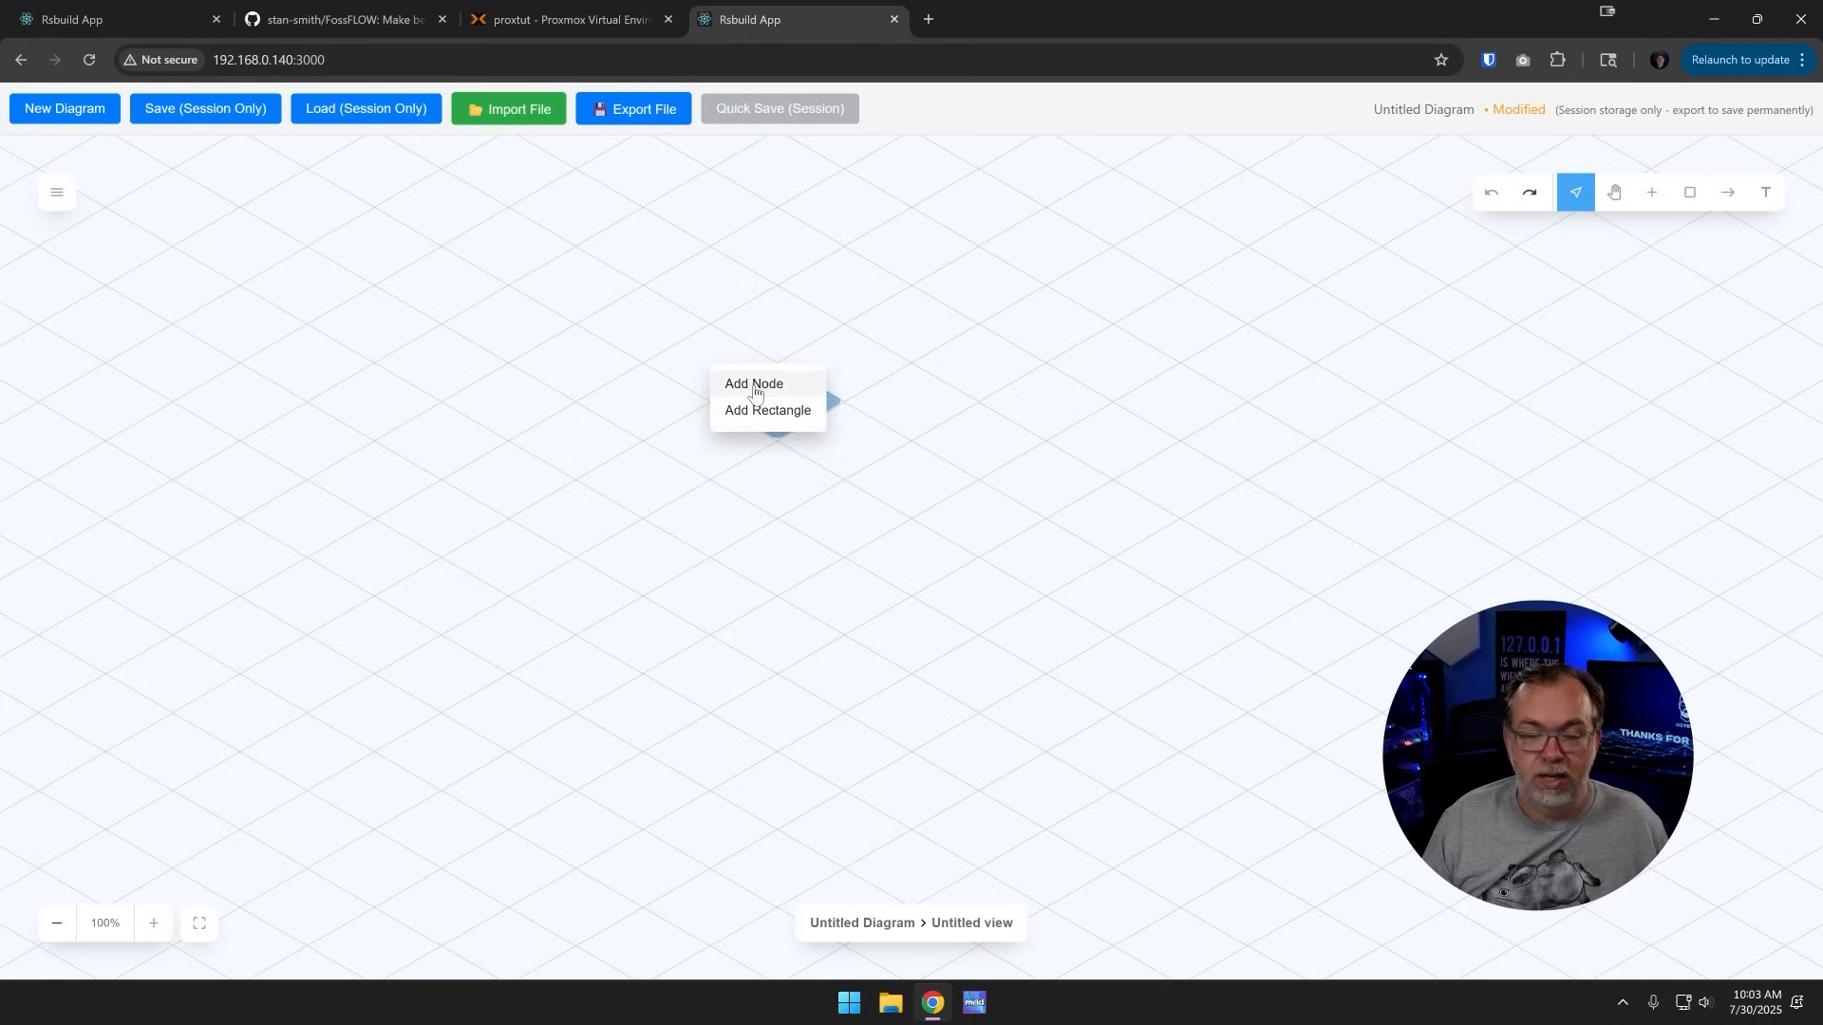
left_click(753, 384)
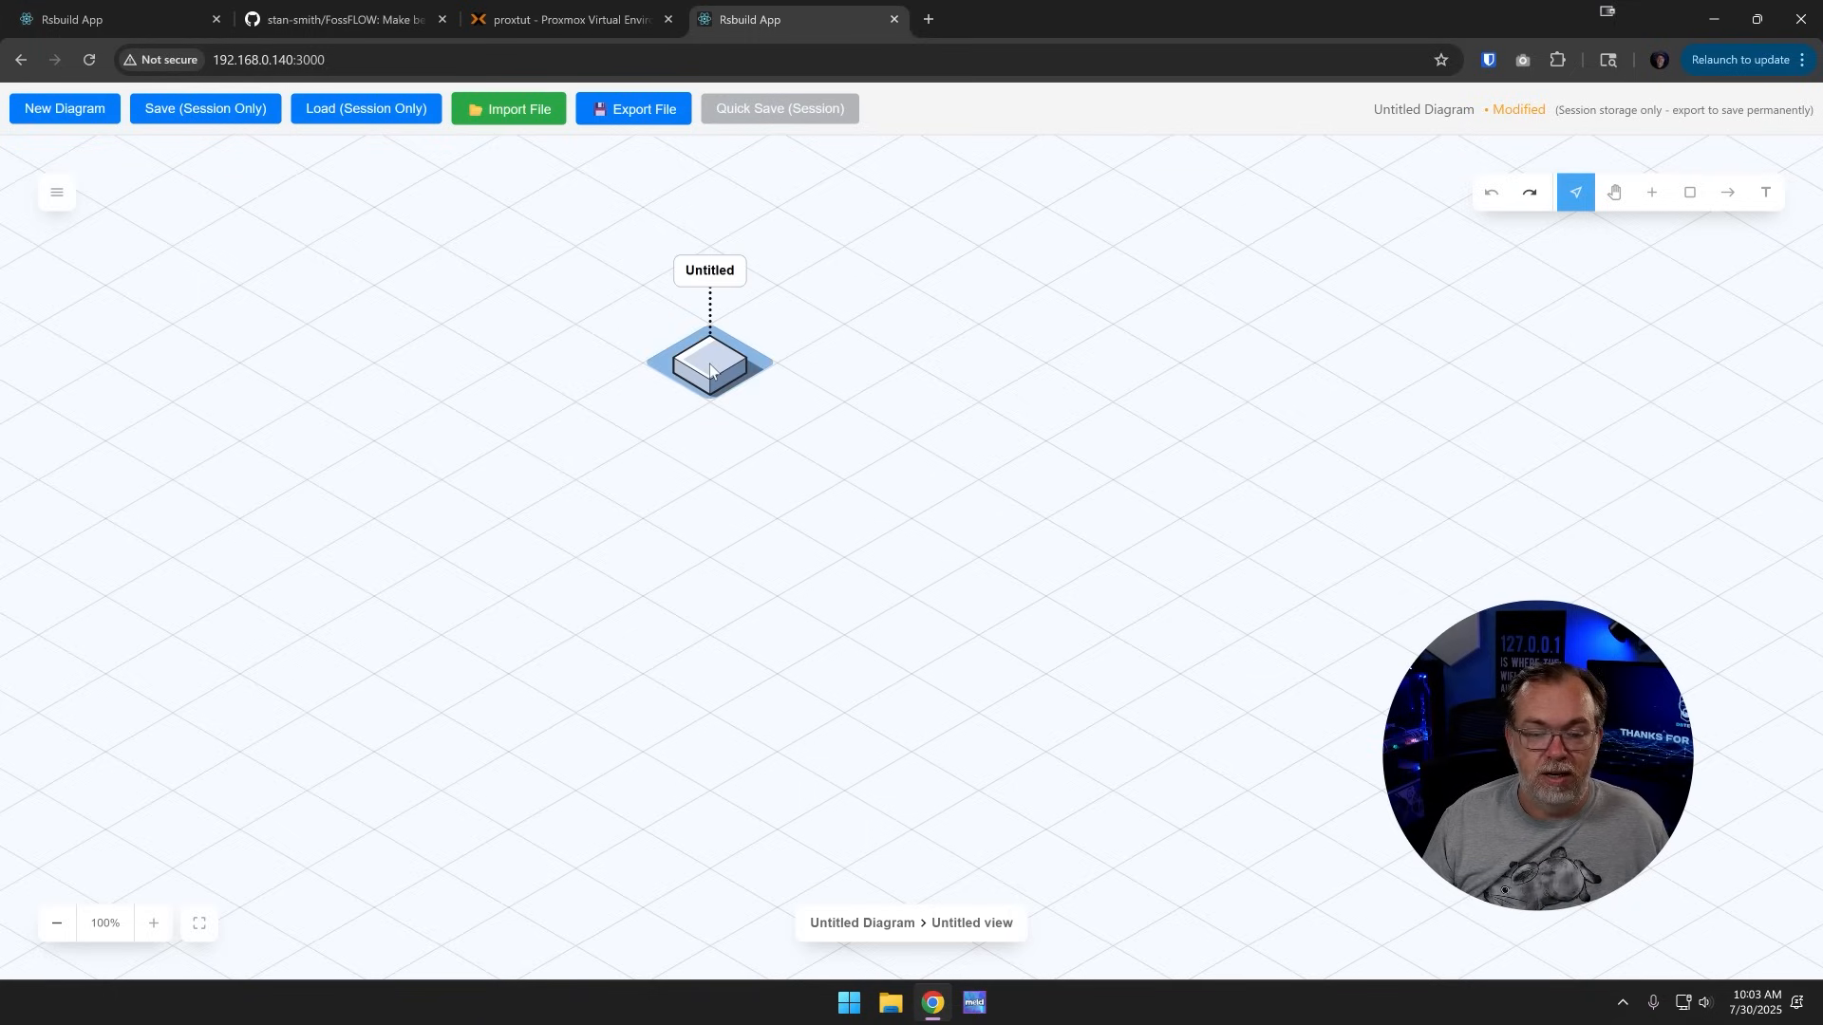
mouse_move(711, 374)
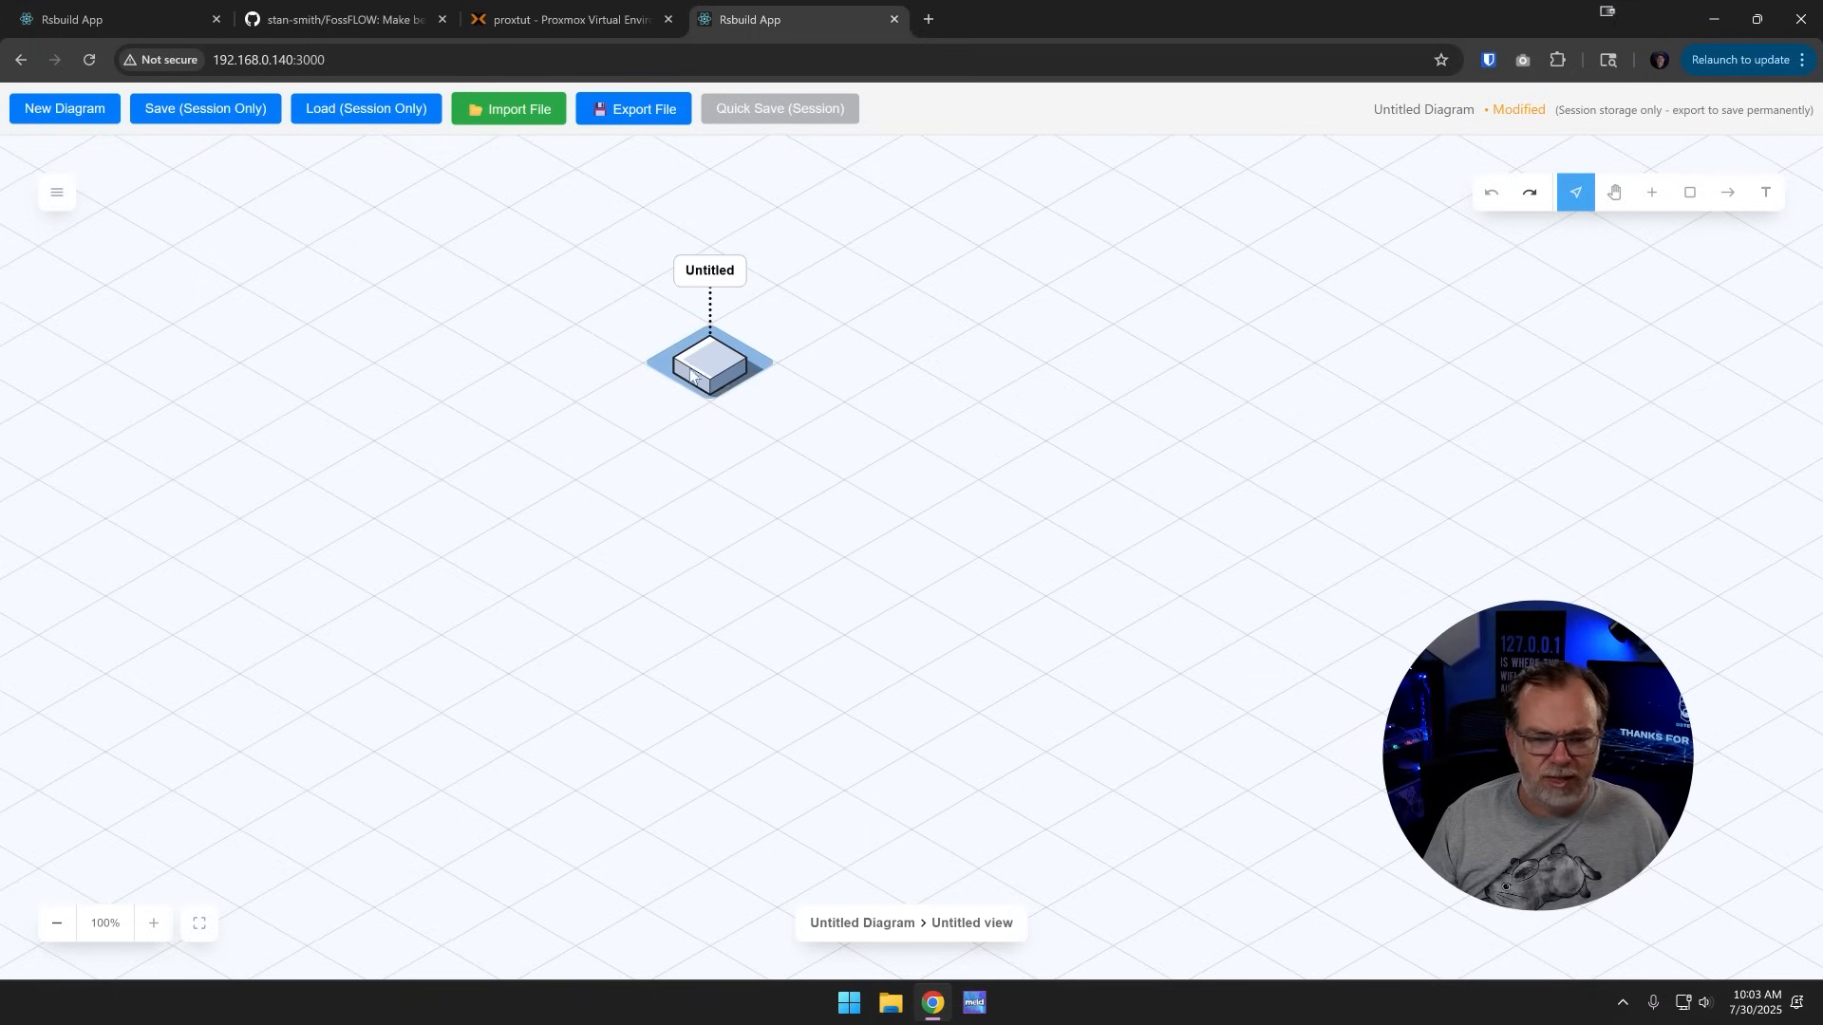
left_click(709, 363)
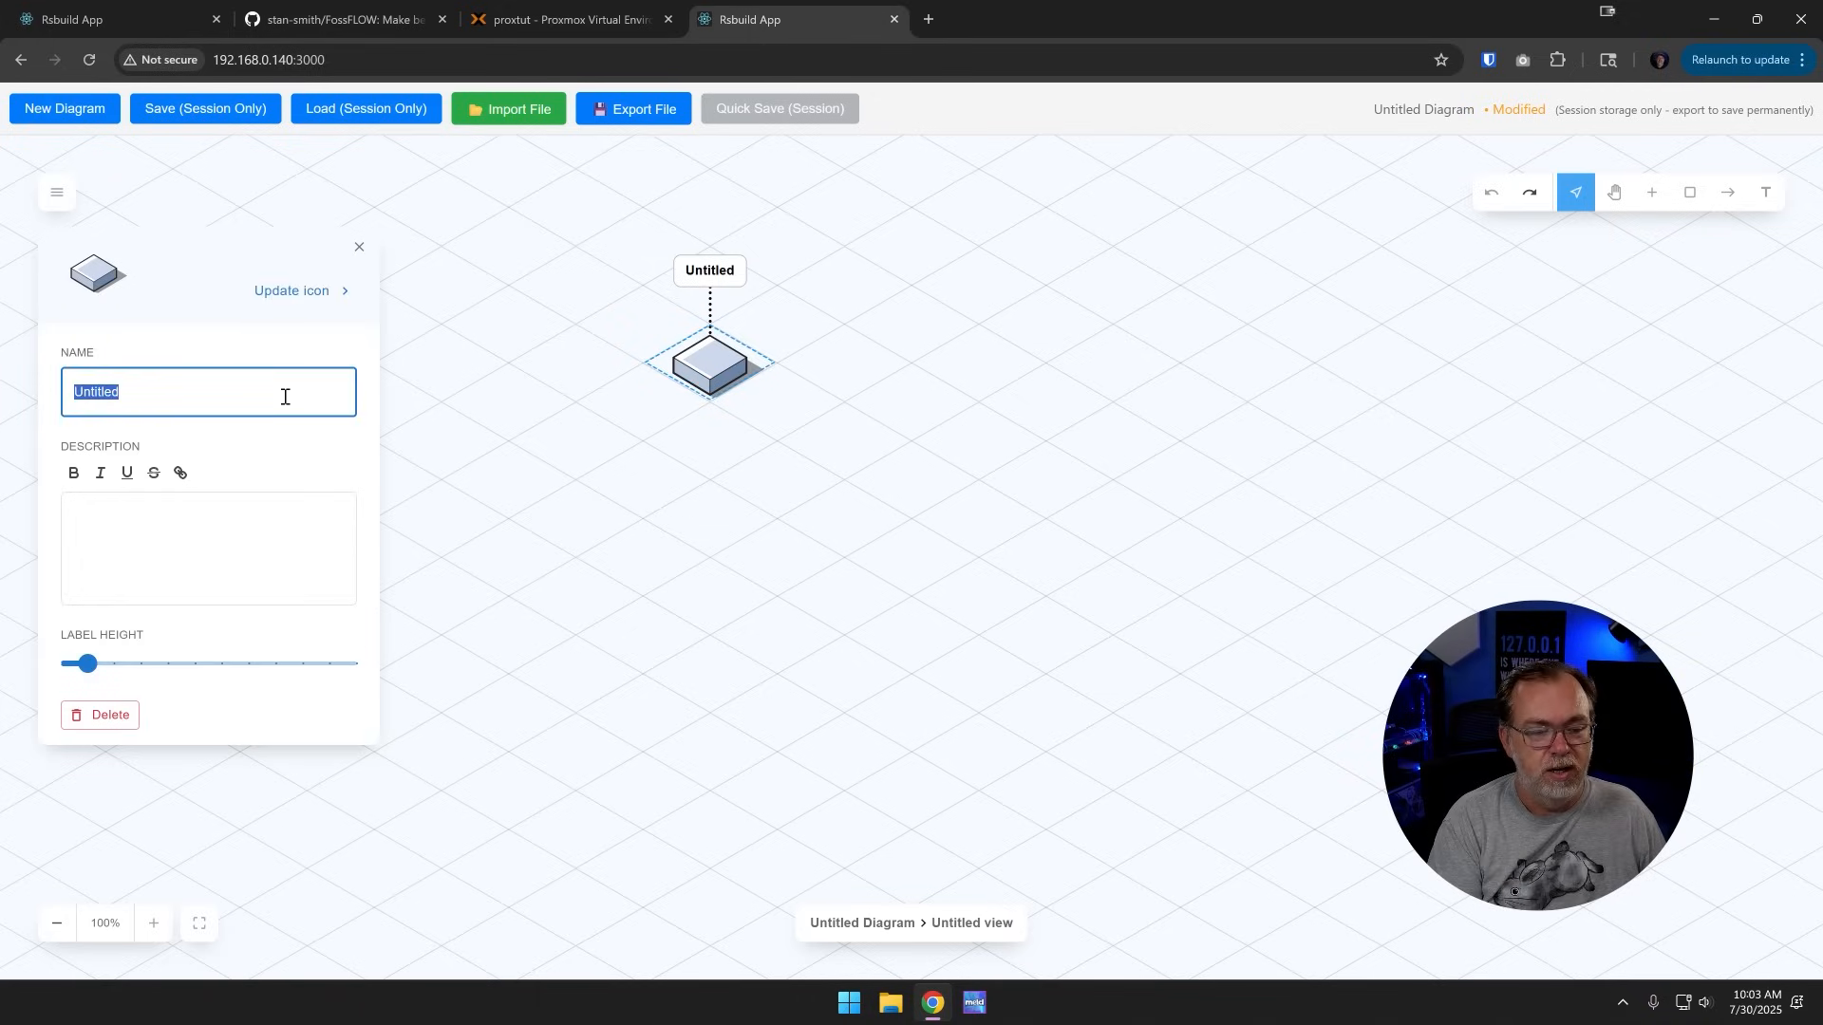
type("Internet")
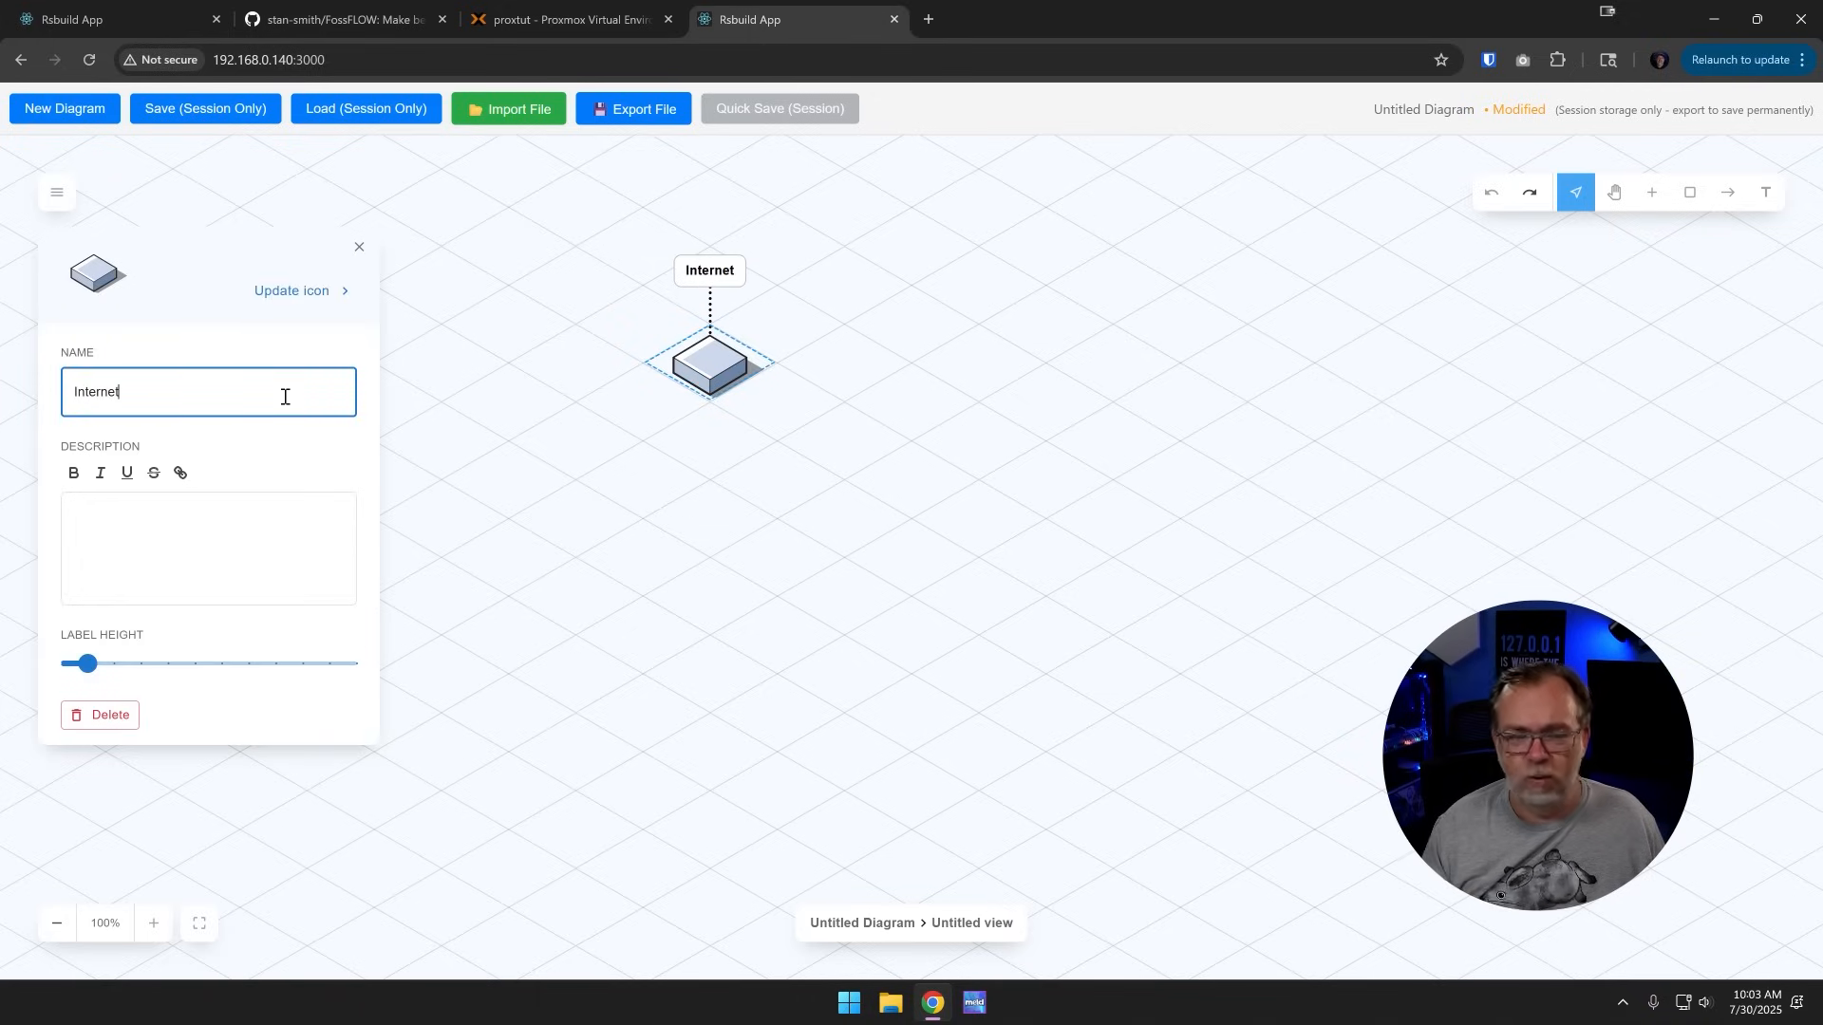
Step: Give the Internet node a cloud icon and the description 'My Internet connection'
left_click(292, 290)
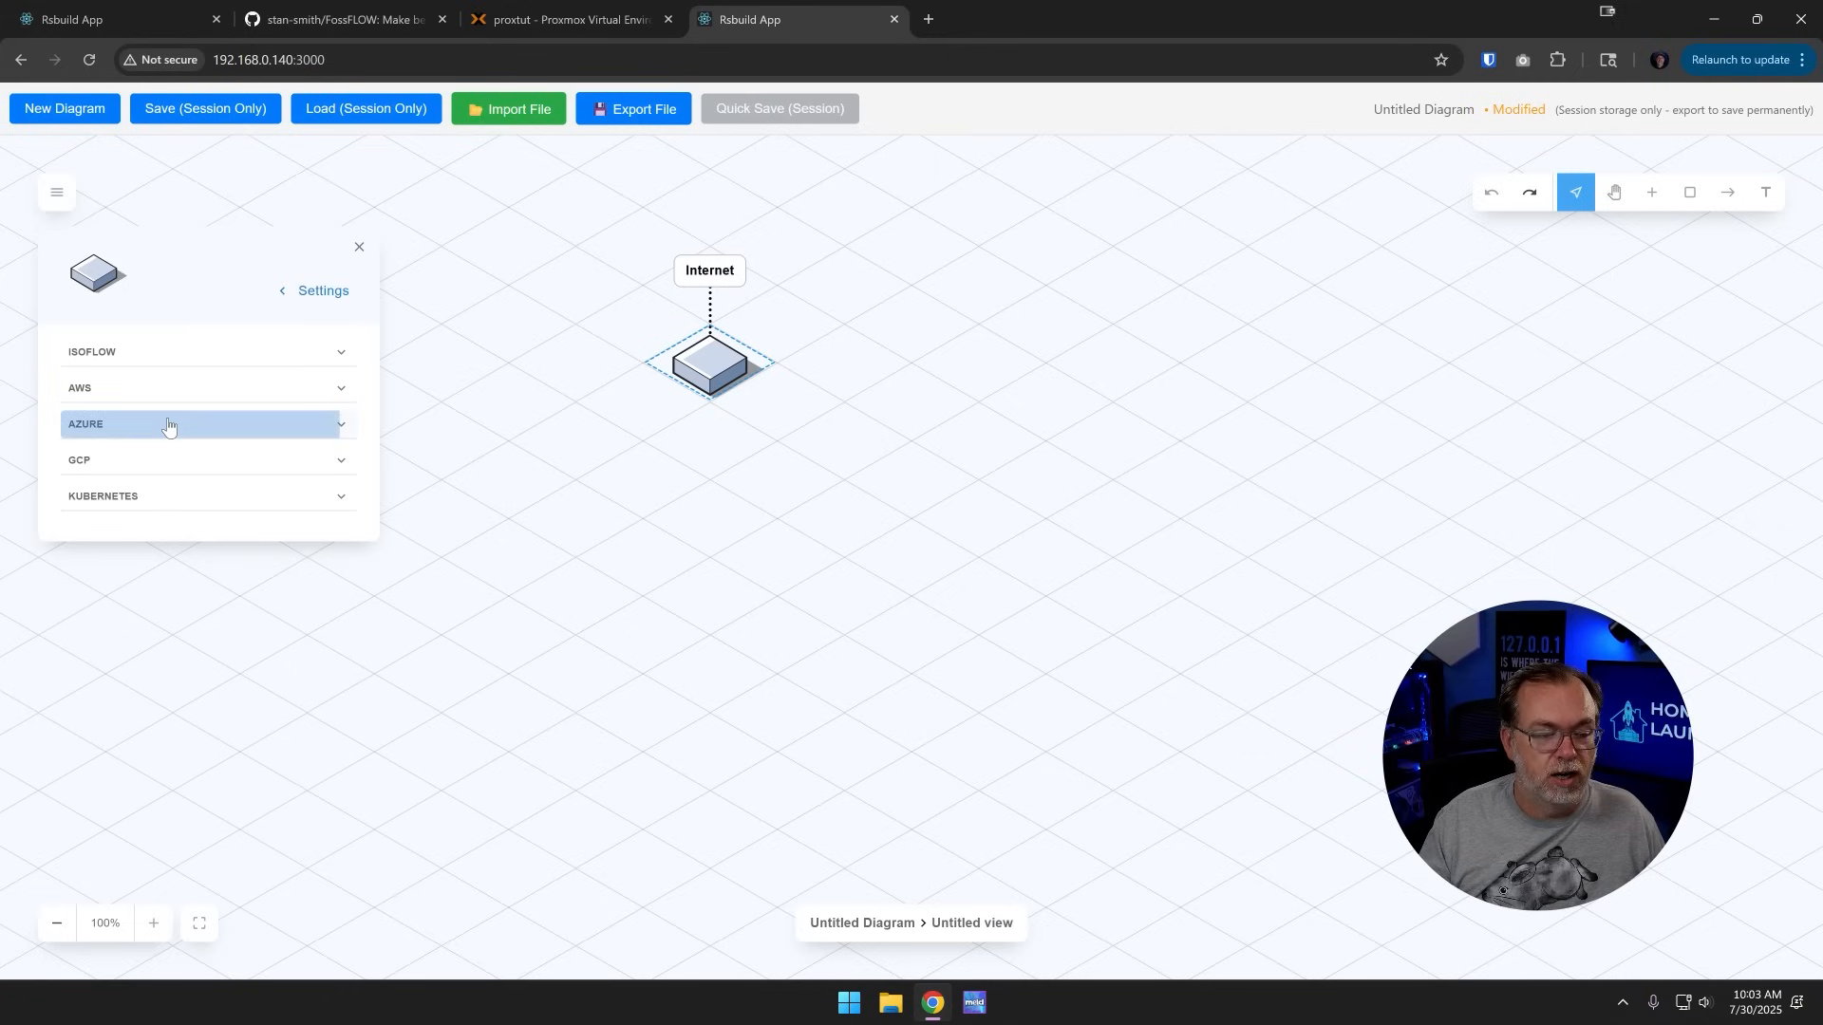
left_click(169, 424)
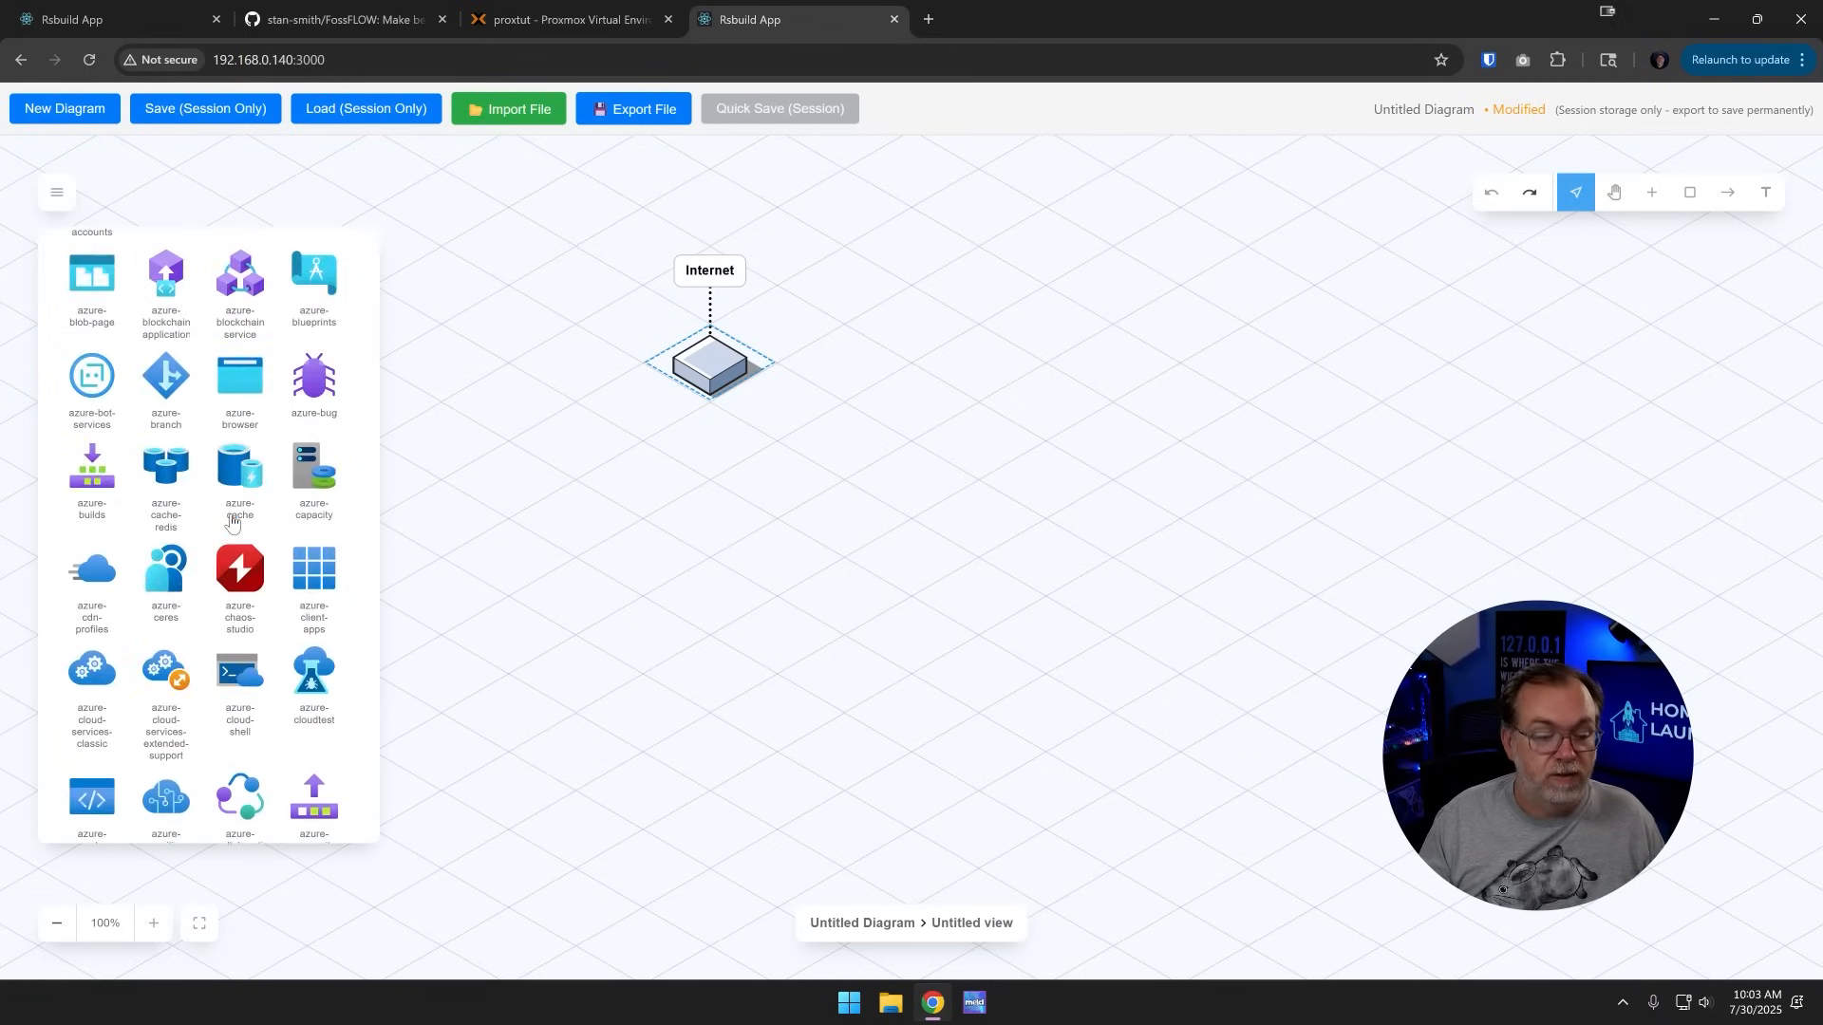
scroll("up", 3)
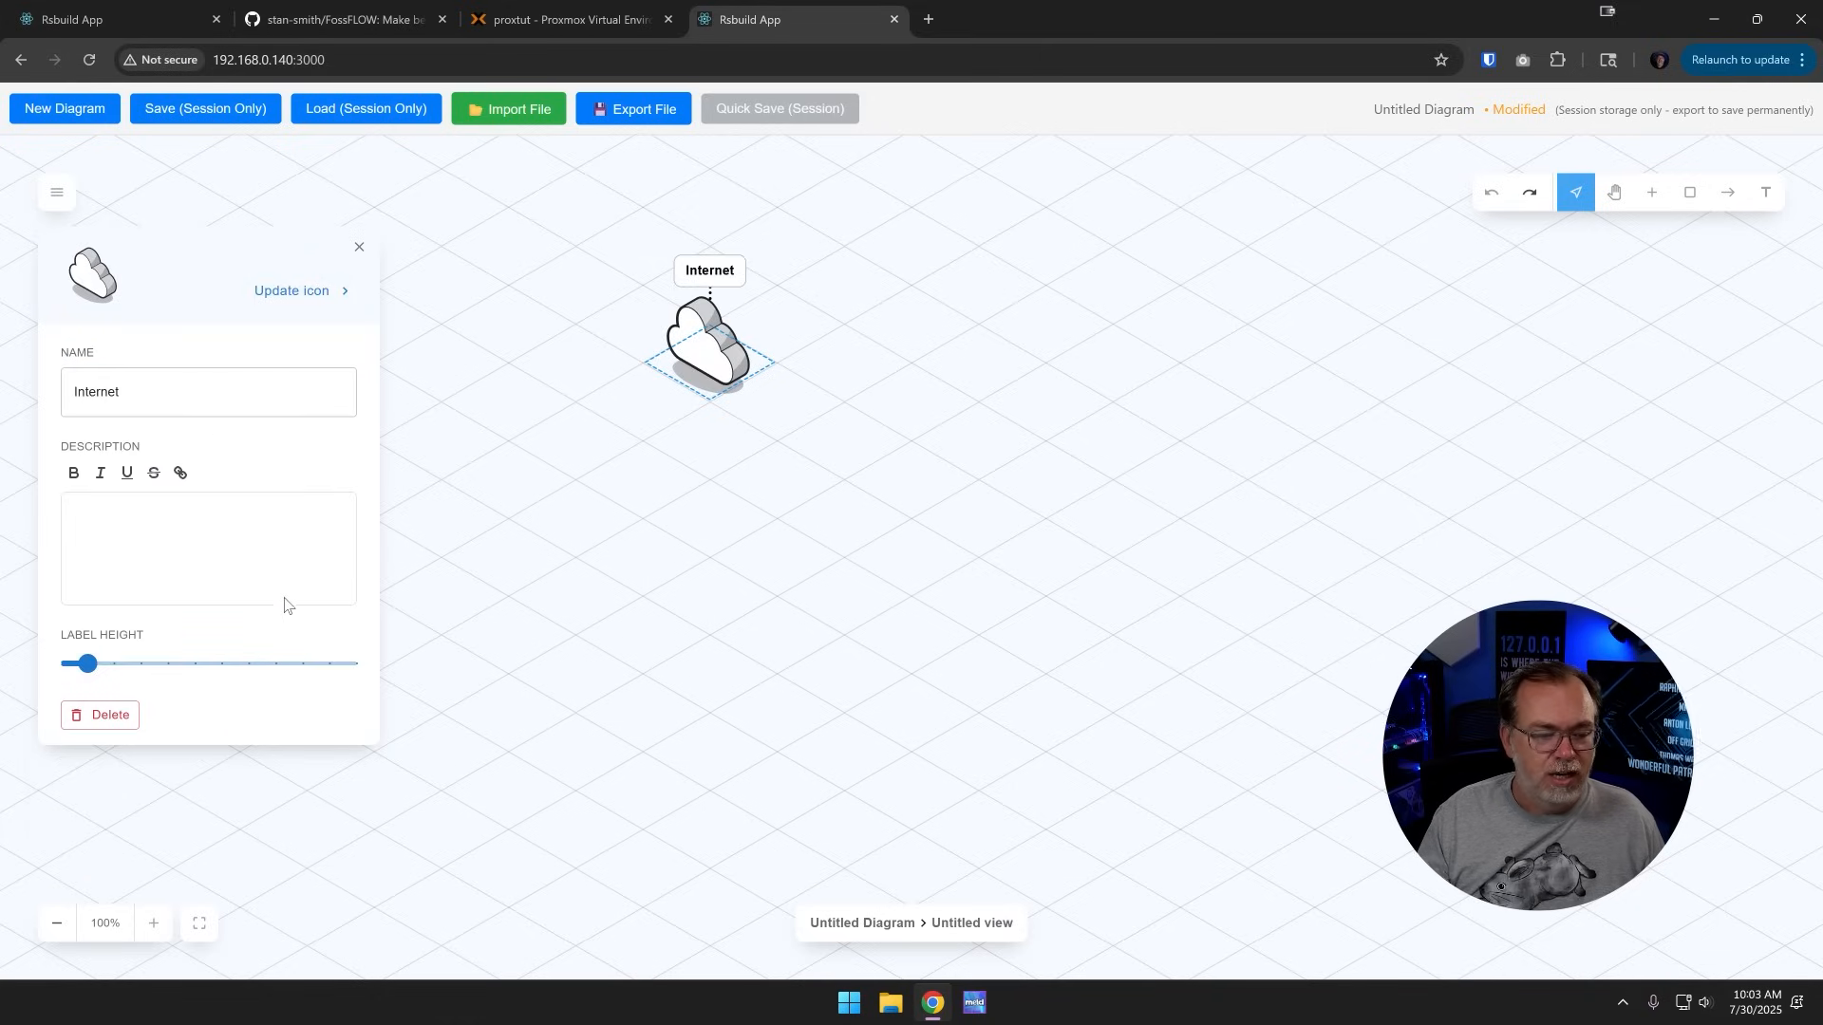
type("My")
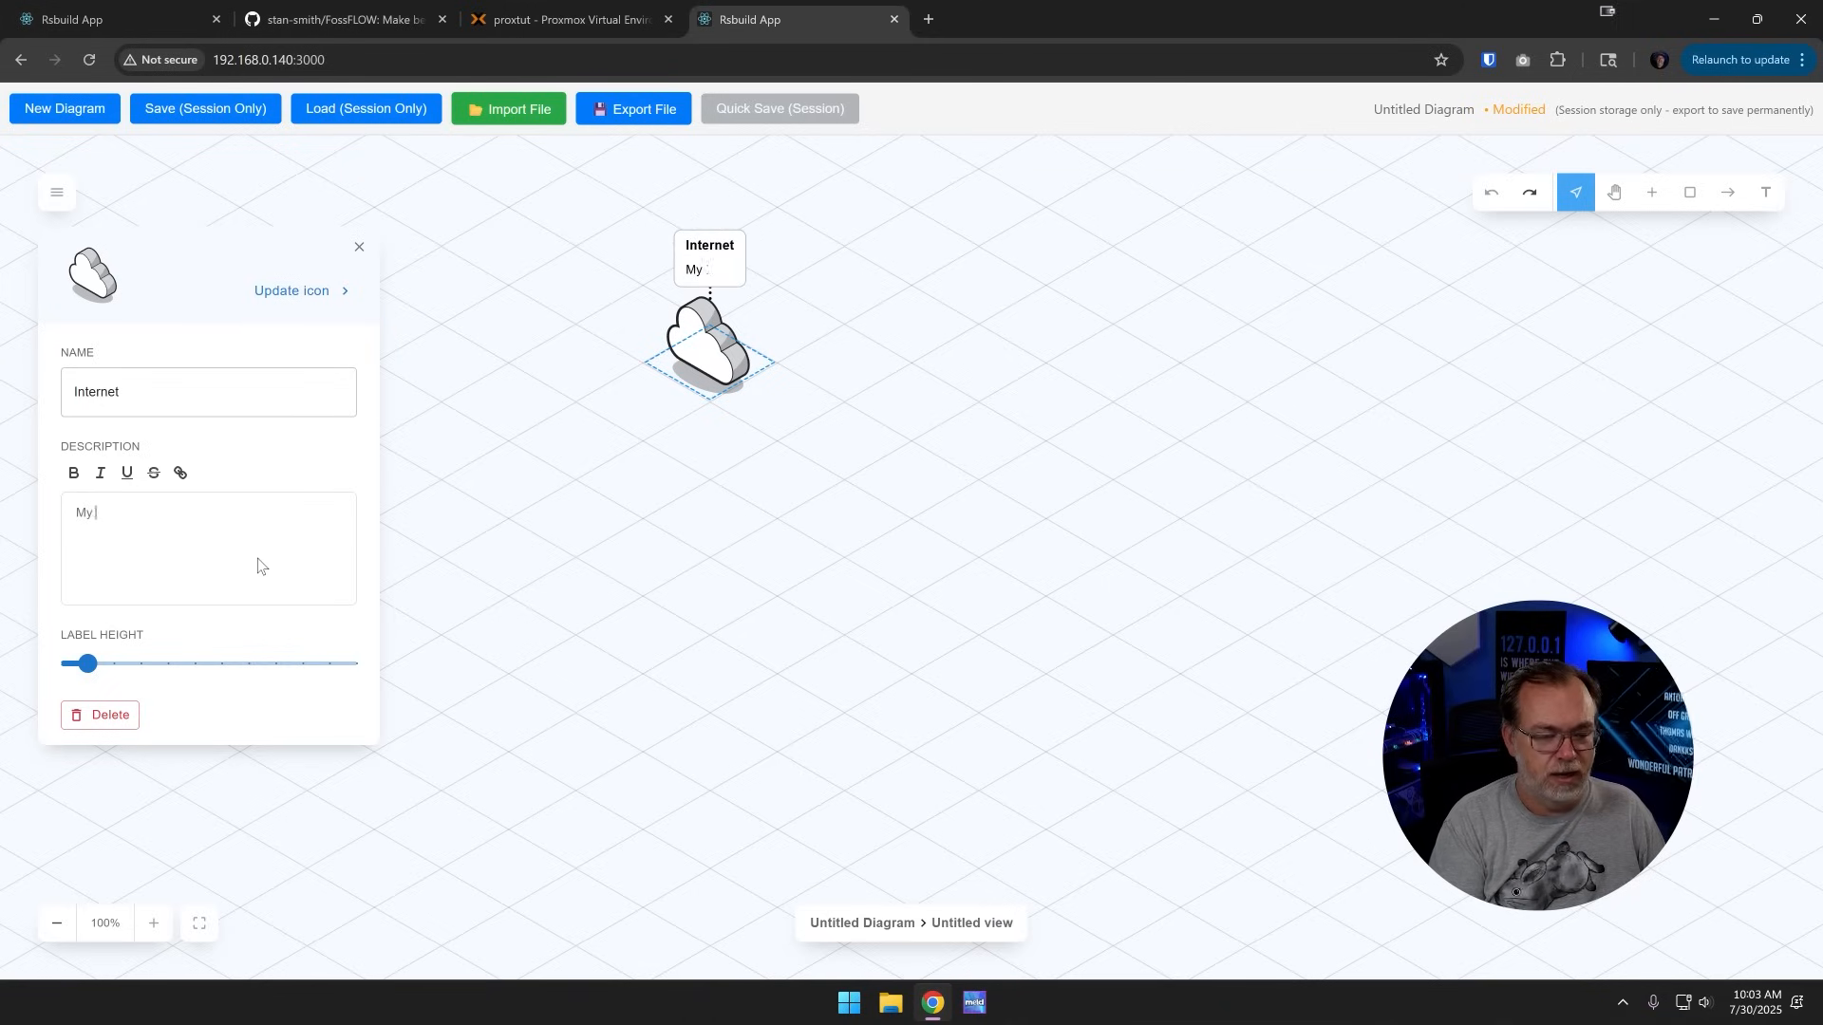
type("Internet connec")
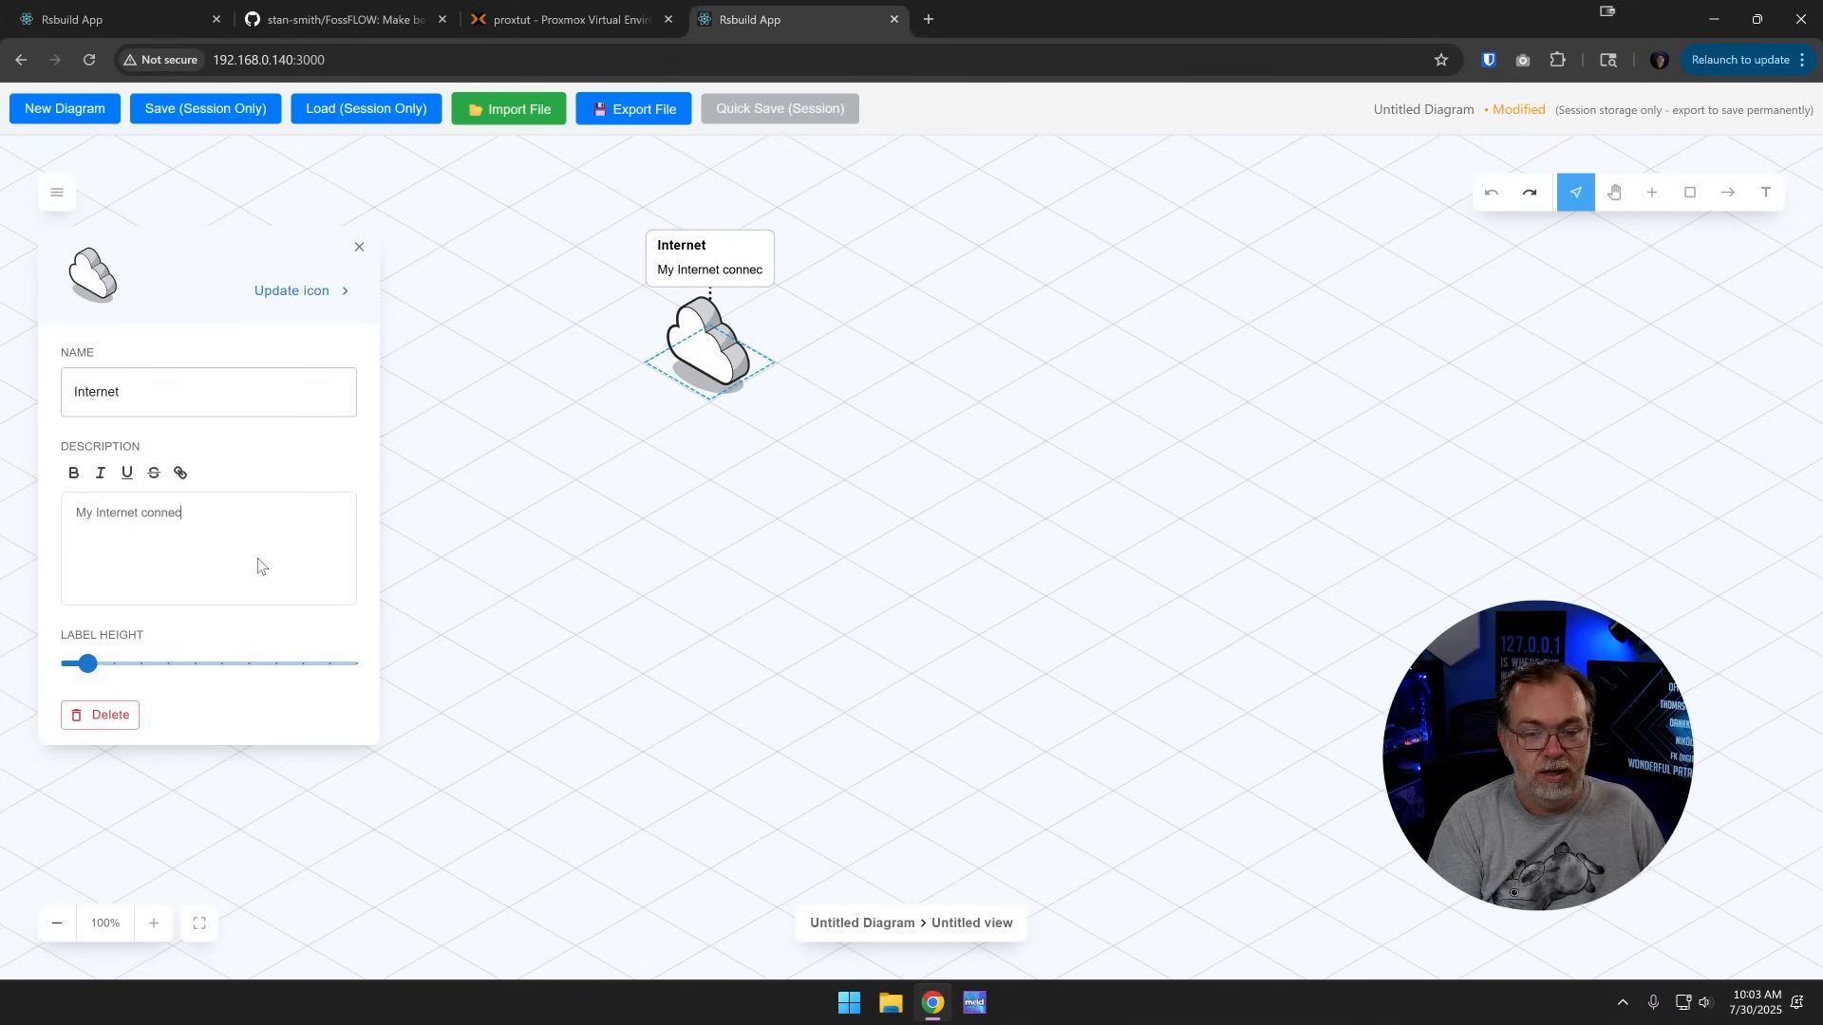
type("tion")
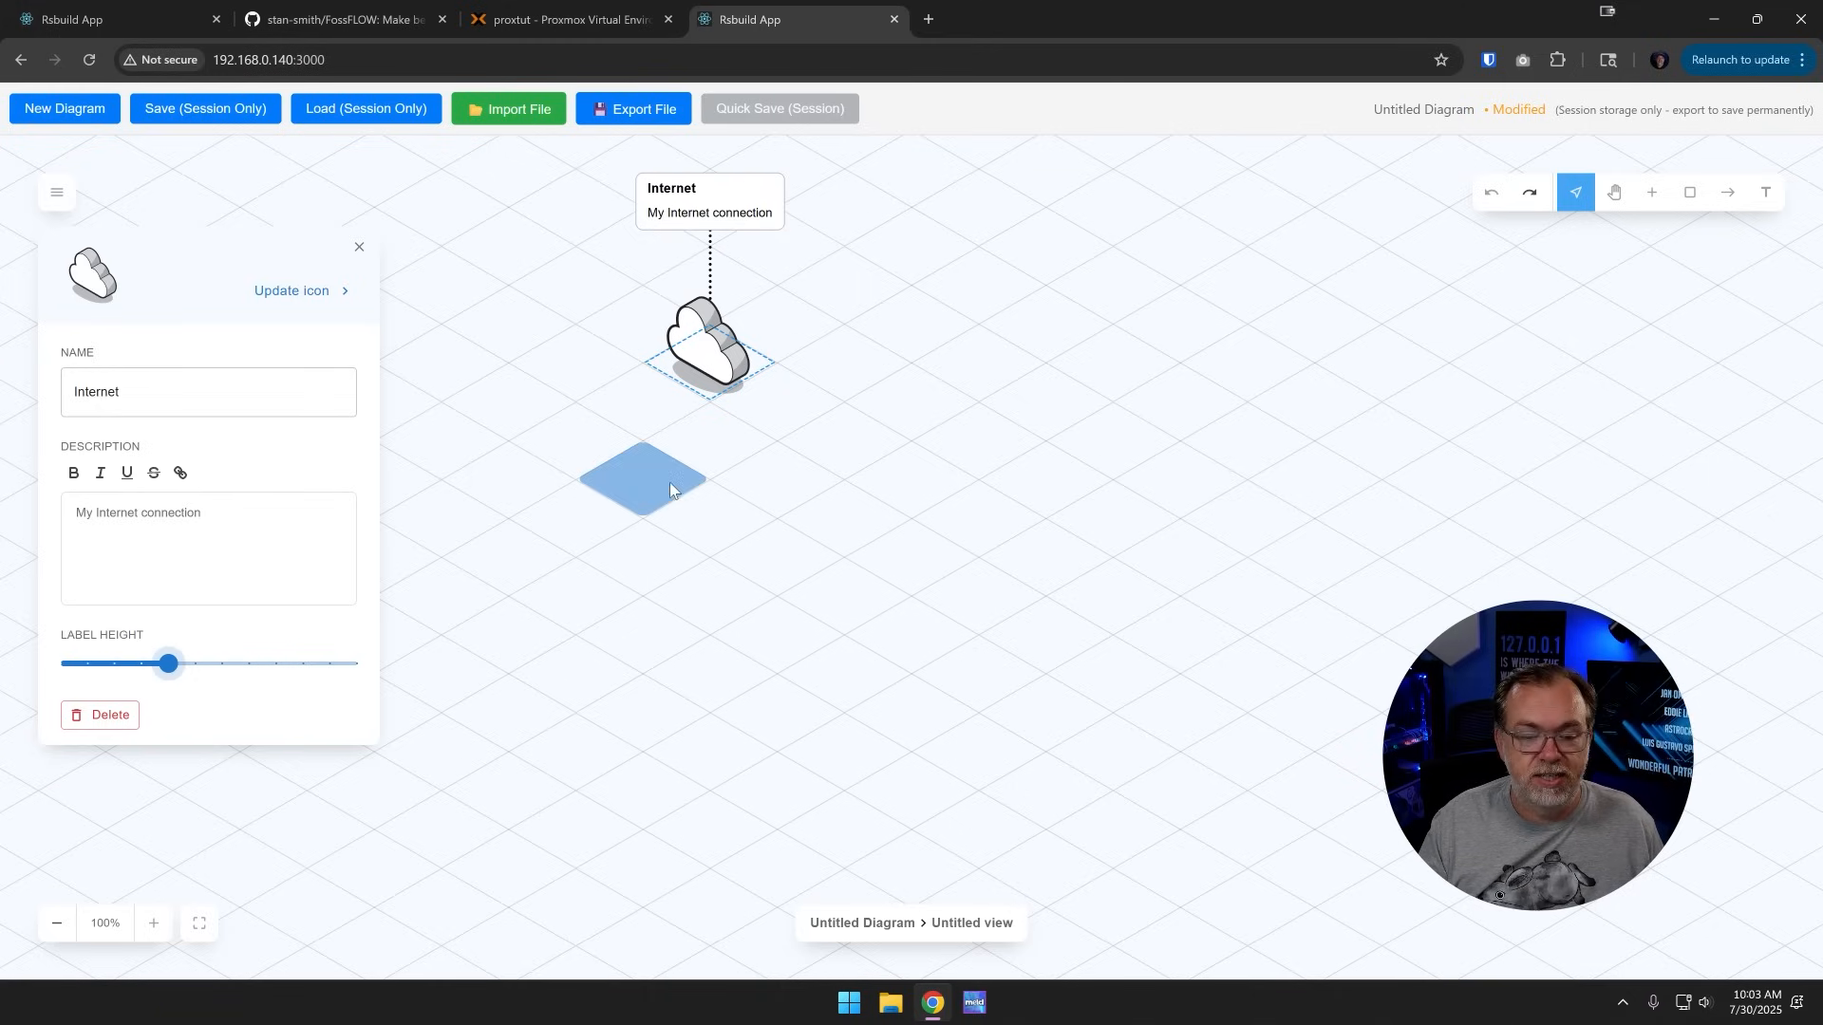
Step: Add a second node below the cloud with an ISOFLOW router icon and name it Router
right_click(639, 478)
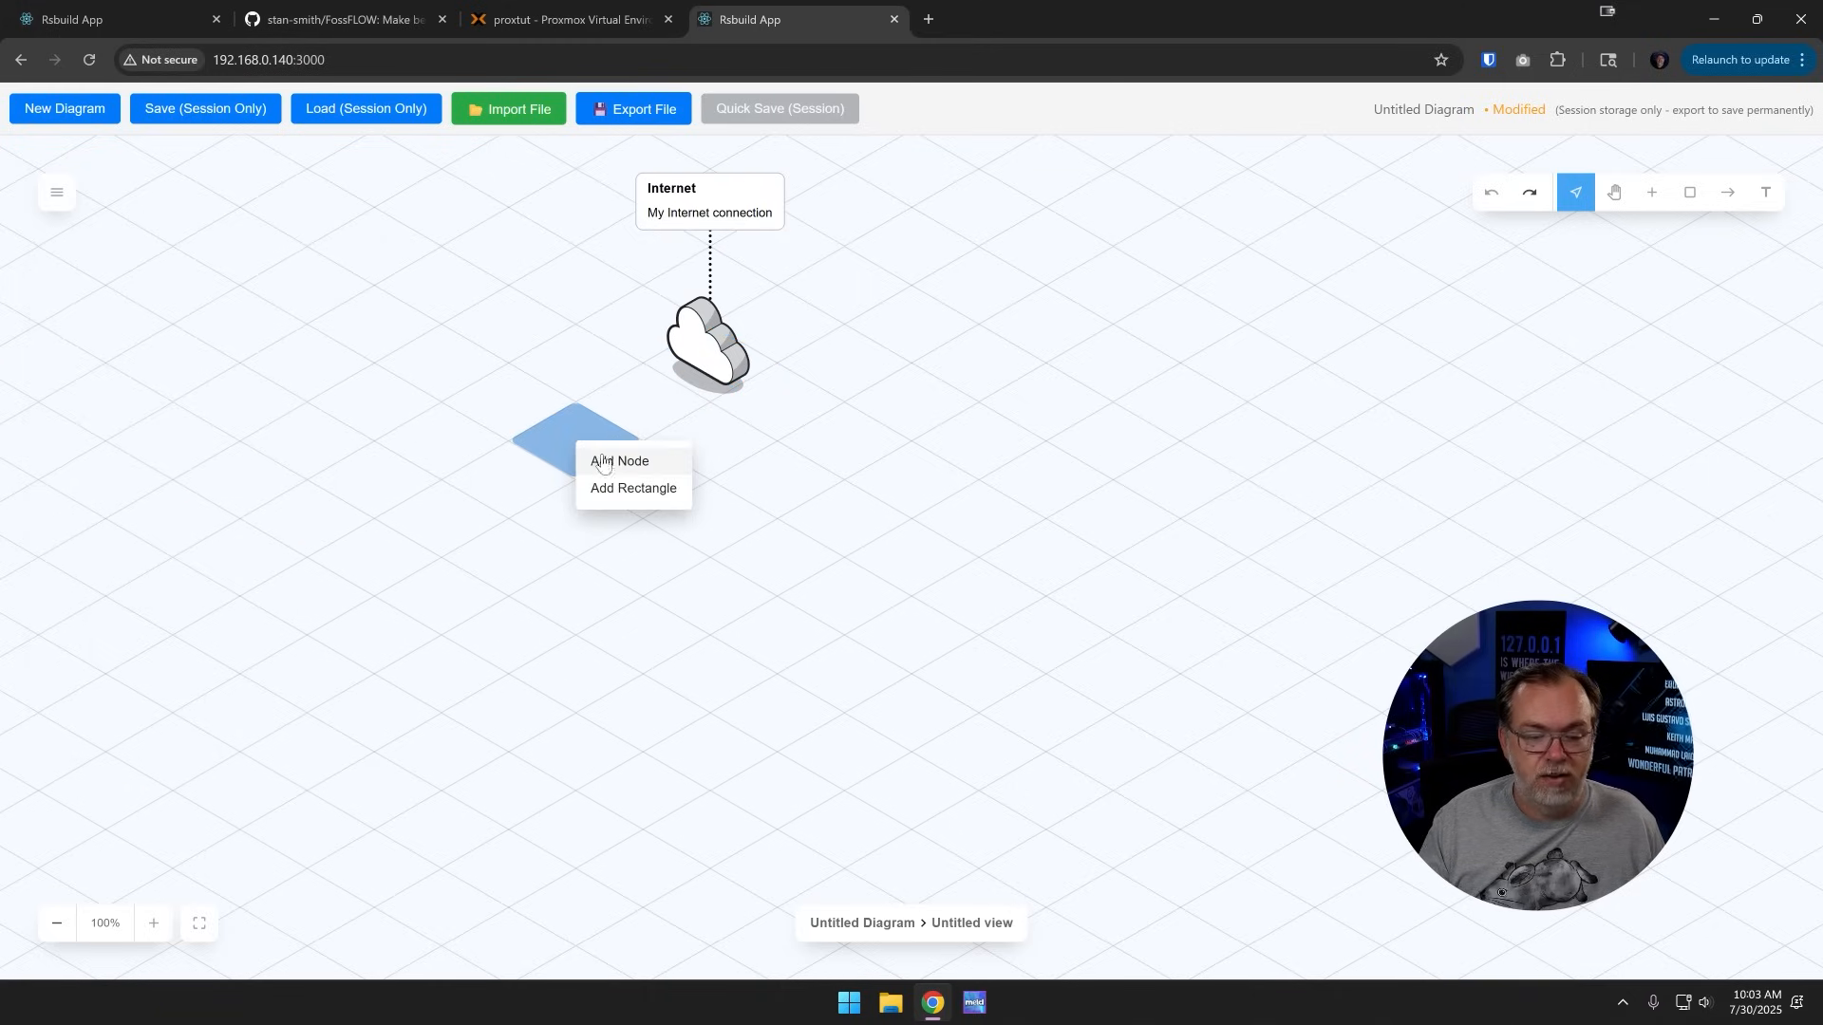
left_click(623, 460)
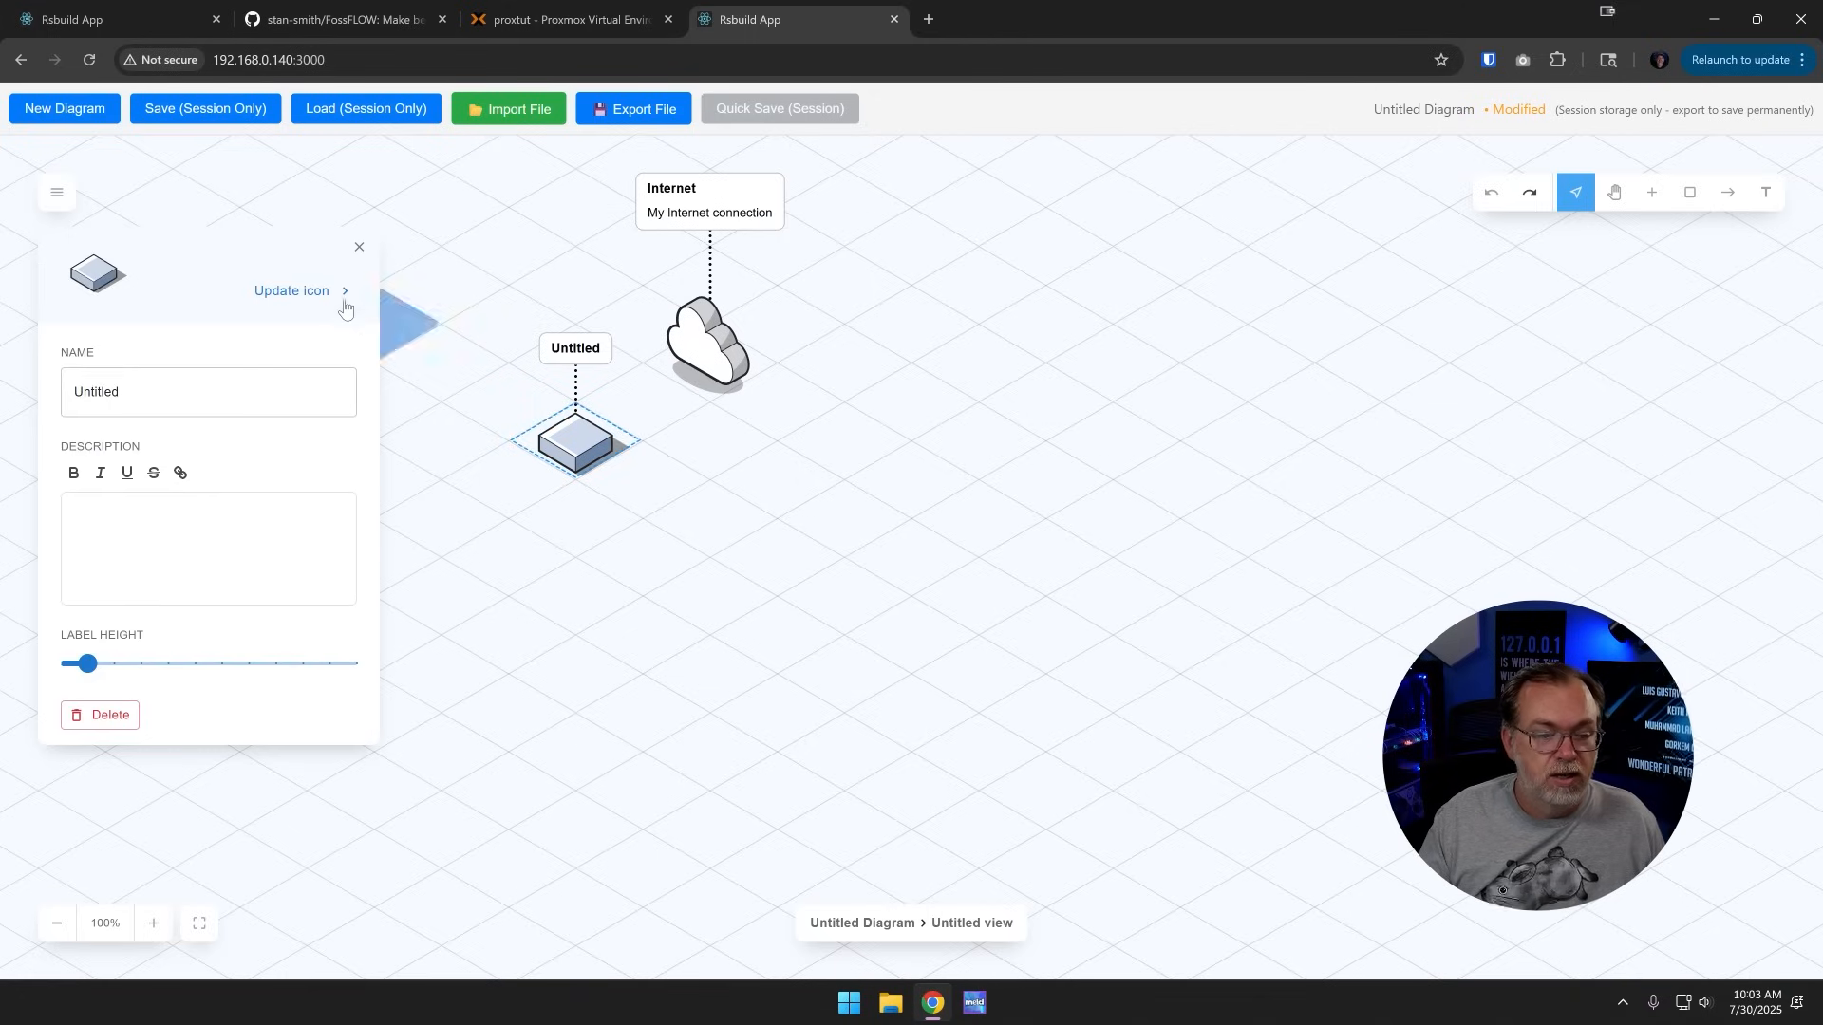
left_click(292, 290)
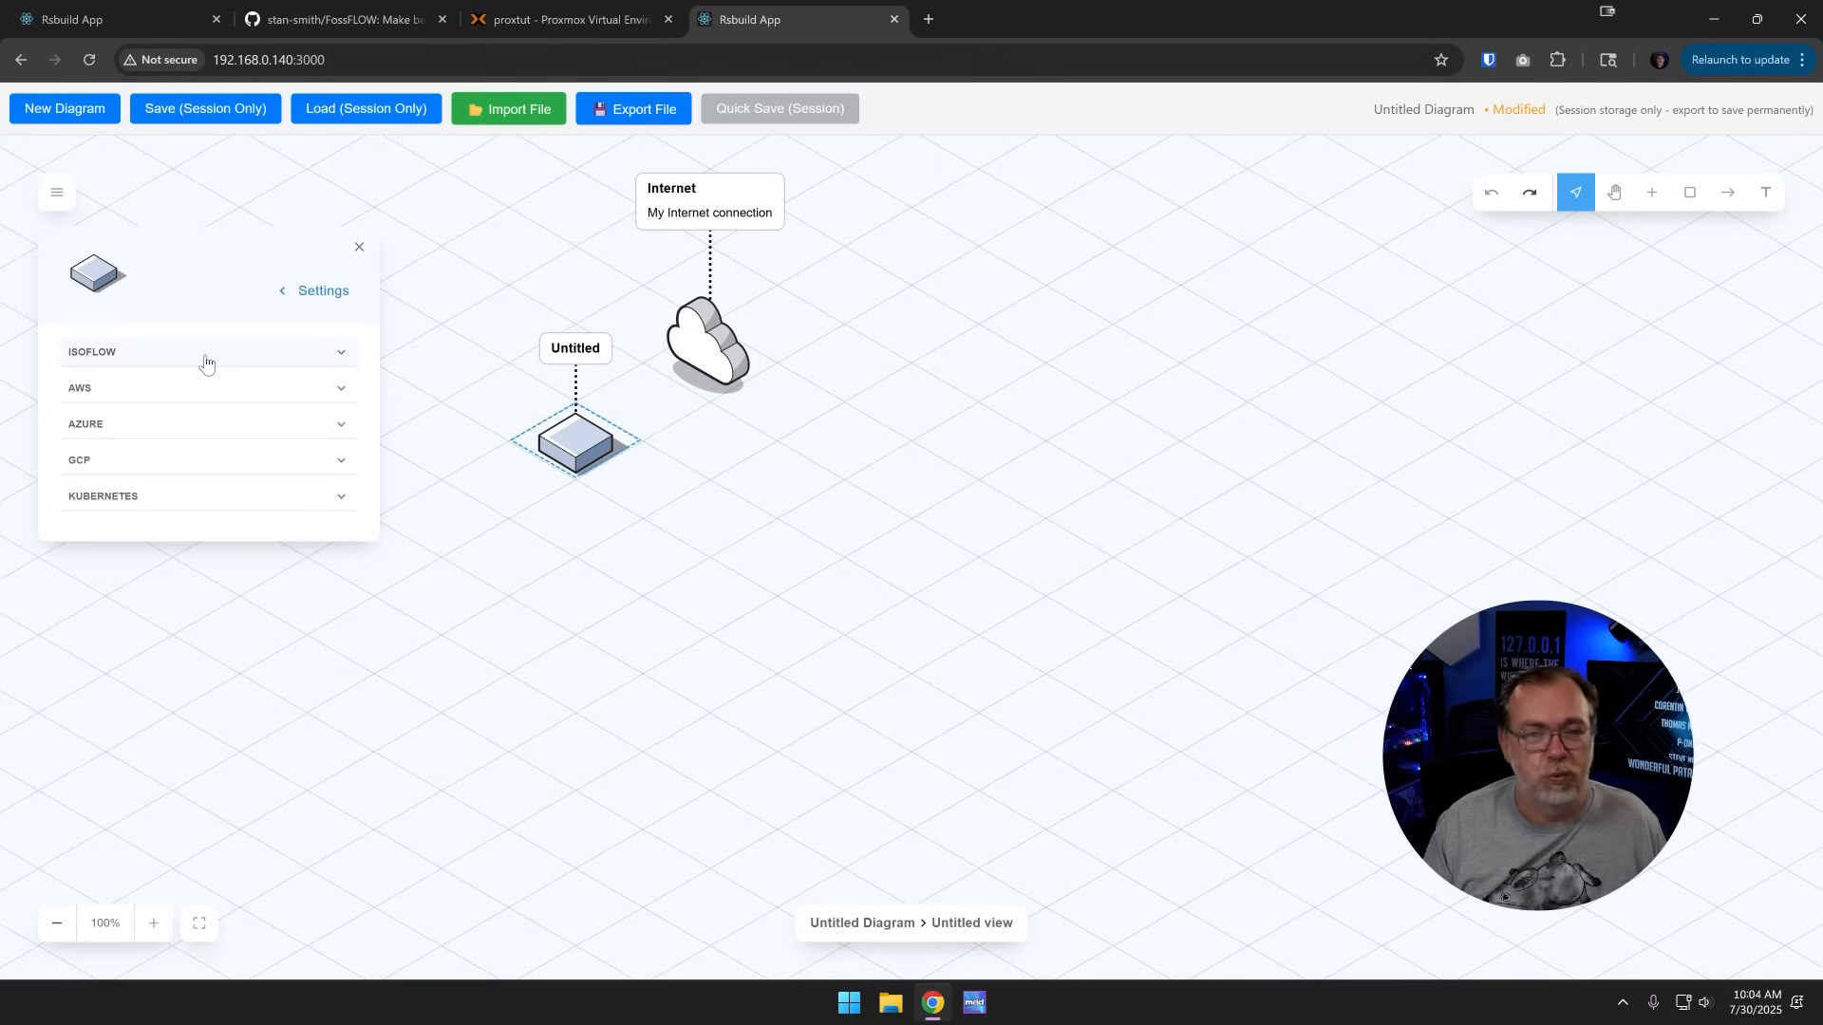
left_click(207, 352)
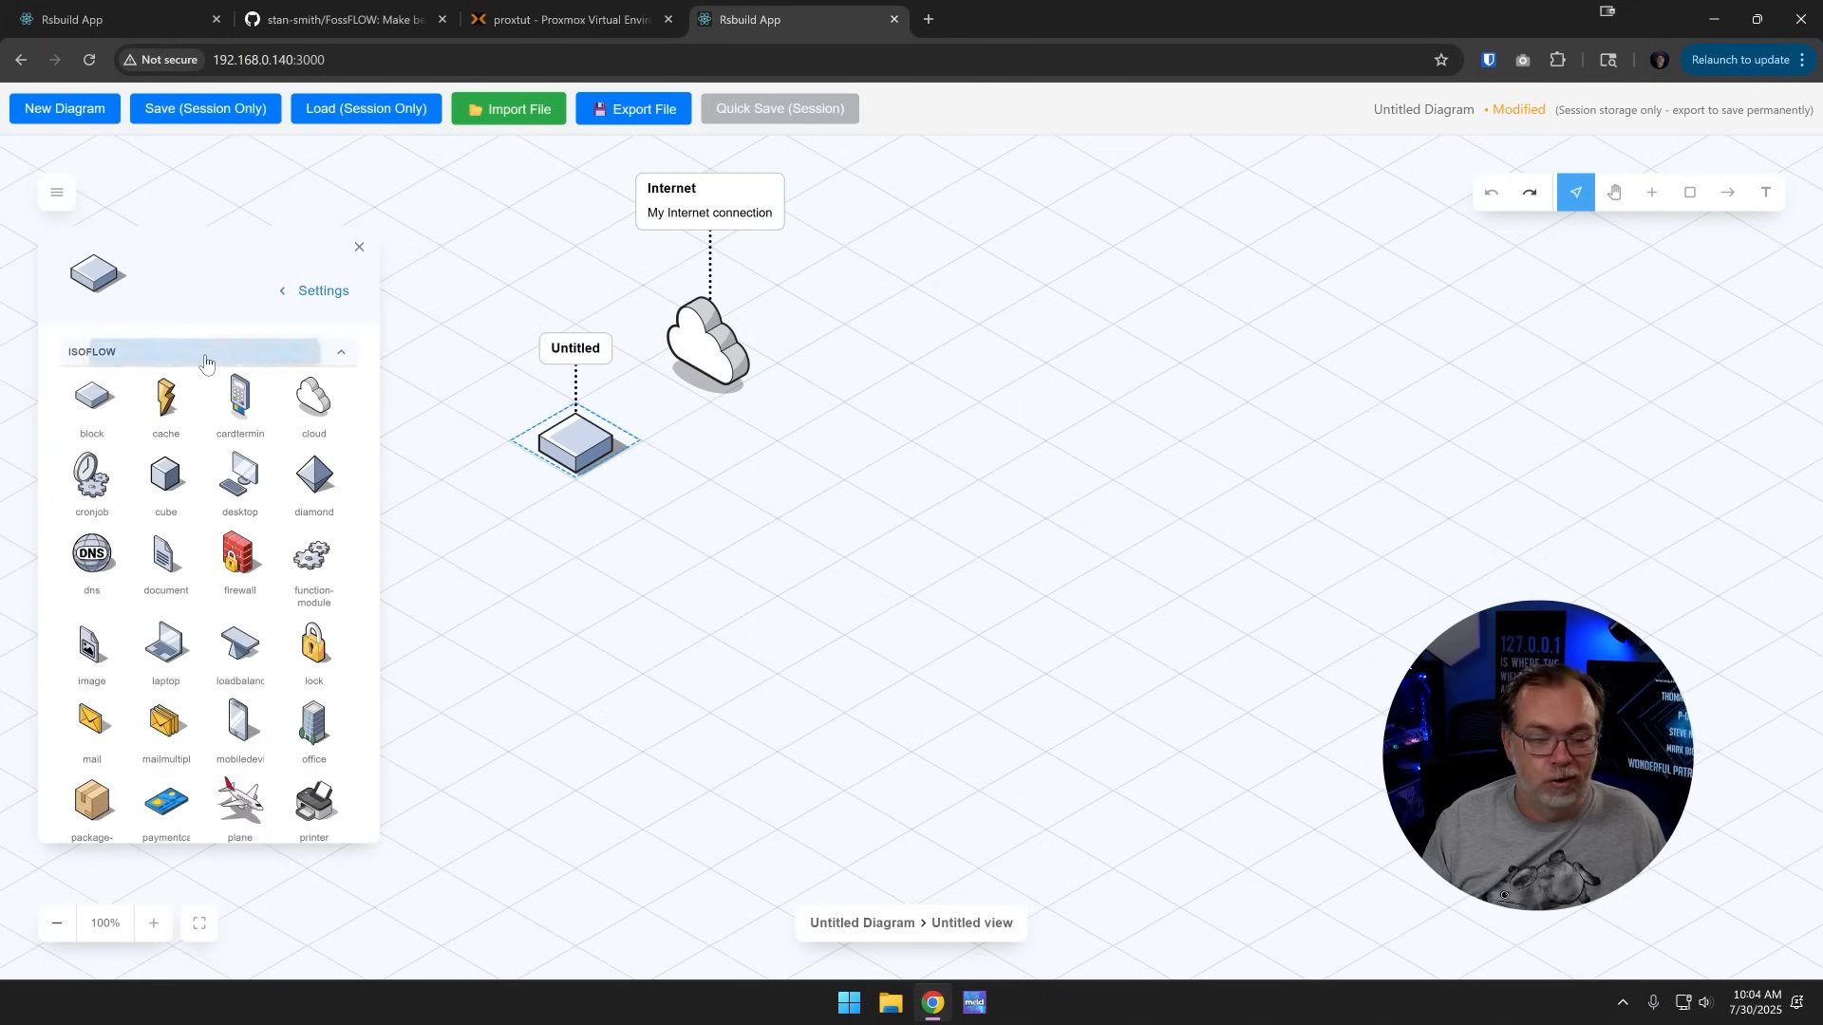
scroll("down", 3)
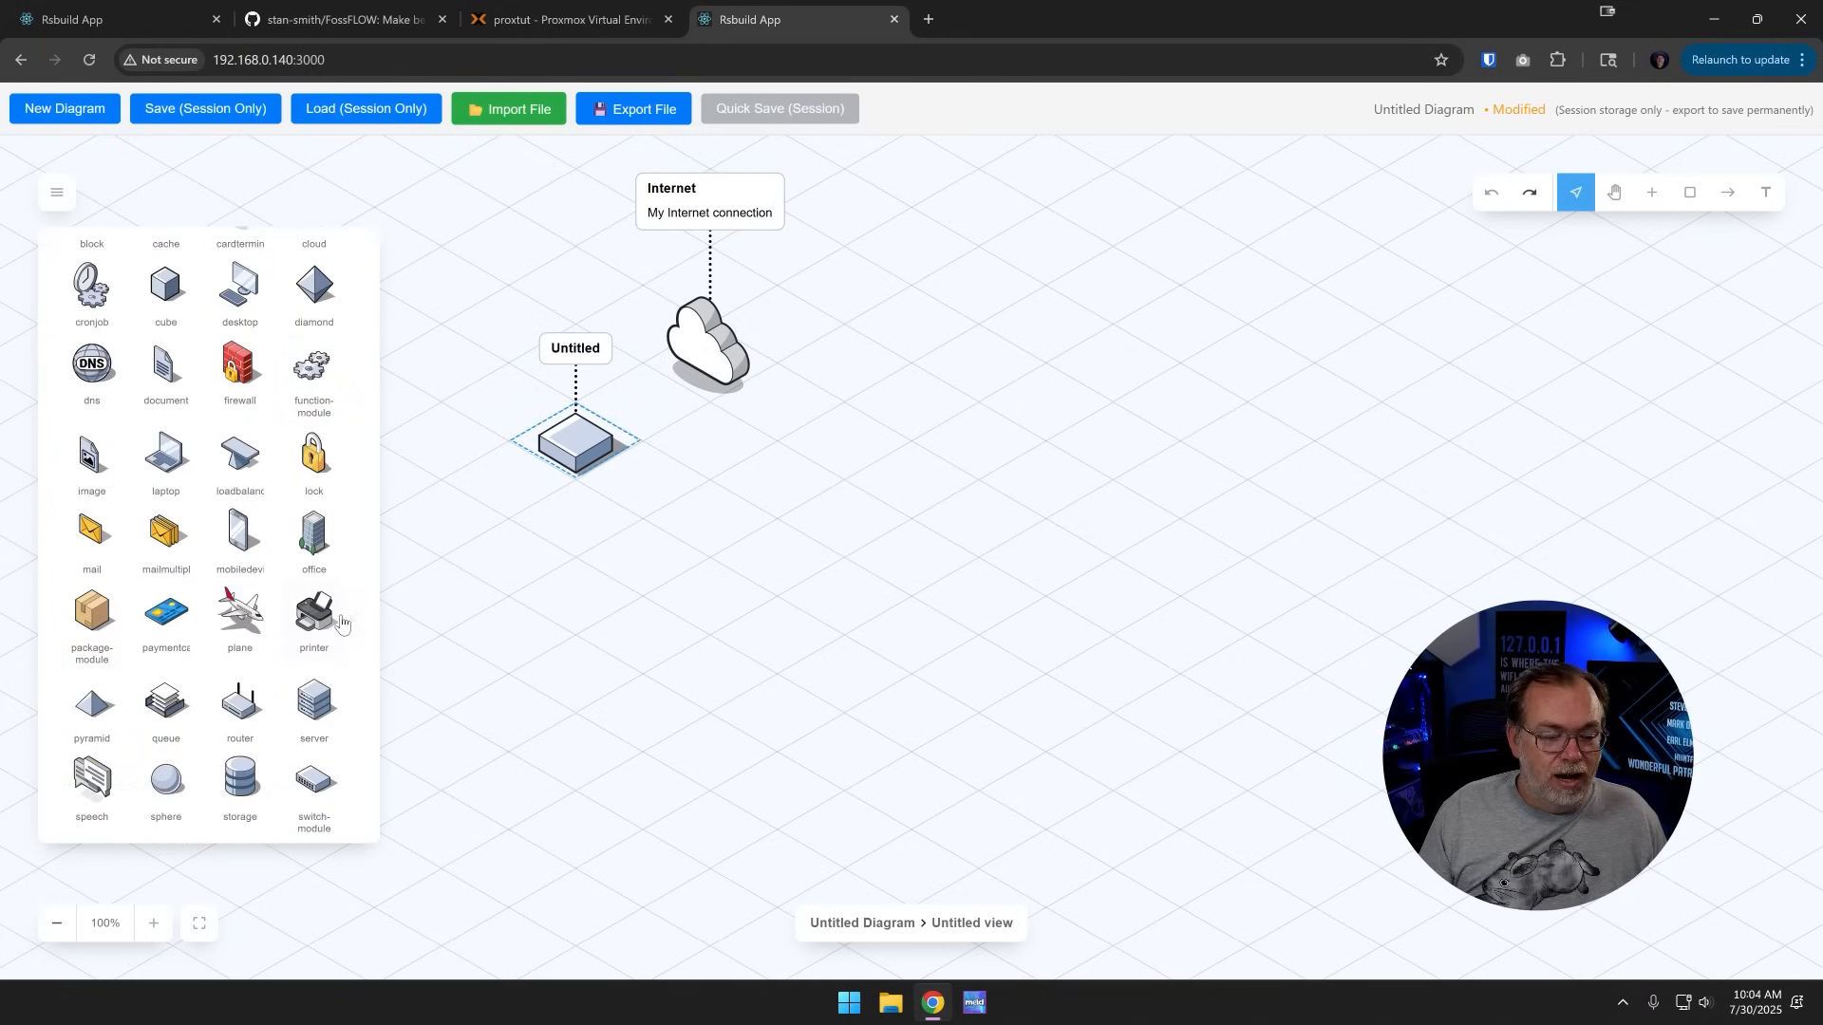
mouse_move(240, 700)
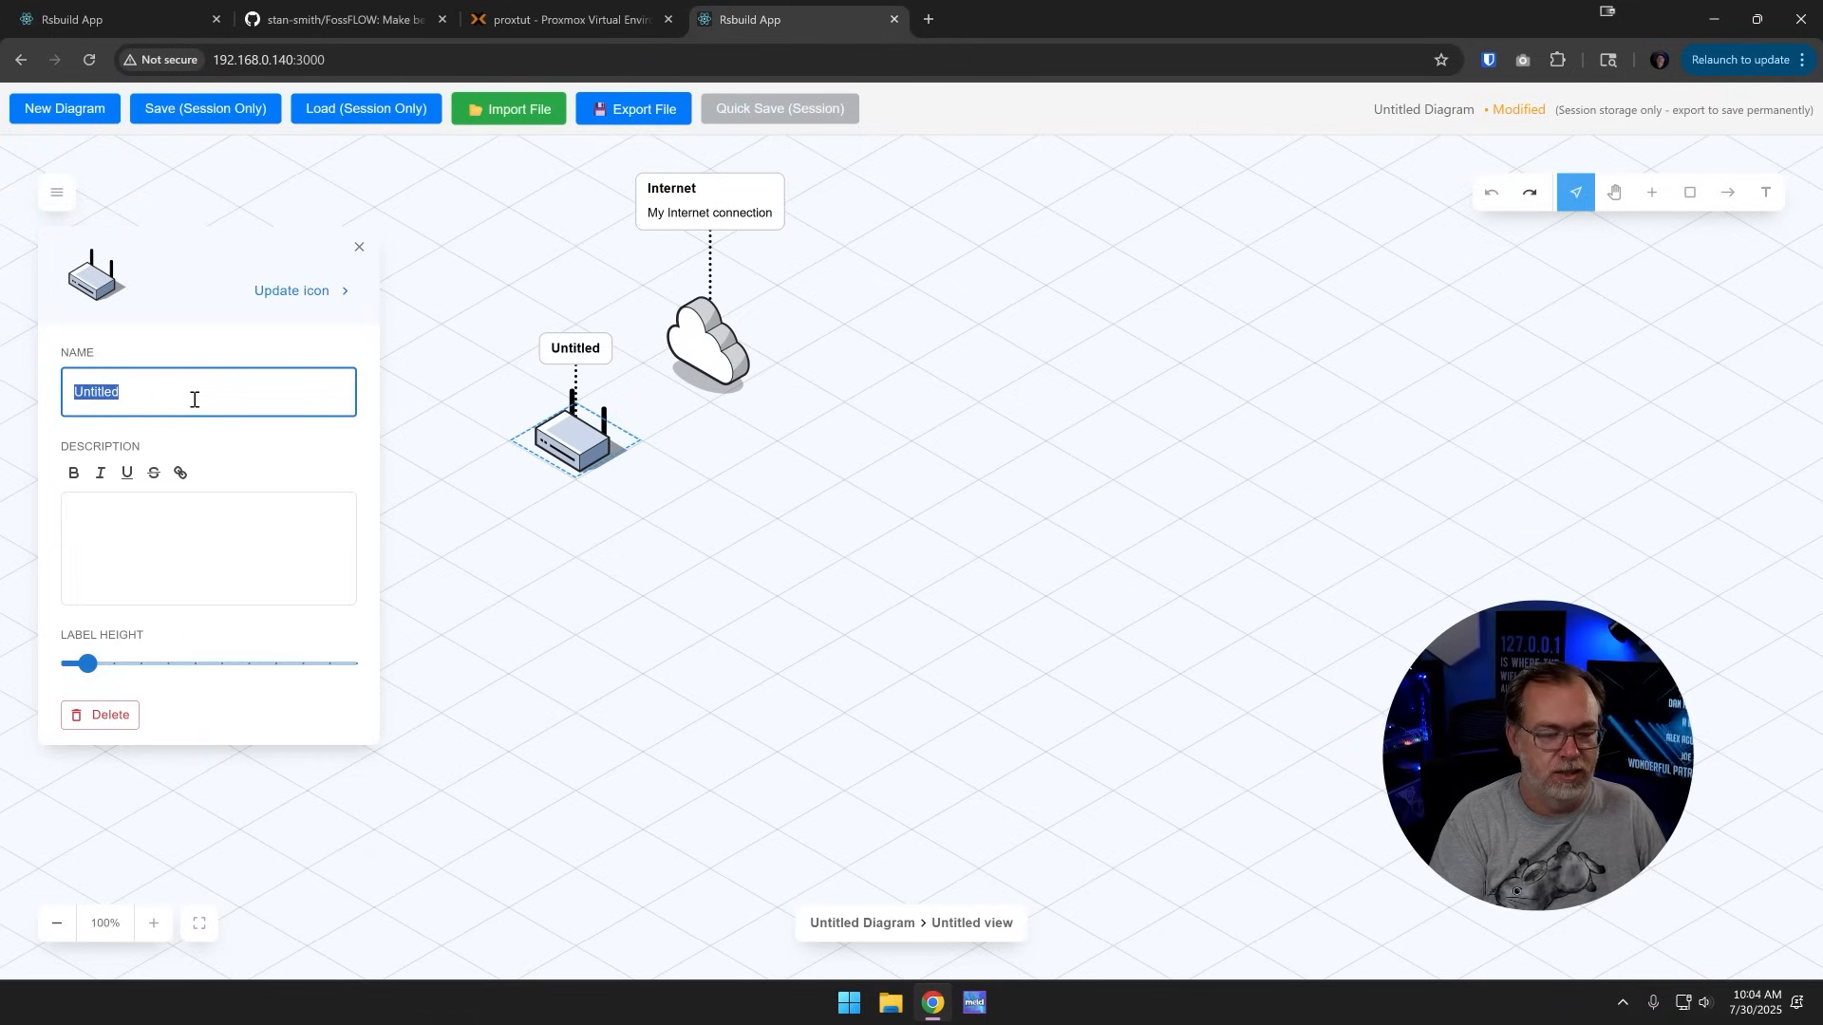
type("Router")
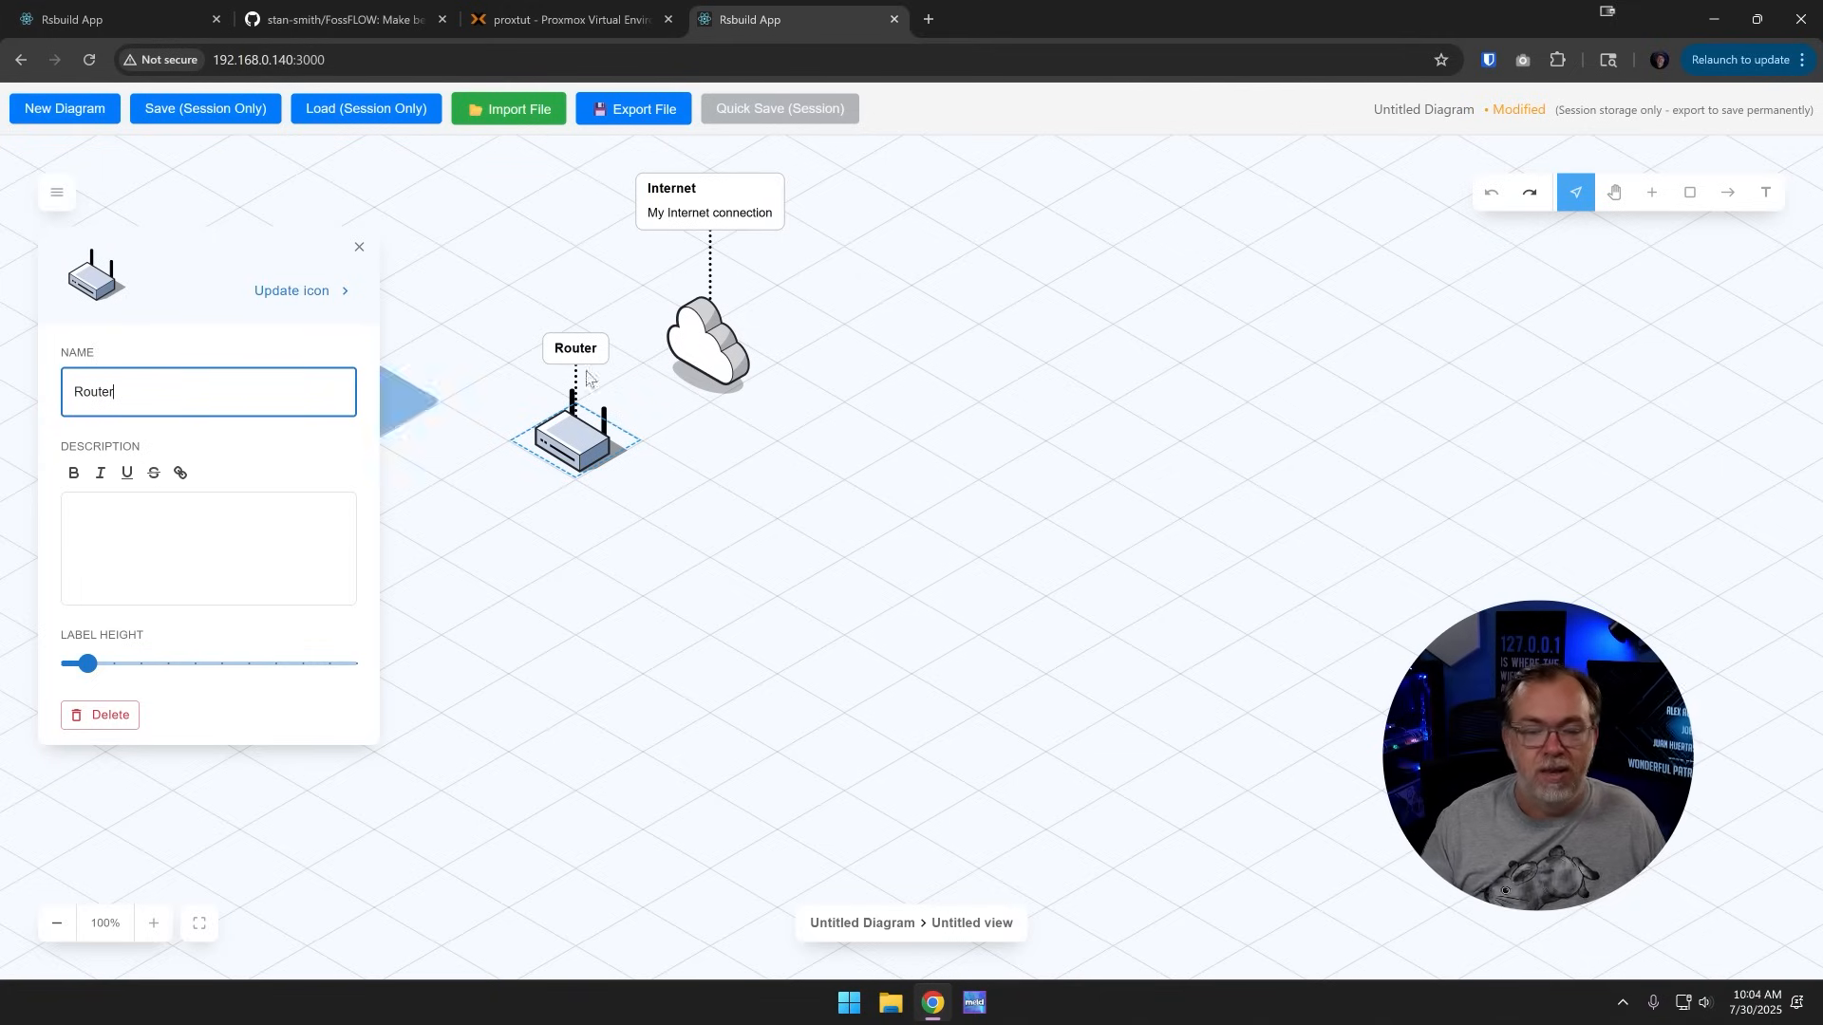